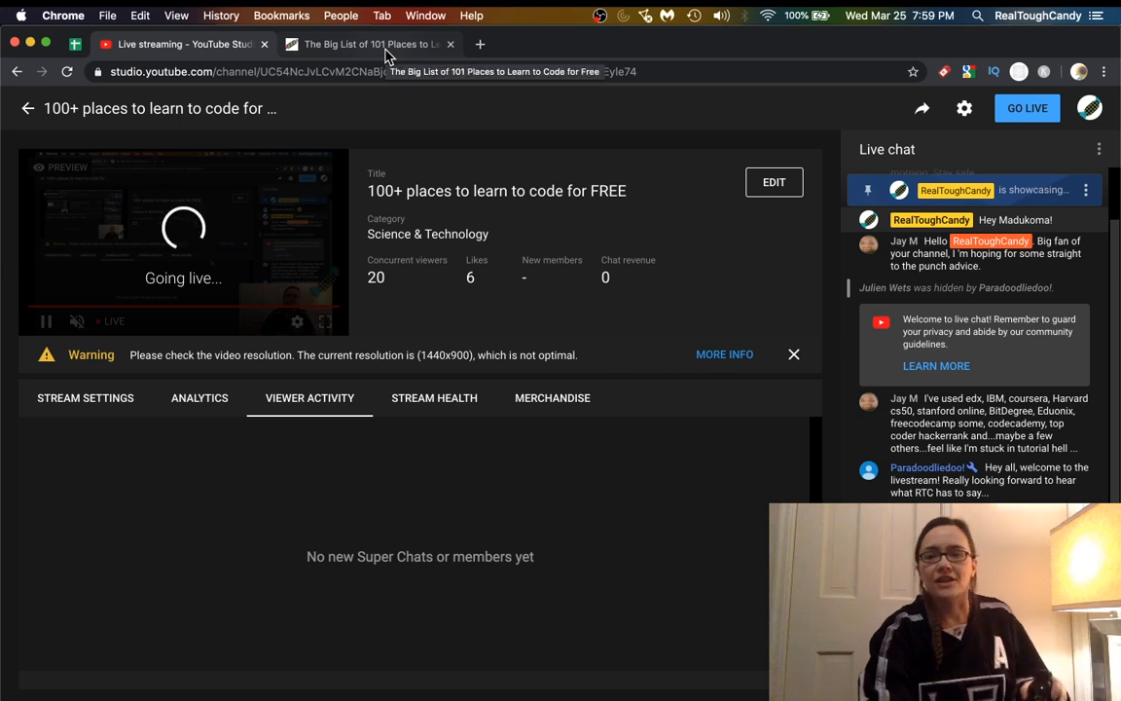
Switch to 'The Big List of 101 Places to Learn to Code for Free' tab.
{"action": "left_click", "coordinate": [370, 43]}
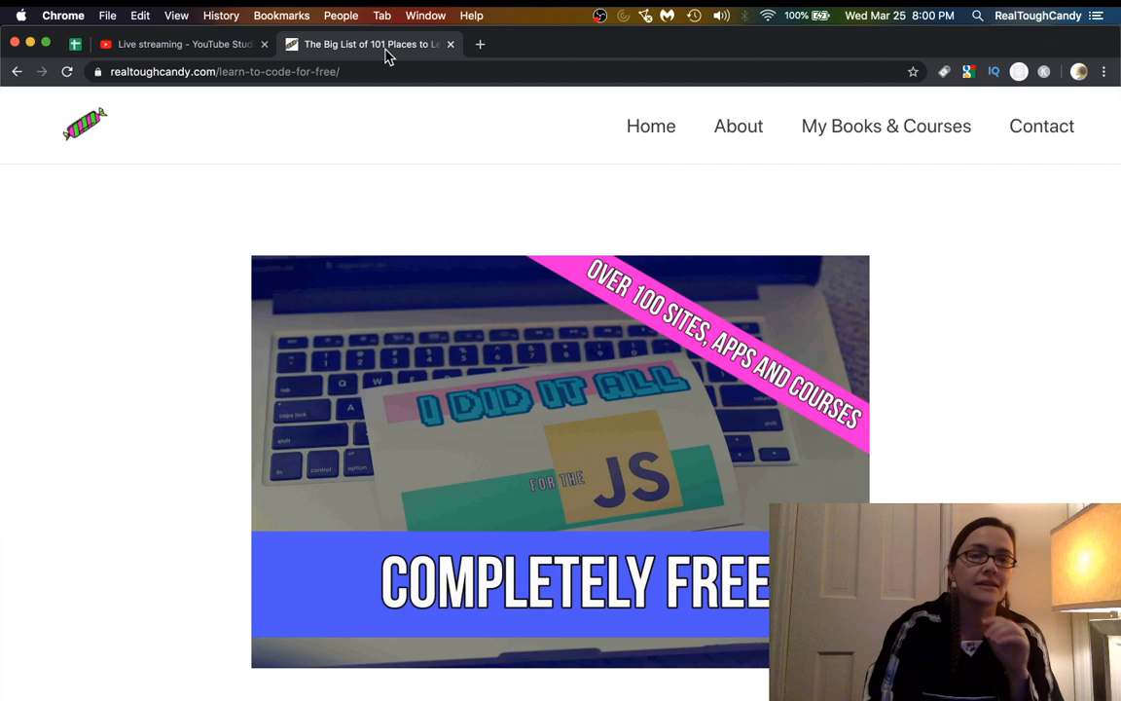
Skim the post's opening entries, then return to the Live streaming – YouTube Studio tab.
{"action": "scroll", "scroll_direction": "down", "scroll_amount": 3}
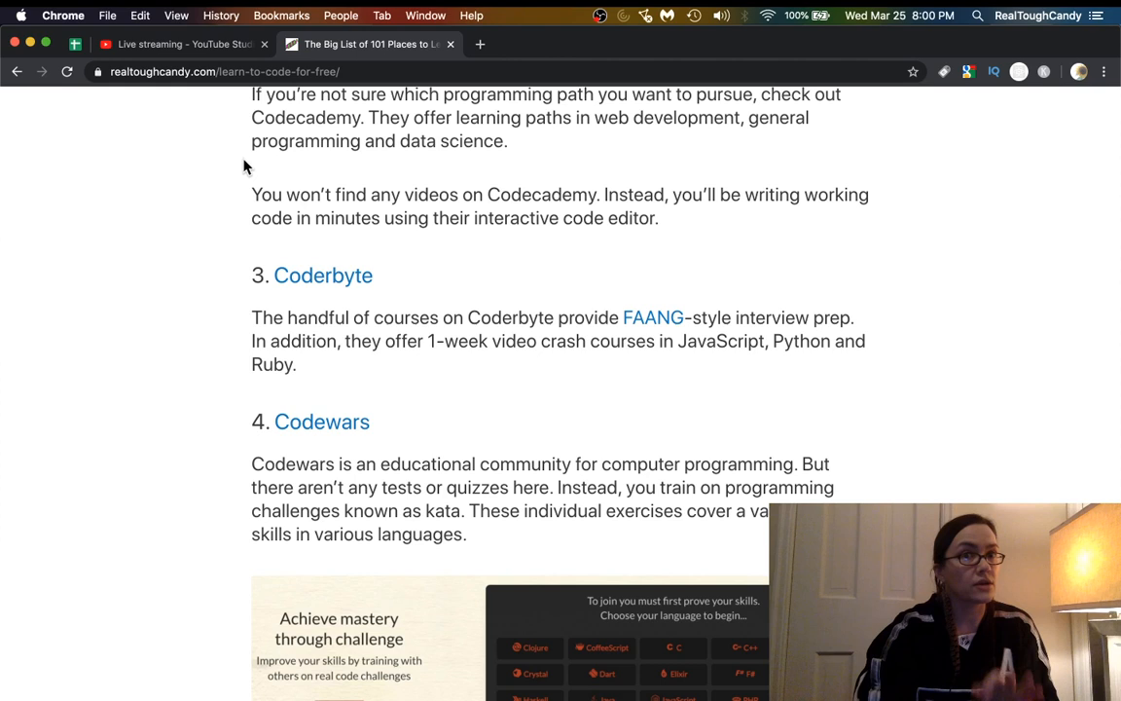
{"action": "mouse_move", "coordinate": [185, 43]}
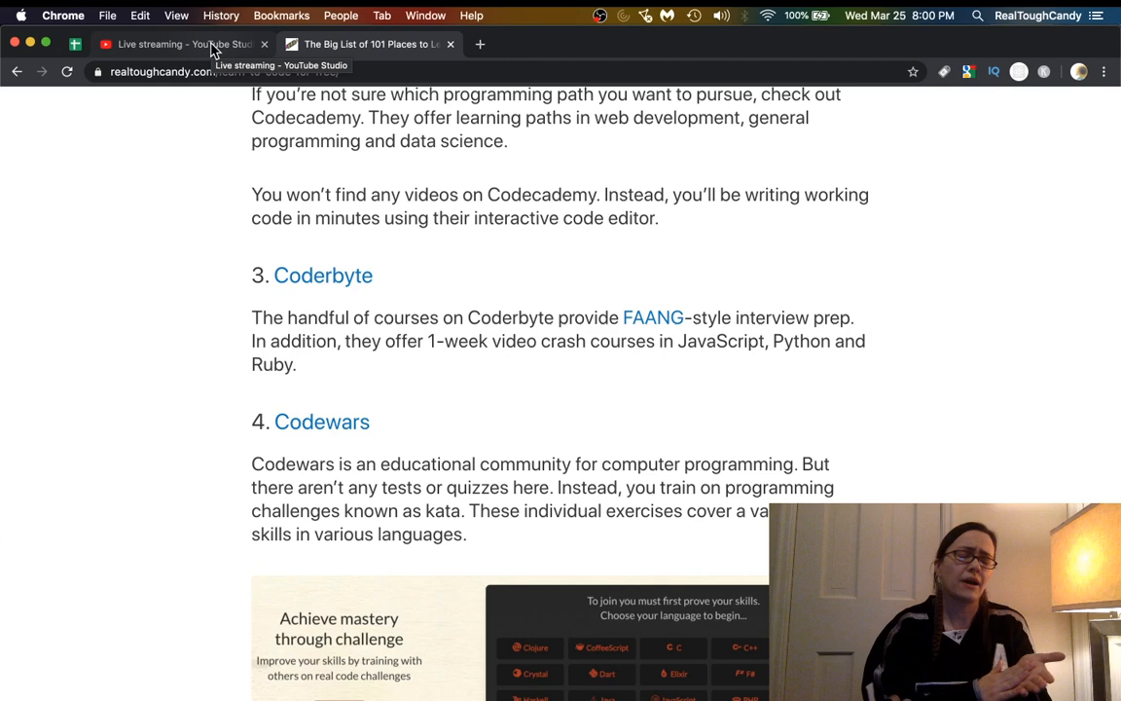
{"action": "scroll", "scroll_direction": "down", "scroll_amount": 3}
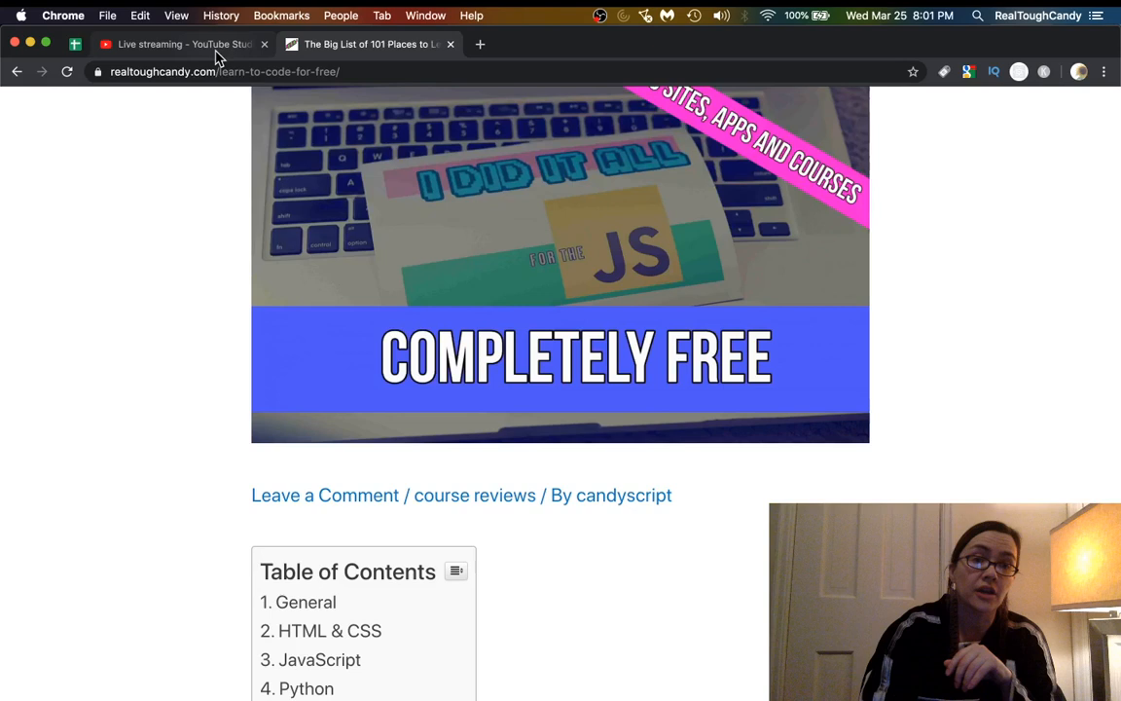
{"action": "left_click", "coordinate": [180, 44]}
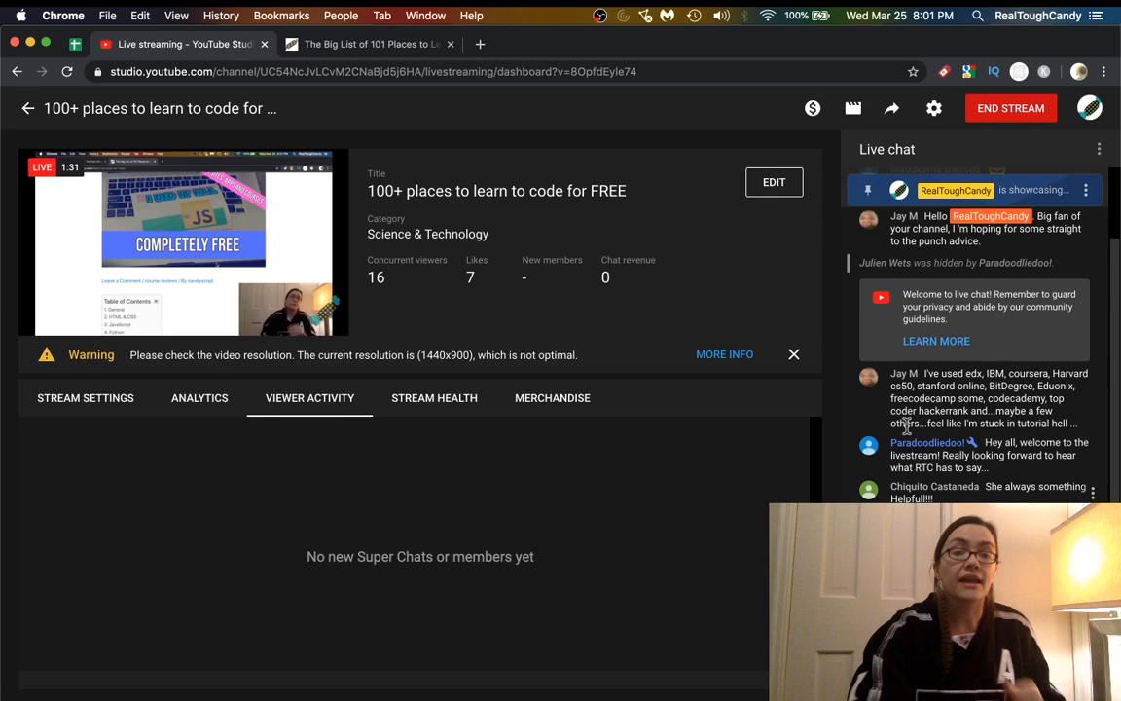
Return to the Big List of 101 Places to Learn to Code article tab.
{"action": "left_click", "coordinate": [366, 44]}
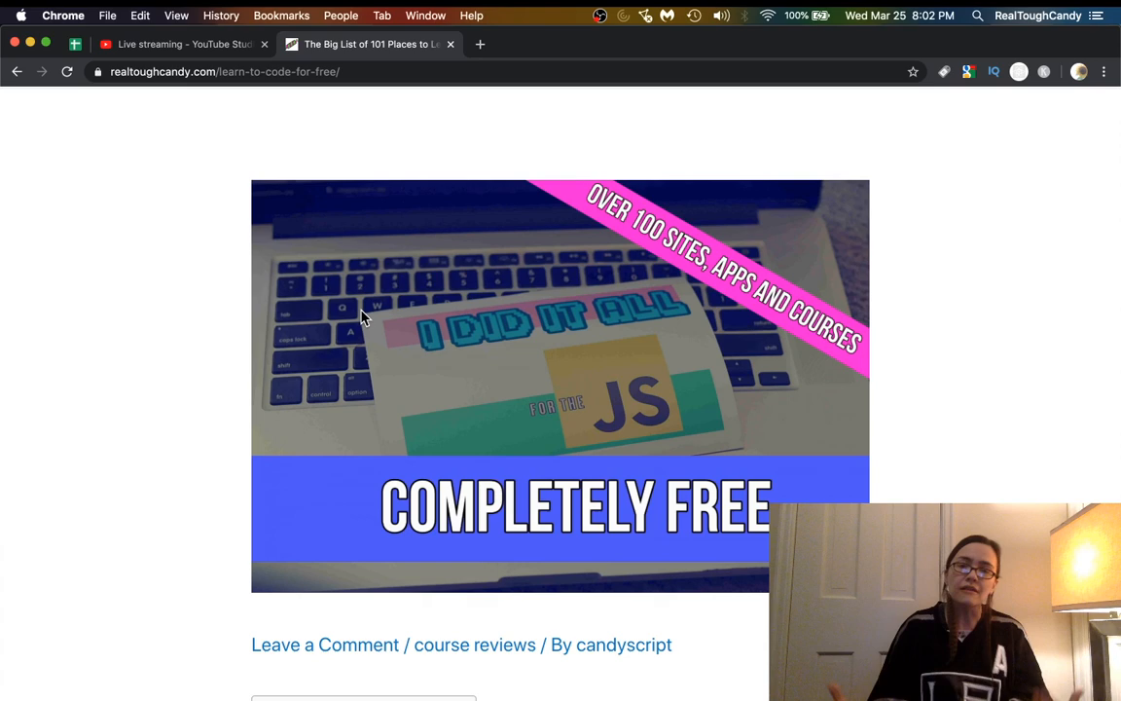
{"action": "scroll", "scroll_direction": "down", "scroll_amount": 3}
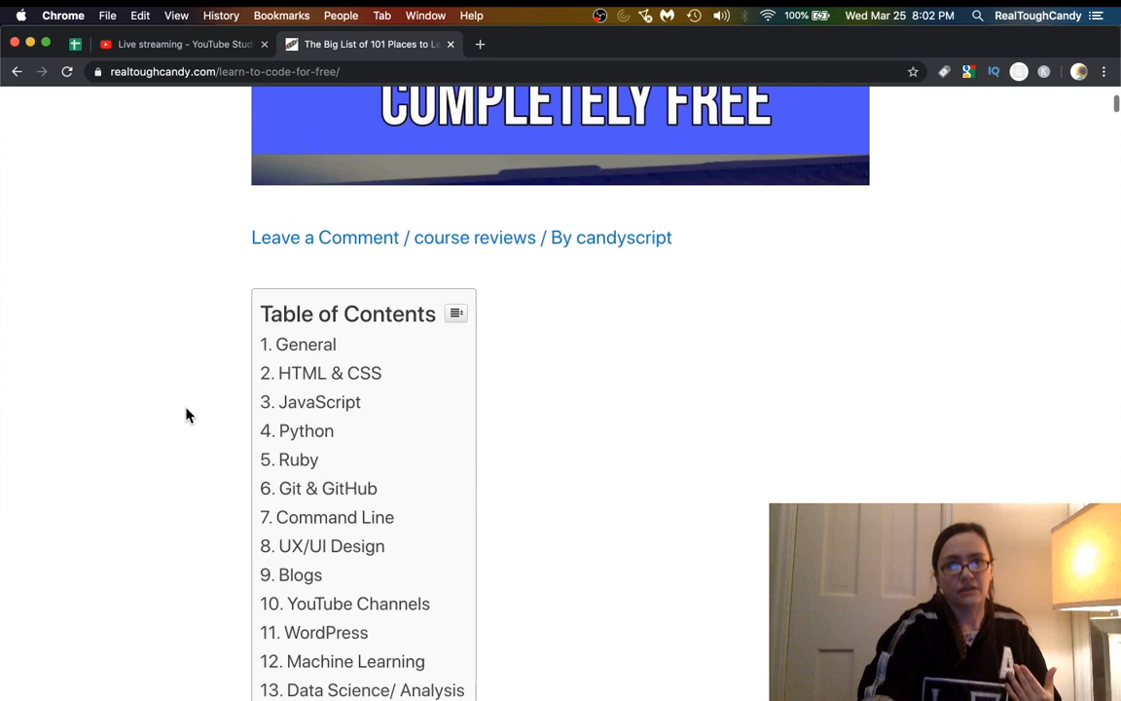
{"action": "scroll", "scroll_direction": "down", "scroll_amount": 3}
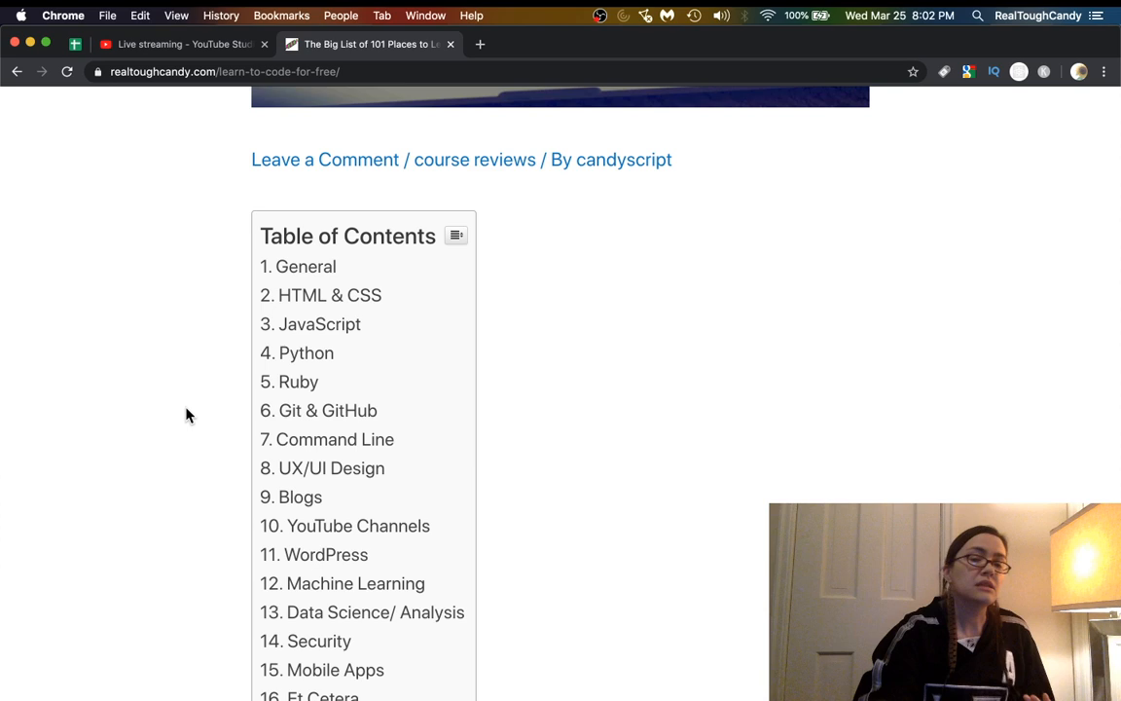
{"action": "scroll", "scroll_direction": "down", "scroll_amount": 3}
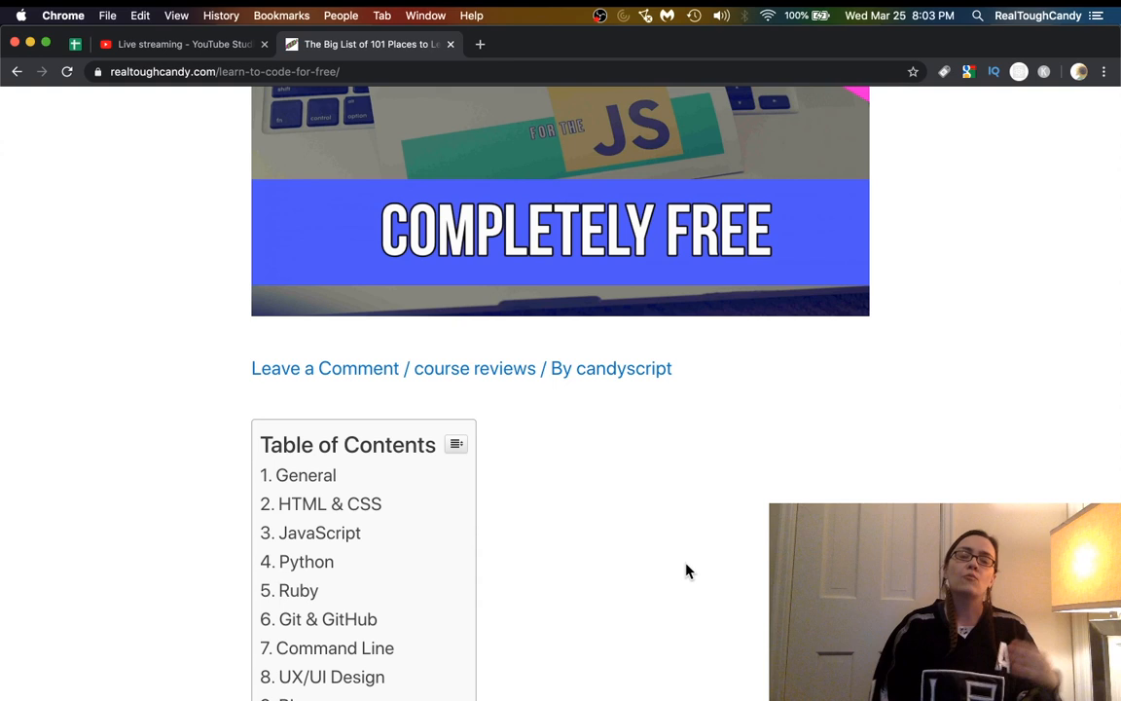
{"action": "scroll", "scroll_direction": "down", "scroll_amount": 3}
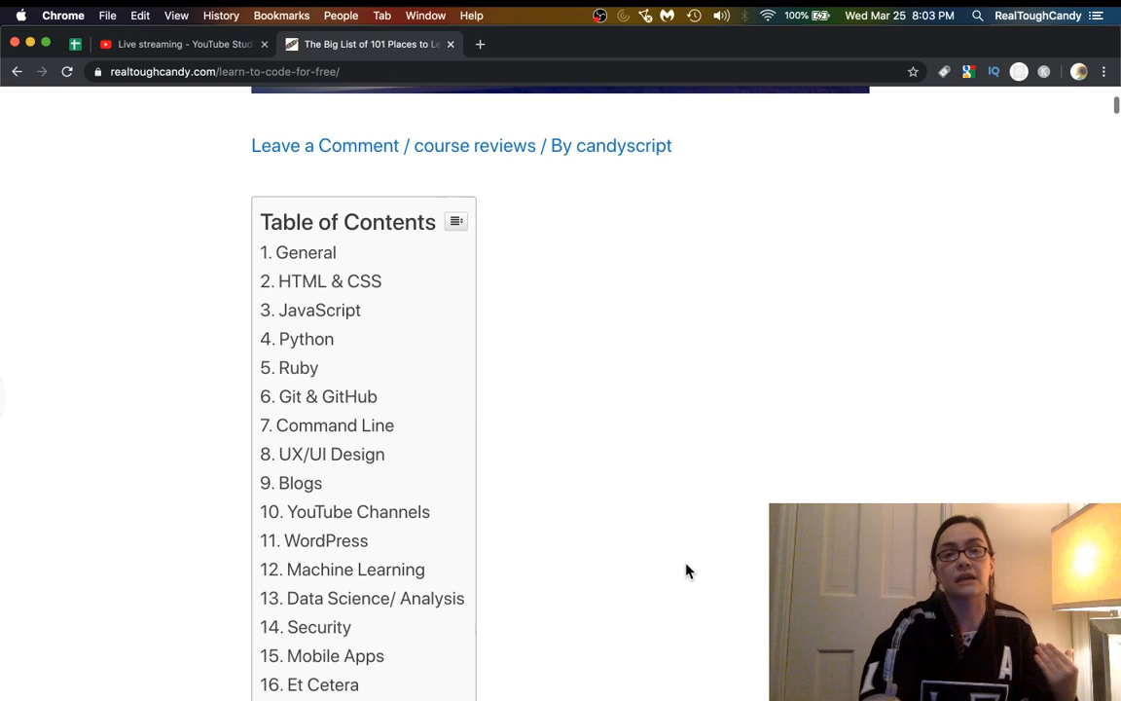
{"action": "scroll", "scroll_direction": "down", "scroll_amount": 3}
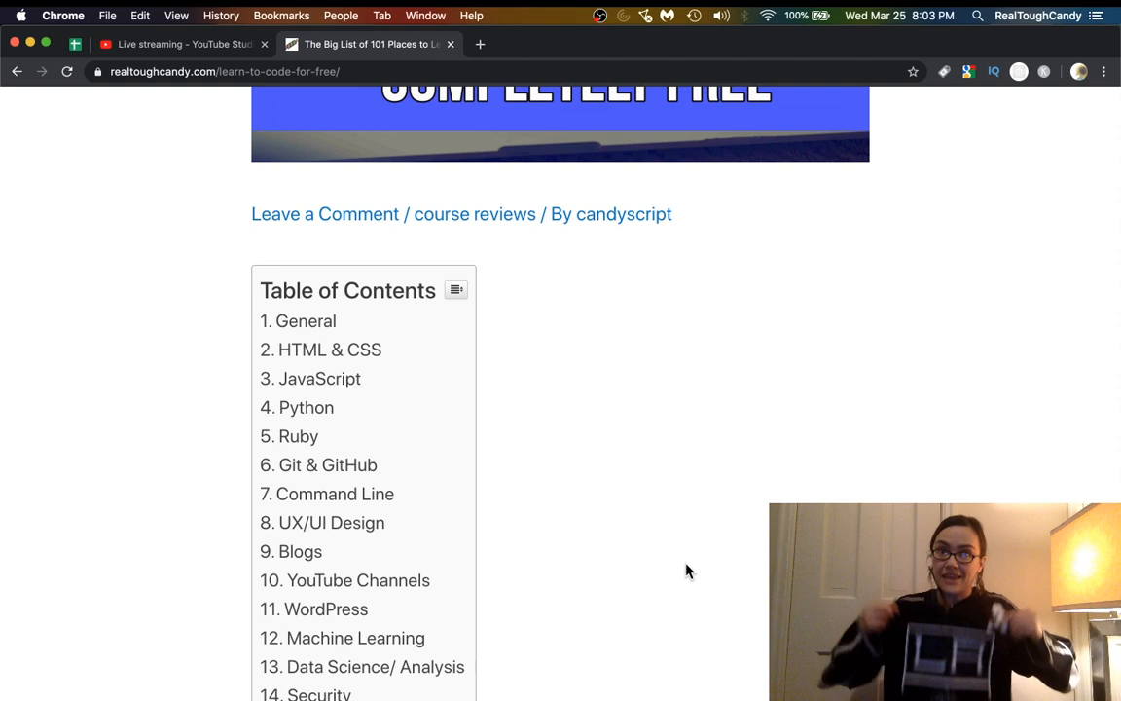
{"action": "scroll", "scroll_direction": "down", "scroll_amount": 3}
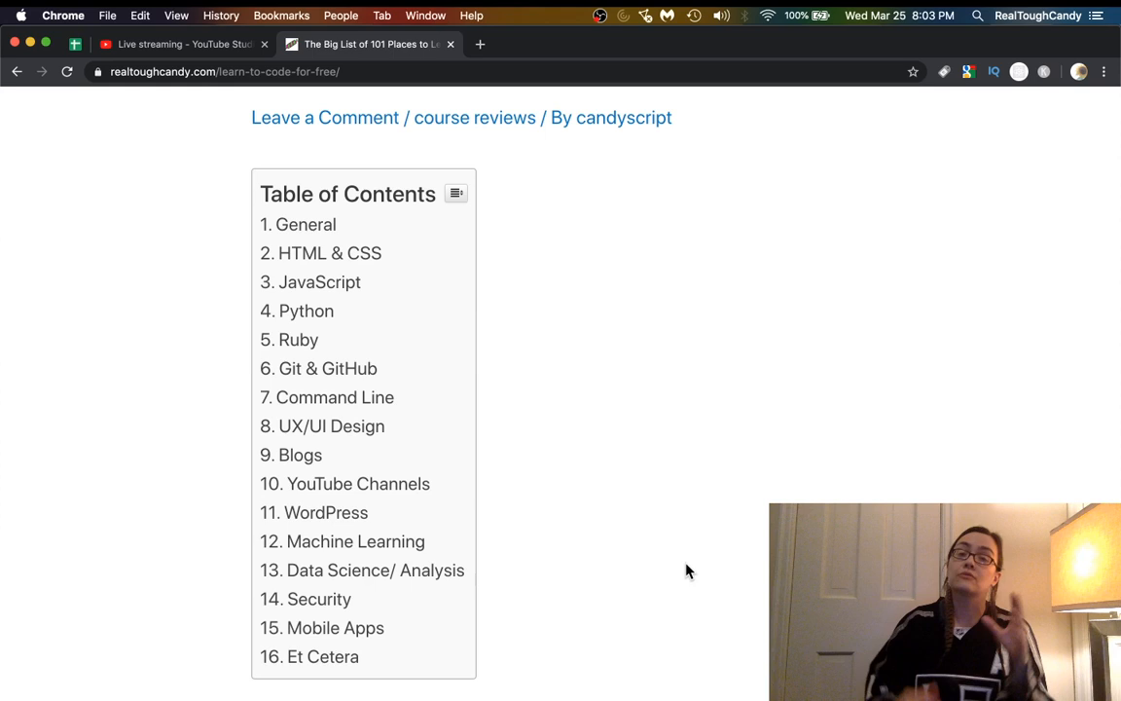
{"action": "scroll", "scroll_direction": "down", "scroll_amount": 3}
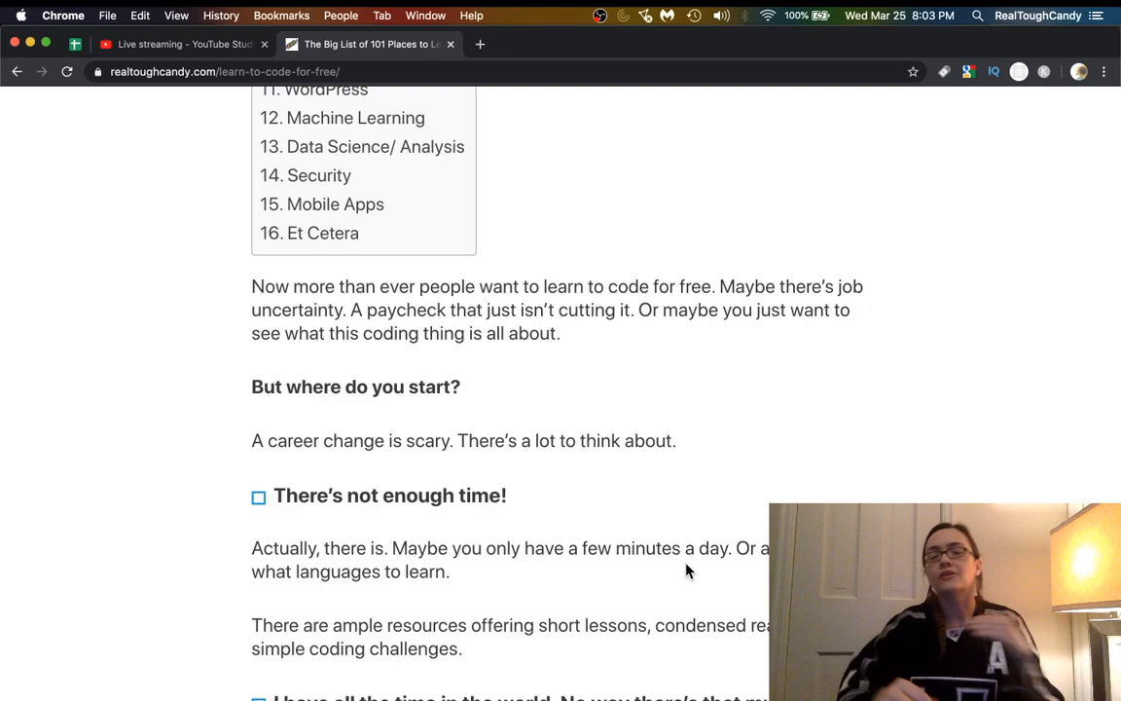
Read the introduction through Code.org and Codecademy, then return to the YouTube Studio dashboard.
{"action": "scroll", "scroll_direction": "down", "scroll_amount": 3}
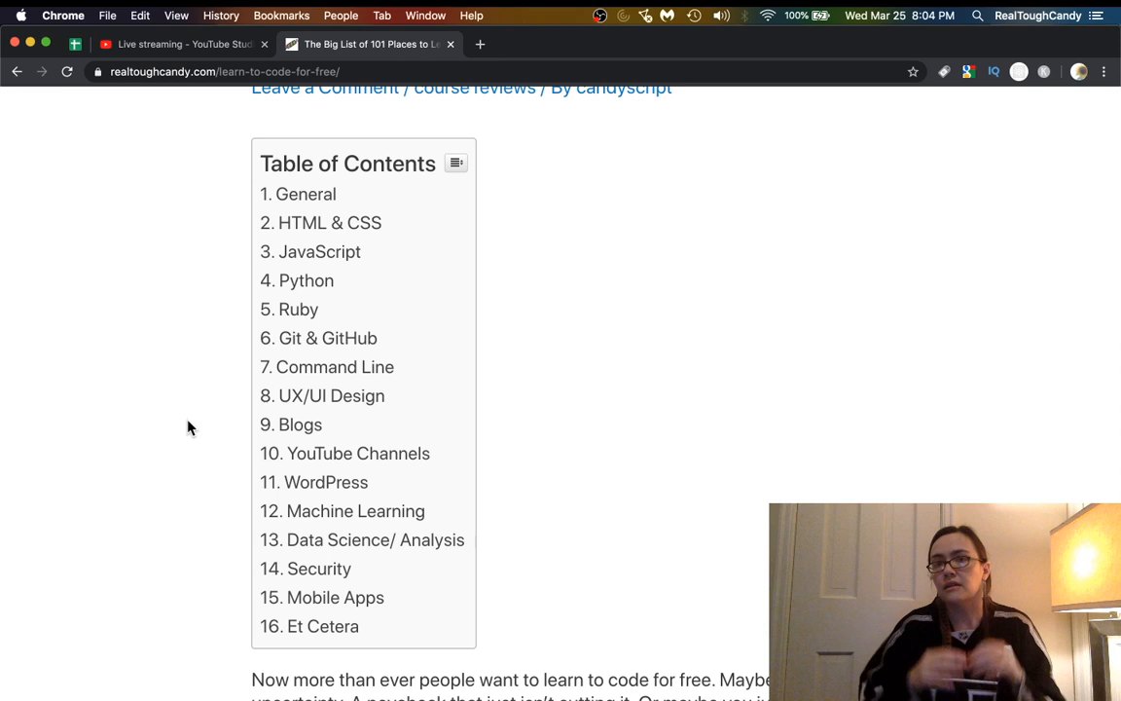
{"action": "scroll", "scroll_direction": "down", "scroll_amount": 3}
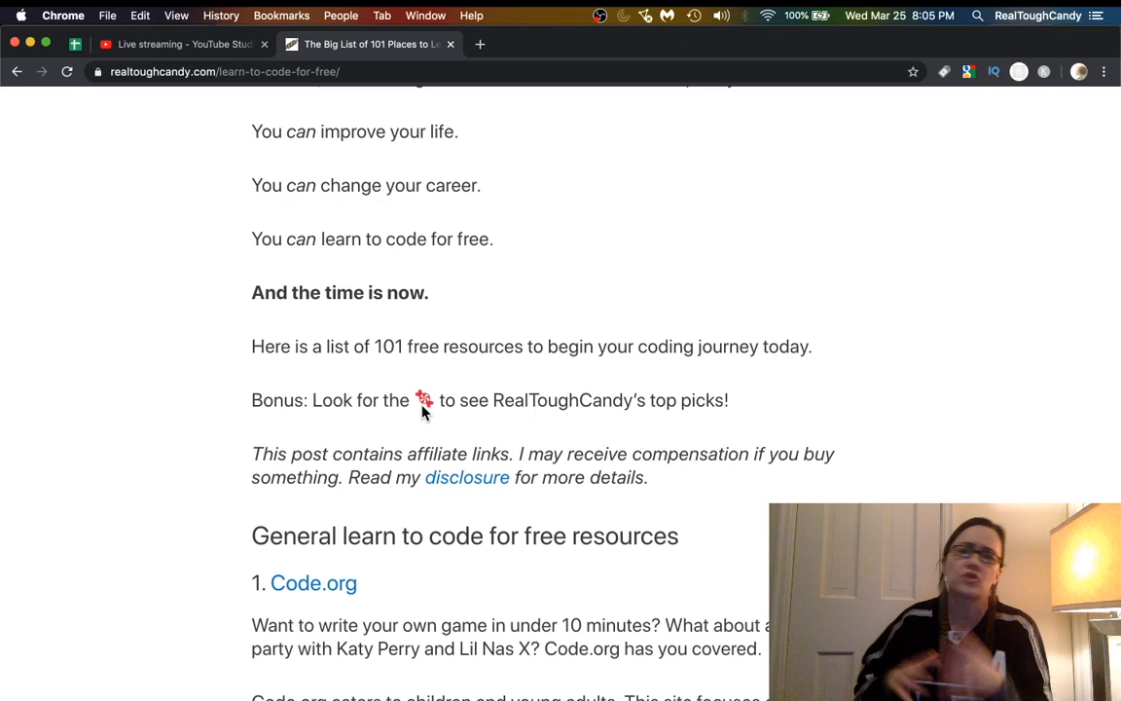
{"action": "scroll", "scroll_direction": "down", "scroll_amount": 3}
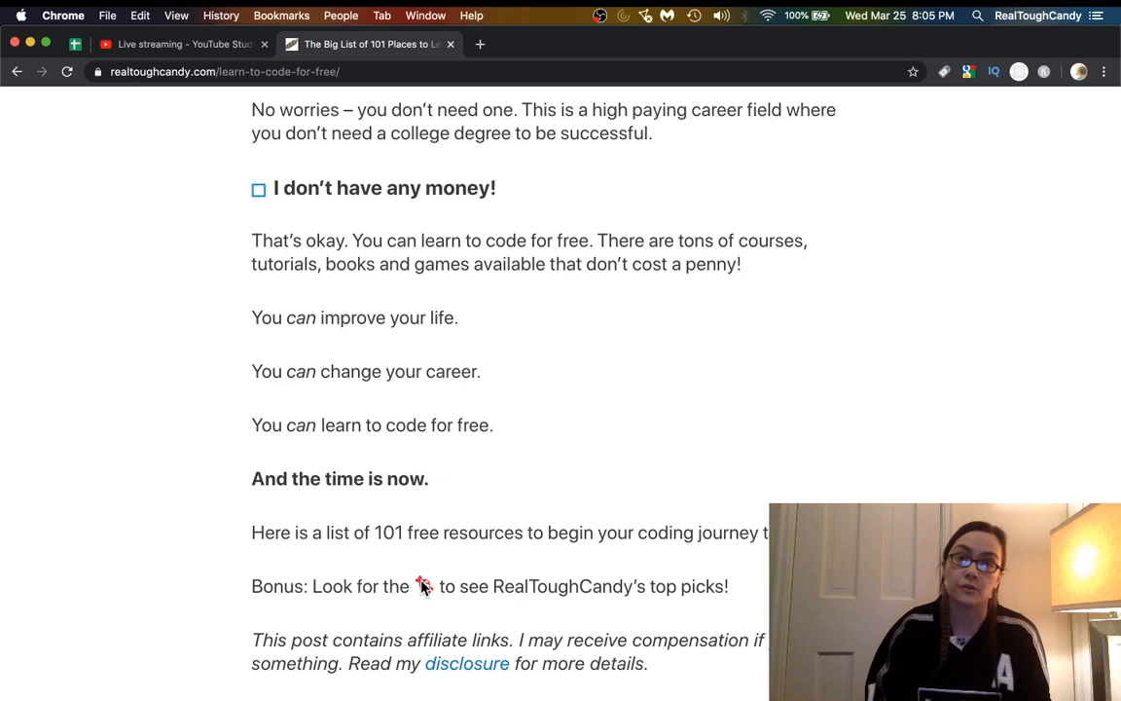
{"action": "scroll", "scroll_direction": "down", "scroll_amount": 3}
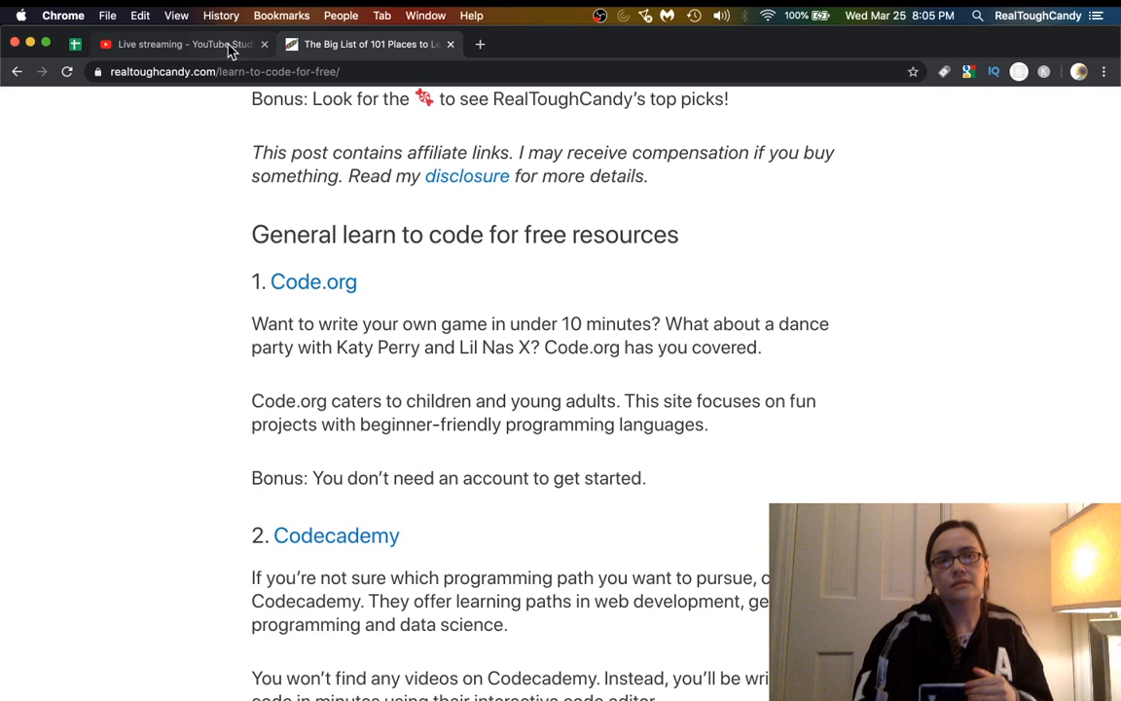
{"action": "left_click", "coordinate": [180, 44]}
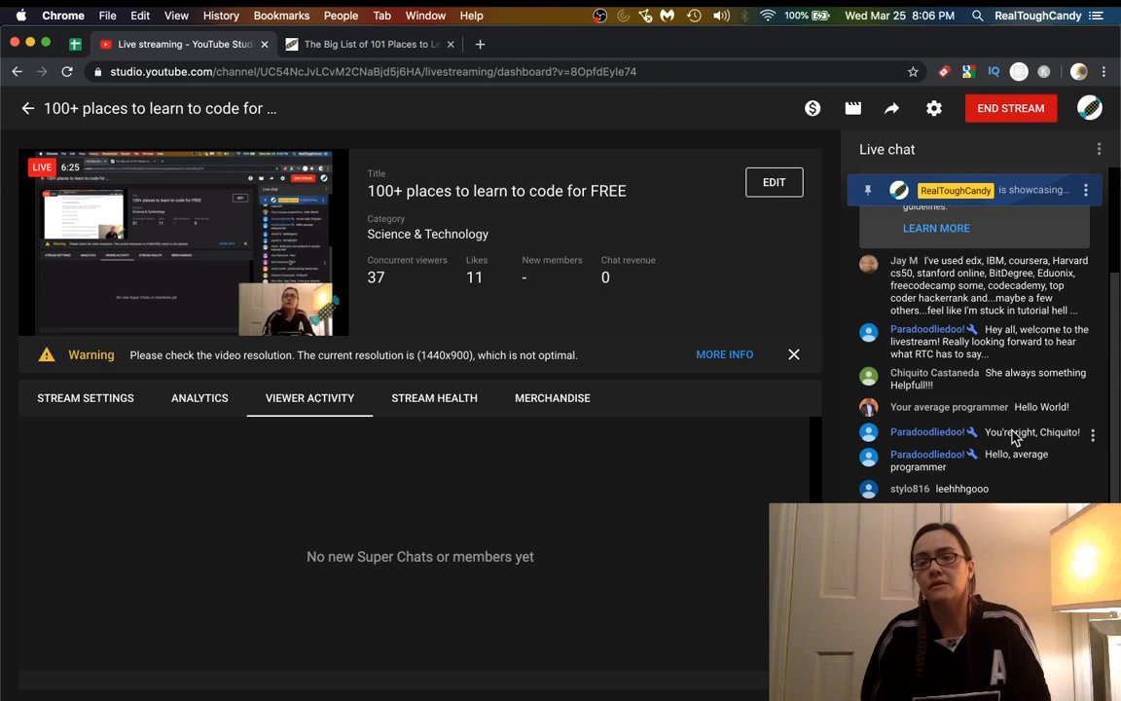
Reopen the 101 Places article and scroll to its sixteen-category Table of Contents.
{"action": "left_click", "coordinate": [367, 43]}
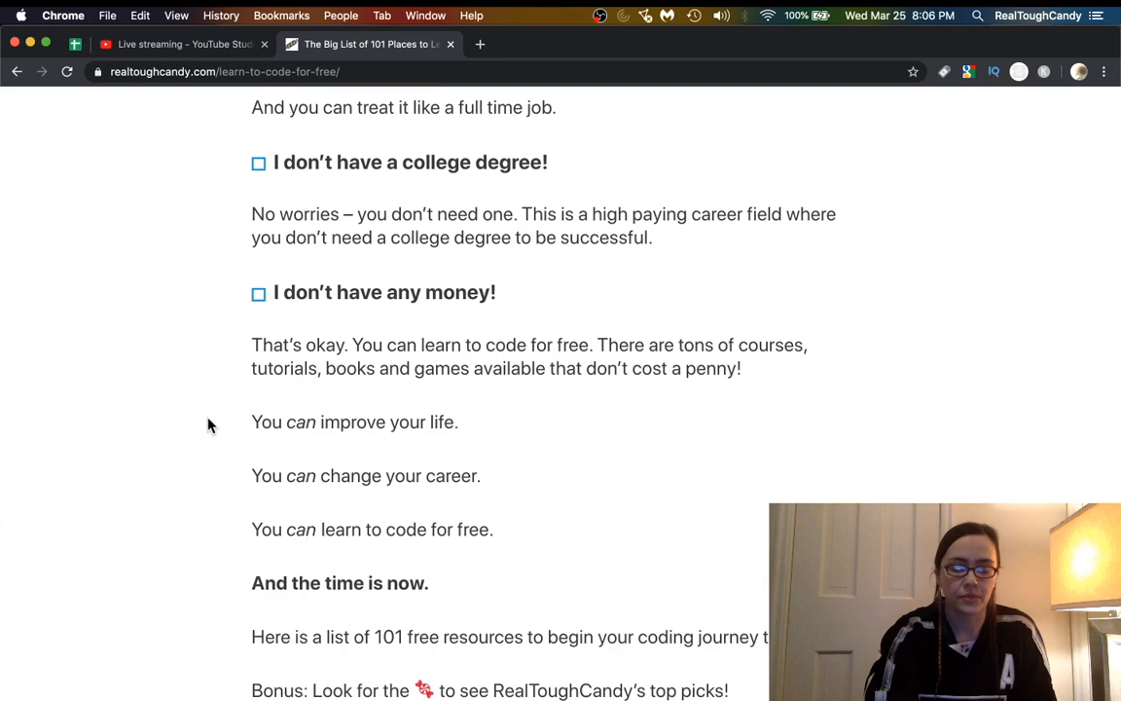
{"action": "scroll", "scroll_direction": "down", "scroll_amount": 3}
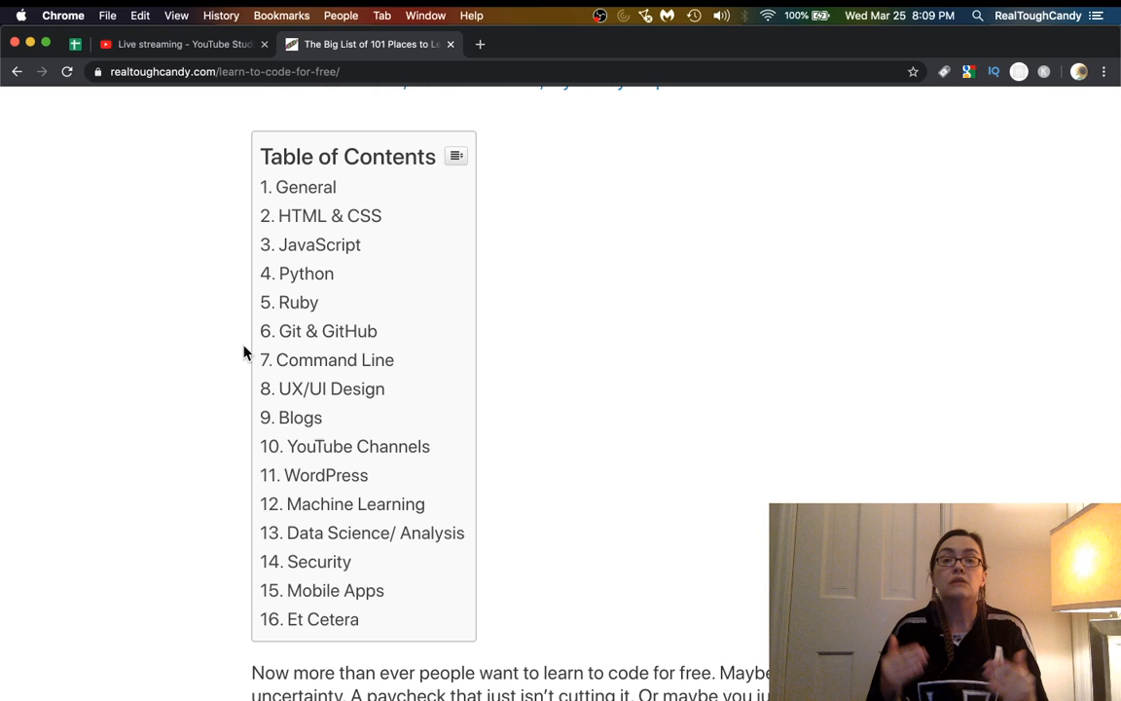
Scroll slightly through the Table of Contents while discussing the categories.
{"action": "scroll", "scroll_direction": "down", "scroll_amount": 3}
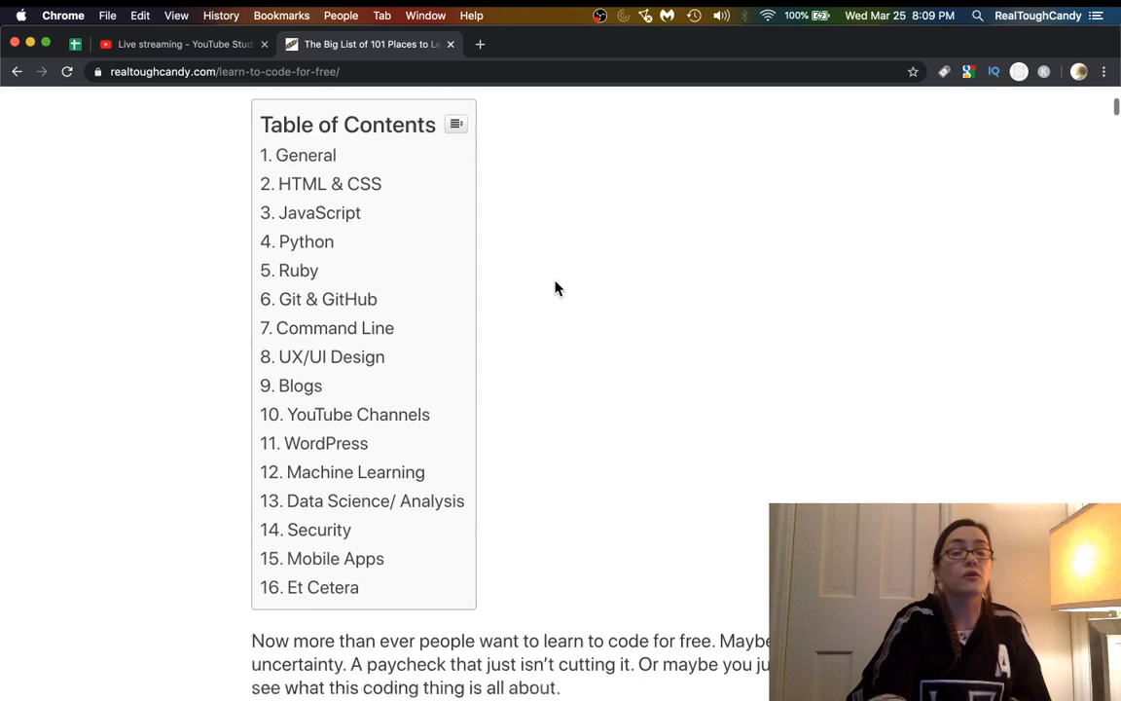
{"action": "scroll", "scroll_direction": "down", "scroll_amount": 3}
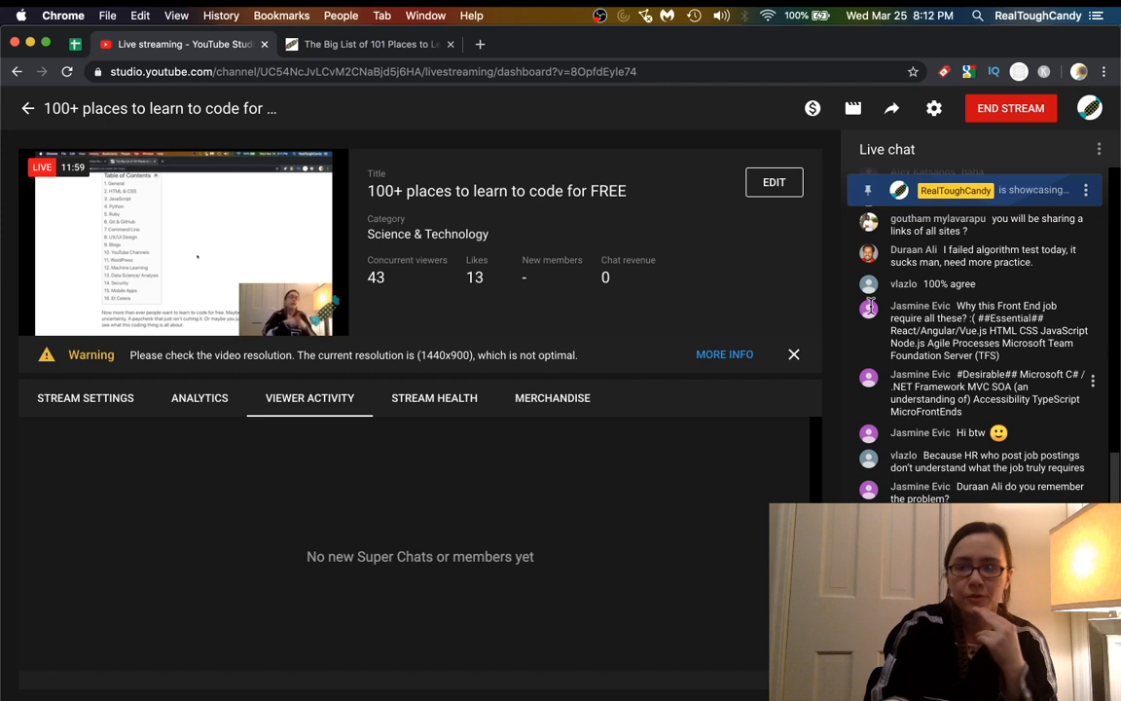
{"action": "left_click", "coordinate": [367, 44]}
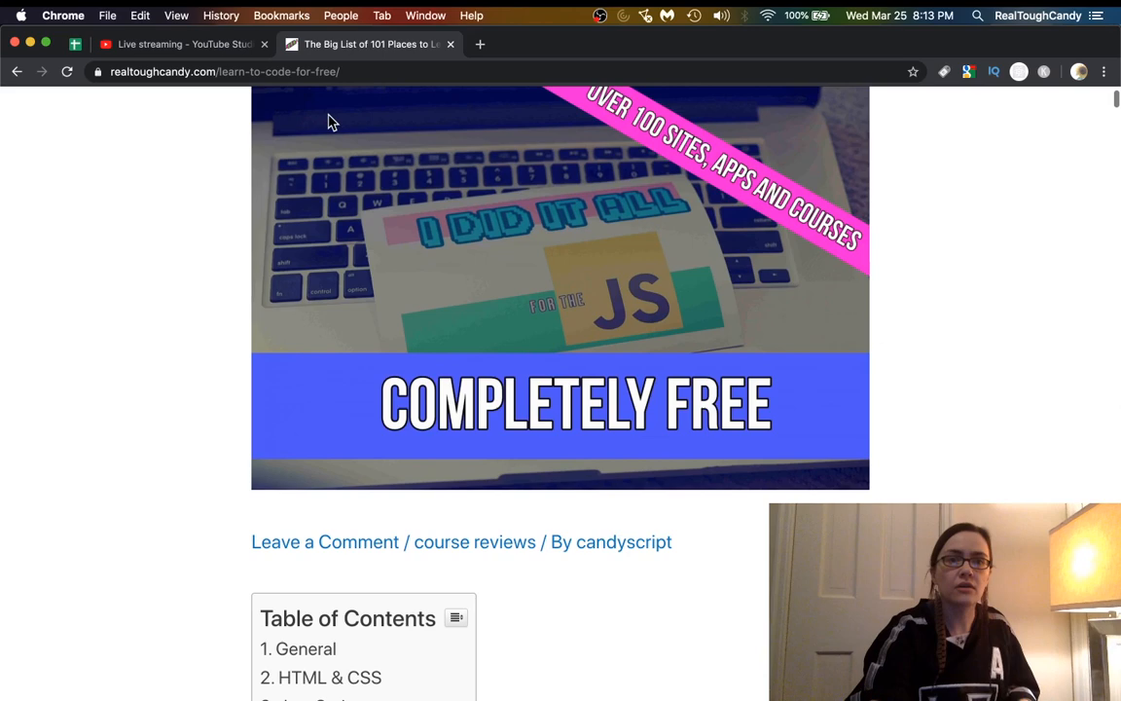
Switch to the article and scroll past the Table of Contents to Code.org and Codecademy.
{"action": "left_click", "coordinate": [175, 44]}
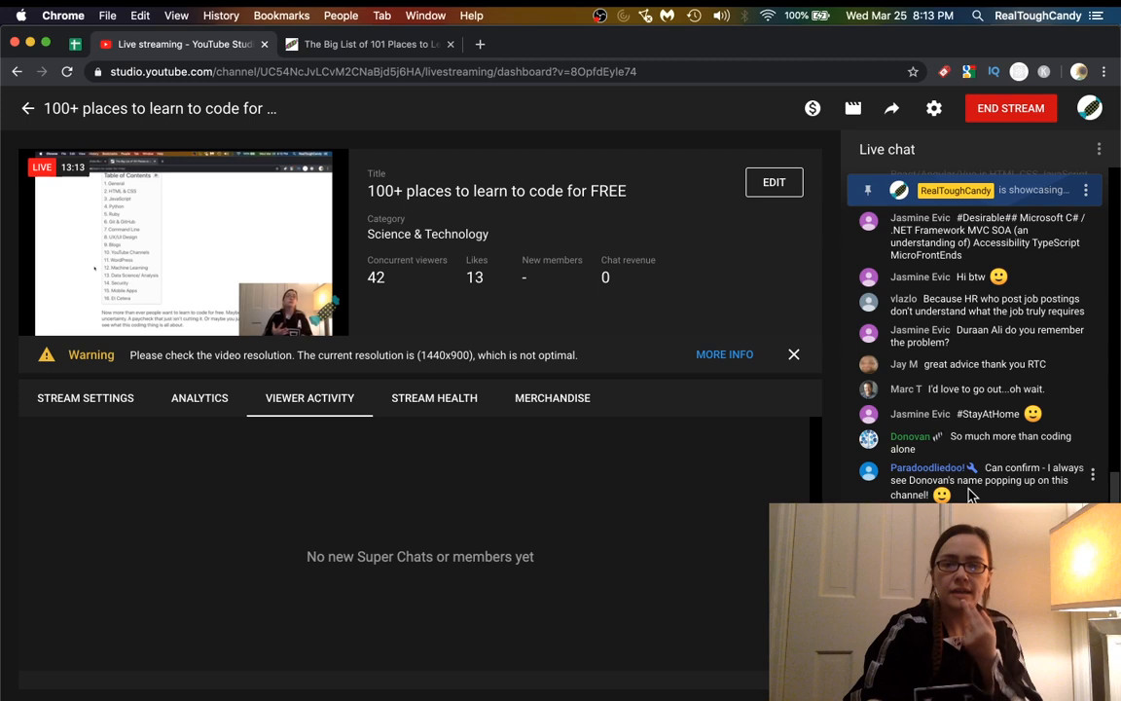
{"action": "left_click", "coordinate": [368, 44]}
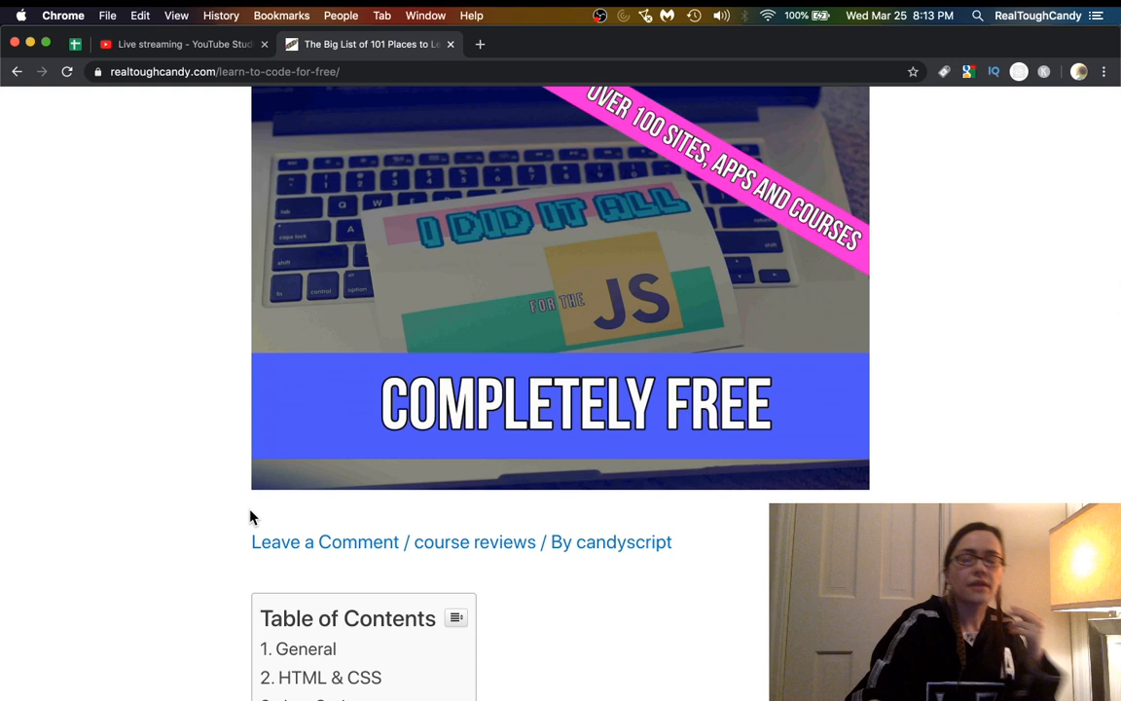
{"action": "scroll", "scroll_direction": "up", "scroll_amount": 3}
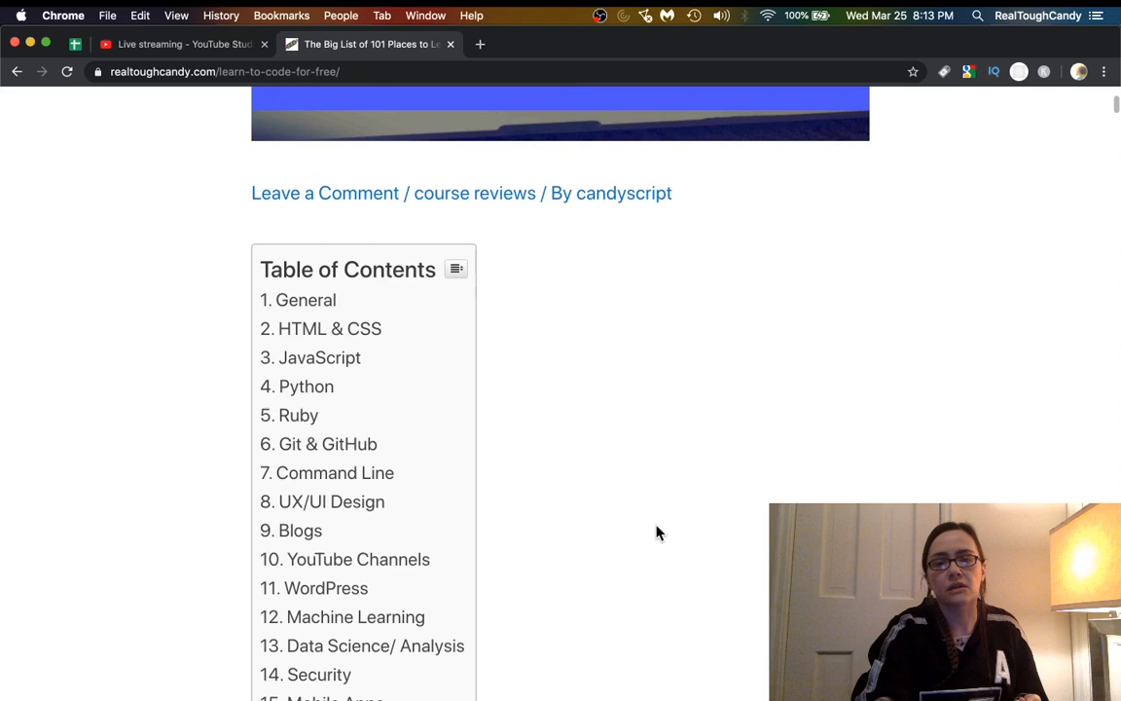
{"action": "scroll", "scroll_direction": "down", "scroll_amount": 3}
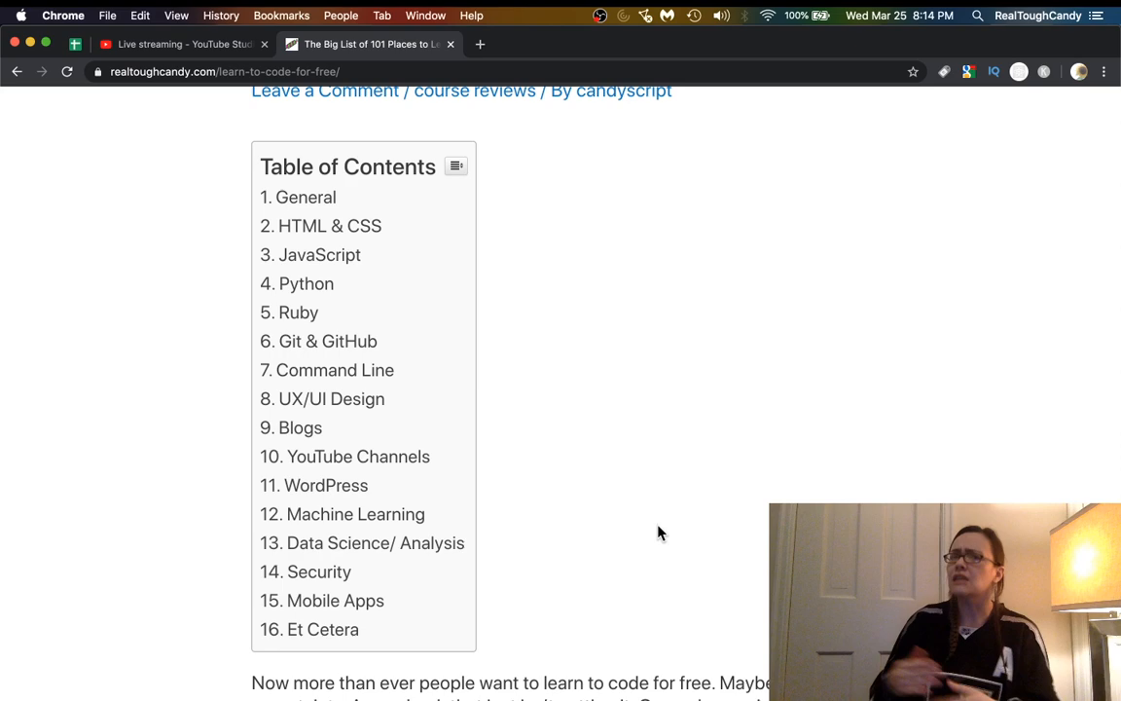
{"action": "scroll", "scroll_direction": "down", "scroll_amount": 3}
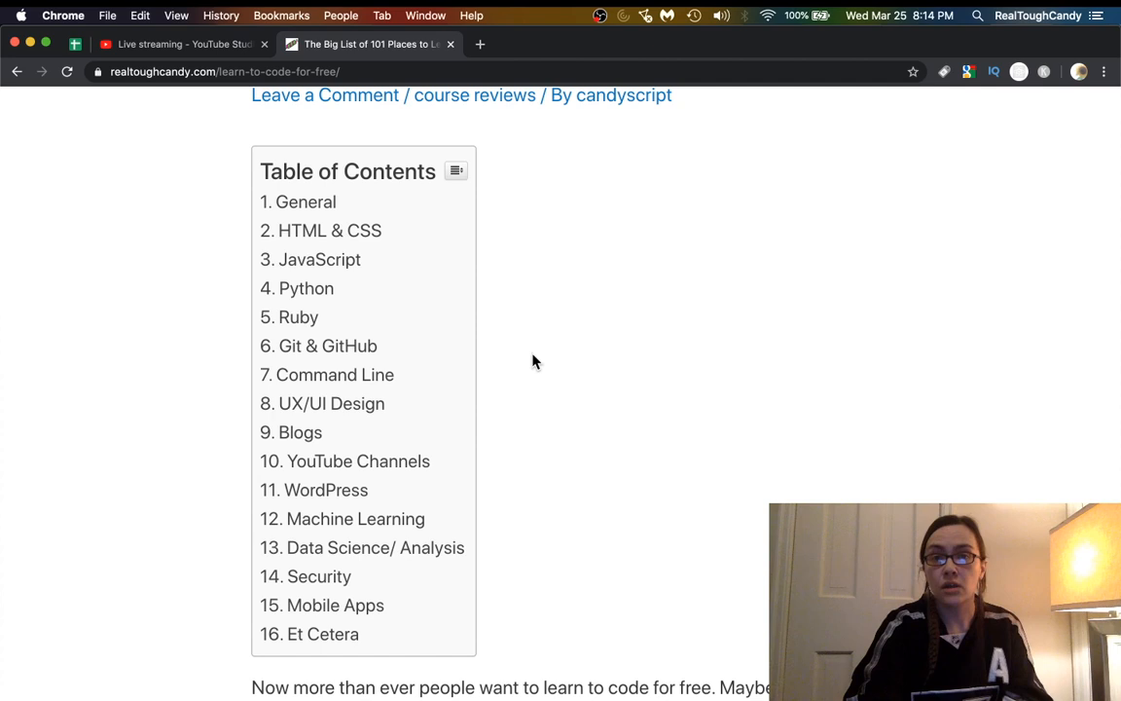
{"action": "scroll", "scroll_direction": "down", "scroll_amount": 3}
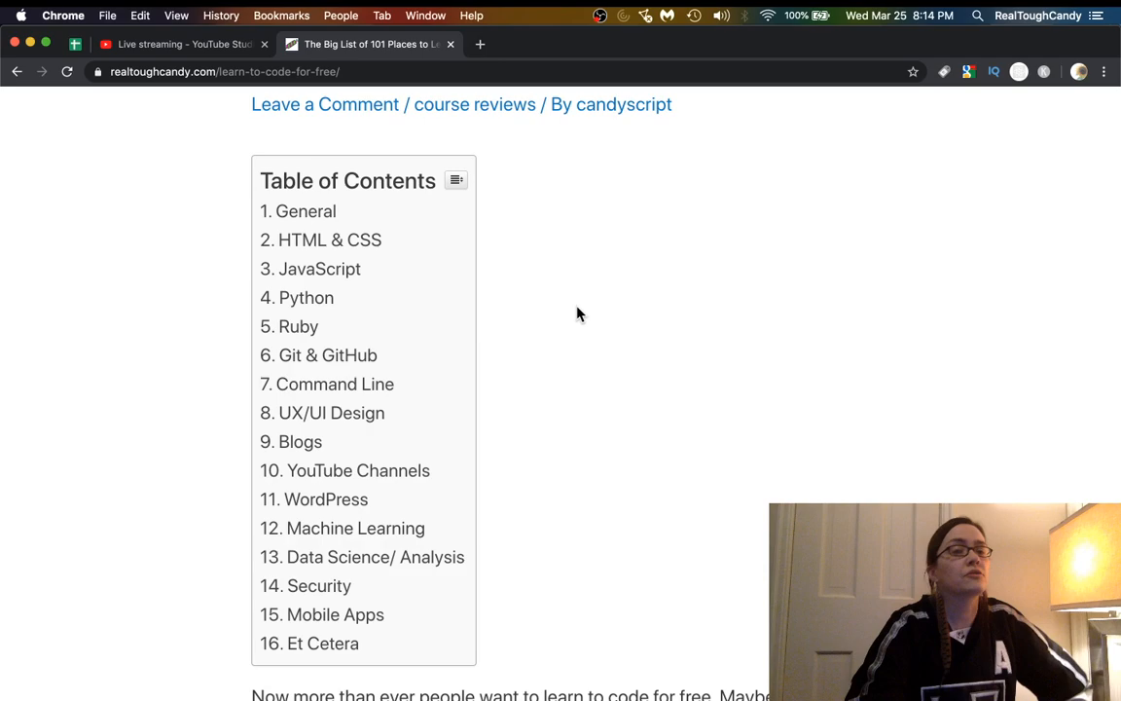
{"action": "scroll", "scroll_direction": "down", "scroll_amount": 3}
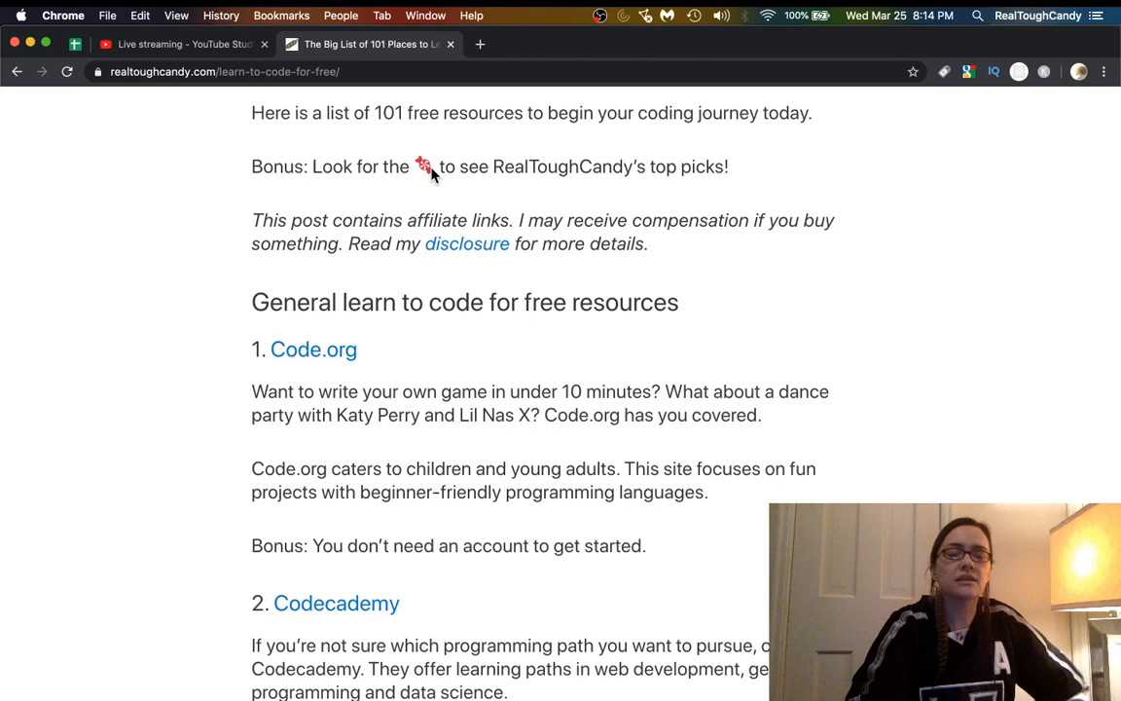
{"action": "scroll", "scroll_direction": "down", "scroll_amount": 3}
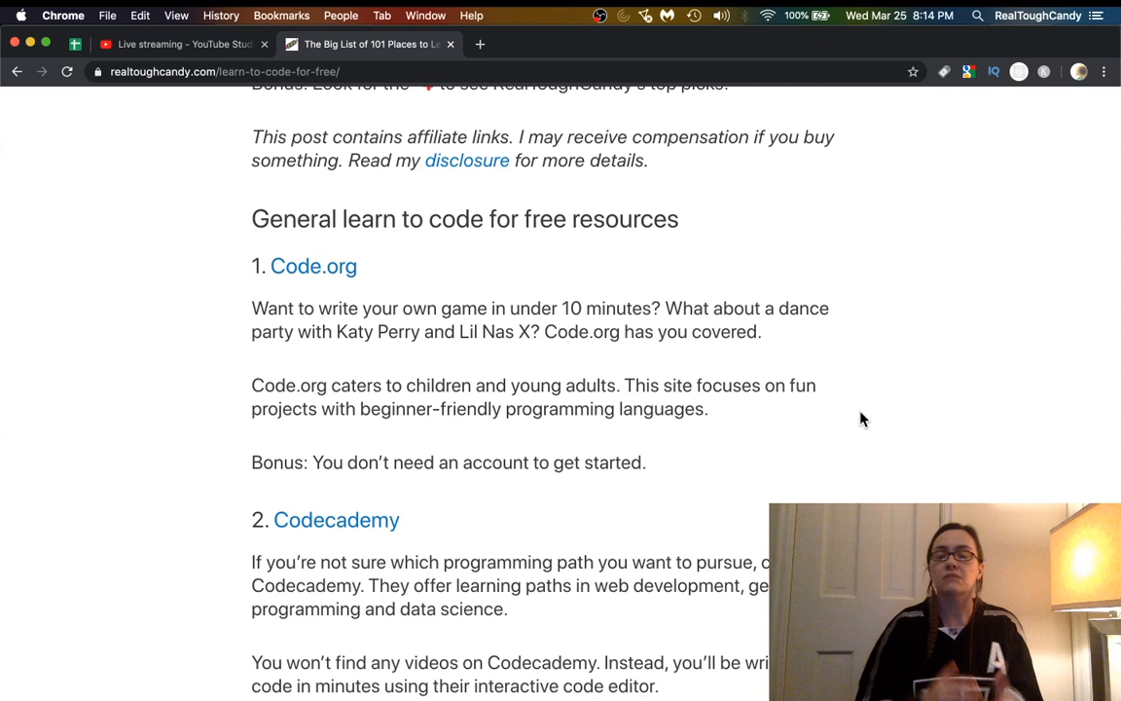
{"action": "scroll", "scroll_direction": "down", "scroll_amount": 3}
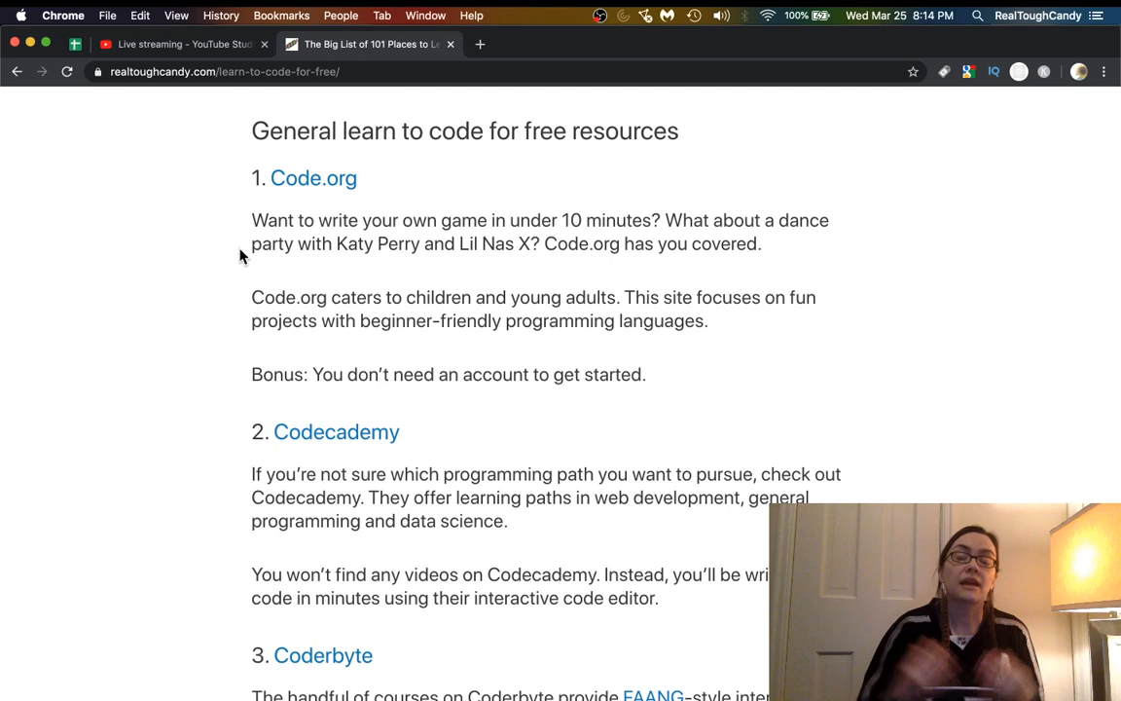
{"action": "scroll", "scroll_direction": "down", "scroll_amount": 3}
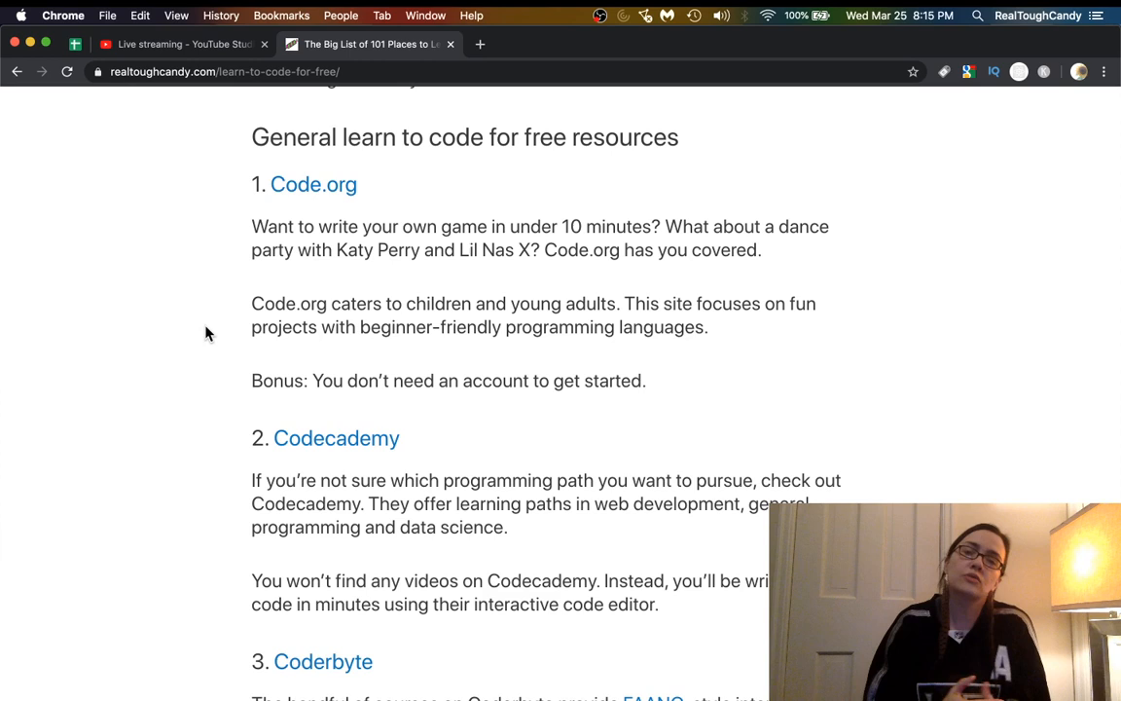
Open Code.org in a new tab and browse its student, educator and Hour of Code sections.
{"action": "left_click", "coordinate": [313, 184]}
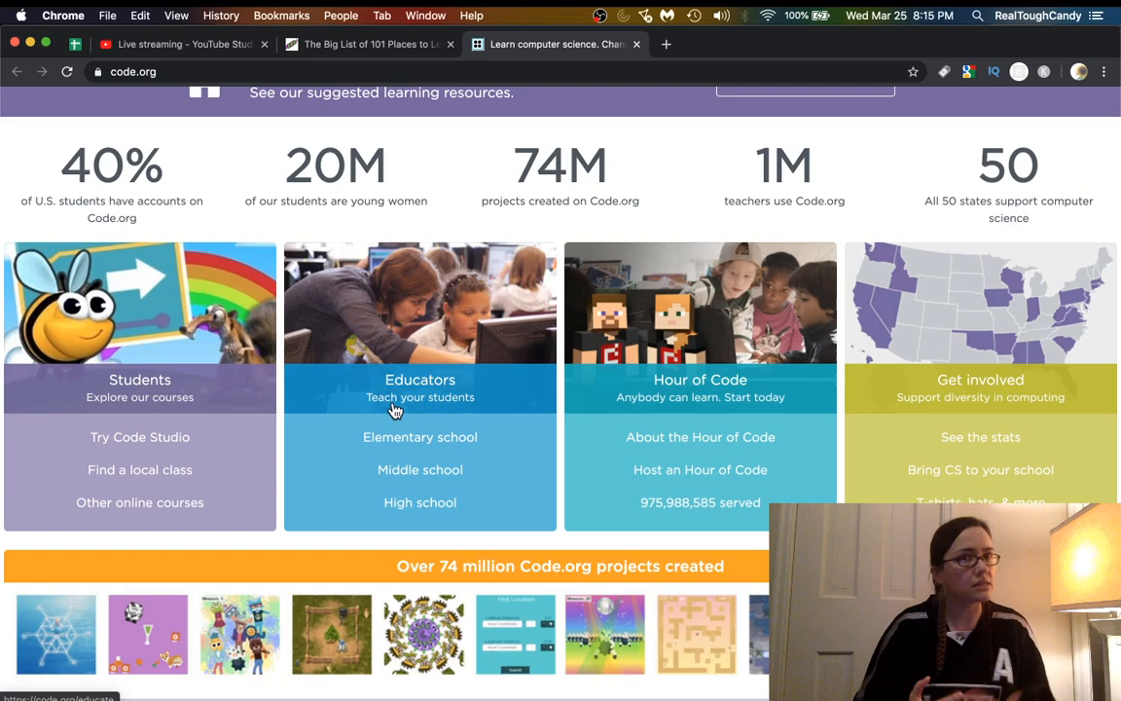
{"action": "scroll", "scroll_direction": "down", "scroll_amount": 3}
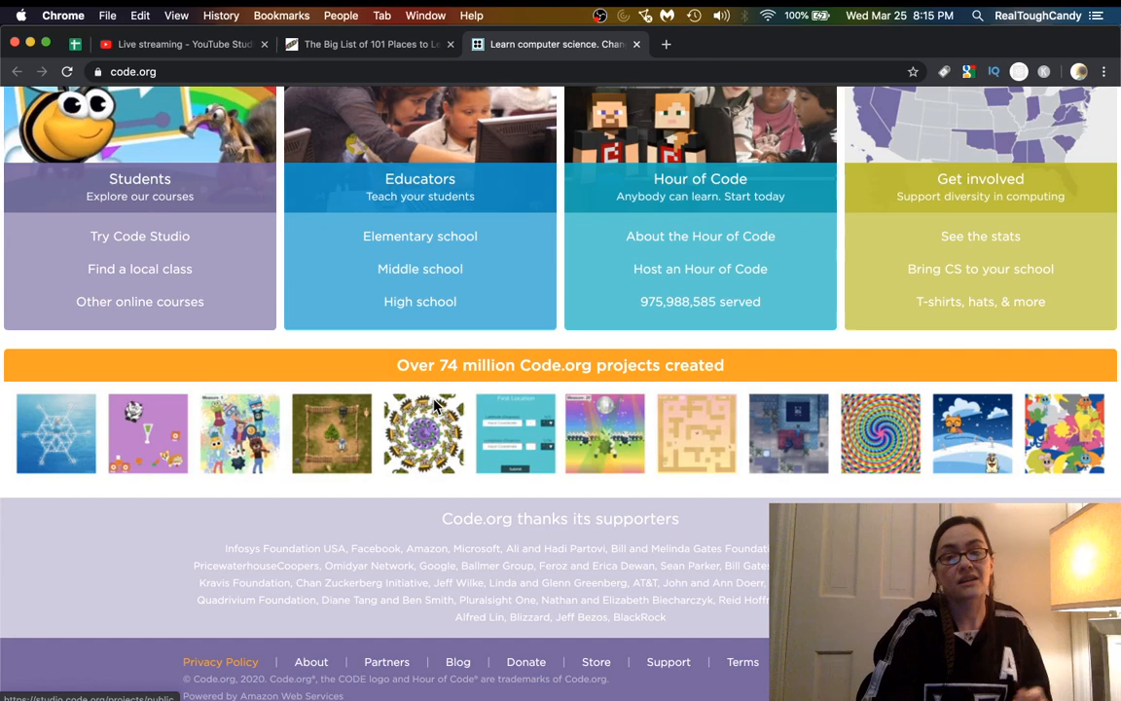
{"action": "scroll", "scroll_direction": "up", "scroll_amount": 3}
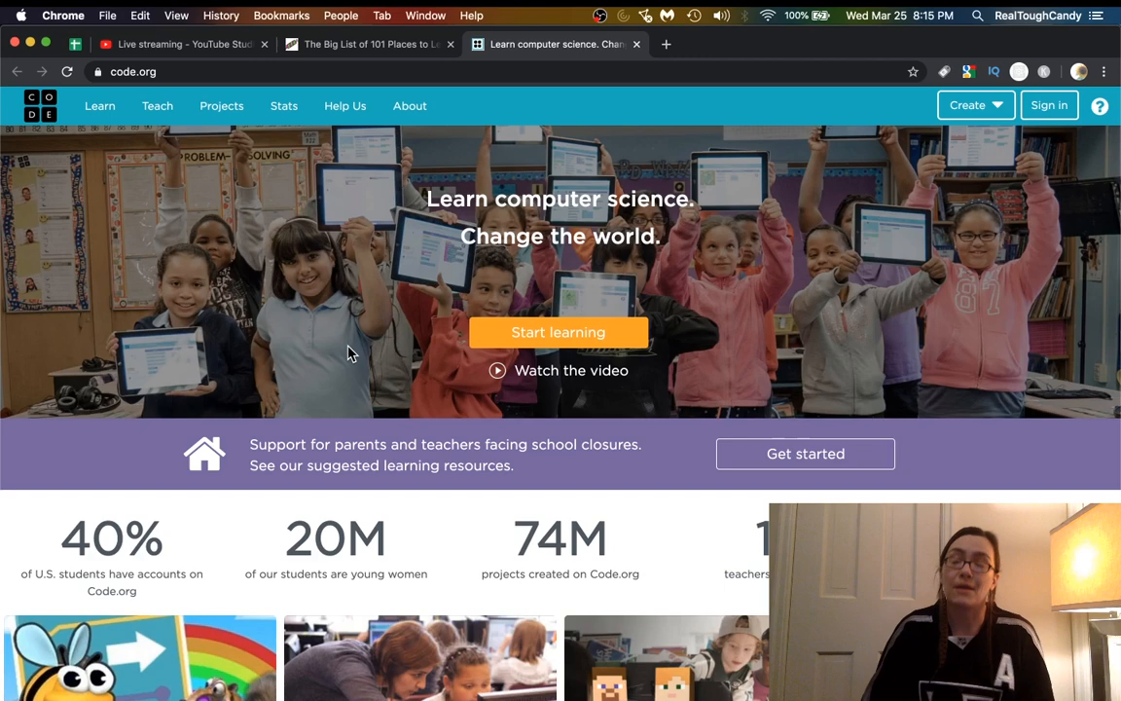
{"action": "scroll", "scroll_direction": "down", "scroll_amount": 3}
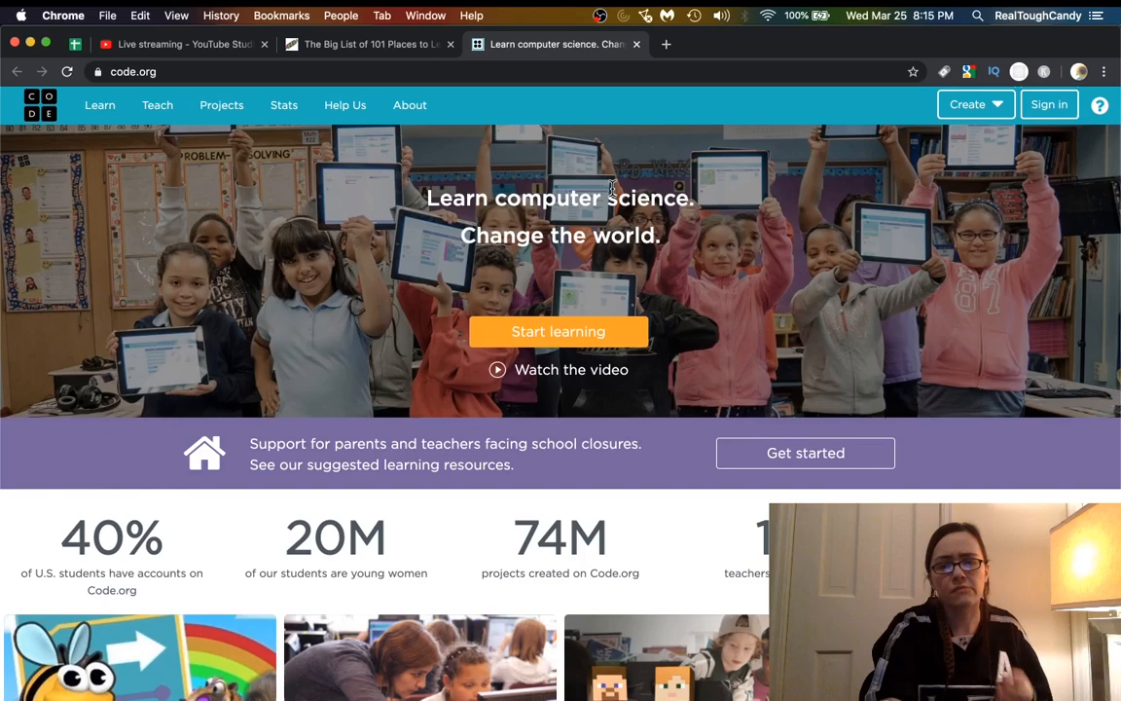
{"action": "scroll", "scroll_direction": "down", "scroll_amount": 3}
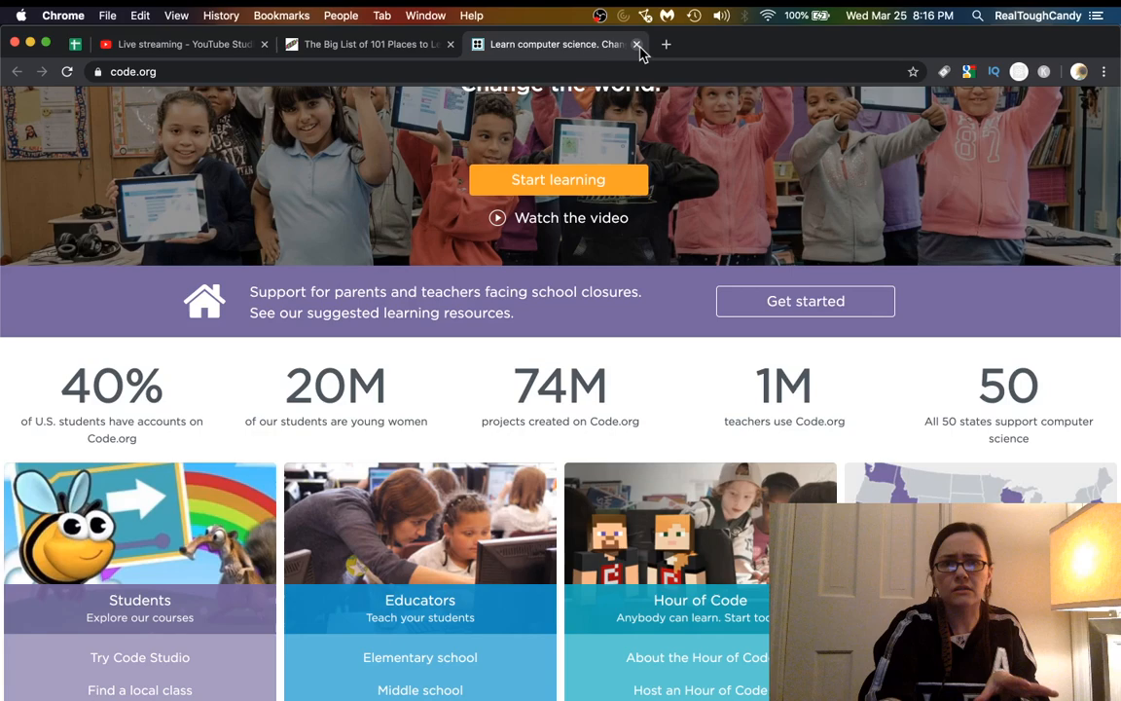
Close the Code.org tab and scroll the article to entry 4, Codewars.
{"action": "left_click", "coordinate": [638, 43]}
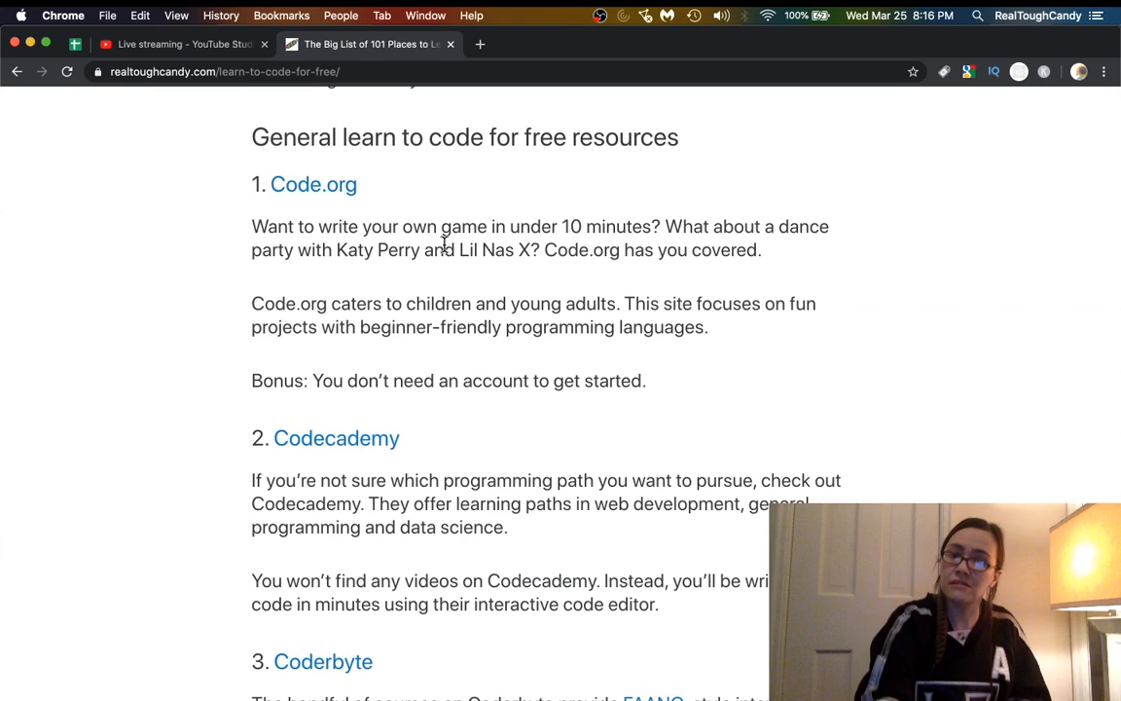
{"action": "scroll", "scroll_direction": "down", "scroll_amount": 3}
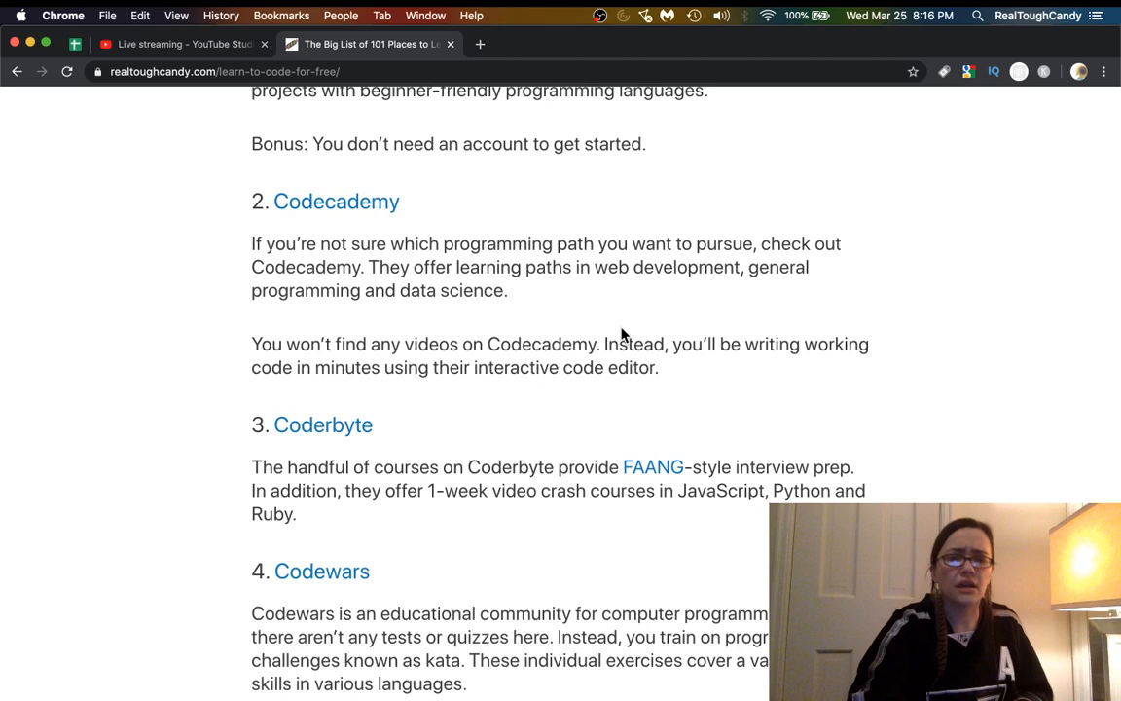
{"action": "scroll", "scroll_direction": "down", "scroll_amount": 3}
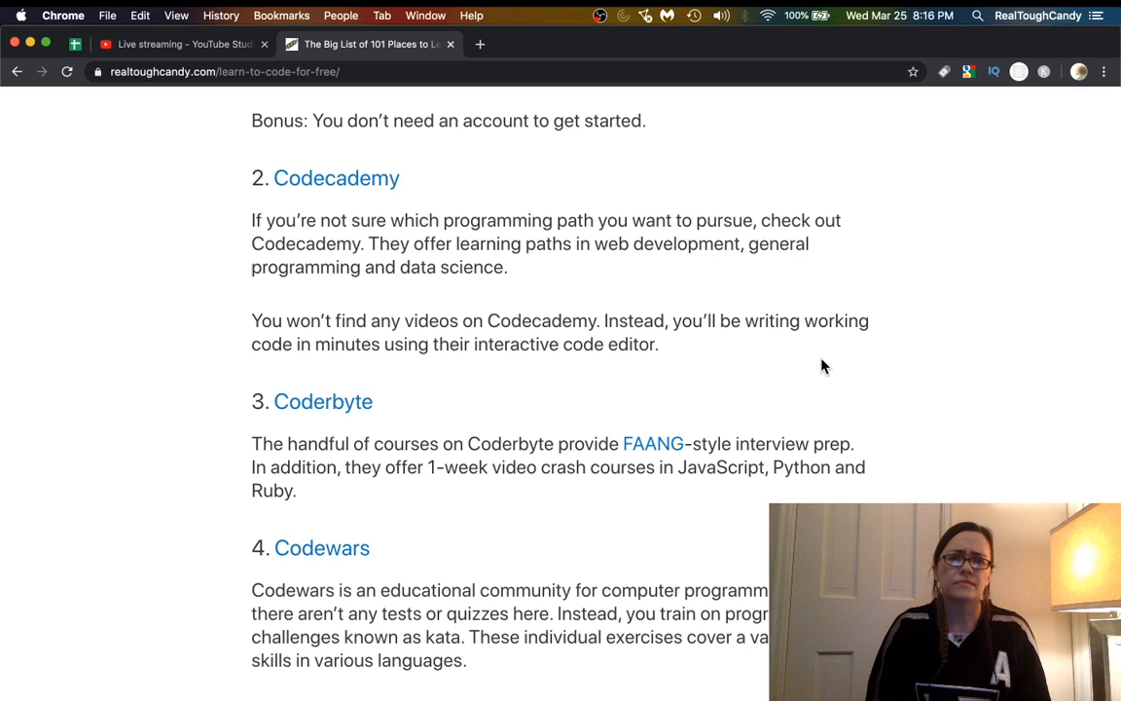
{"action": "scroll", "scroll_direction": "down", "scroll_amount": 3}
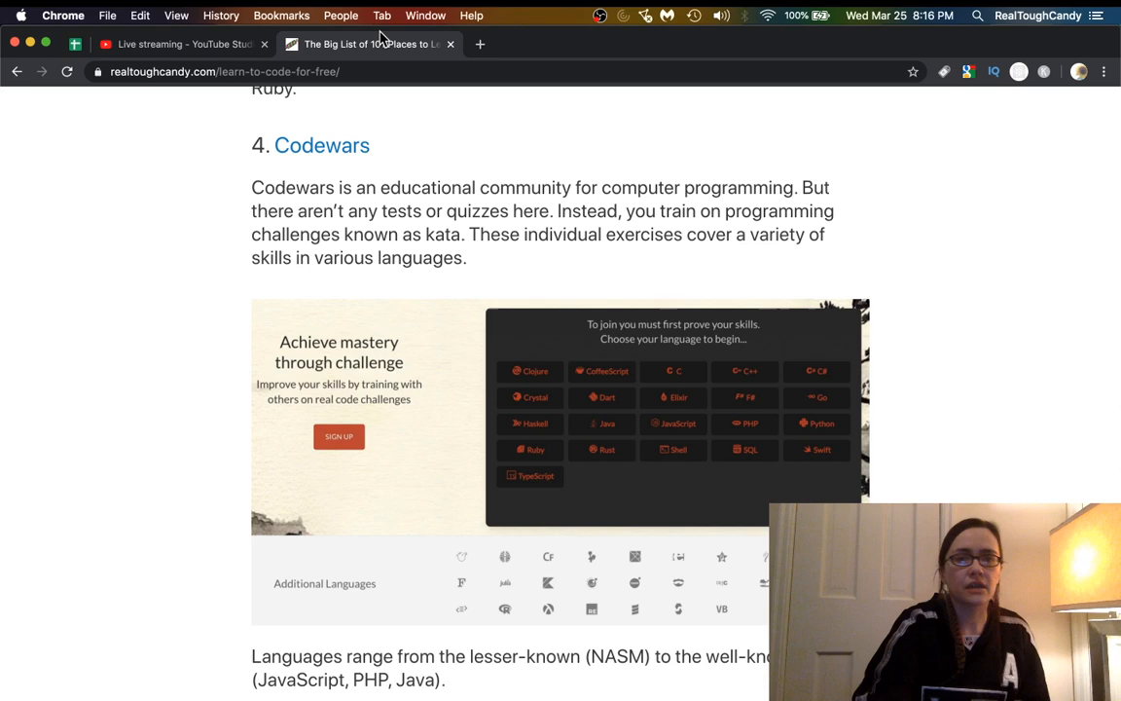
{"action": "left_click", "coordinate": [321, 145]}
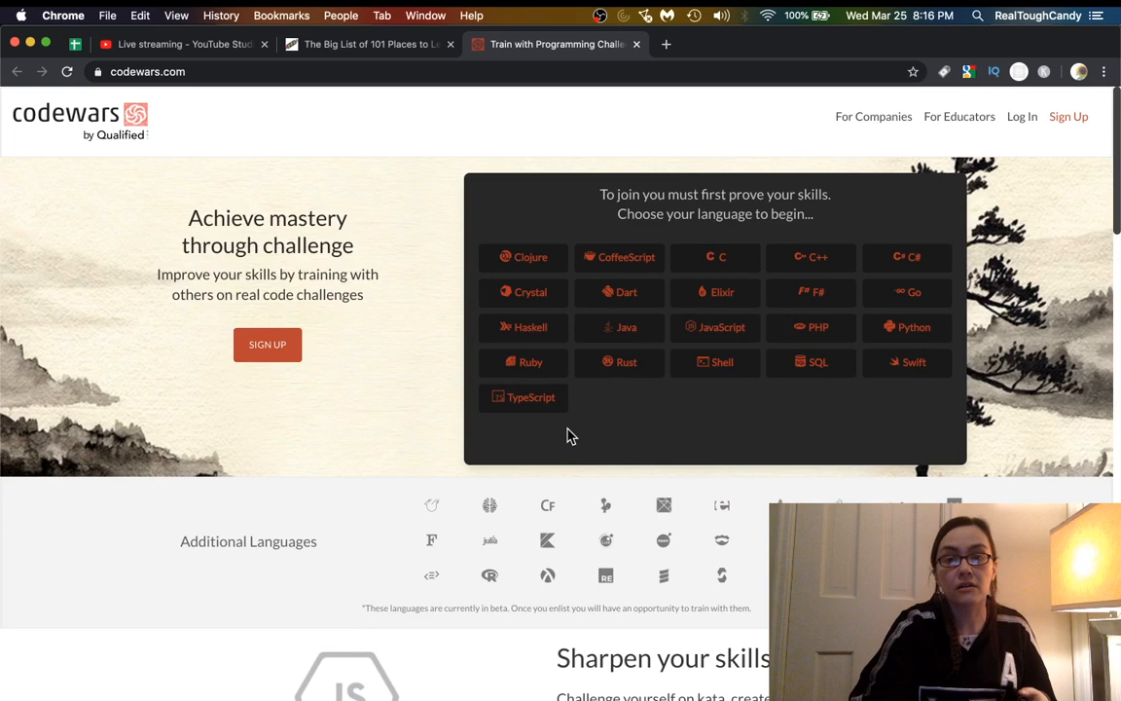
{"action": "mouse_move", "coordinate": [430, 439]}
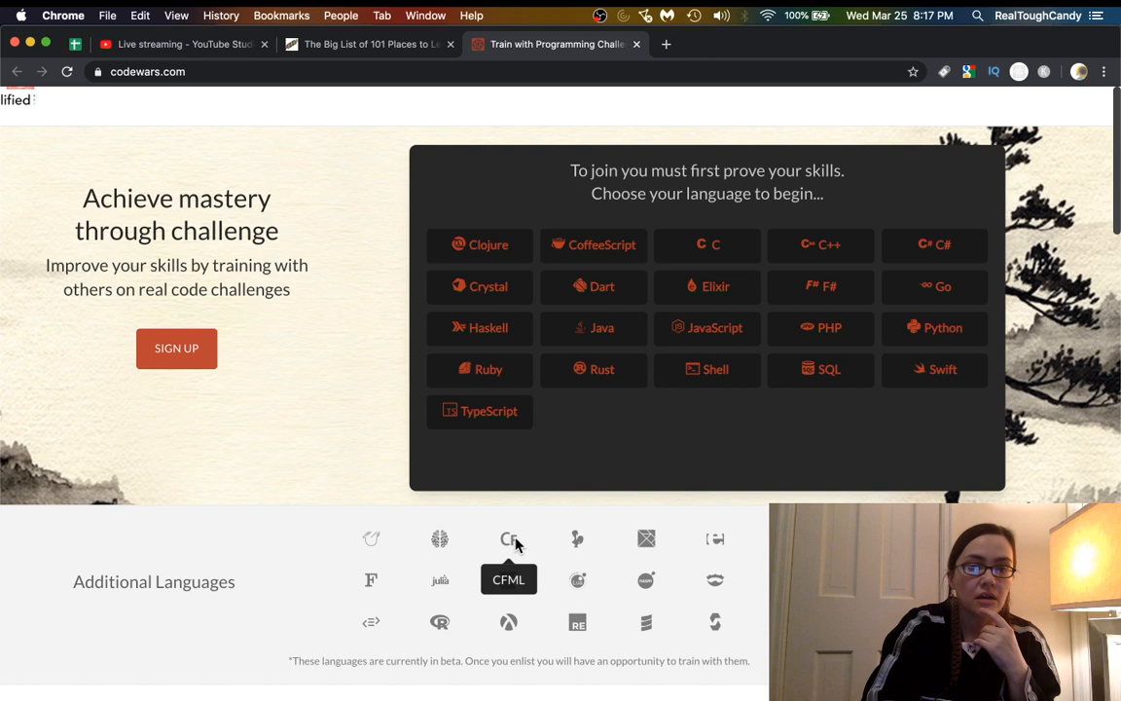
{"action": "mouse_move", "coordinate": [509, 547]}
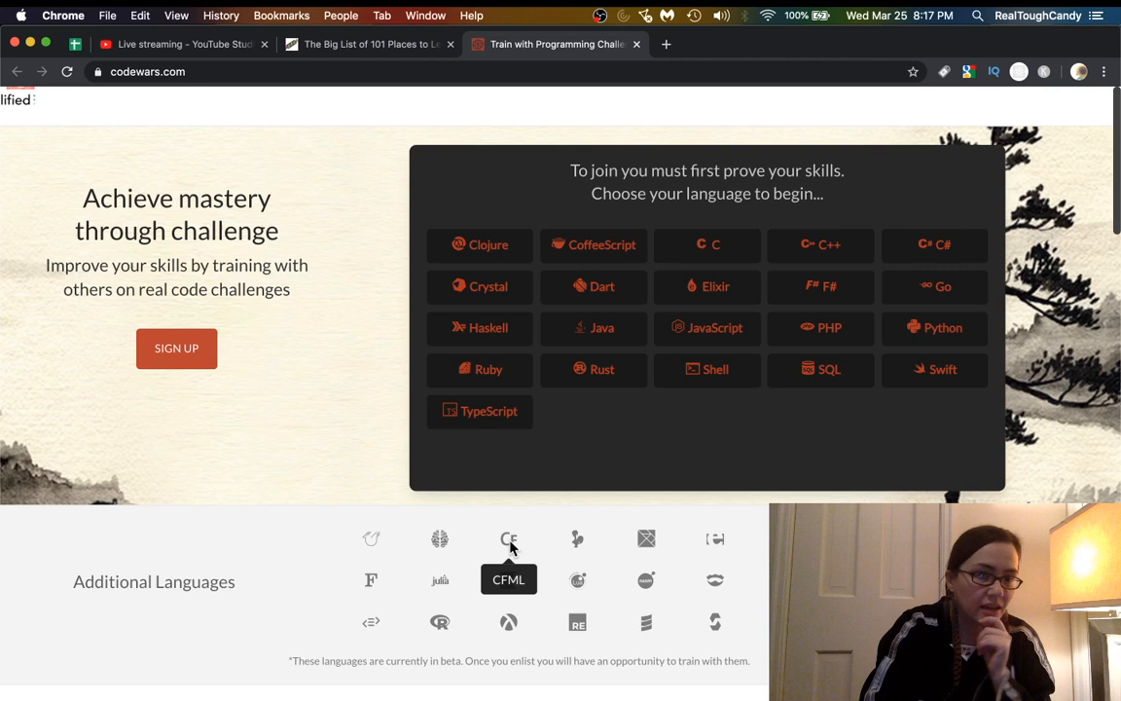
{"action": "mouse_move", "coordinate": [440, 620]}
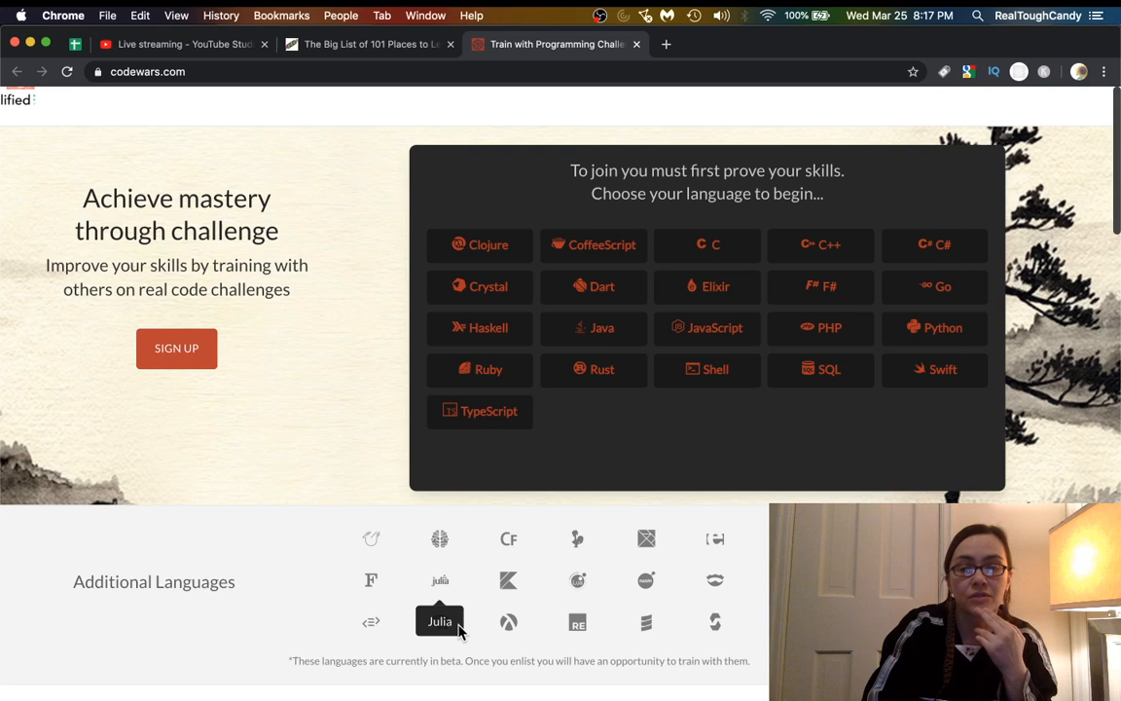
{"action": "mouse_move", "coordinate": [714, 623]}
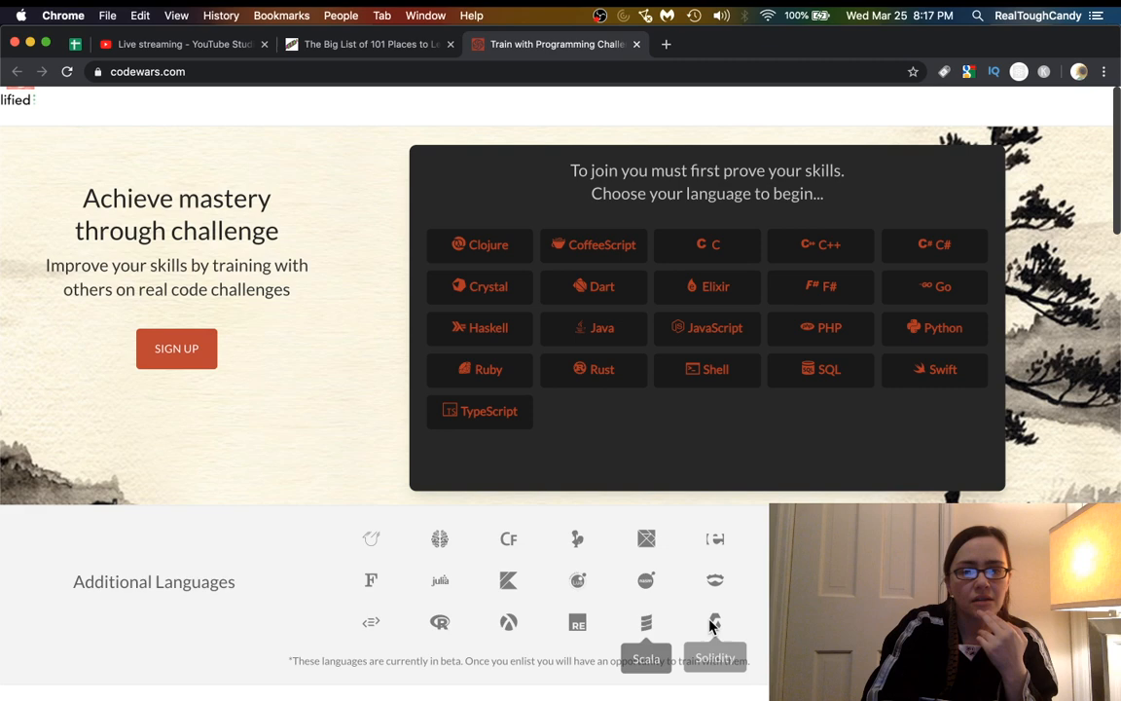
{"action": "scroll", "scroll_direction": "down", "scroll_amount": 3}
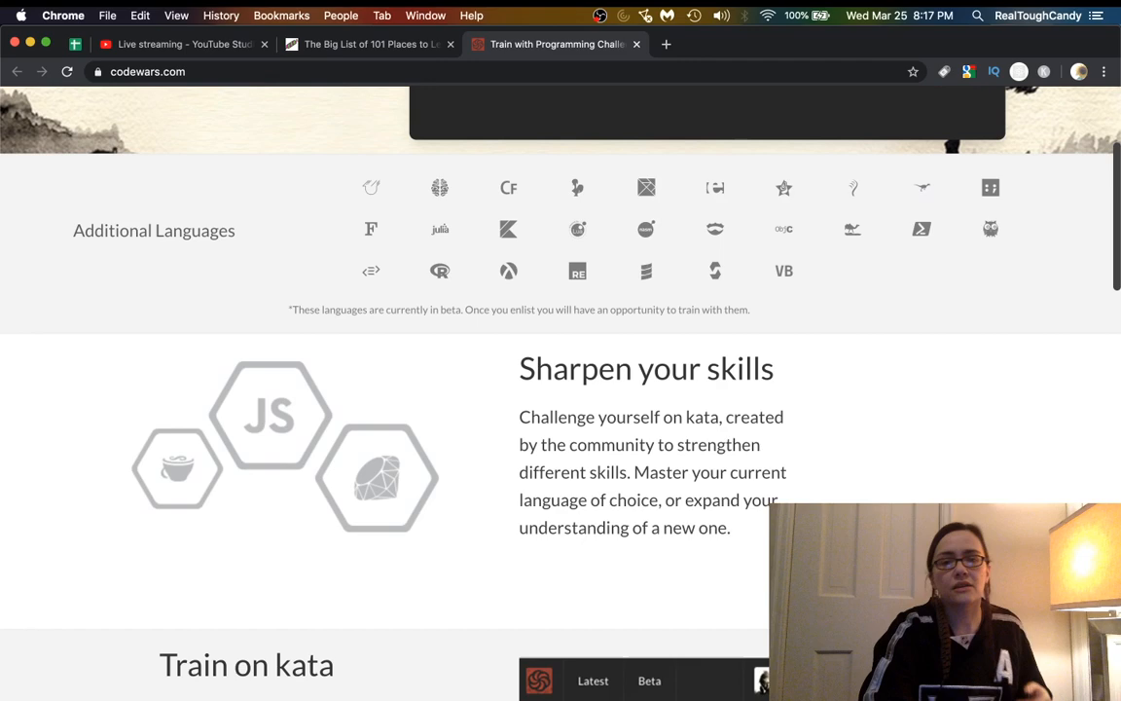
{"action": "scroll", "scroll_direction": "up", "scroll_amount": 3}
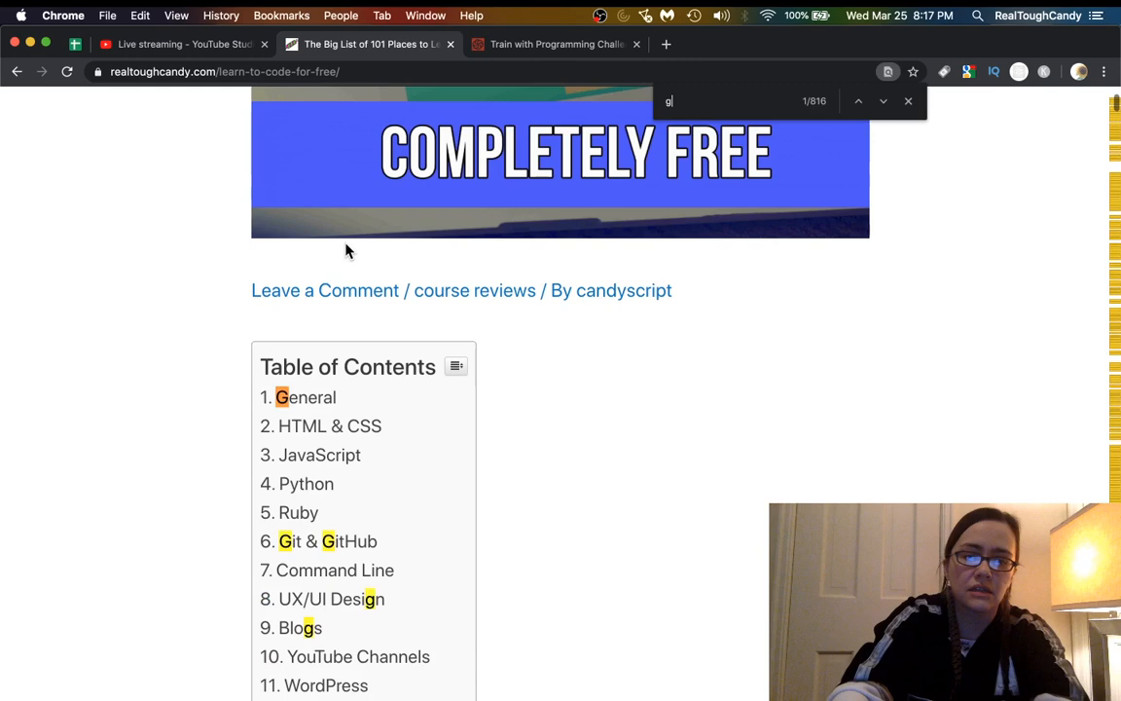
Enter 'arden' in the article, then scroll down to entry 6, Edabit.
{"action": "type", "text": "arden"}
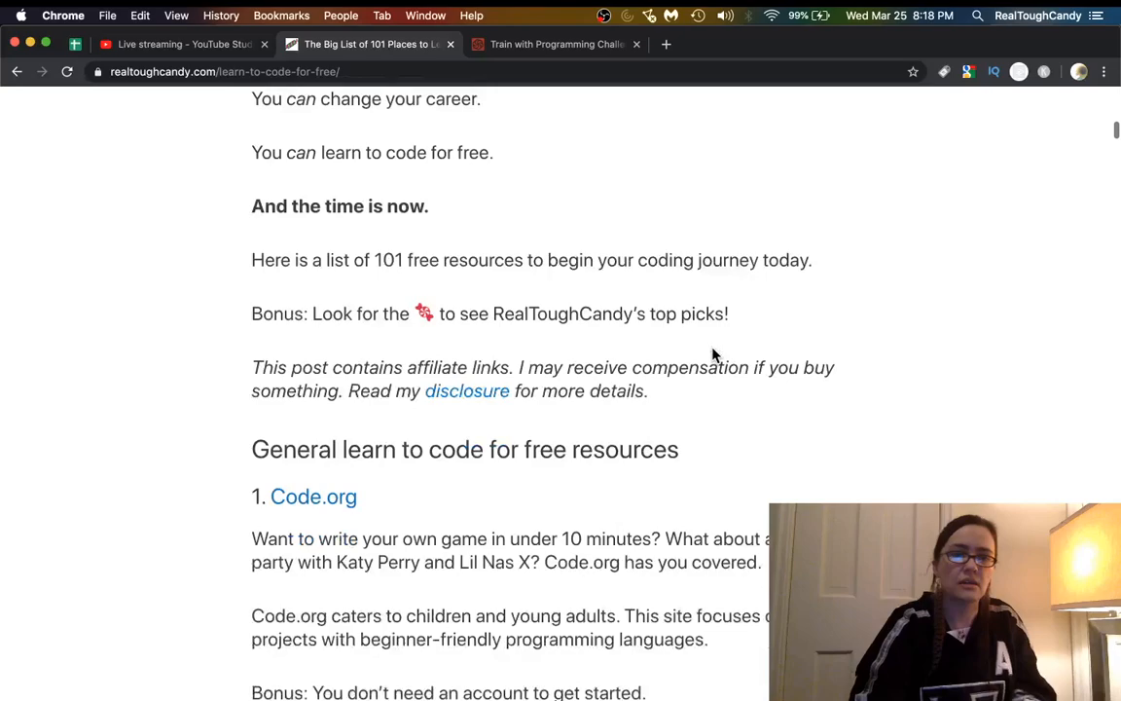
{"action": "scroll", "scroll_direction": "down", "scroll_amount": 3}
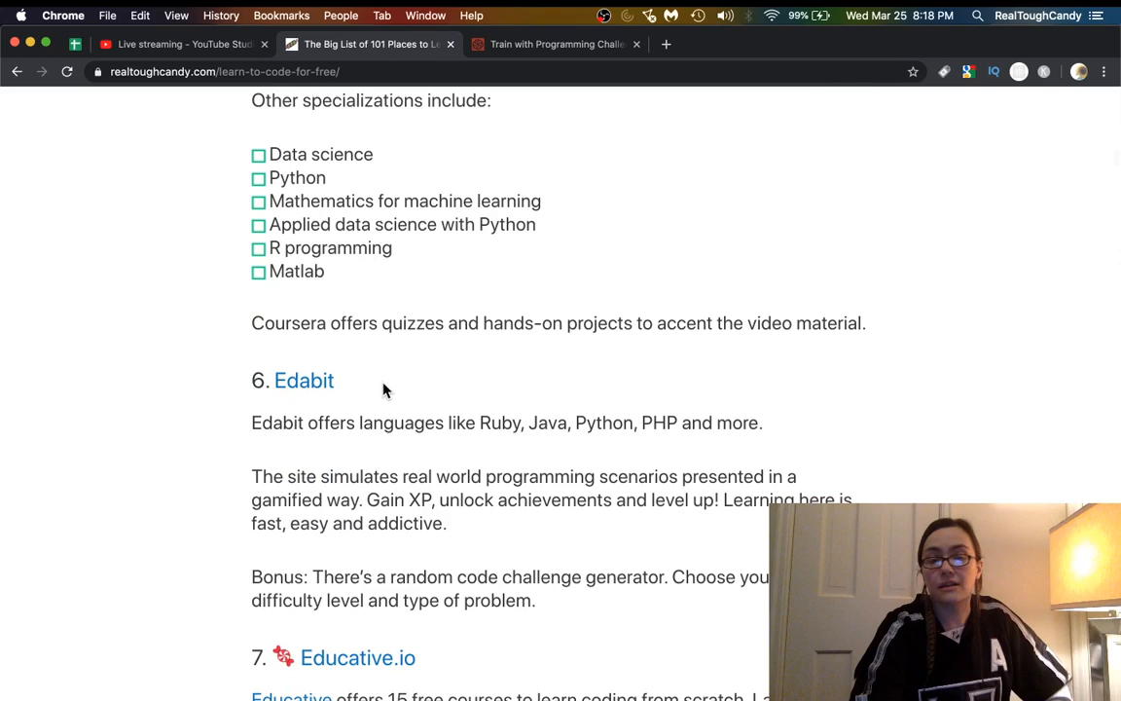
{"action": "scroll", "scroll_direction": "down", "scroll_amount": 3}
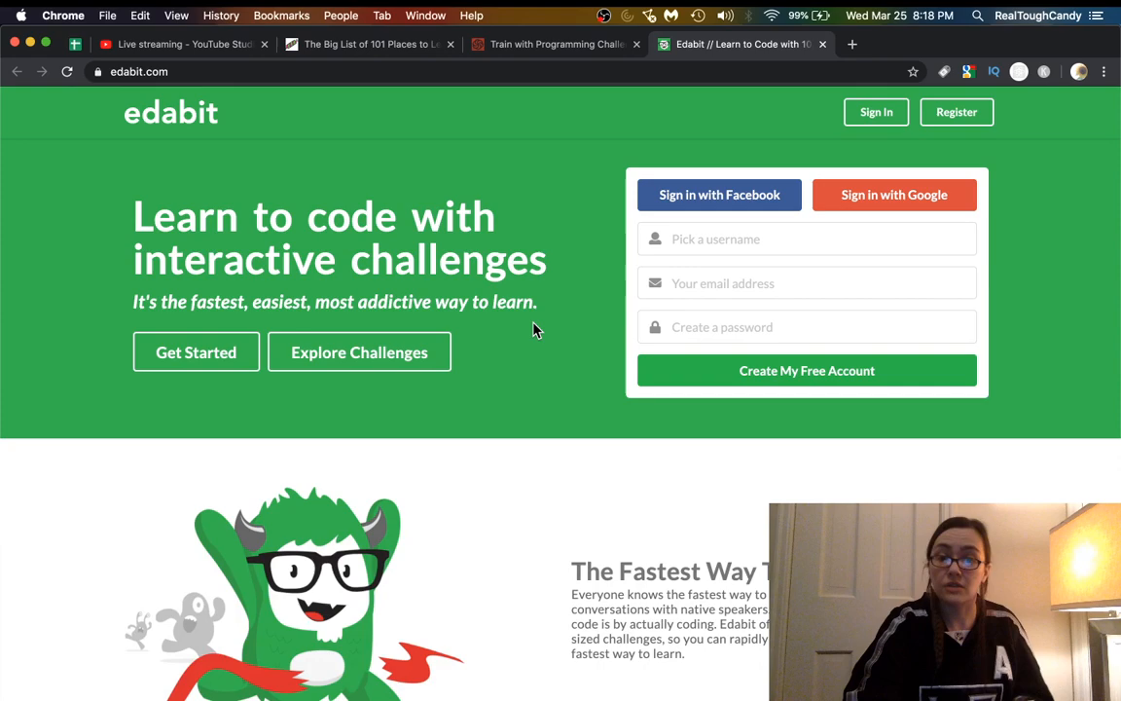
{"action": "mouse_move", "coordinate": [464, 458]}
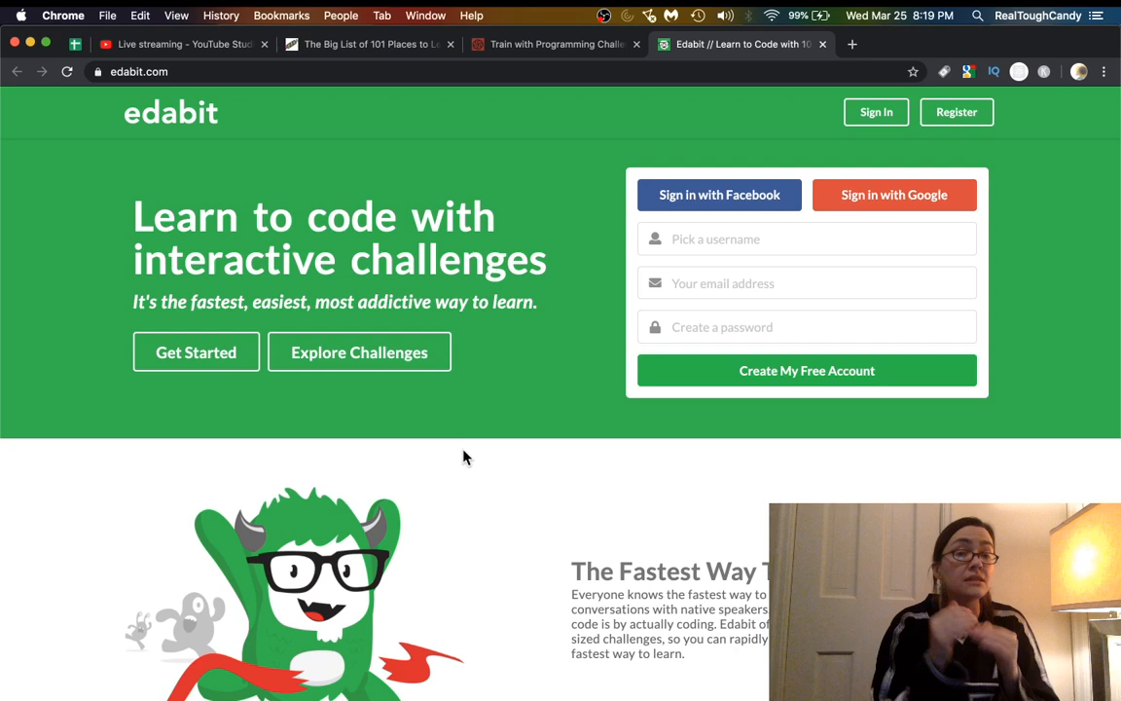
Scroll down Edabit's interactive challenges landing page to review it.
{"action": "scroll", "scroll_direction": "down", "scroll_amount": 3}
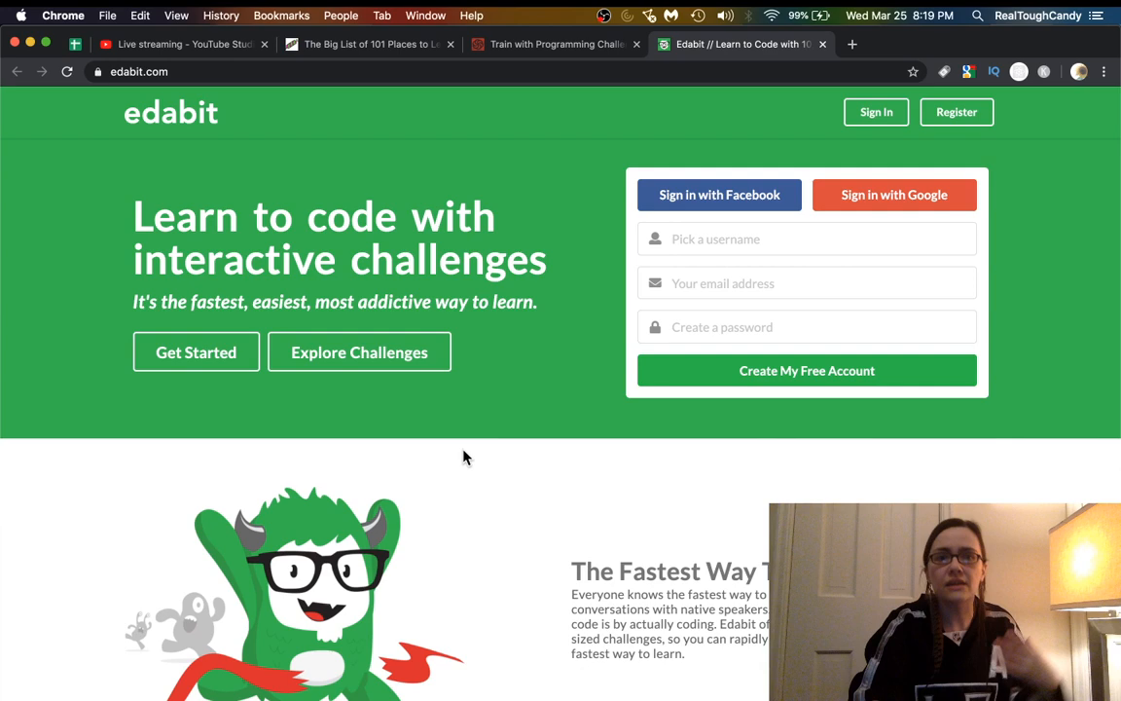
{"action": "scroll", "scroll_direction": "down", "scroll_amount": 3}
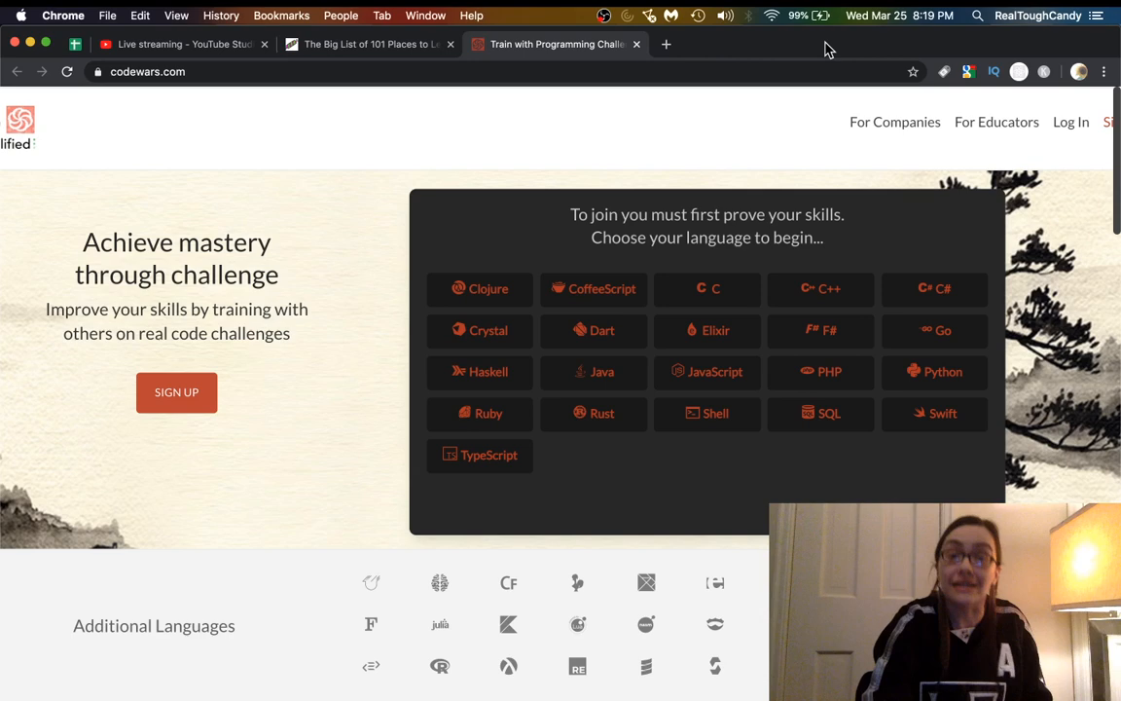
Go back to the blog post and scroll to the seventh entry, Educative.io.
{"action": "left_click", "coordinate": [368, 44]}
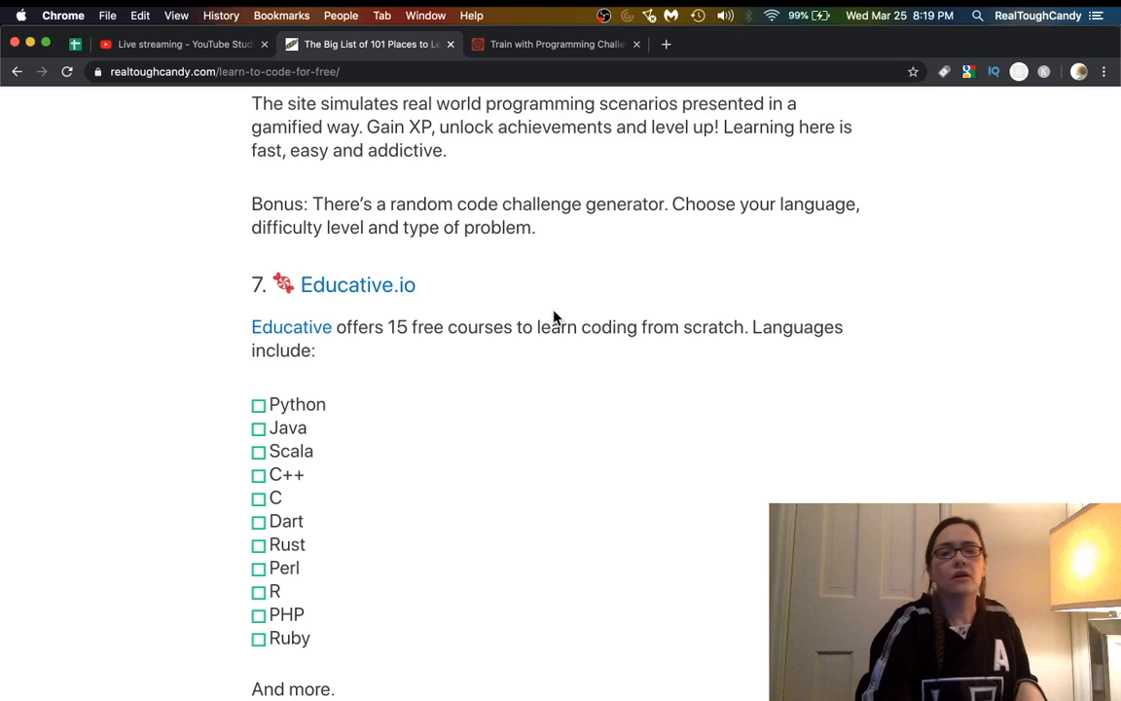
{"action": "scroll", "scroll_direction": "up", "scroll_amount": 3}
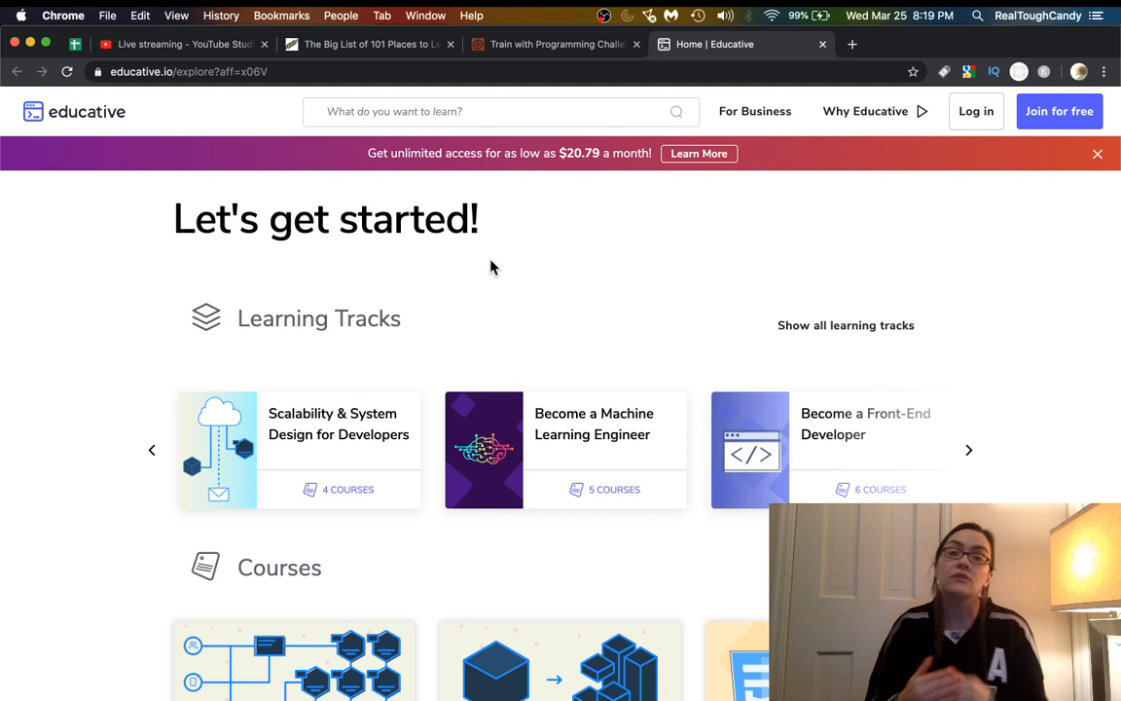
Search Educative for 'free' and open the Tesla Battery Range Calculator's 1.4 Header component lesson.
{"action": "type", "text": "free"}
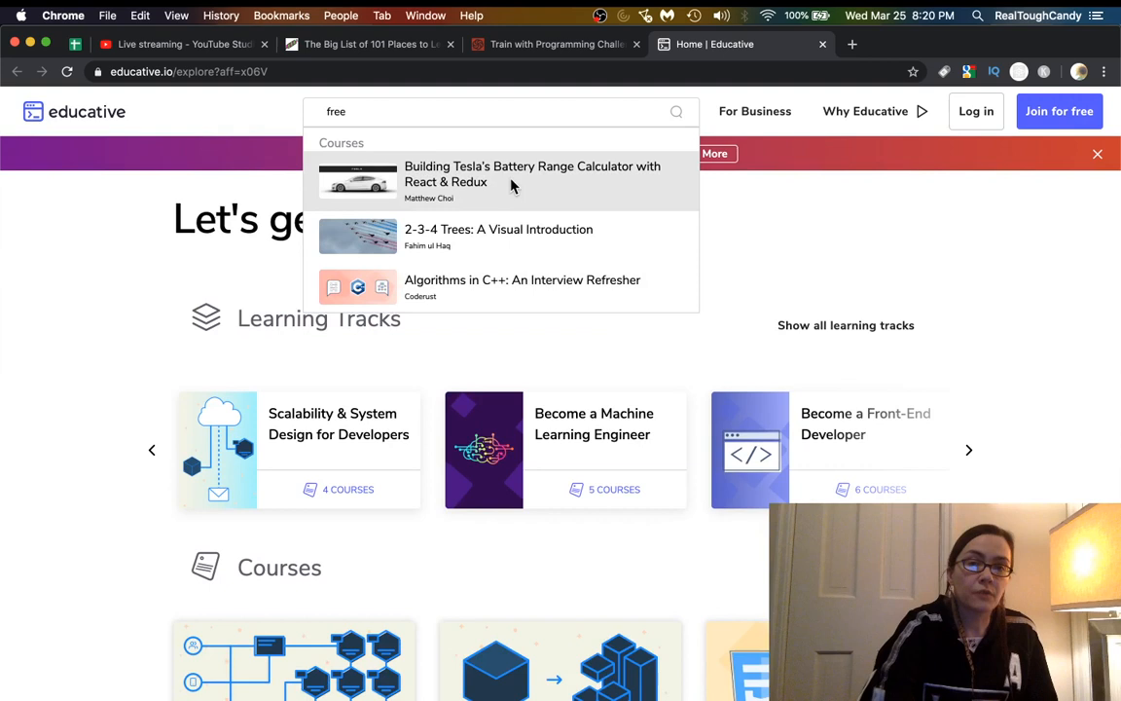
{"action": "left_click", "coordinate": [533, 181]}
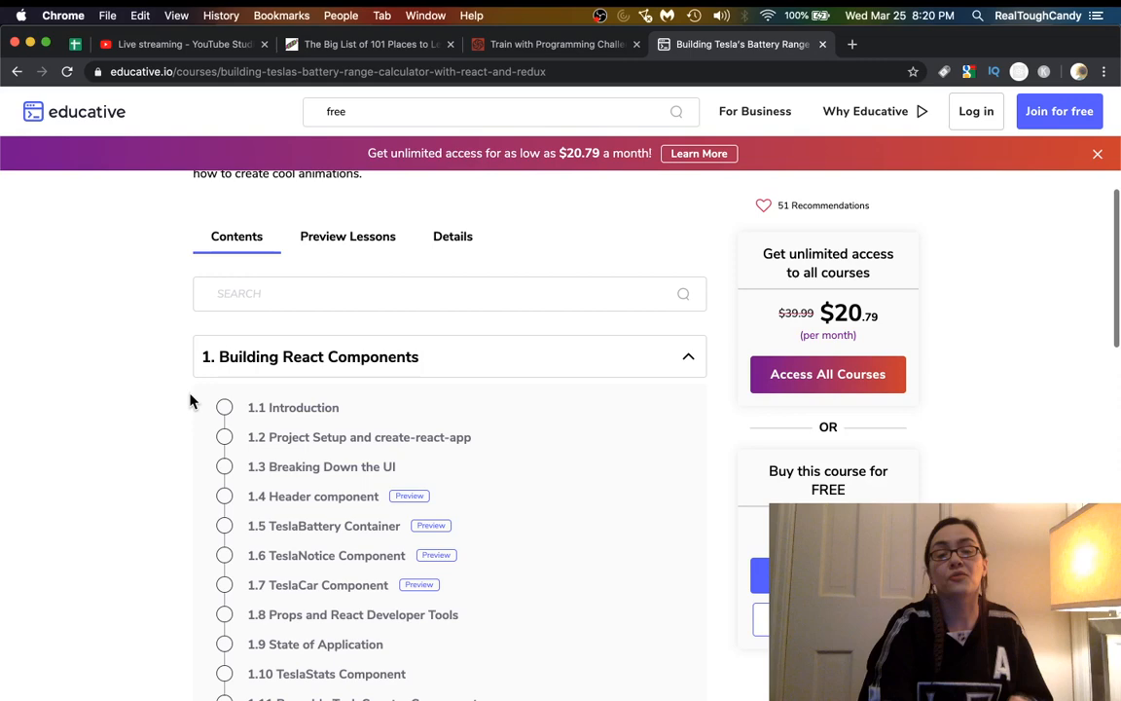
{"action": "scroll", "scroll_direction": "down", "scroll_amount": 3}
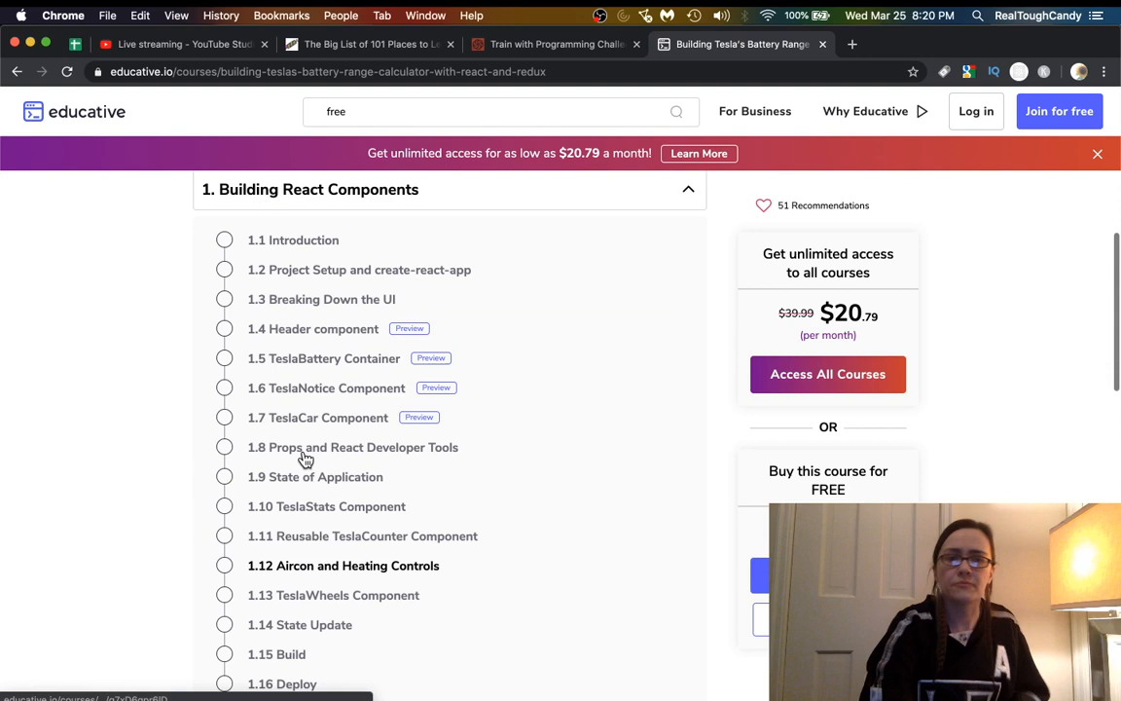
{"action": "left_click", "coordinate": [312, 328]}
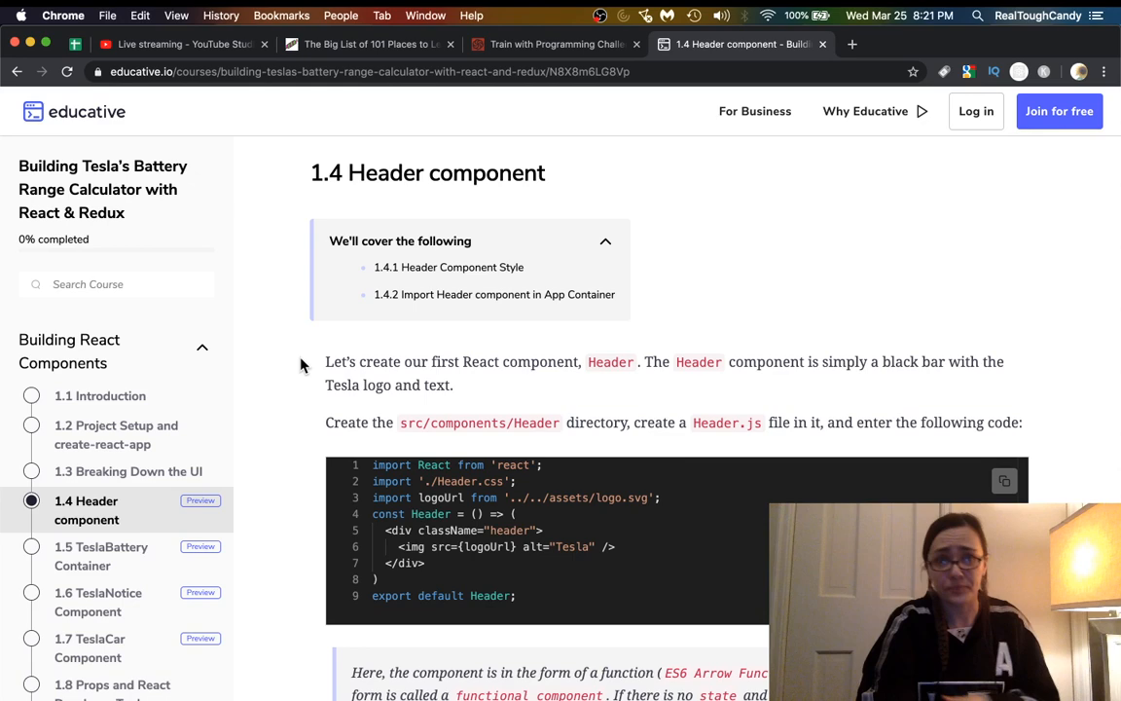
Run the Header component code example, then switch back to the blog post tab.
{"action": "scroll", "scroll_direction": "down", "scroll_amount": 3}
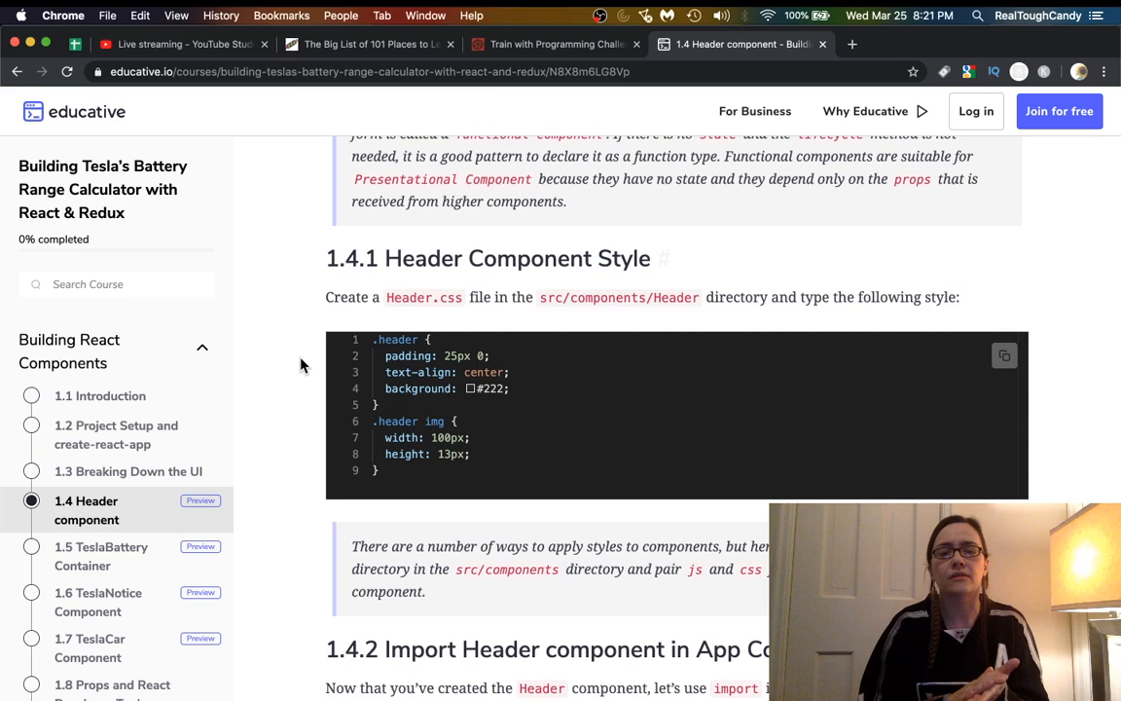
{"action": "scroll", "scroll_direction": "down", "scroll_amount": 3}
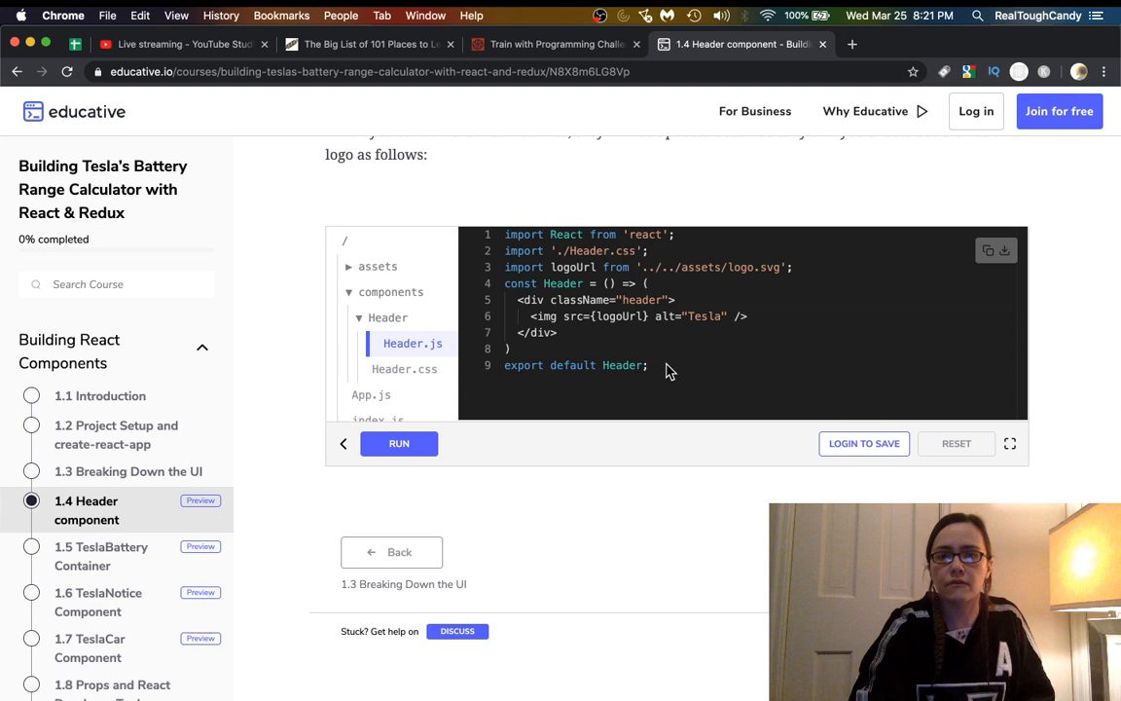
{"action": "left_click", "coordinate": [398, 442]}
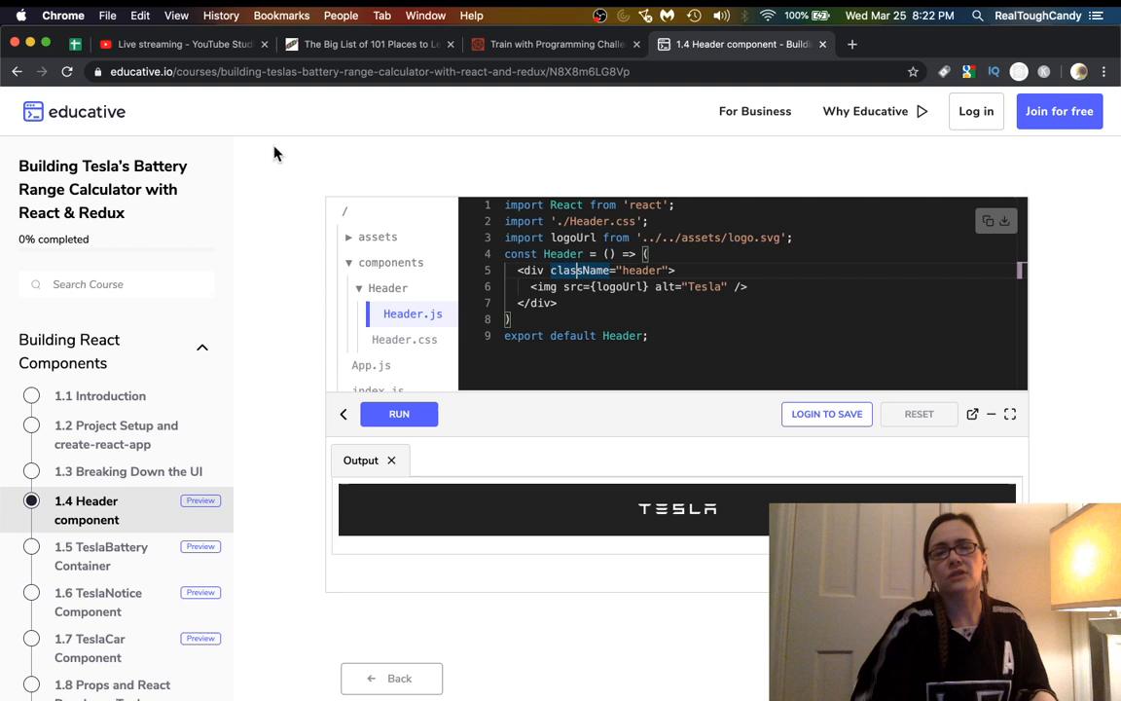
{"action": "mouse_move", "coordinate": [378, 149]}
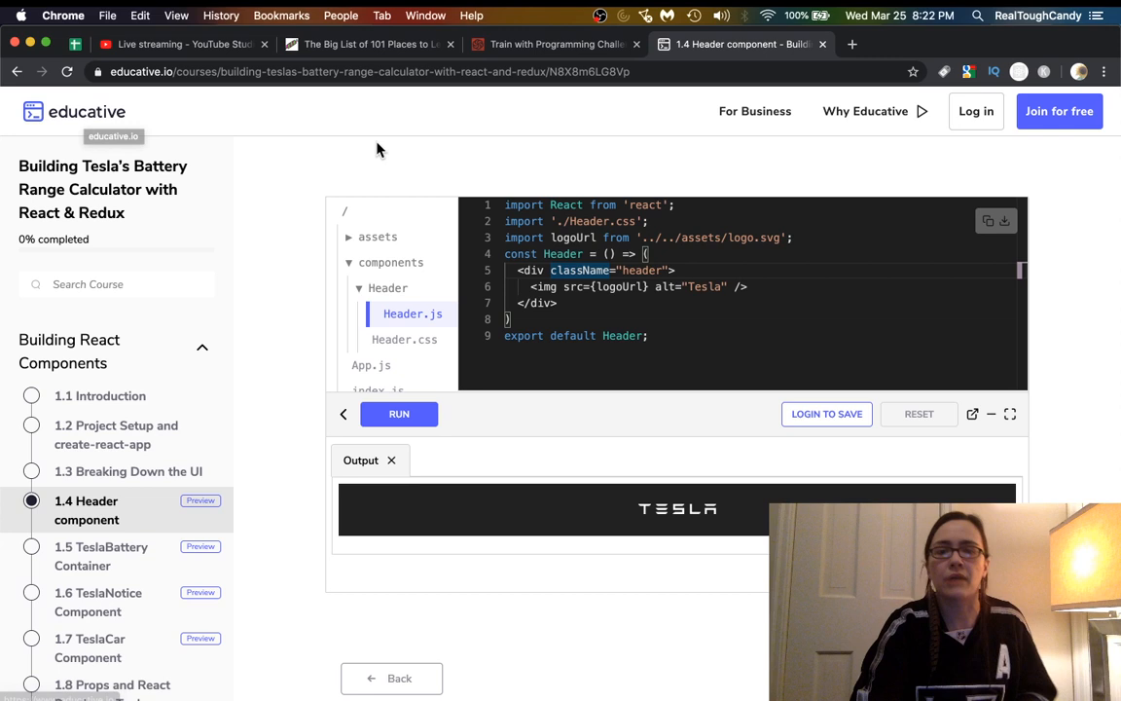
{"action": "scroll", "scroll_direction": "down", "scroll_amount": 3}
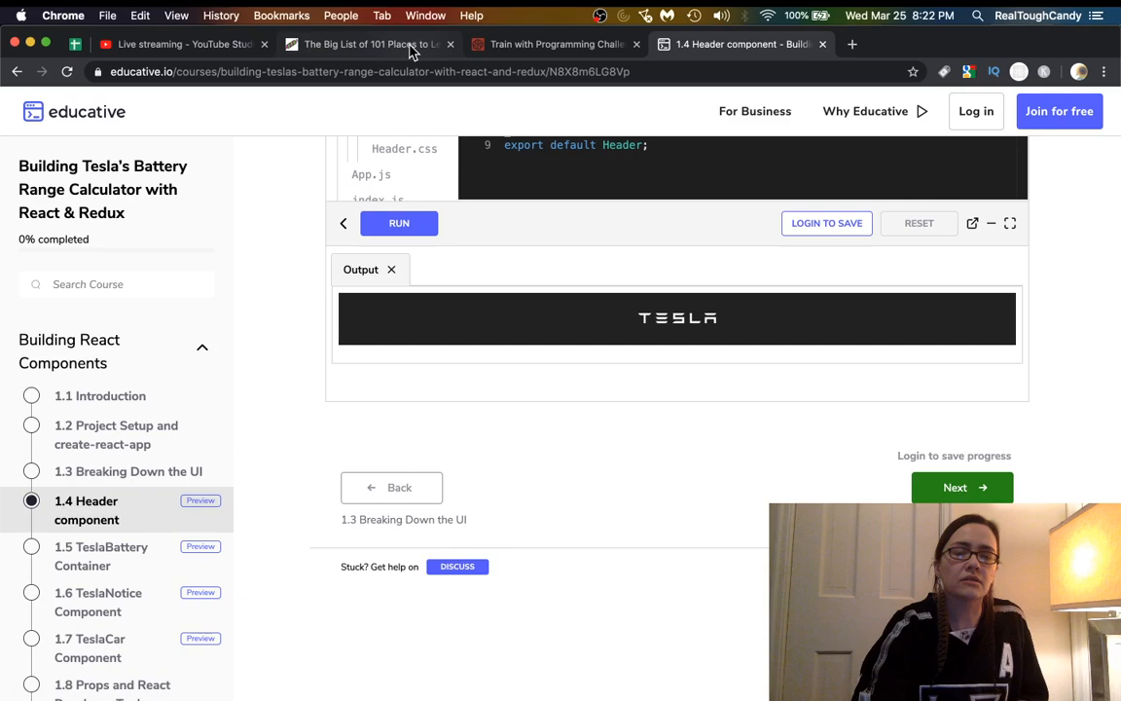
{"action": "left_click", "coordinate": [370, 44]}
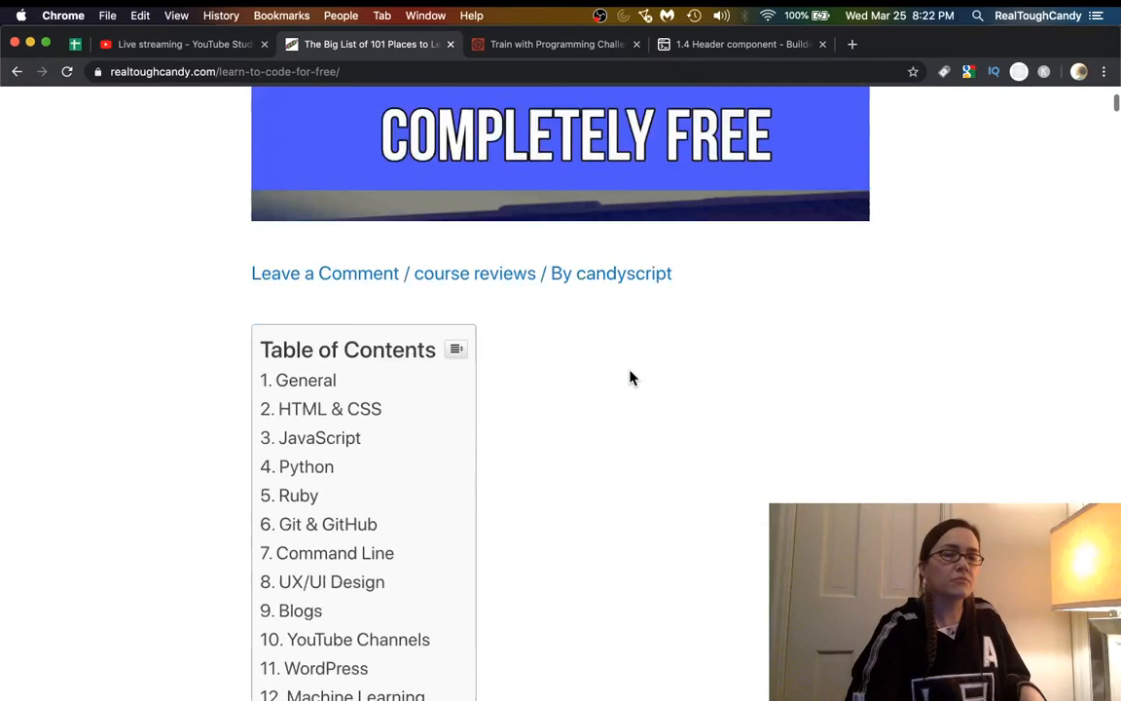
{"action": "scroll", "scroll_direction": "down", "scroll_amount": 3}
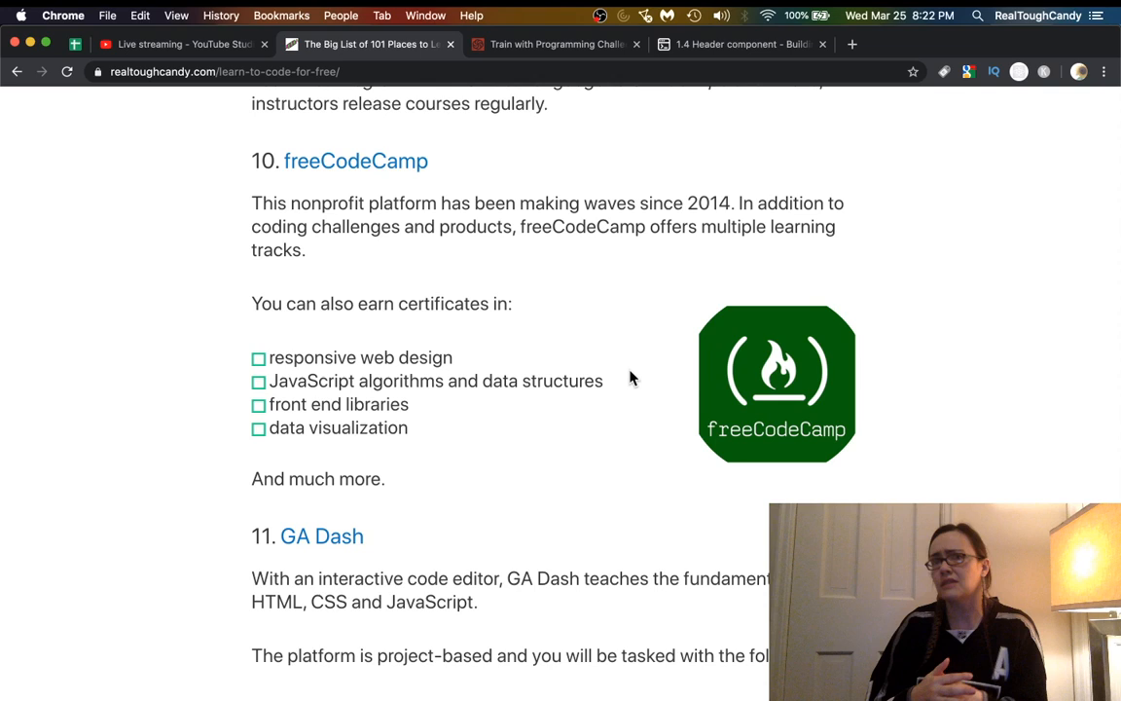
{"action": "left_click", "coordinate": [739, 43]}
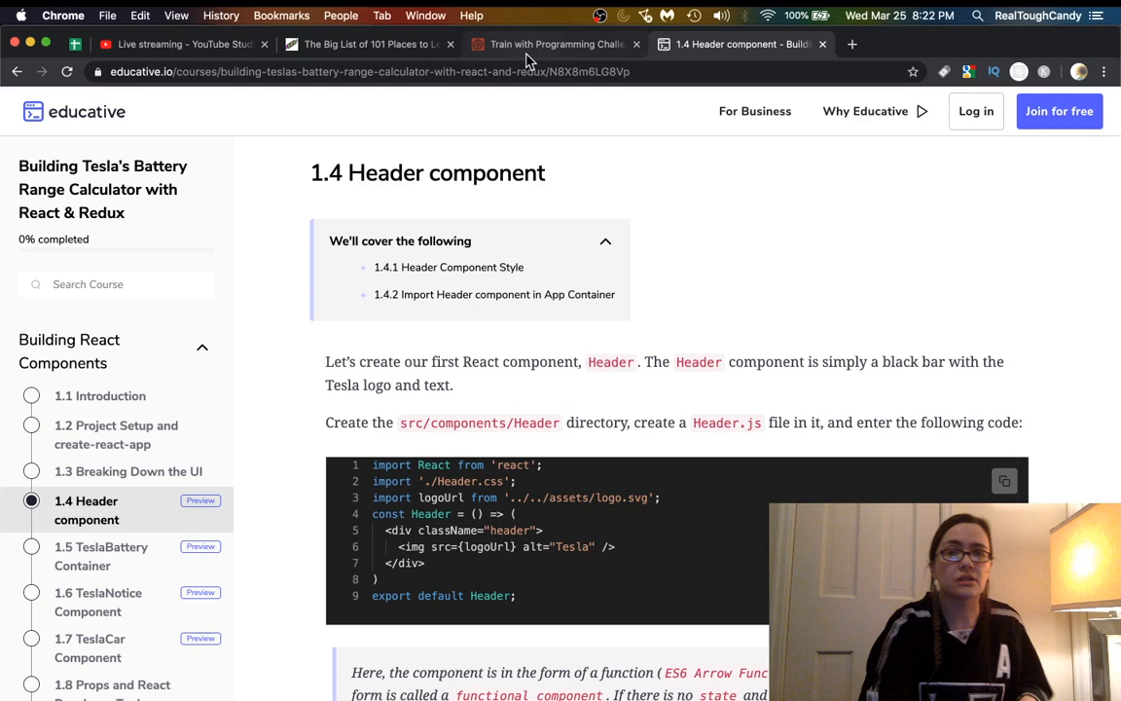
{"action": "left_click", "coordinate": [365, 44]}
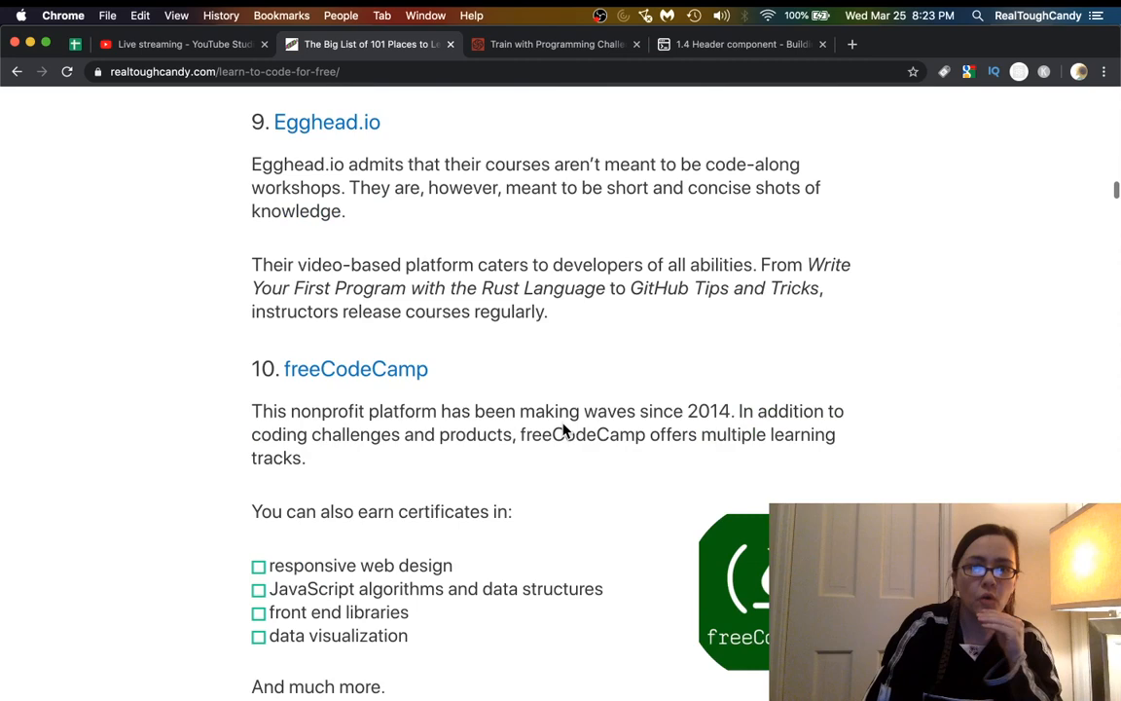
Scroll to the blog's eighth entry and open the edX link in a new tab.
{"action": "scroll", "scroll_direction": "up", "scroll_amount": 3}
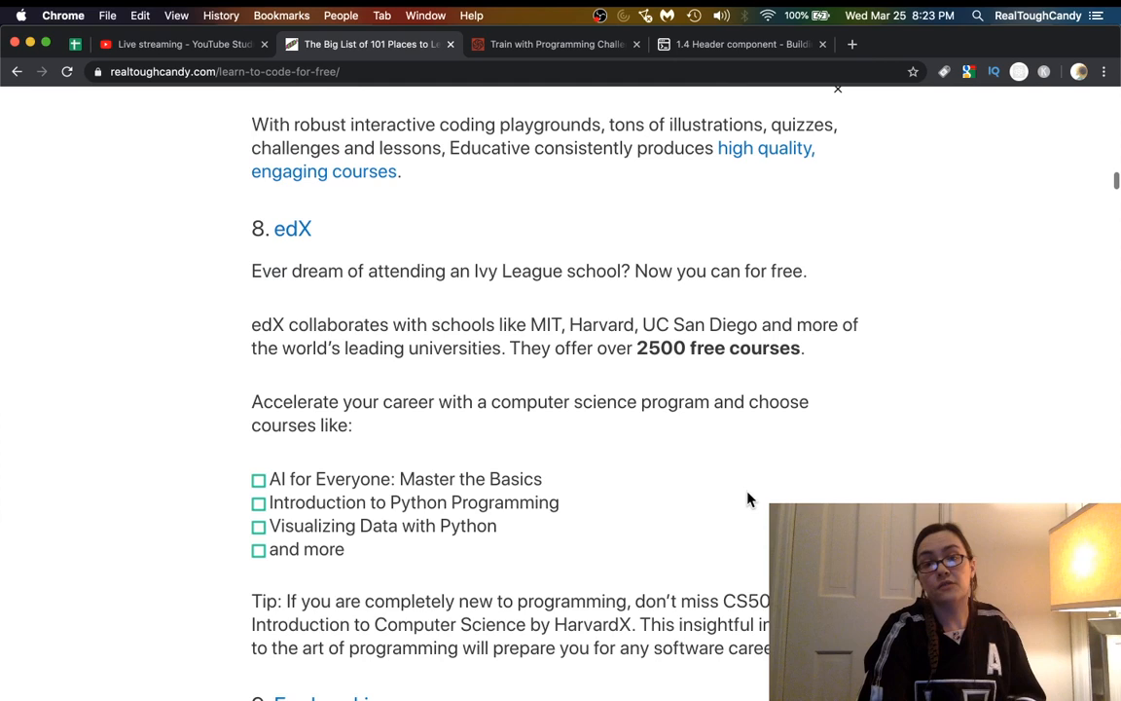
{"action": "scroll", "scroll_direction": "down", "scroll_amount": 3}
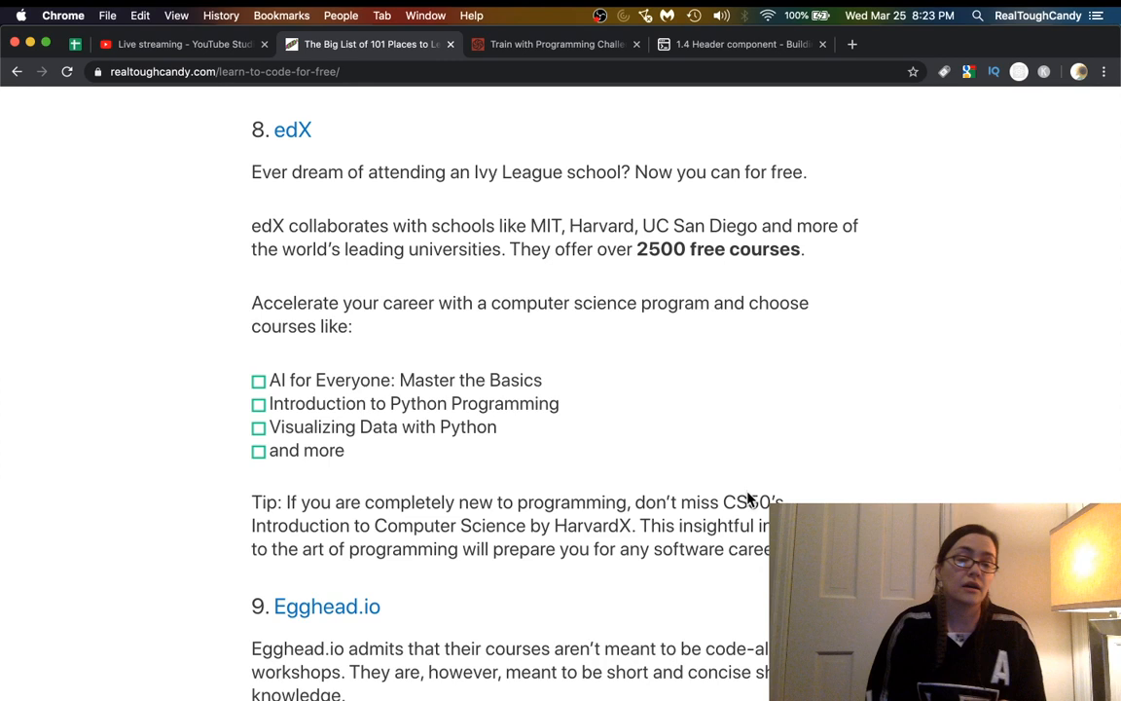
{"action": "mouse_move", "coordinate": [584, 367]}
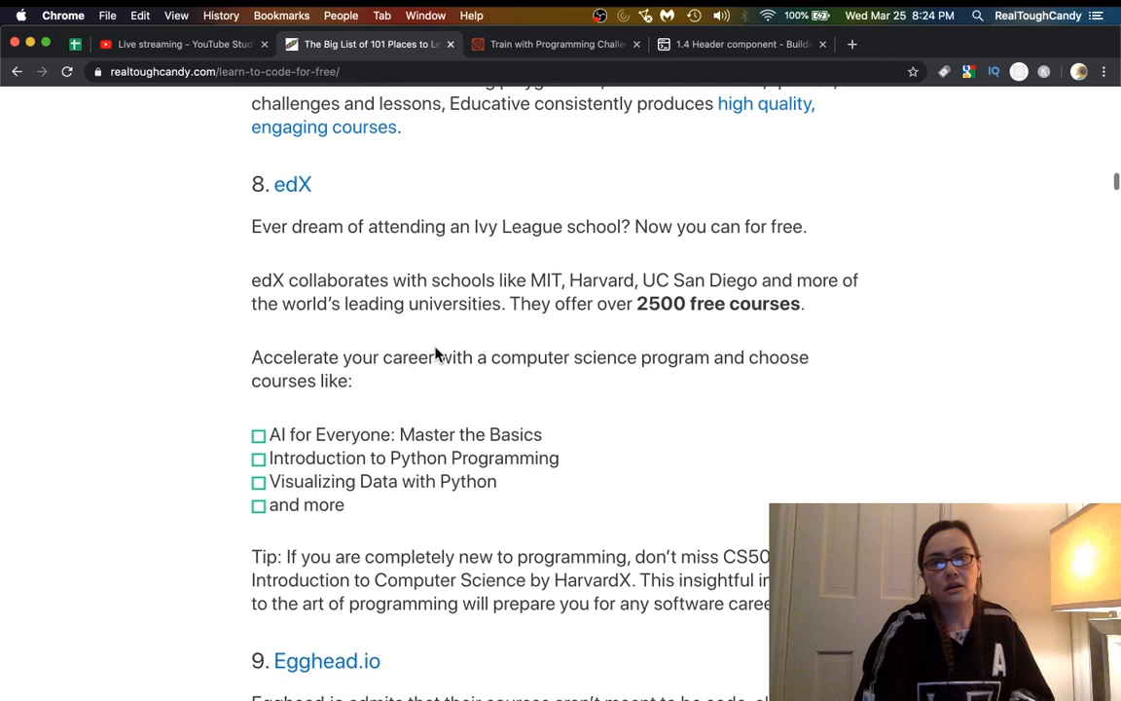
{"action": "scroll", "scroll_direction": "down", "scroll_amount": 3}
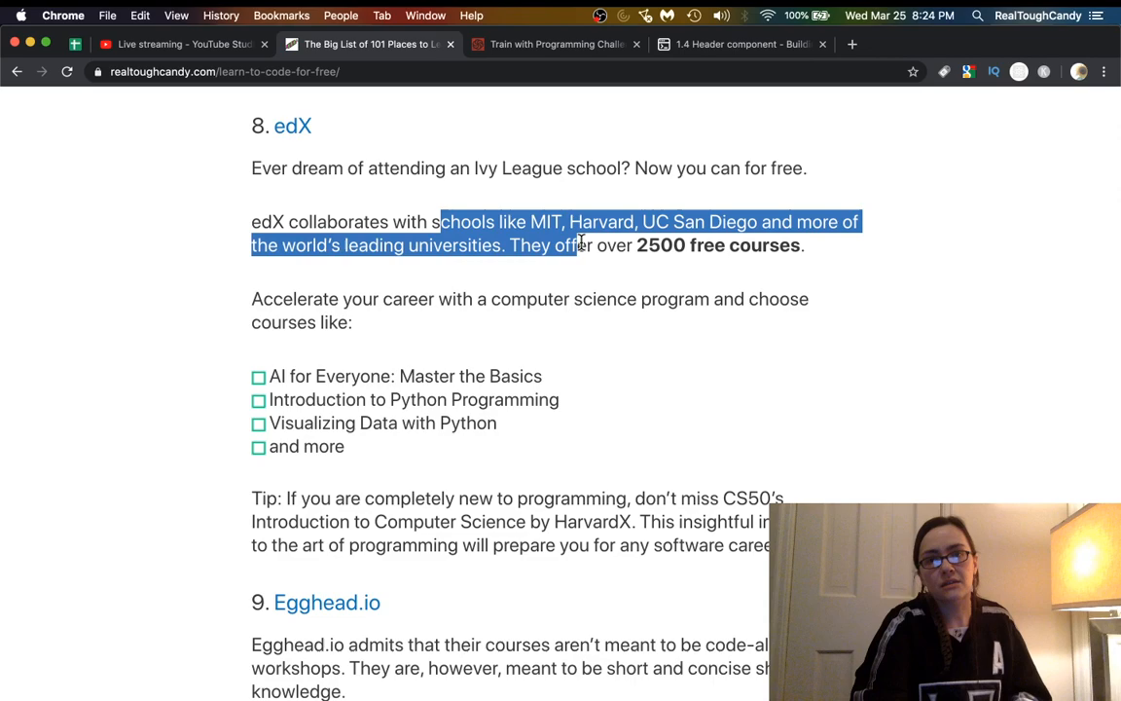
{"action": "left_click", "coordinate": [292, 126]}
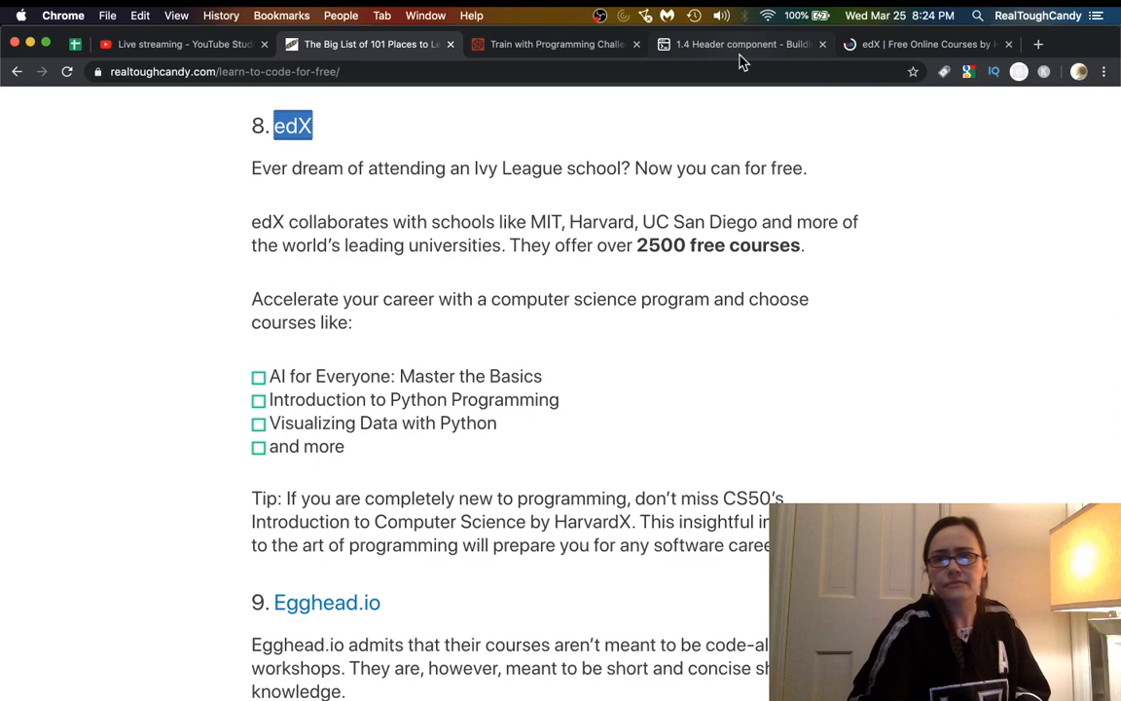
Switch to the edX tab and scroll past its search and partner university logos.
{"action": "left_click", "coordinate": [924, 44]}
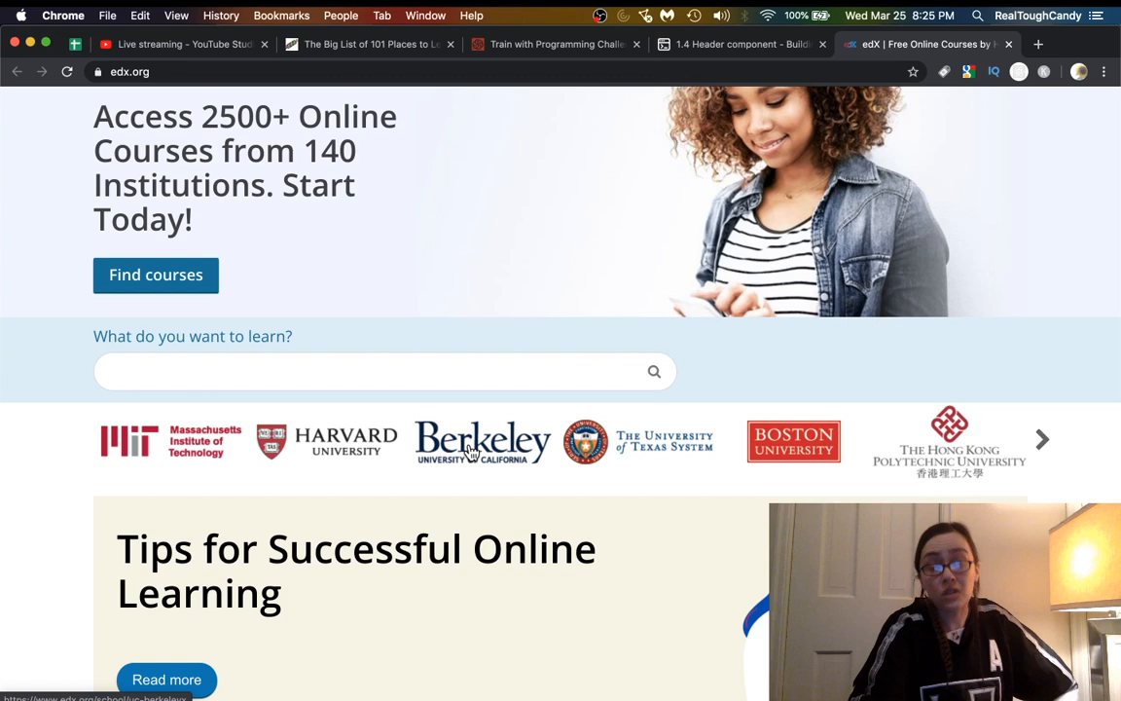
{"action": "scroll", "scroll_direction": "down", "scroll_amount": 3}
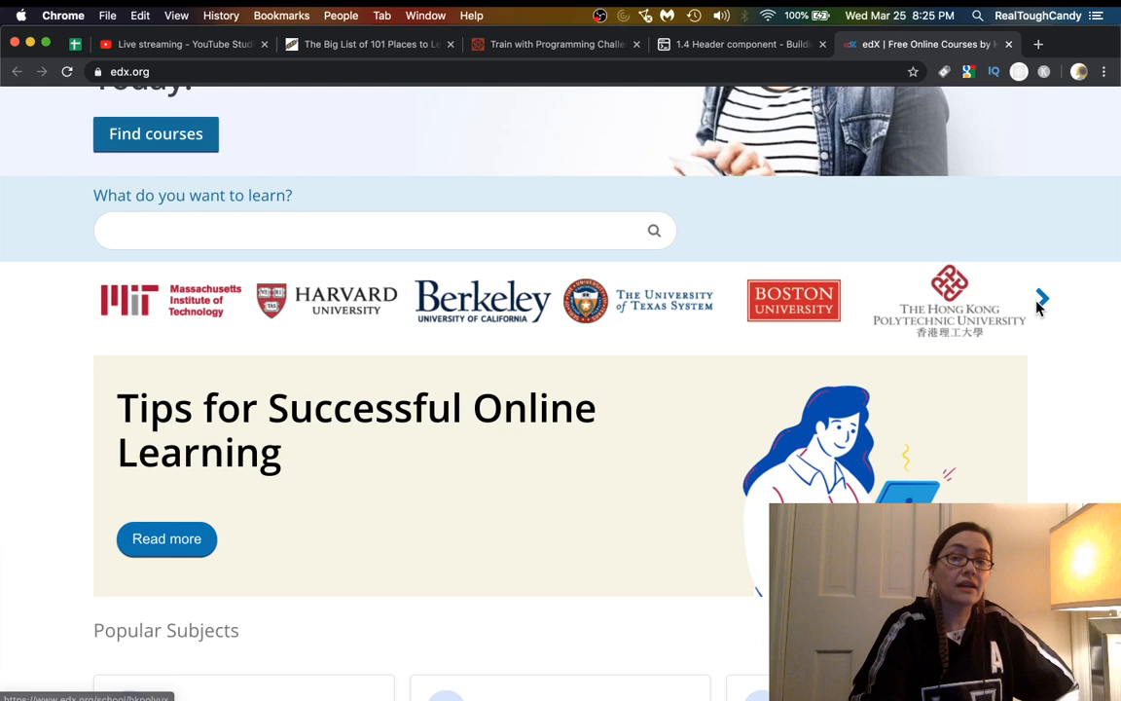
{"action": "scroll", "scroll_direction": "down", "scroll_amount": 3}
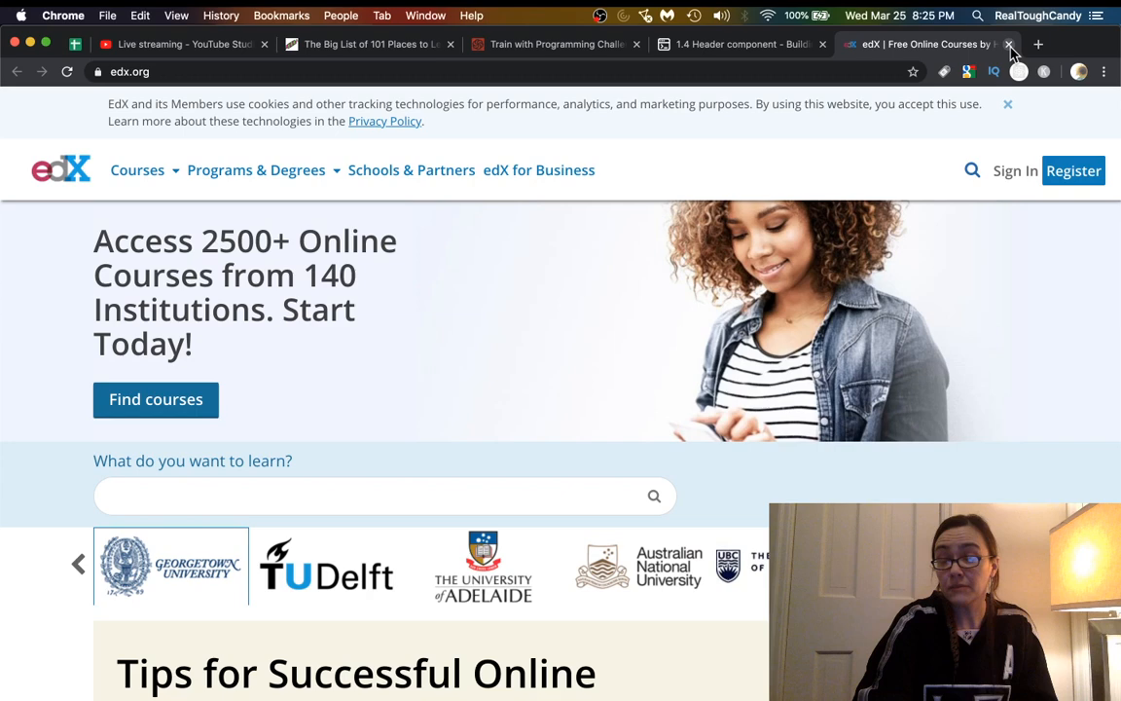
Close the edX tab to return to the blog post.
{"action": "left_click", "coordinate": [1009, 43]}
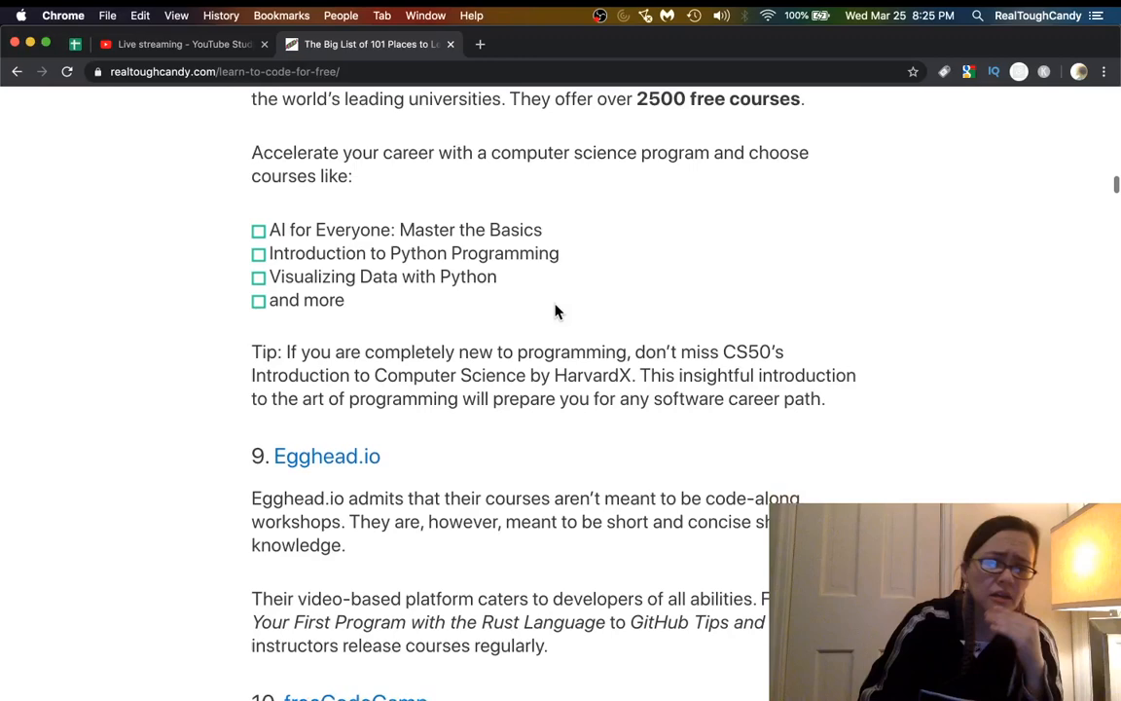
Open Egghead.io from the blog, filter resources to 'gatsby', and scroll the results.
{"action": "left_click", "coordinate": [326, 455]}
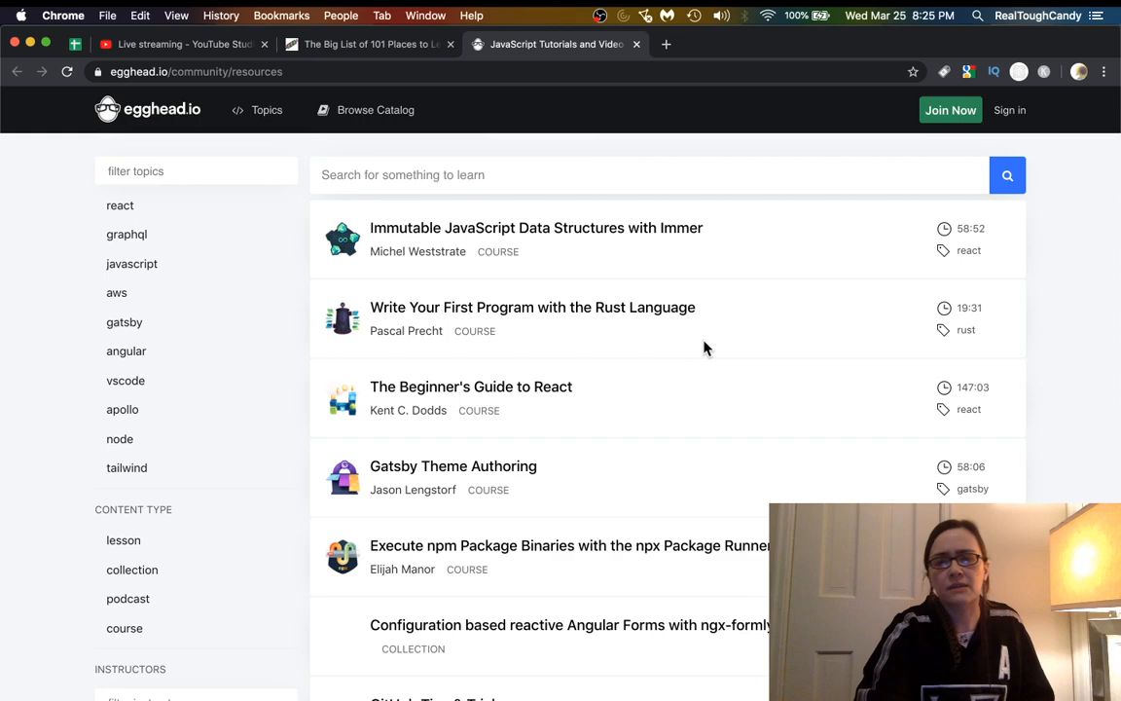
{"action": "mouse_move", "coordinate": [497, 472]}
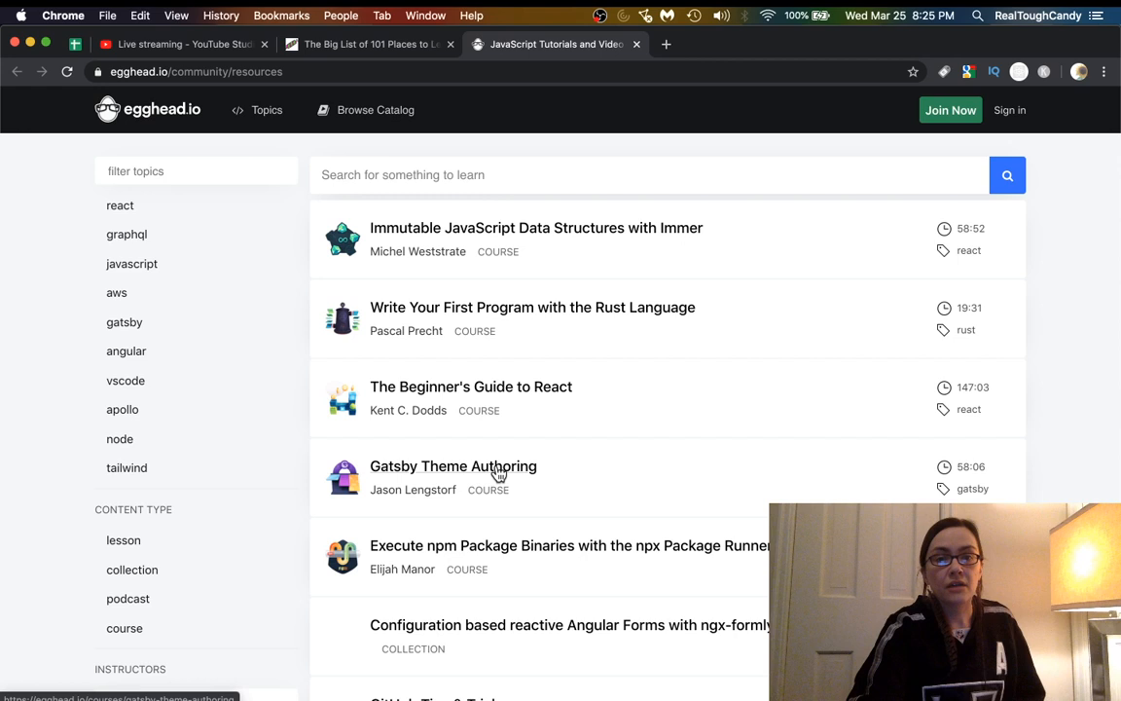
{"action": "mouse_move", "coordinate": [573, 322]}
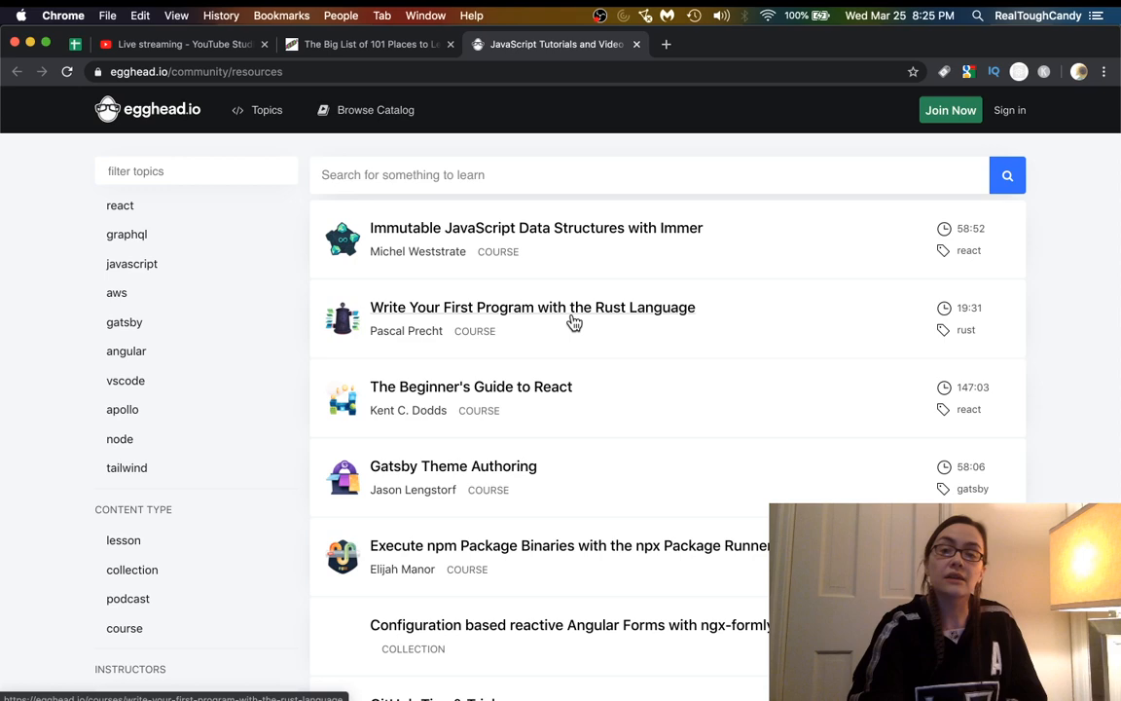
{"action": "left_click", "coordinate": [533, 307]}
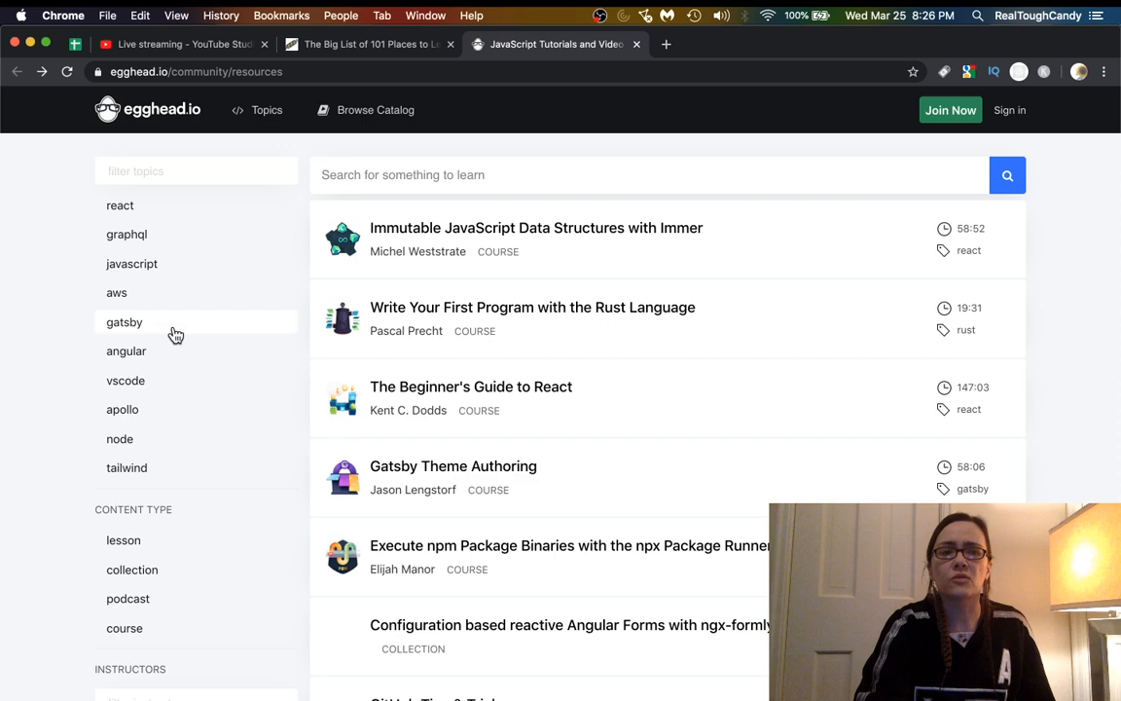
{"action": "scroll", "scroll_direction": "down", "scroll_amount": 3}
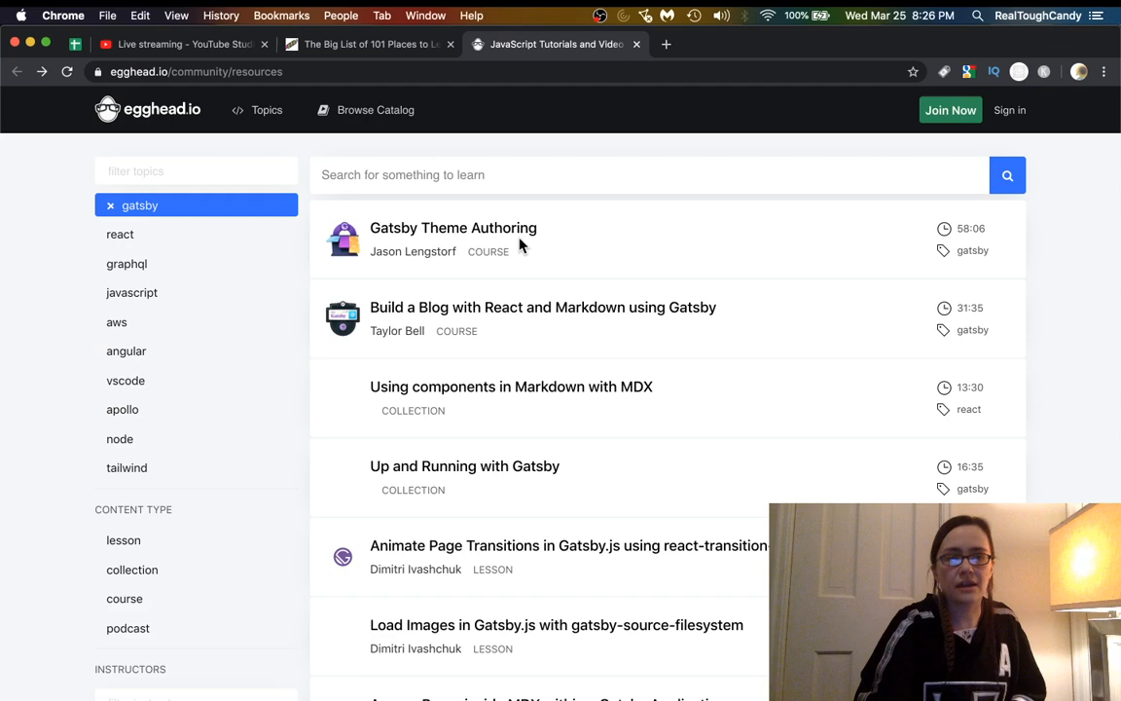
{"action": "scroll", "scroll_direction": "down", "scroll_amount": 3}
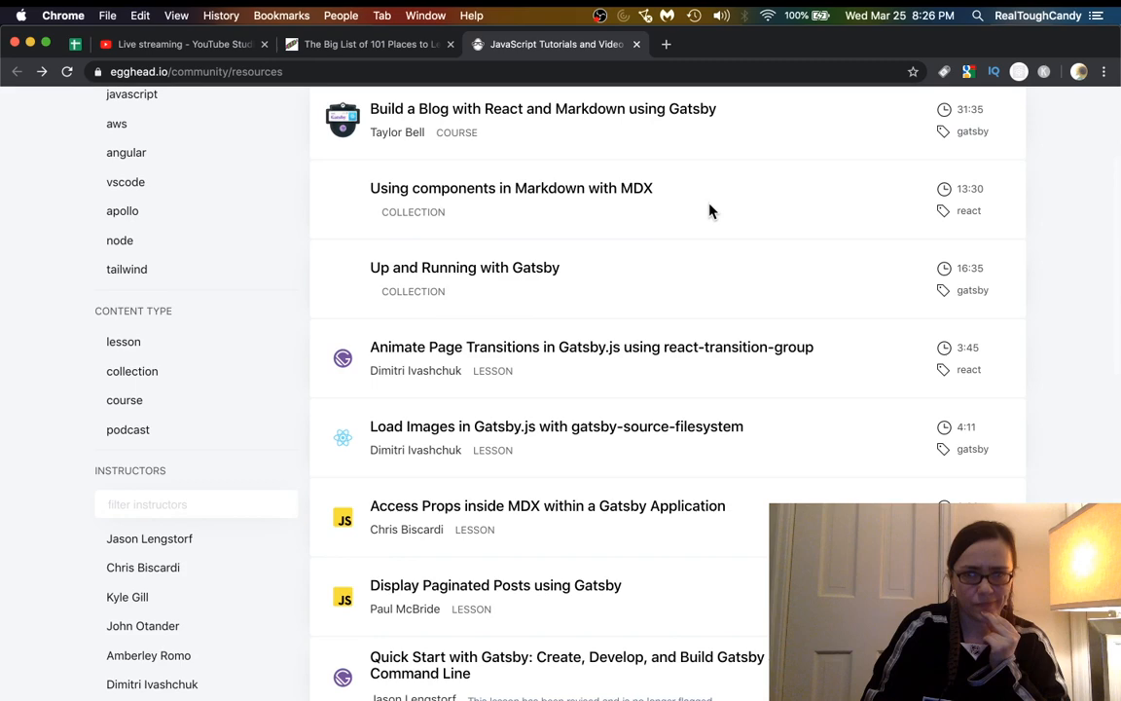
Close the Egghead.io tab and highlight the tenth entry, freeCodeCamp, in the article.
{"action": "left_click", "coordinate": [367, 43]}
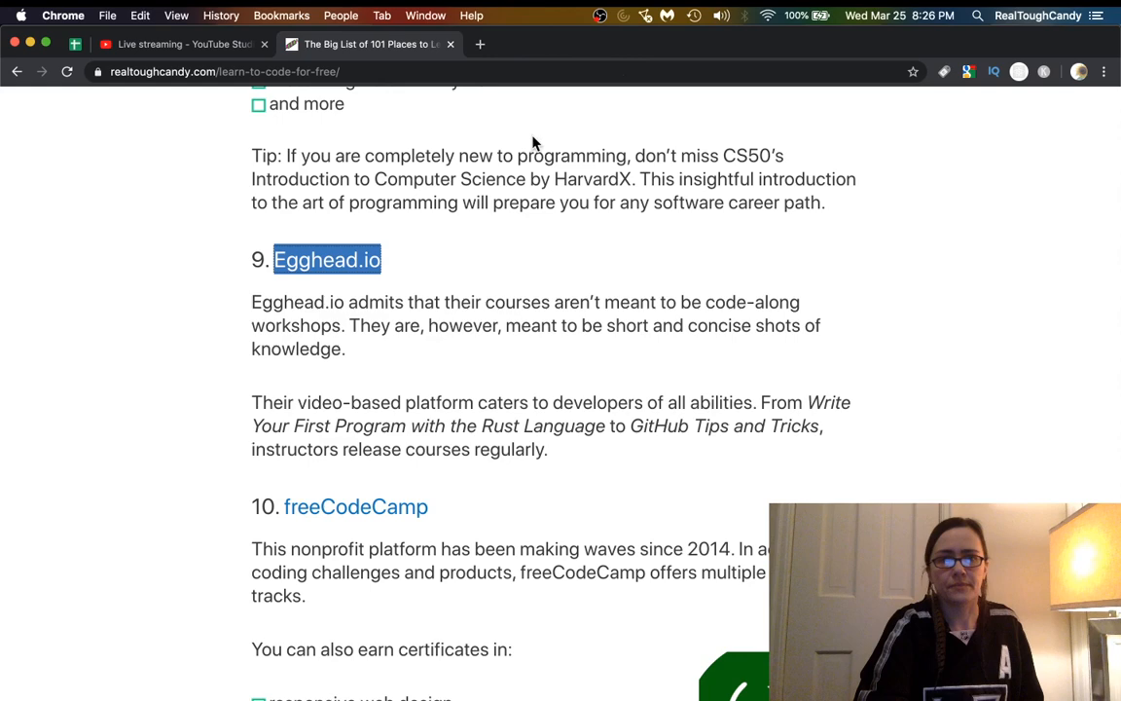
{"action": "scroll", "scroll_direction": "down", "scroll_amount": 3}
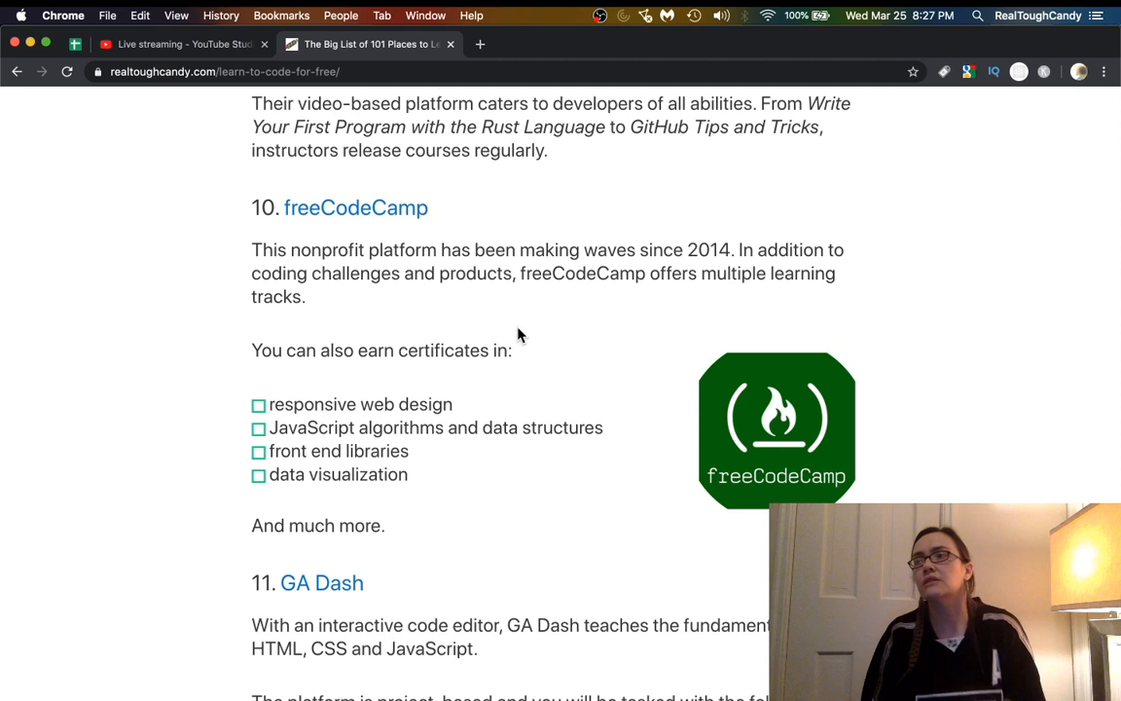
{"action": "double_click", "coordinate": [356, 208]}
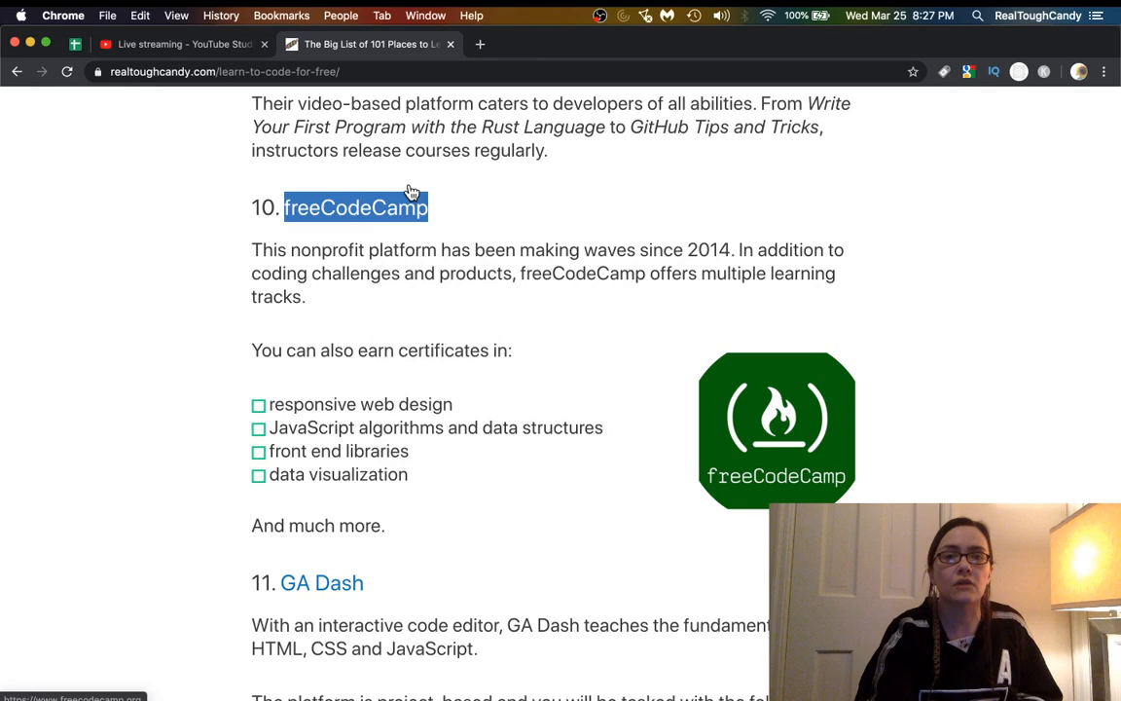
Open freeCodeCamp in a new tab, check the YouTube Studio dashboard, then return to freeCodeCamp.
{"action": "left_click", "coordinate": [356, 207]}
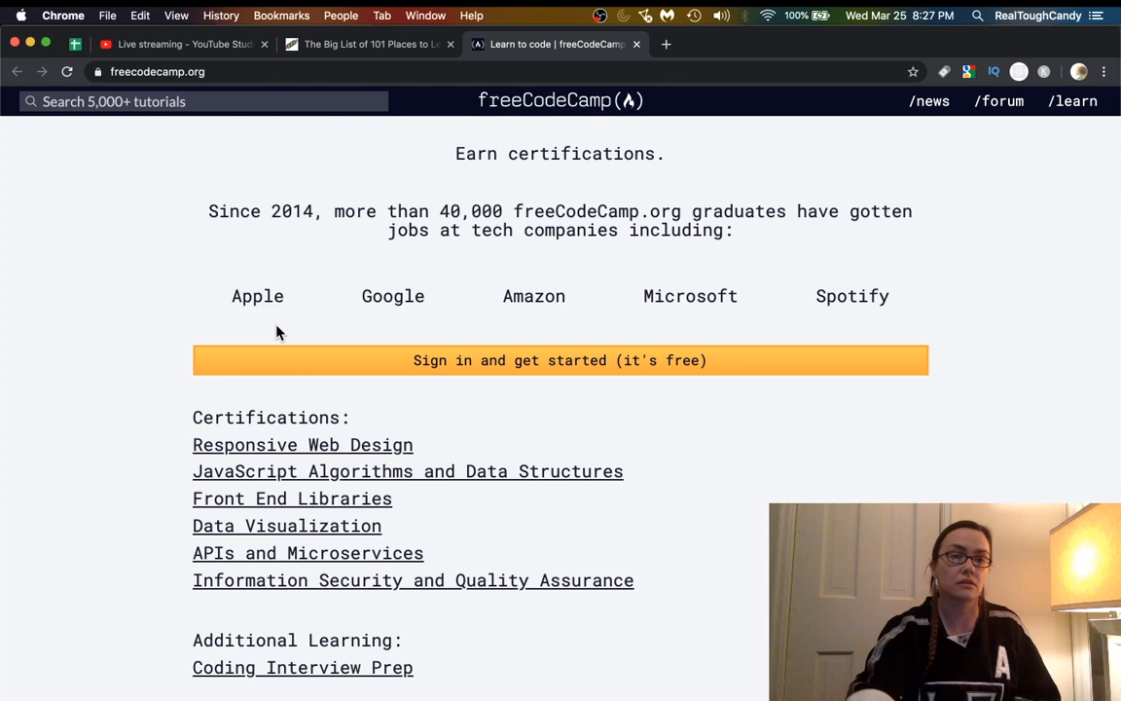
{"action": "scroll", "scroll_direction": "up", "scroll_amount": 3}
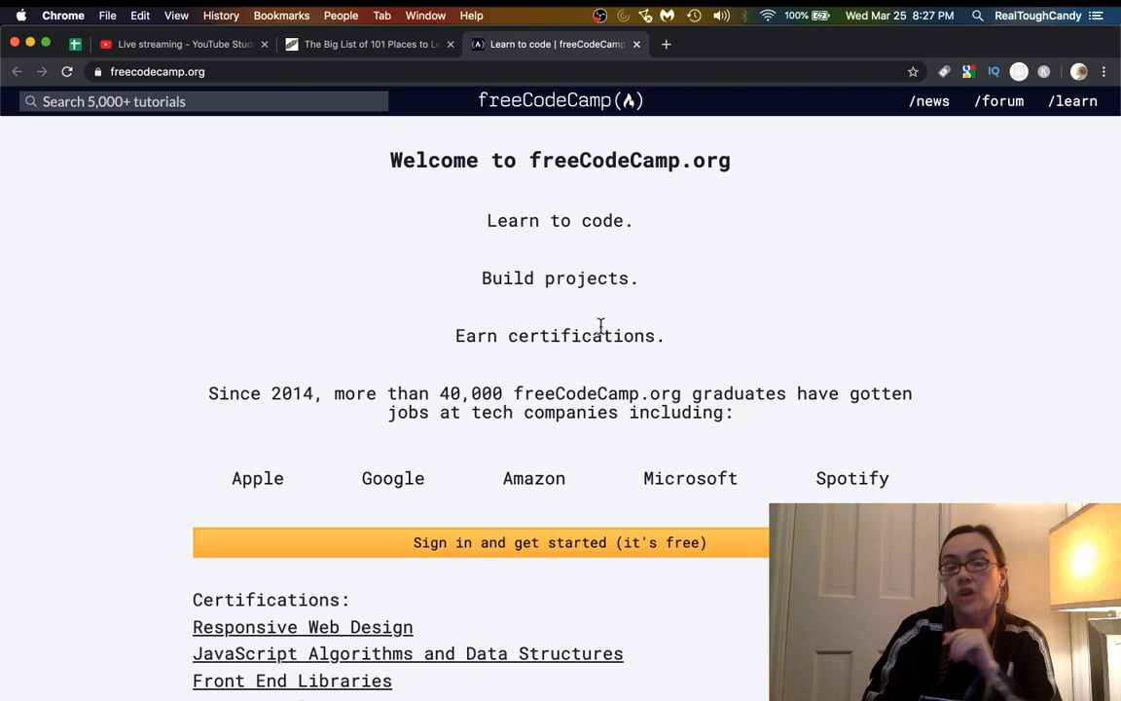
{"action": "left_click", "coordinate": [180, 44]}
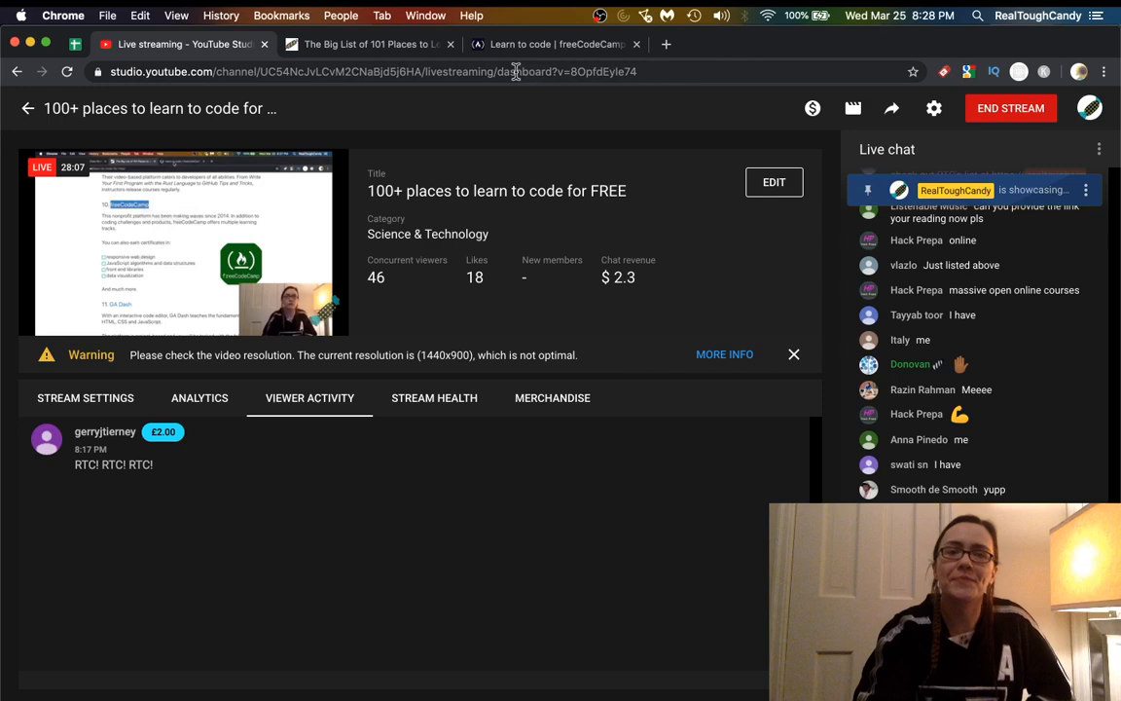
{"action": "left_click", "coordinate": [555, 44]}
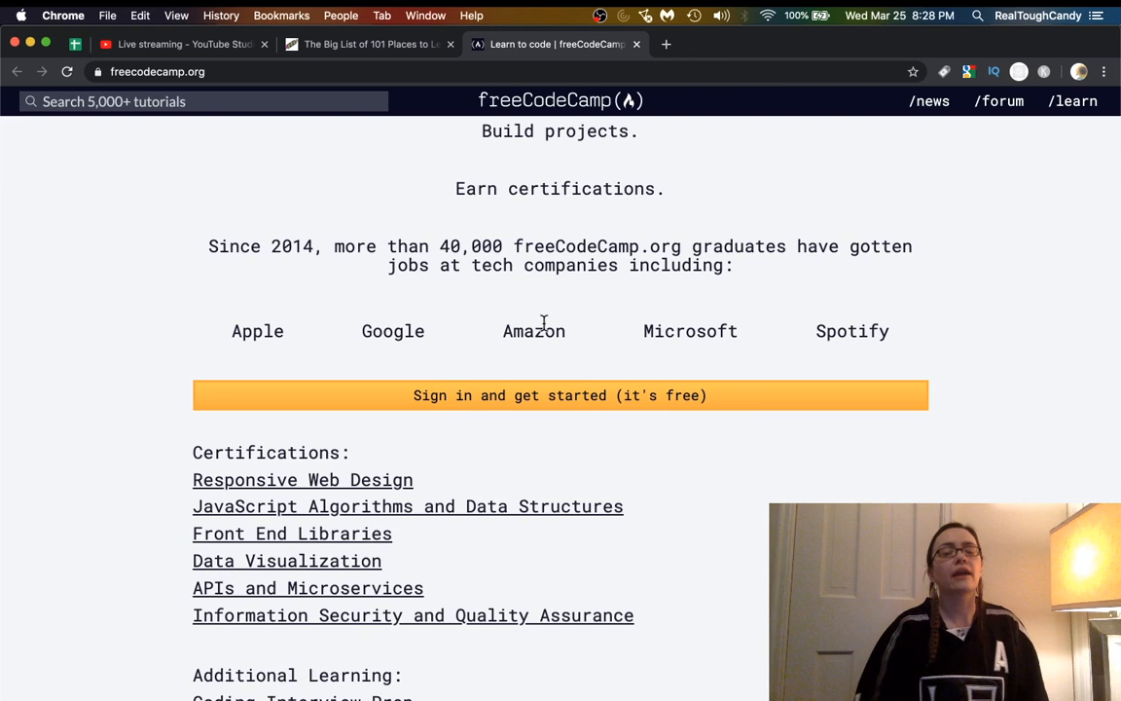
Switch to the 'Big List of 101 Places to Learn' tab at its freeCodeCamp entry.
{"action": "left_click", "coordinate": [368, 43]}
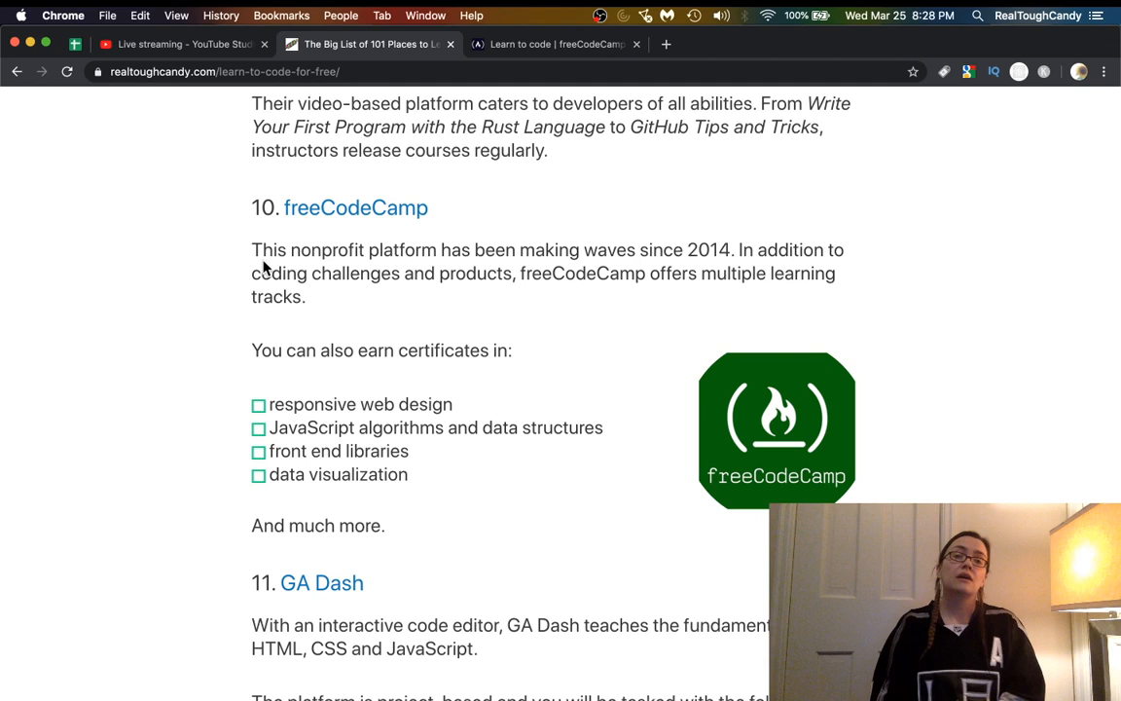
Scroll past the freeCodeCamp description toward the GA Dash entry.
{"action": "scroll", "scroll_direction": "down", "scroll_amount": 3}
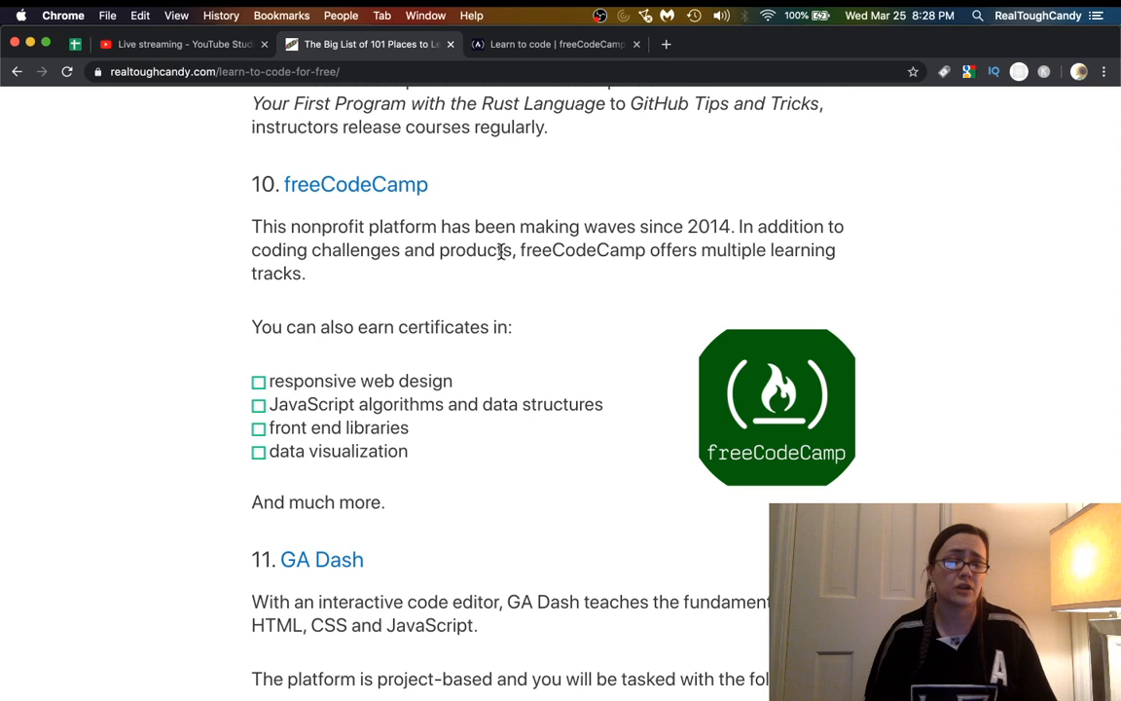
{"action": "mouse_move", "coordinate": [503, 257]}
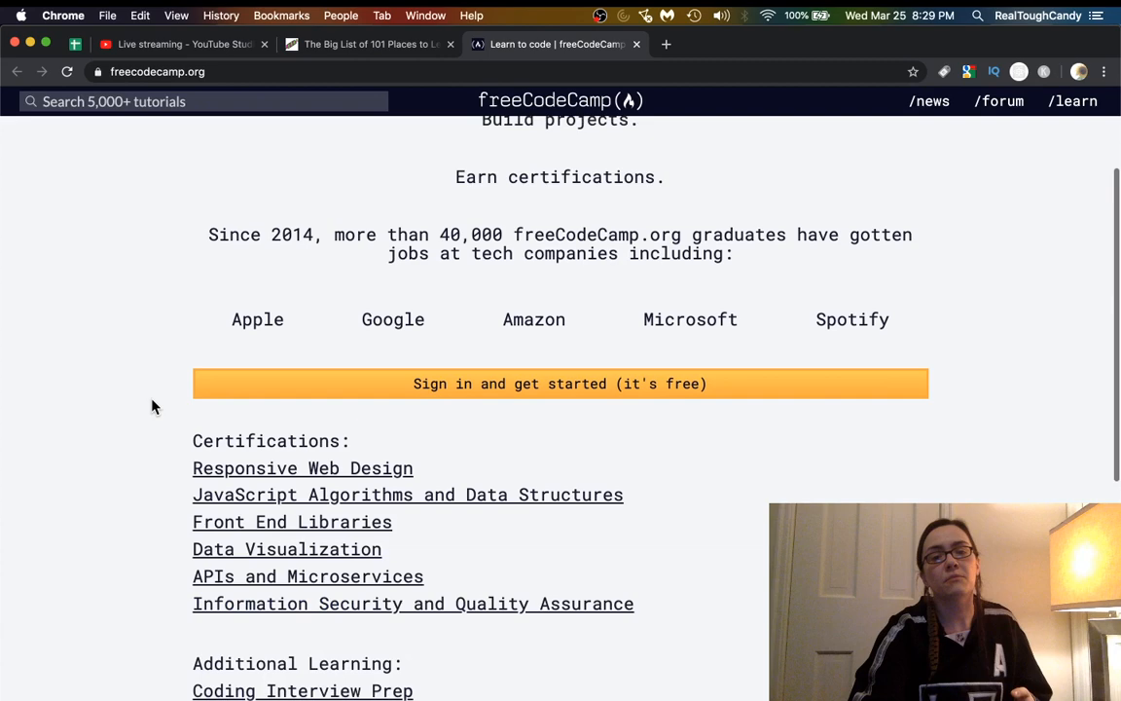
Scroll the freeCodeCamp homepage to its certifications list and Additional Learning section.
{"action": "scroll", "scroll_direction": "up", "scroll_amount": 3}
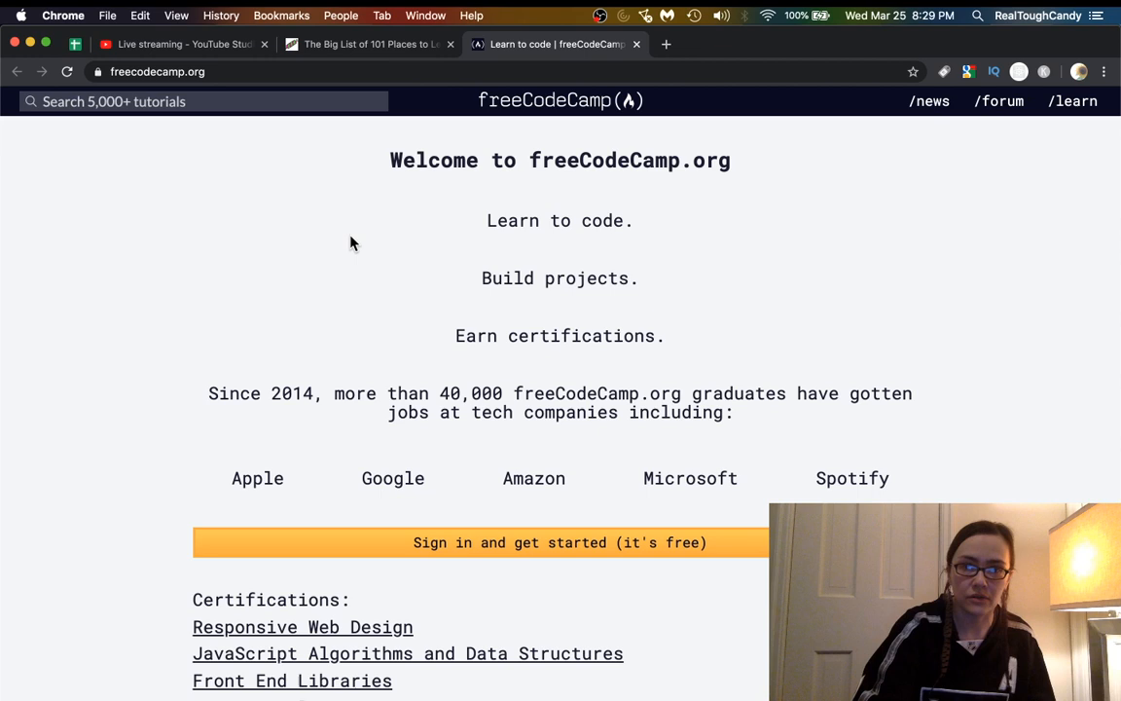
{"action": "scroll", "scroll_direction": "down", "scroll_amount": 3}
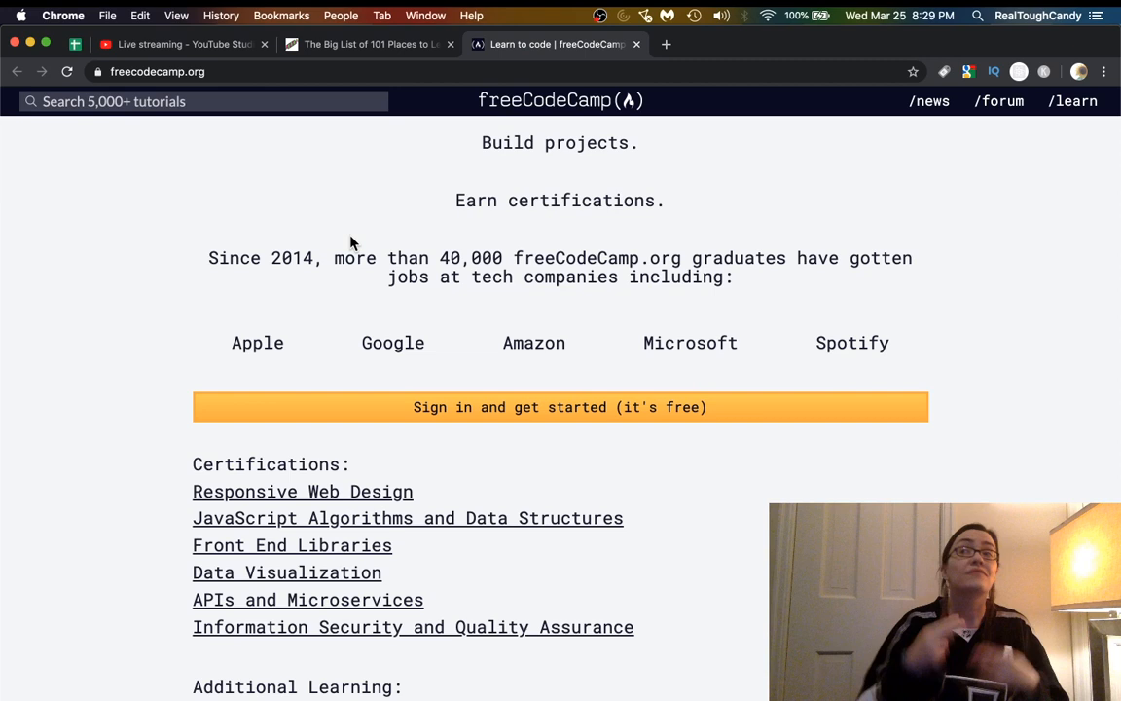
{"action": "mouse_move", "coordinate": [370, 44]}
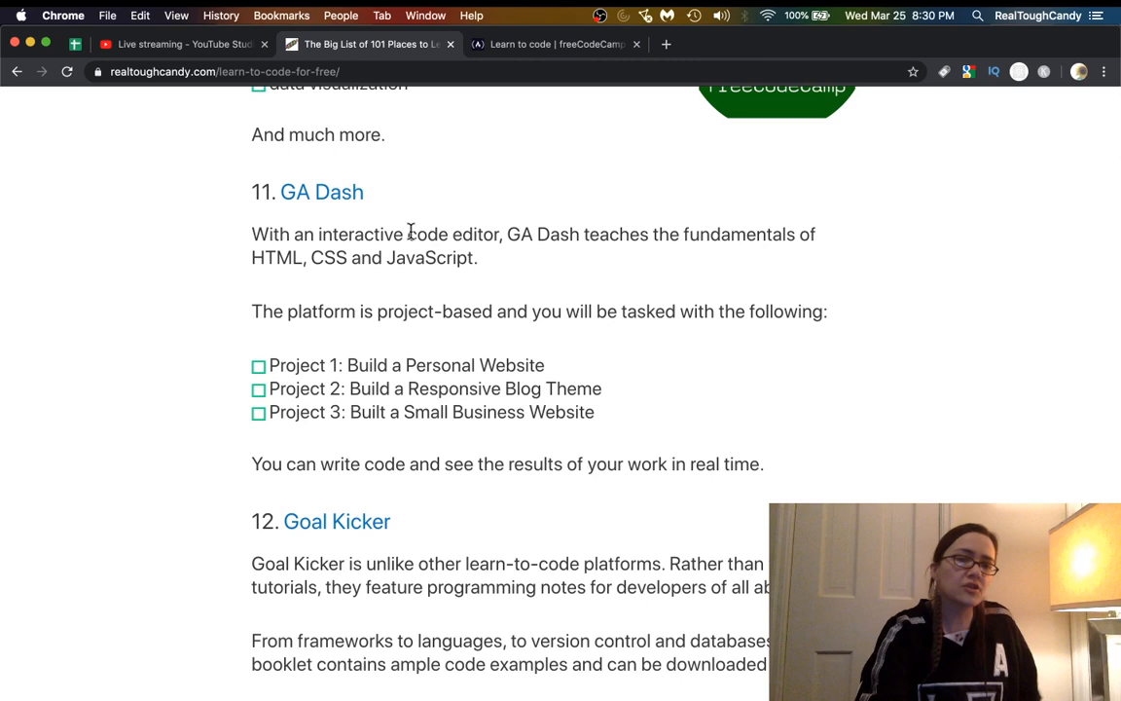
{"action": "mouse_move", "coordinate": [475, 238]}
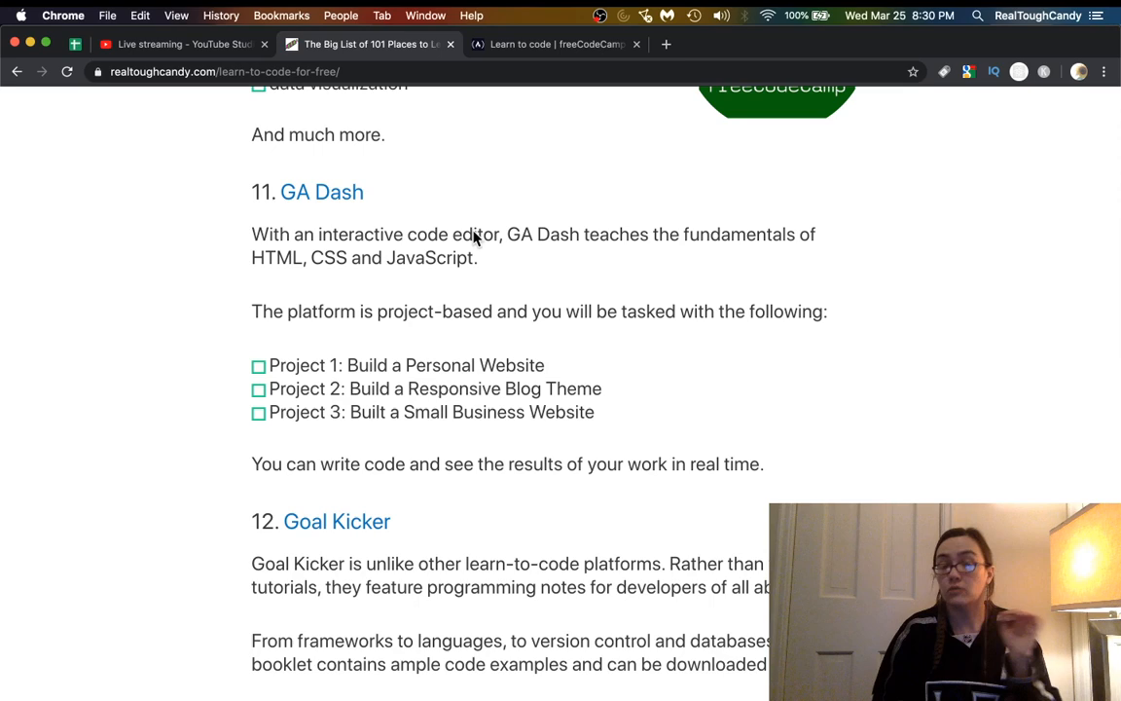
Scroll the post from entry 11, GA Dash, down to entry 17, Microsoft Virtual Academy.
{"action": "scroll", "scroll_direction": "down", "scroll_amount": 3}
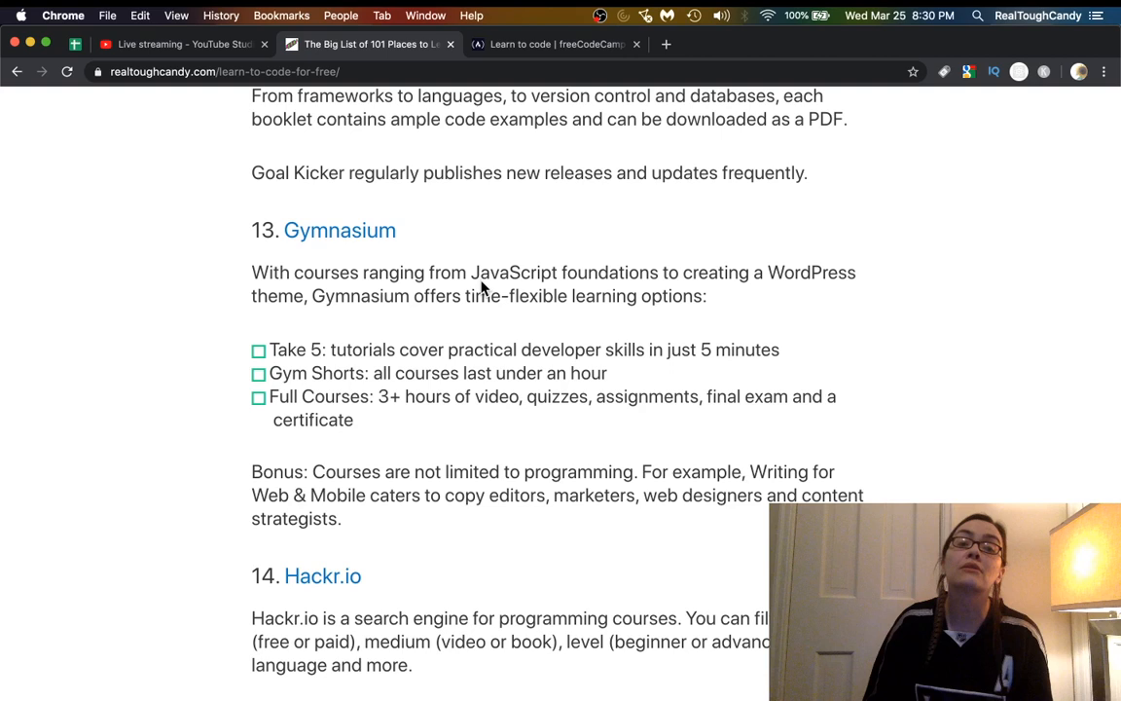
{"action": "scroll", "scroll_direction": "down", "scroll_amount": 3}
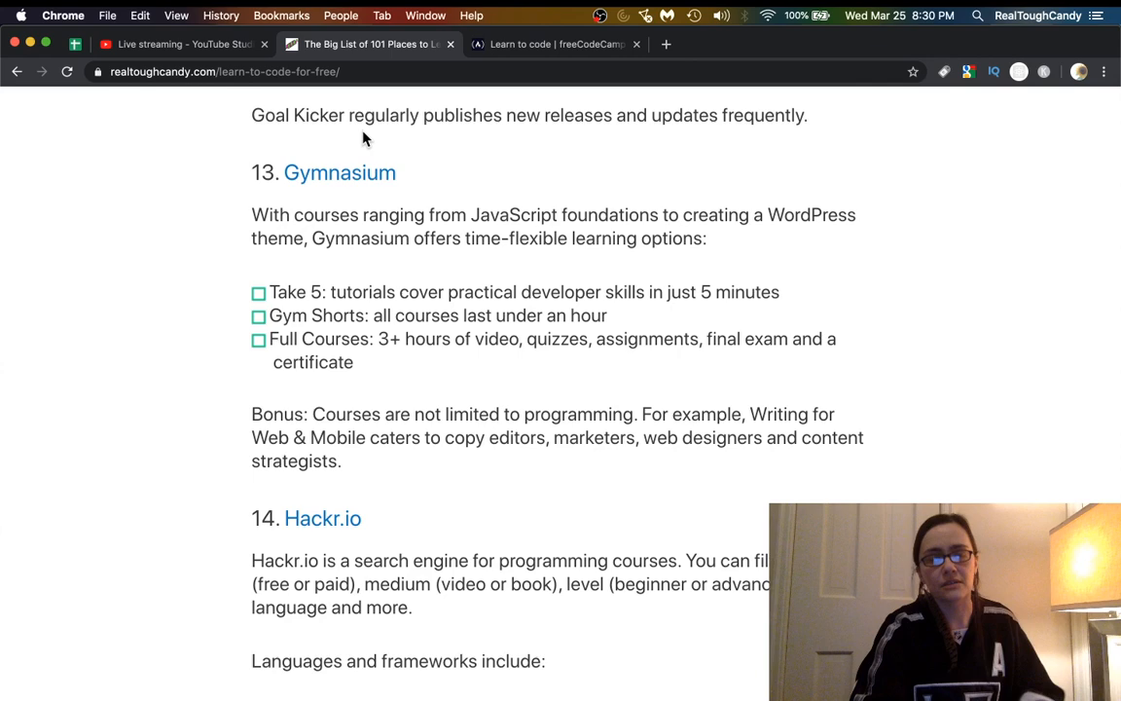
{"action": "scroll", "scroll_direction": "down", "scroll_amount": 3}
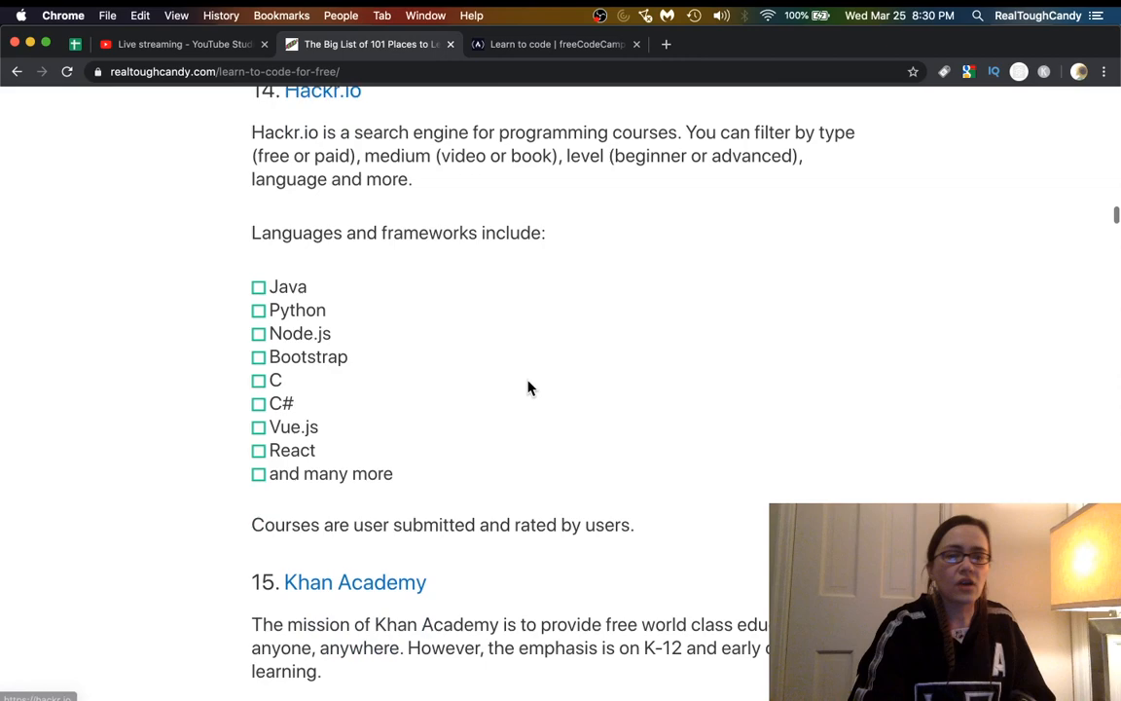
{"action": "scroll", "scroll_direction": "down", "scroll_amount": 3}
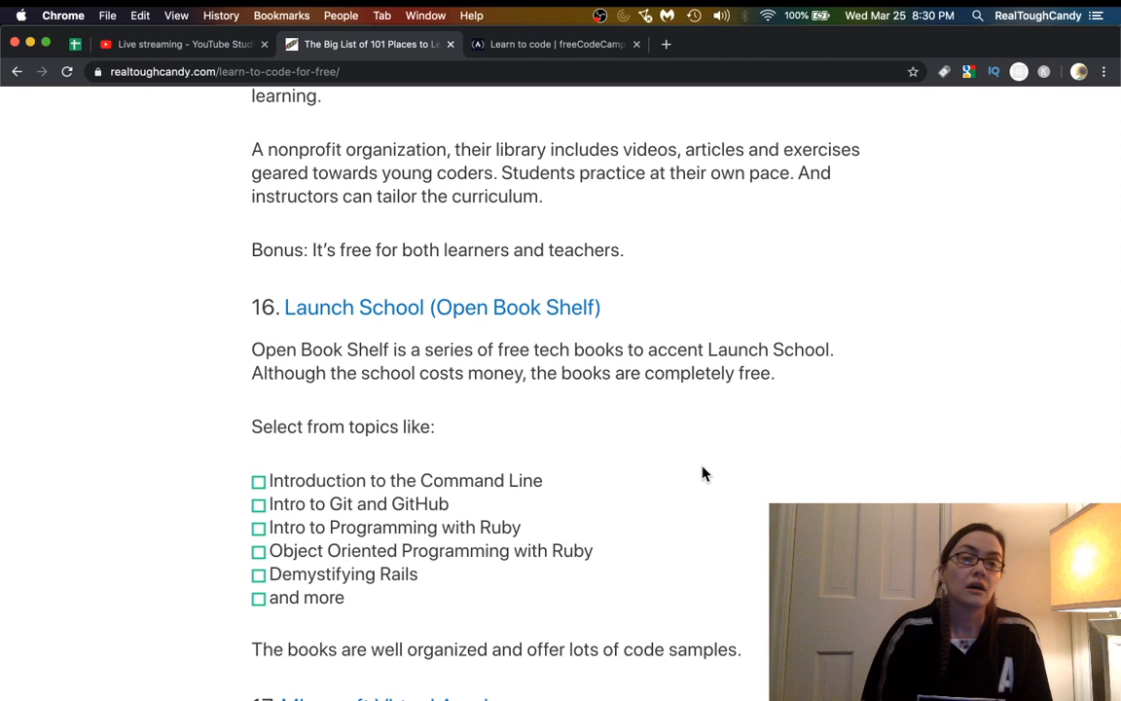
{"action": "scroll", "scroll_direction": "down", "scroll_amount": 3}
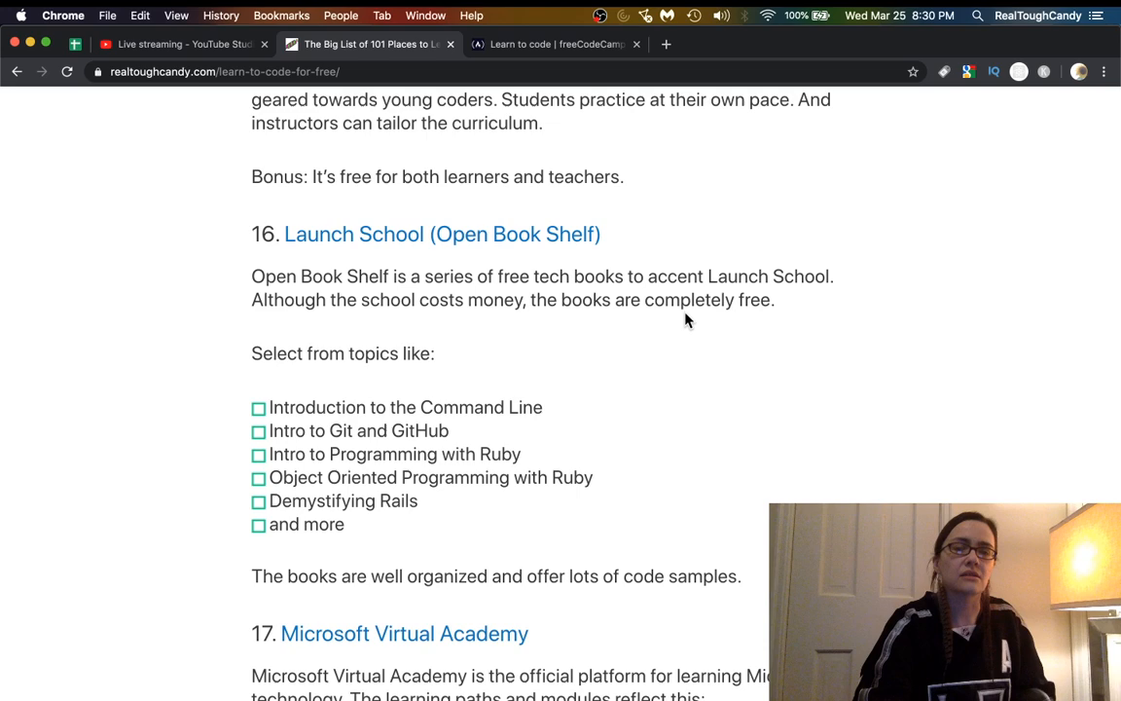
{"action": "scroll", "scroll_direction": "down", "scroll_amount": 3}
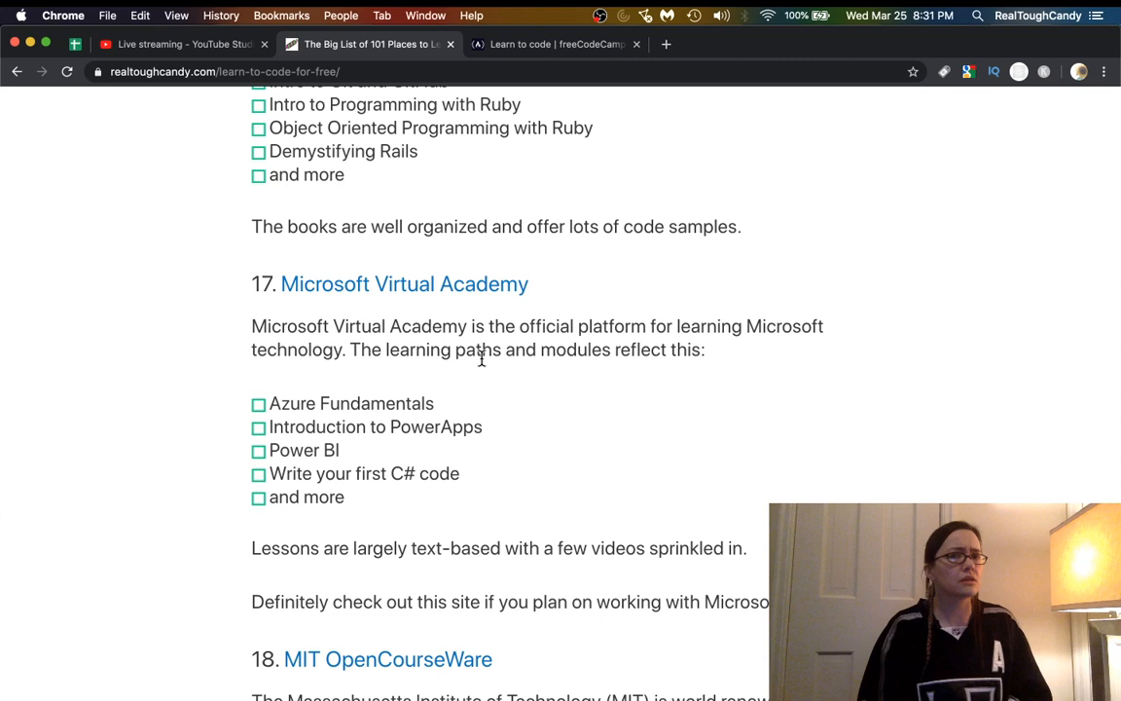
{"action": "scroll", "scroll_direction": "down", "scroll_amount": 3}
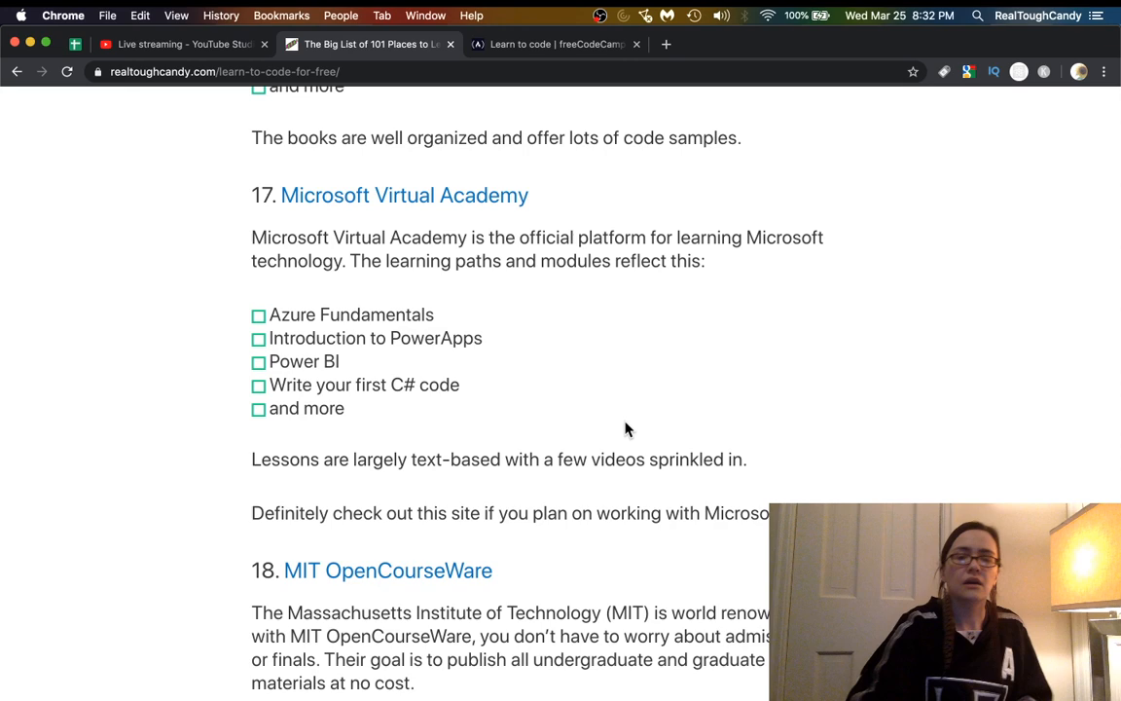
Open Microsoft Virtual Academy and browse Microsoft Learn's popular learning paths and favorites.
{"action": "left_click", "coordinate": [404, 195]}
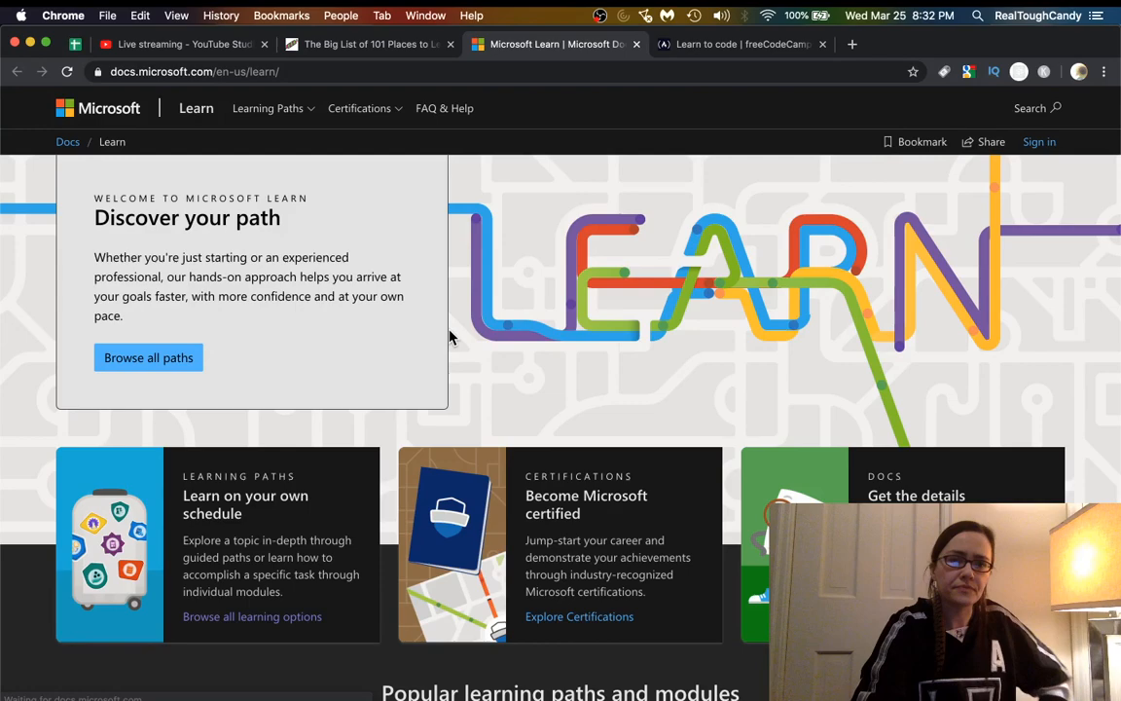
{"action": "scroll", "scroll_direction": "down", "scroll_amount": 3}
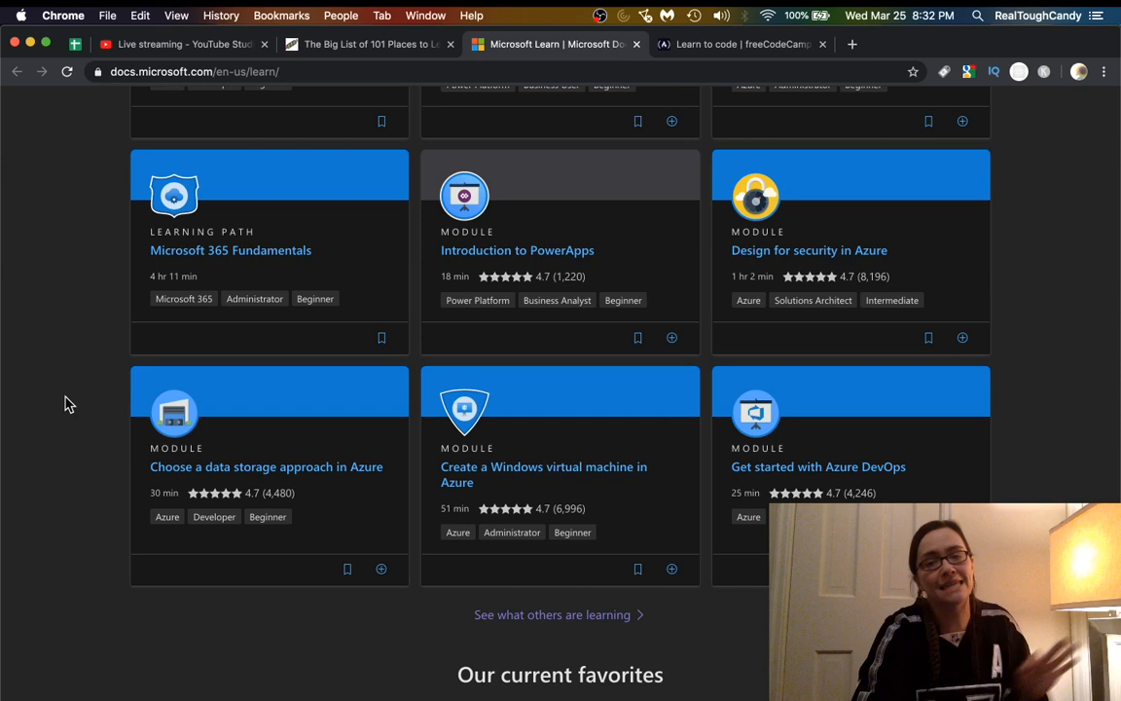
{"action": "scroll", "scroll_direction": "down", "scroll_amount": 3}
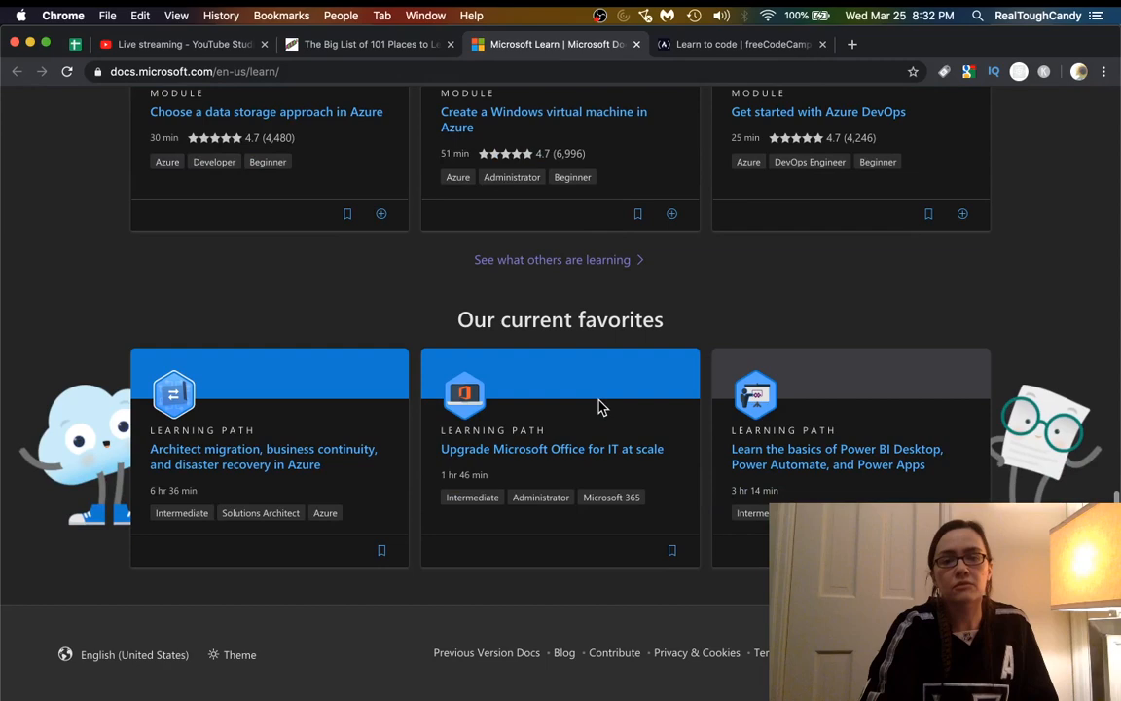
{"action": "scroll", "scroll_direction": "up", "scroll_amount": 3}
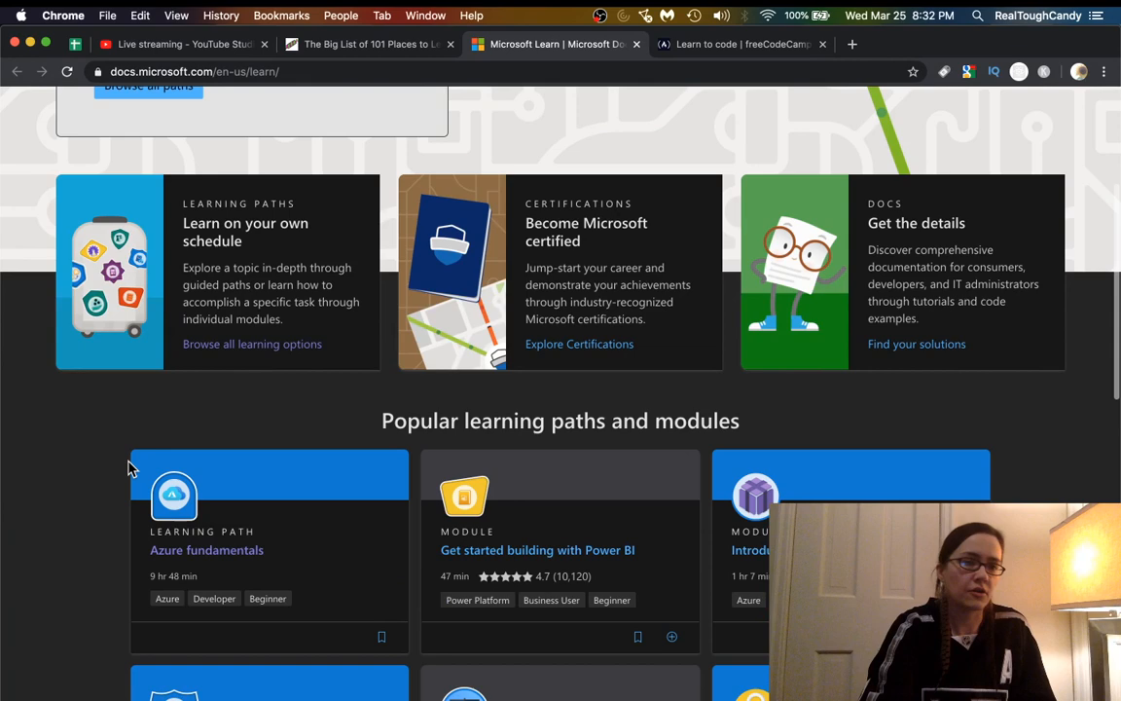
{"action": "scroll", "scroll_direction": "down", "scroll_amount": 3}
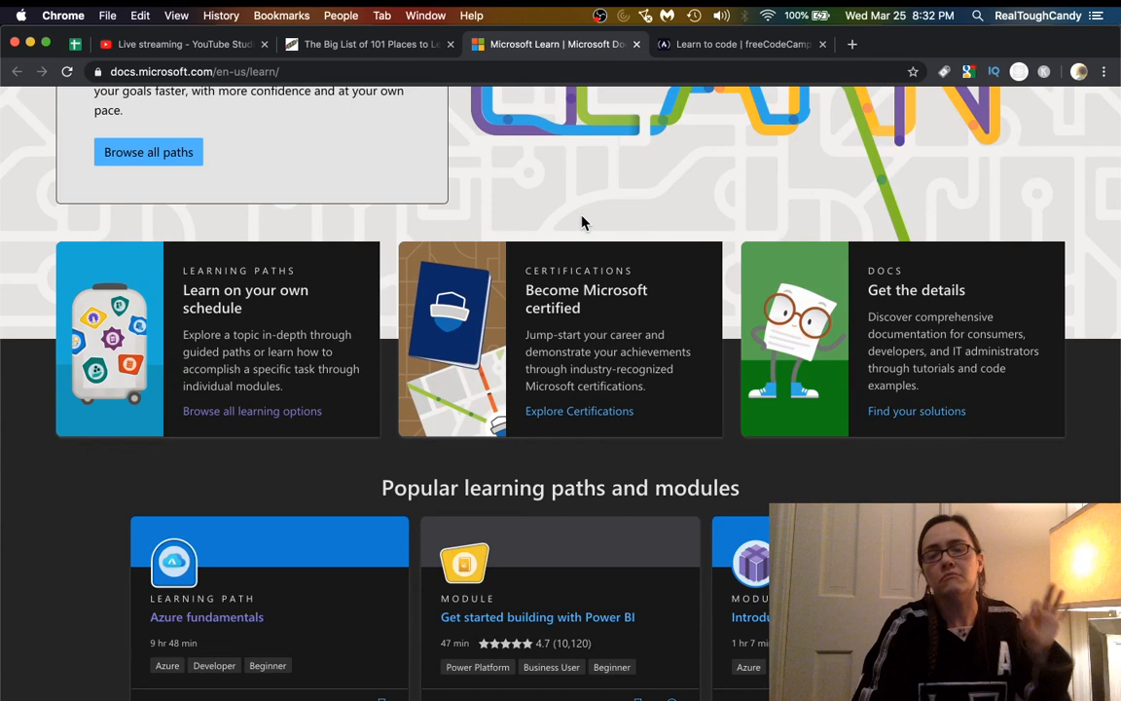
{"action": "mouse_move", "coordinate": [631, 160]}
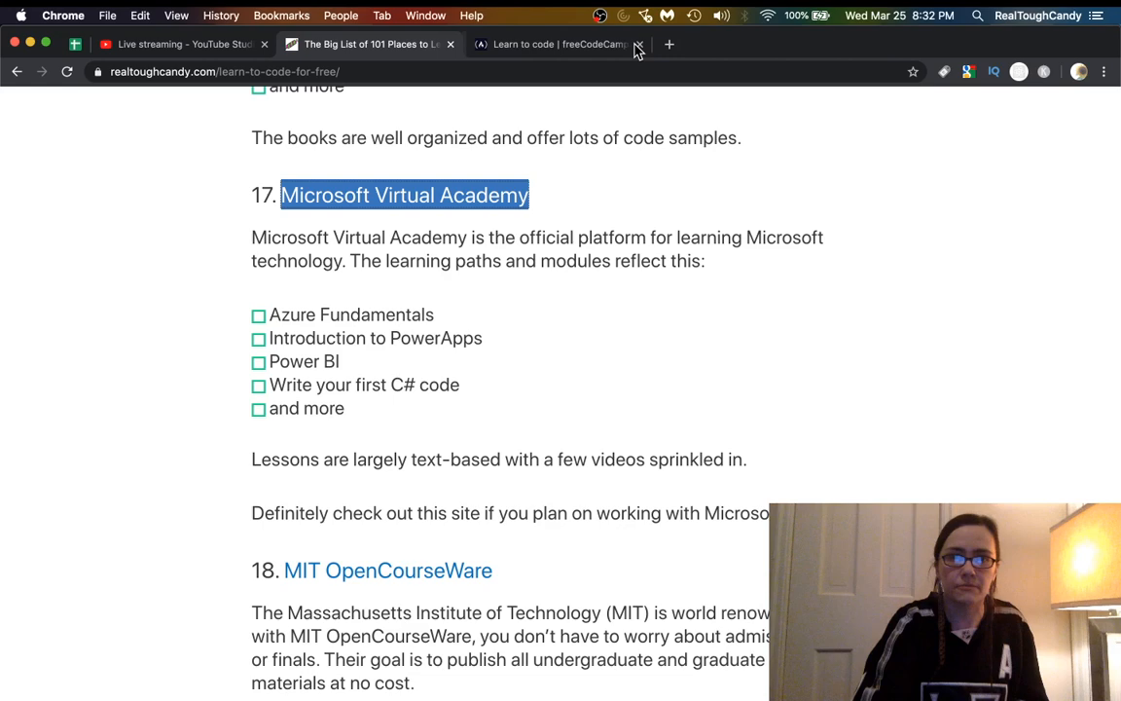
Scroll the post down to entry 19, Open Source Society University.
{"action": "scroll", "scroll_direction": "down", "scroll_amount": 3}
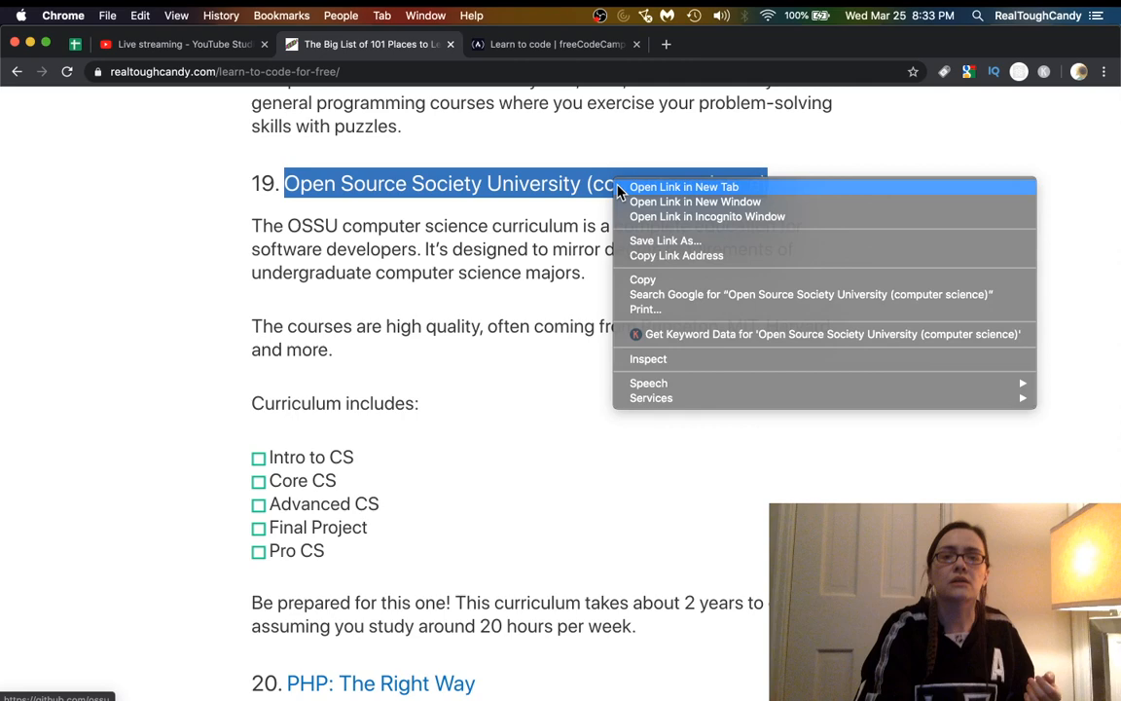
Open the OSSU link in a new tab and browse the ossu/computer-science README.
{"action": "left_click", "coordinate": [684, 187]}
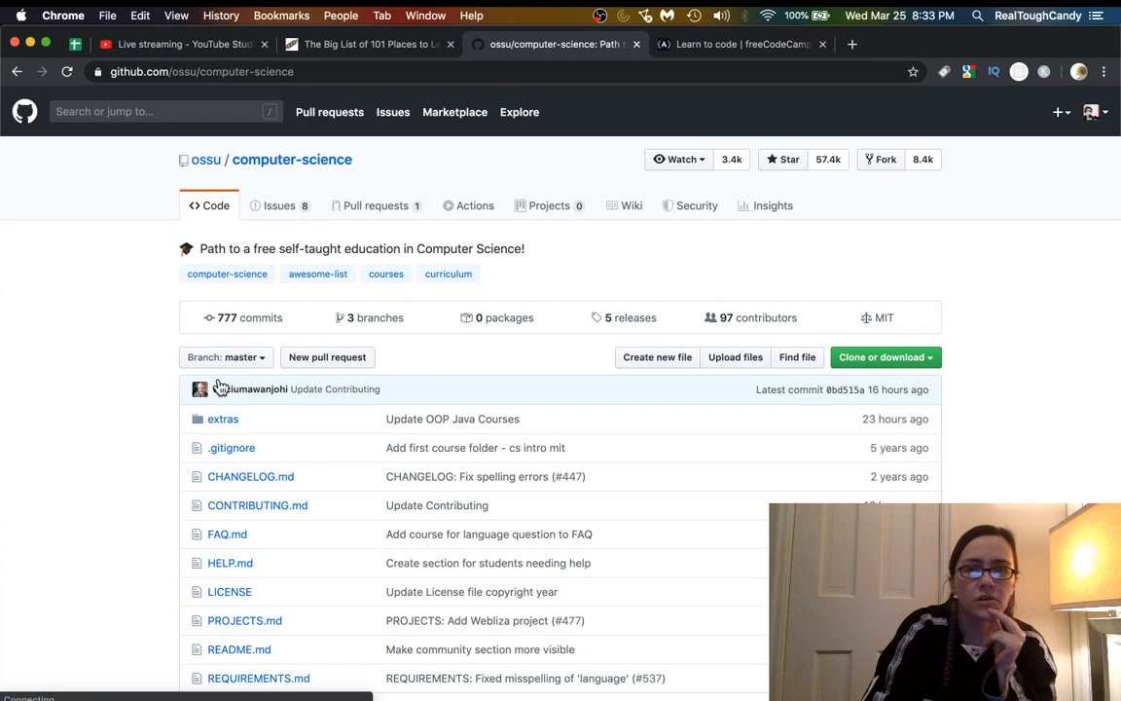
{"action": "scroll", "scroll_direction": "down", "scroll_amount": 3}
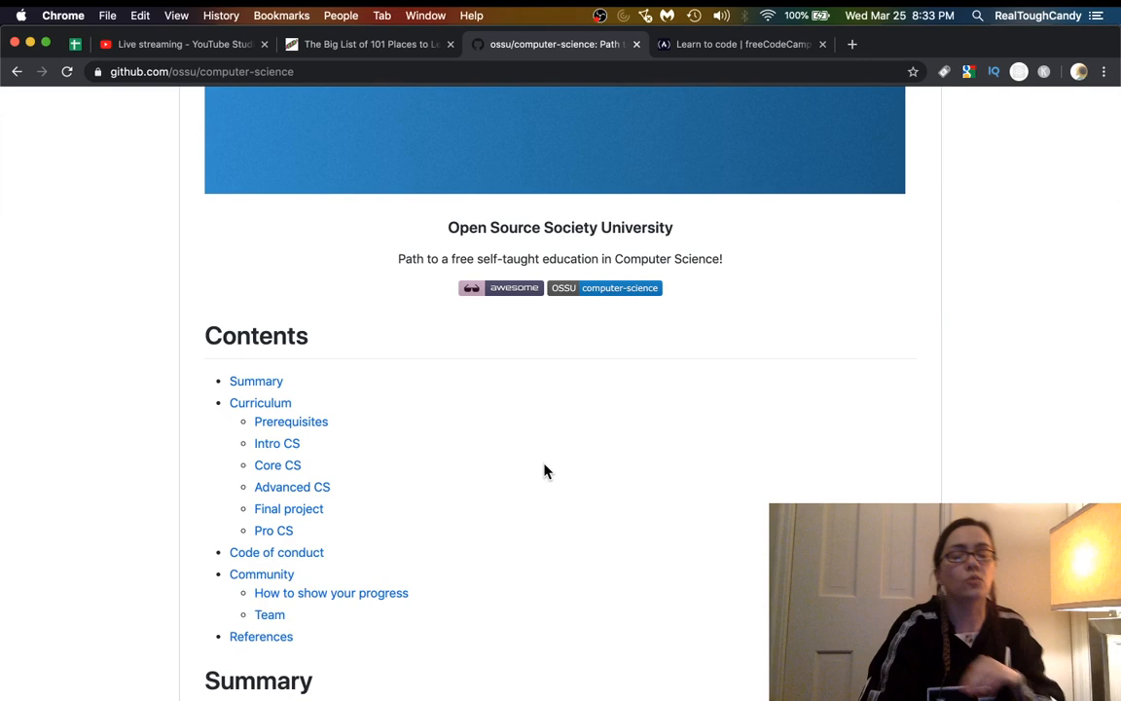
{"action": "scroll", "scroll_direction": "up", "scroll_amount": 3}
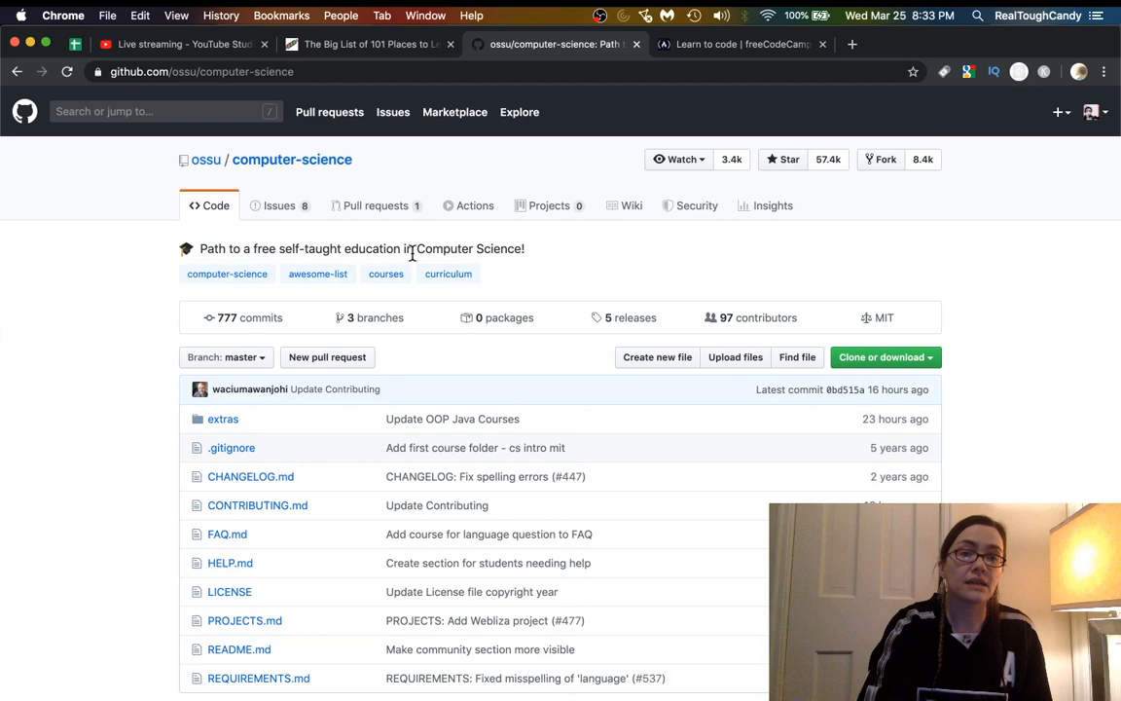
{"action": "scroll", "scroll_direction": "down", "scroll_amount": 3}
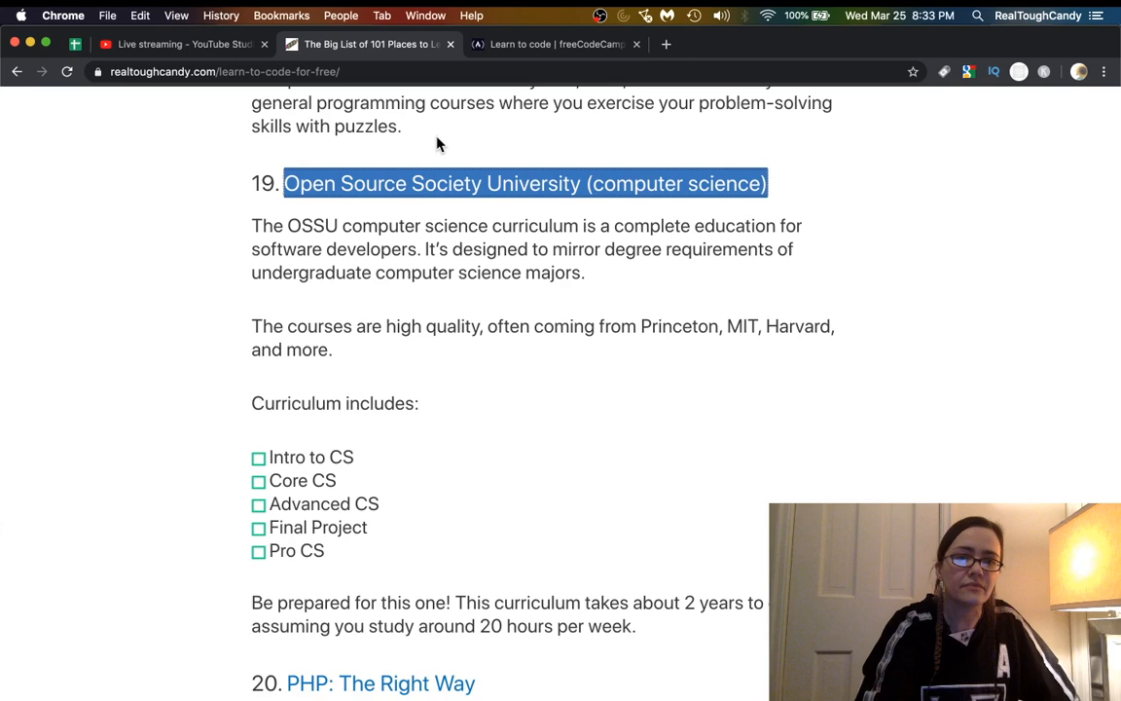
Scroll to entry 20 and open the PHP: The Right Way site.
{"action": "scroll", "scroll_direction": "down", "scroll_amount": 3}
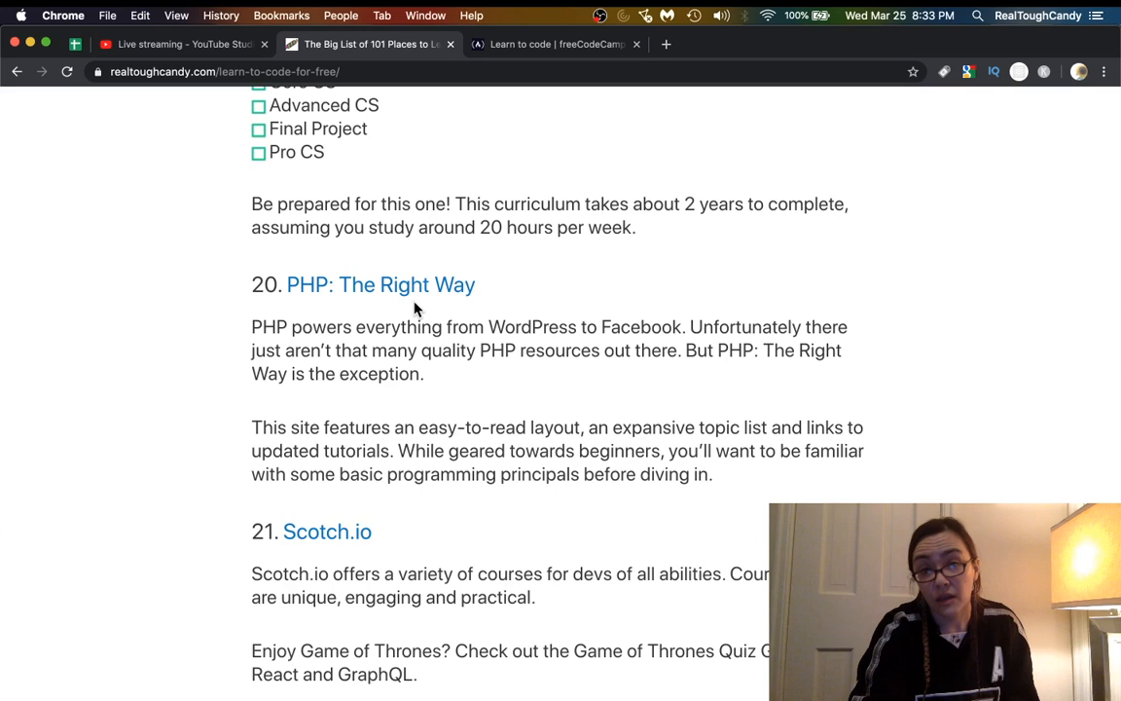
{"action": "left_click", "coordinate": [380, 285]}
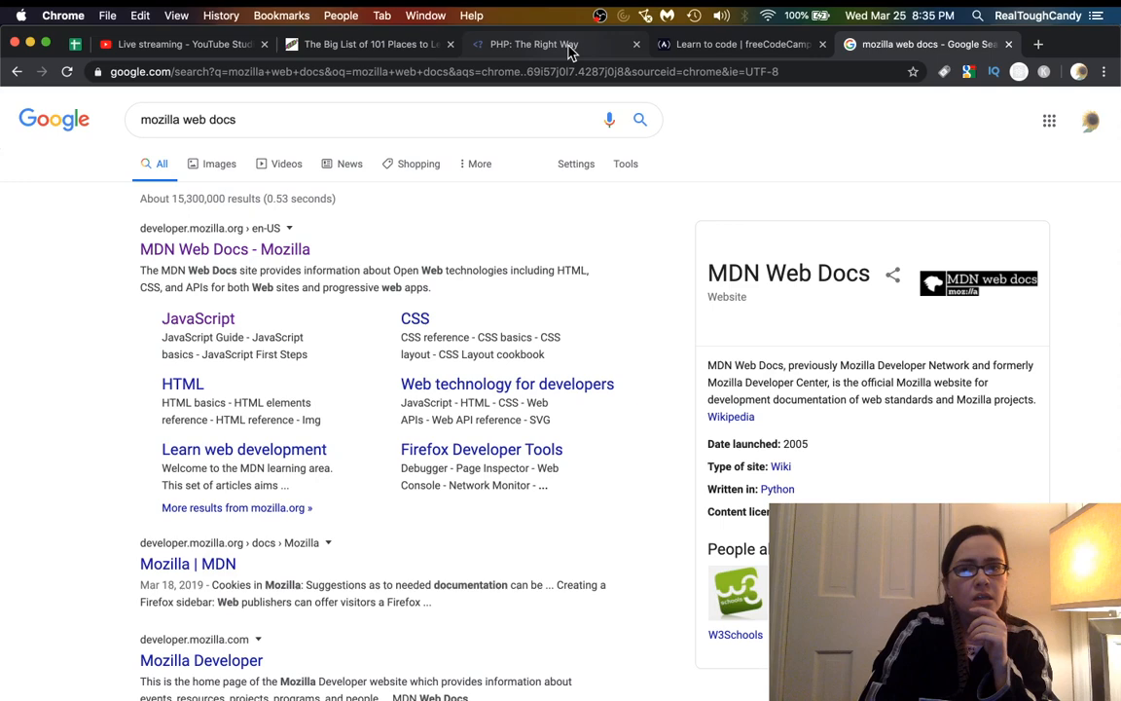
Open developer.mozilla.org from the 'mozilla web docs' Google results.
{"action": "left_click", "coordinate": [225, 249]}
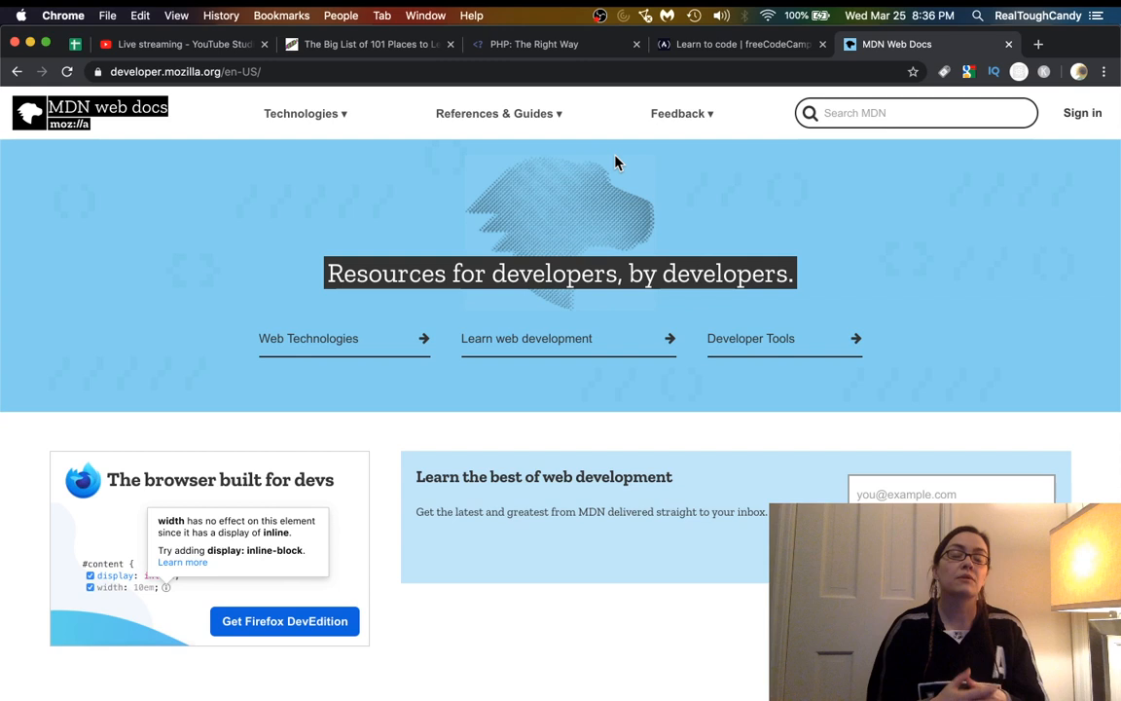
Switch to the freeCodeCamp tab, then to the PHP: The Right Way tab.
{"action": "left_click", "coordinate": [739, 44]}
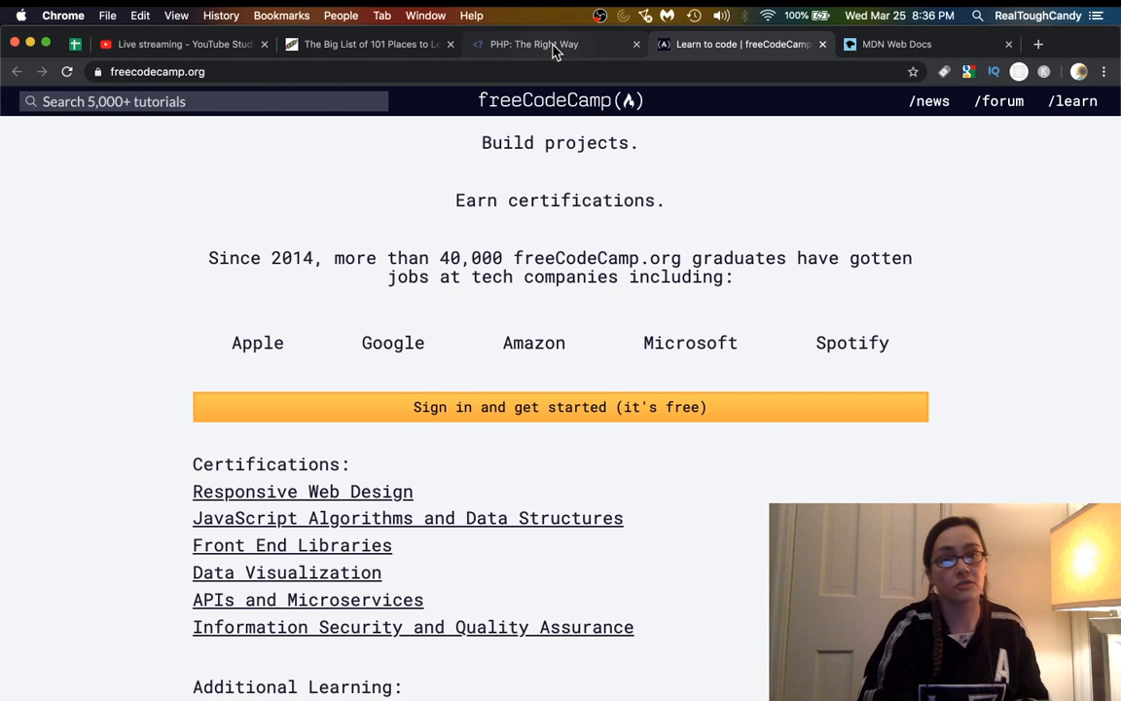
{"action": "left_click", "coordinate": [533, 44]}
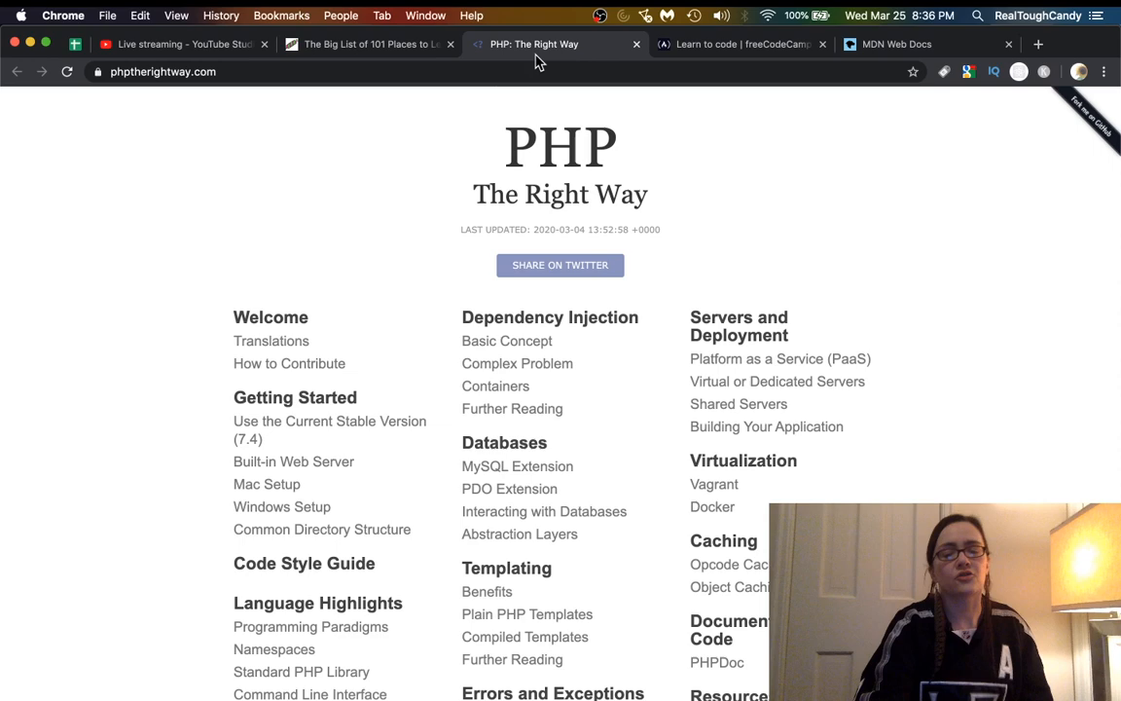
{"action": "scroll", "scroll_direction": "down", "scroll_amount": 3}
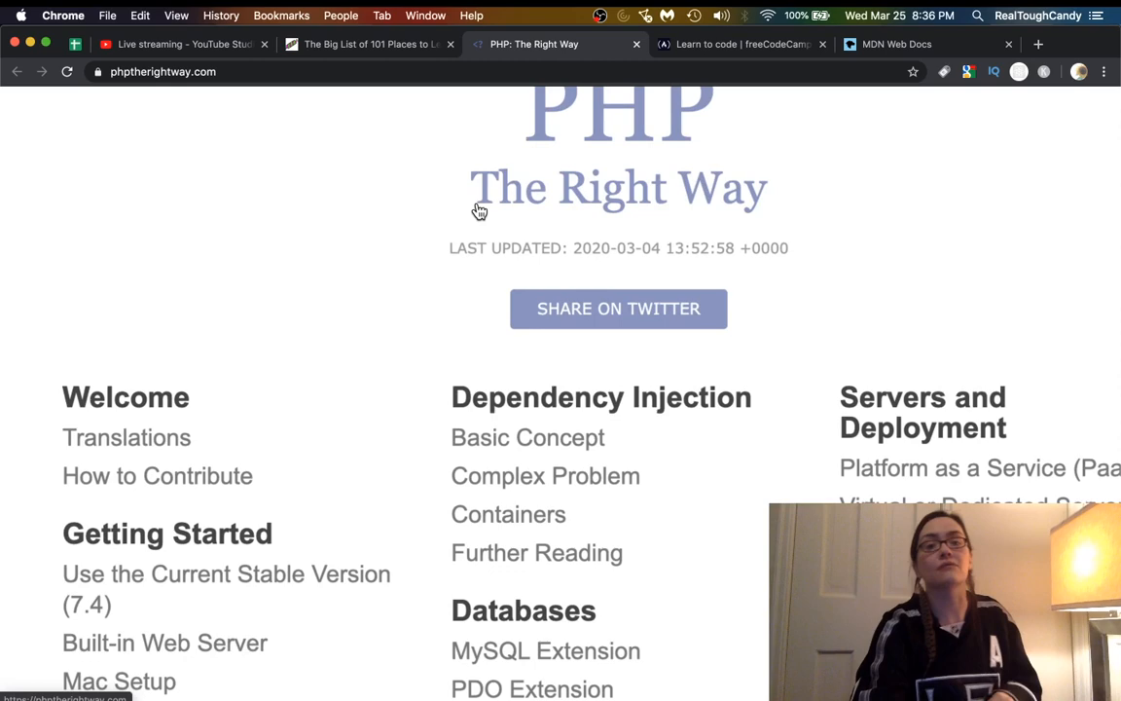
Browse PHP: The Right Way's contents down to the Welcome chapter's Translations and Book sections.
{"action": "scroll", "scroll_direction": "down", "scroll_amount": 3}
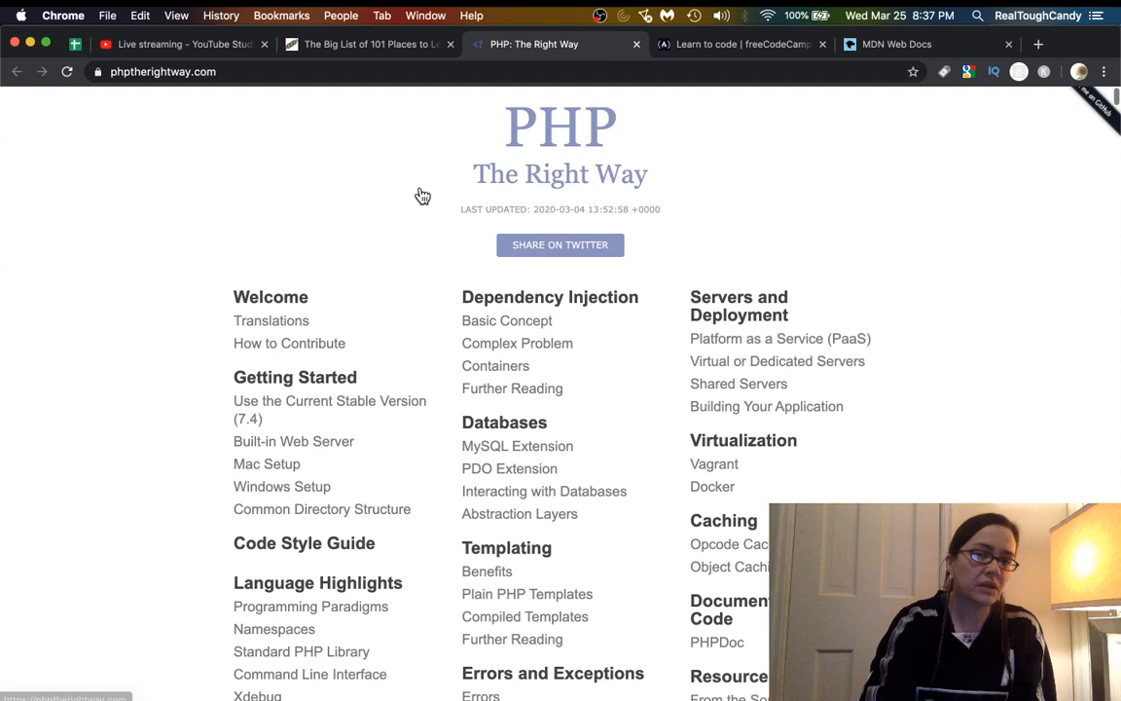
{"action": "scroll", "scroll_direction": "down", "scroll_amount": 3}
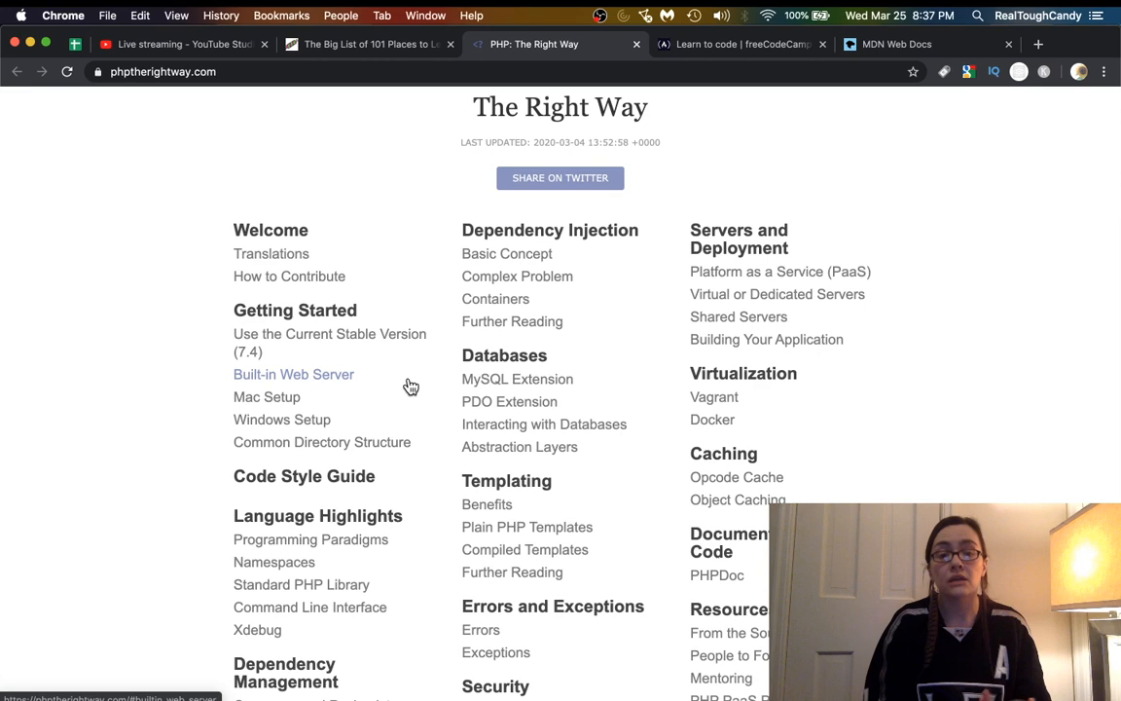
{"action": "scroll", "scroll_direction": "down", "scroll_amount": 3}
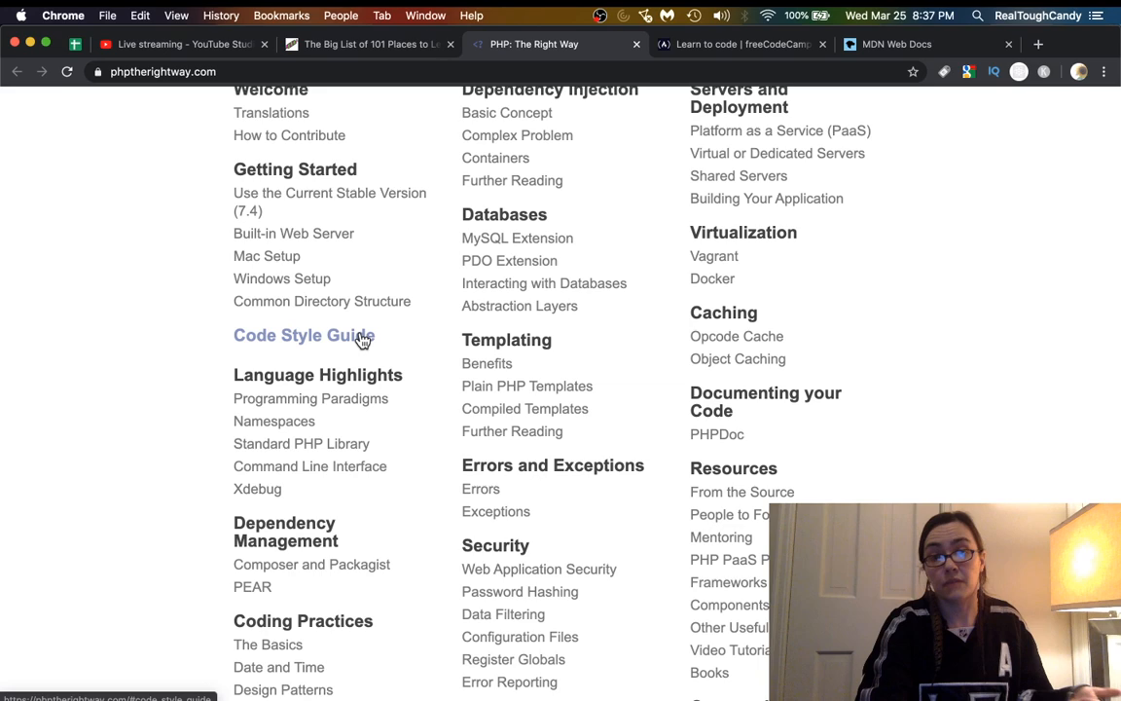
{"action": "left_click", "coordinate": [302, 334]}
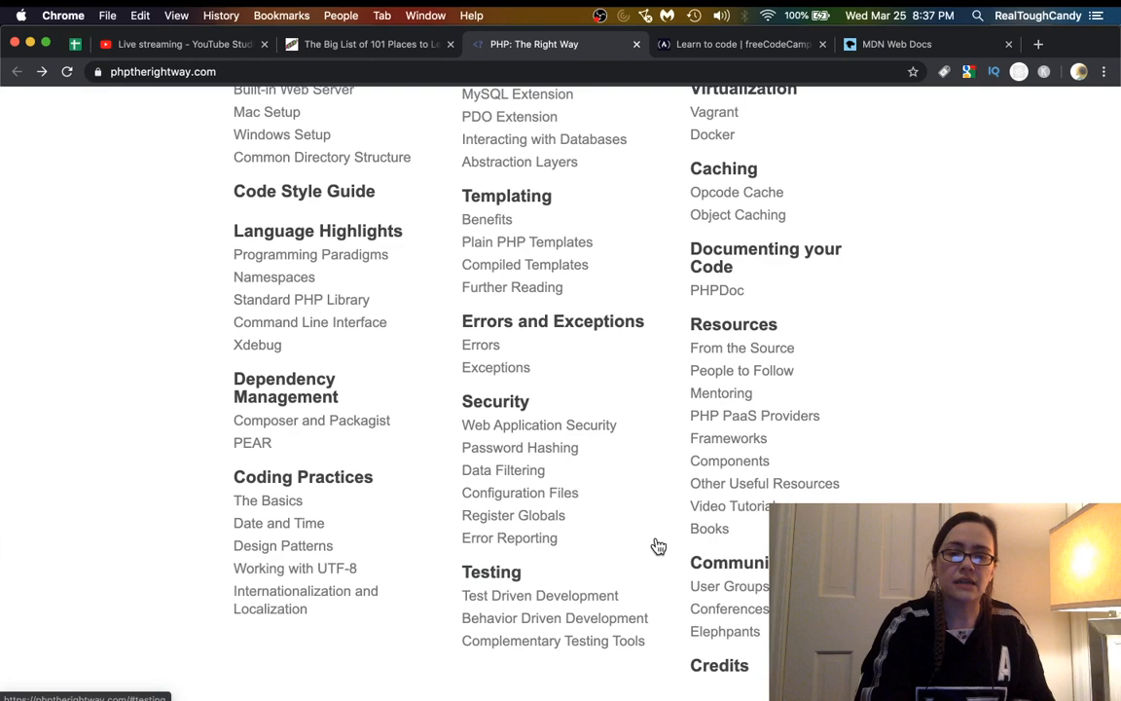
{"action": "scroll", "scroll_direction": "down", "scroll_amount": 3}
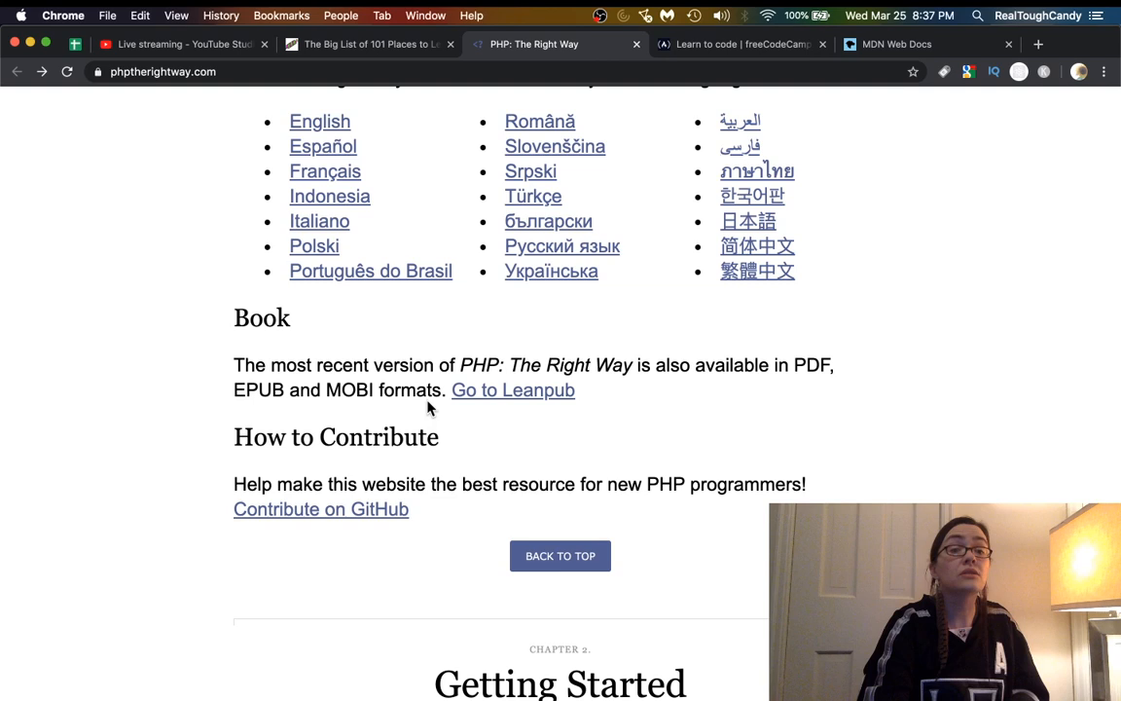
{"action": "left_click", "coordinate": [175, 44]}
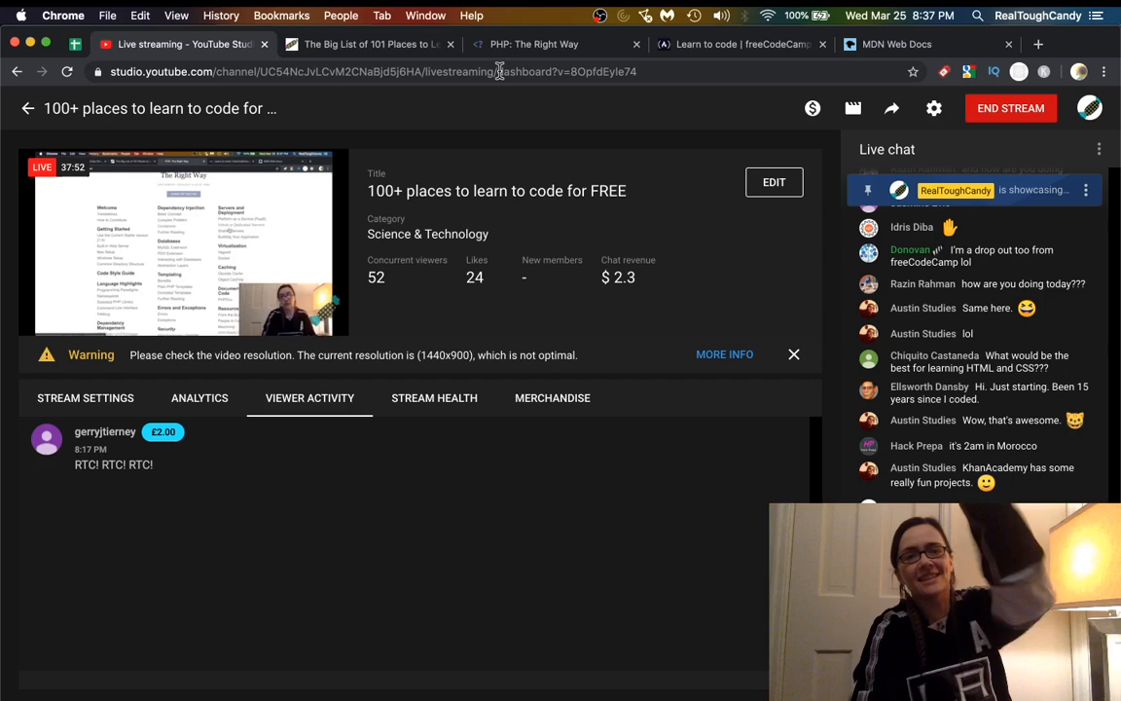
Check the YouTube Studio live dashboard's viewer stats and live chat.
{"action": "left_click", "coordinate": [368, 43]}
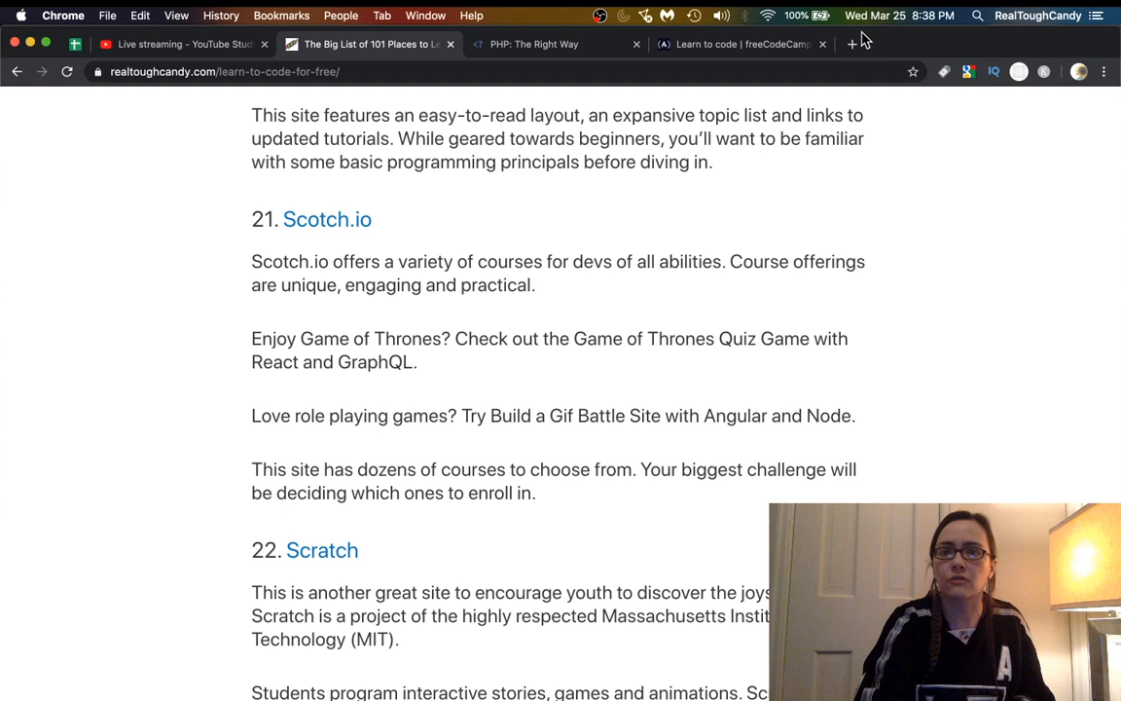
Close the freeCodeCamp tab and open entry 21, Scotch.io, from the blog post.
{"action": "left_click", "coordinate": [823, 44]}
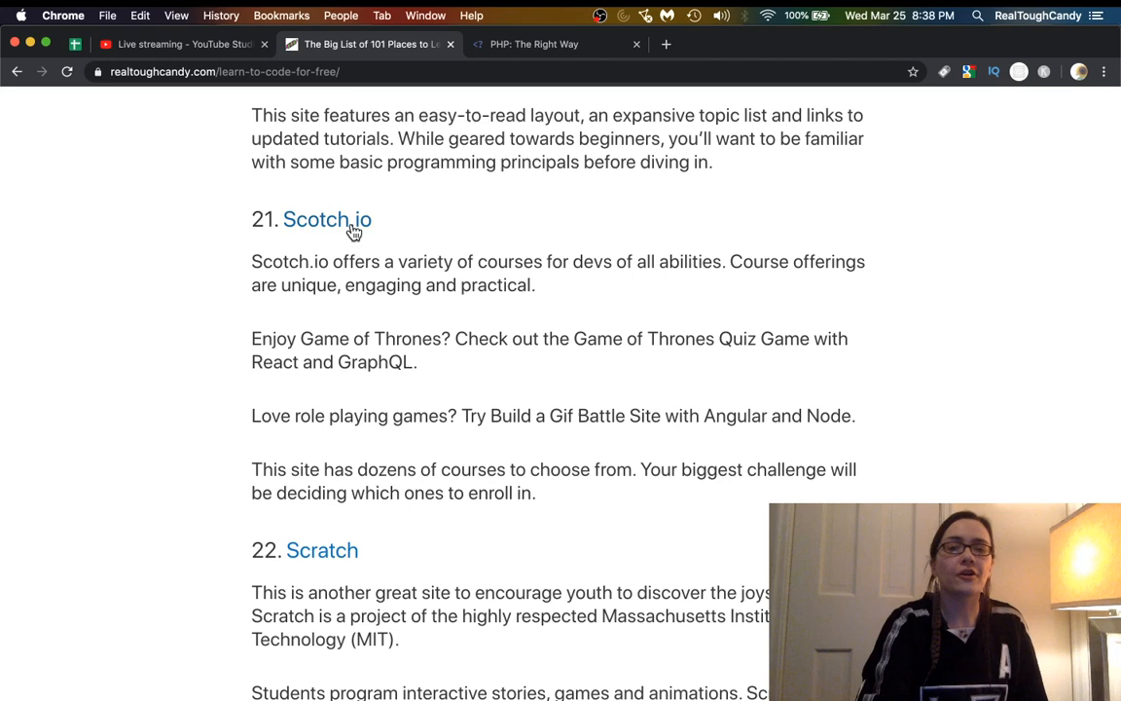
{"action": "left_click", "coordinate": [327, 219]}
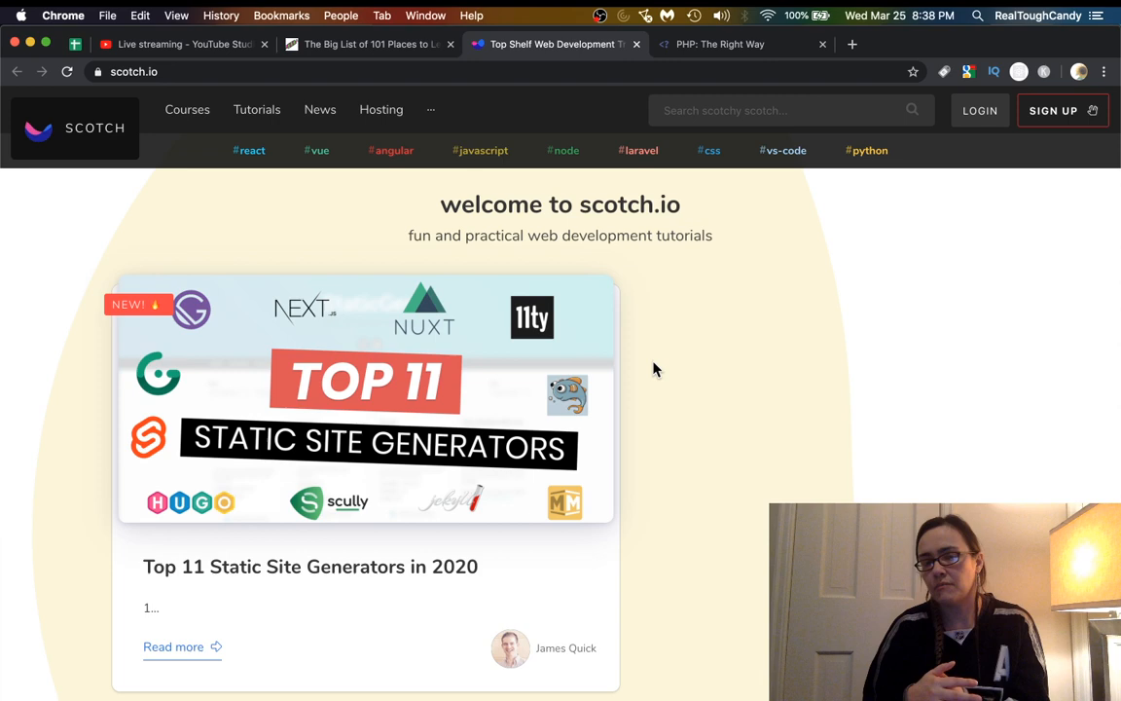
{"action": "mouse_move", "coordinate": [652, 319]}
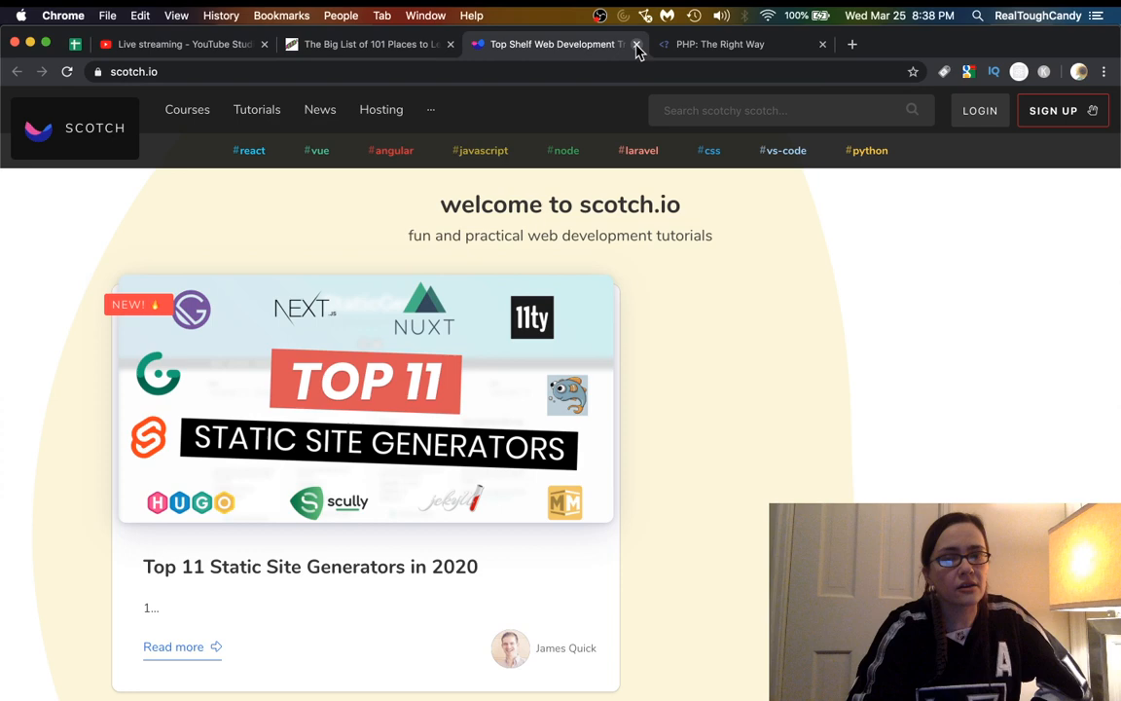
Close the Scotch.io tab, scroll to entry 22 Scratch, and bring up its link options.
{"action": "left_click", "coordinate": [637, 44]}
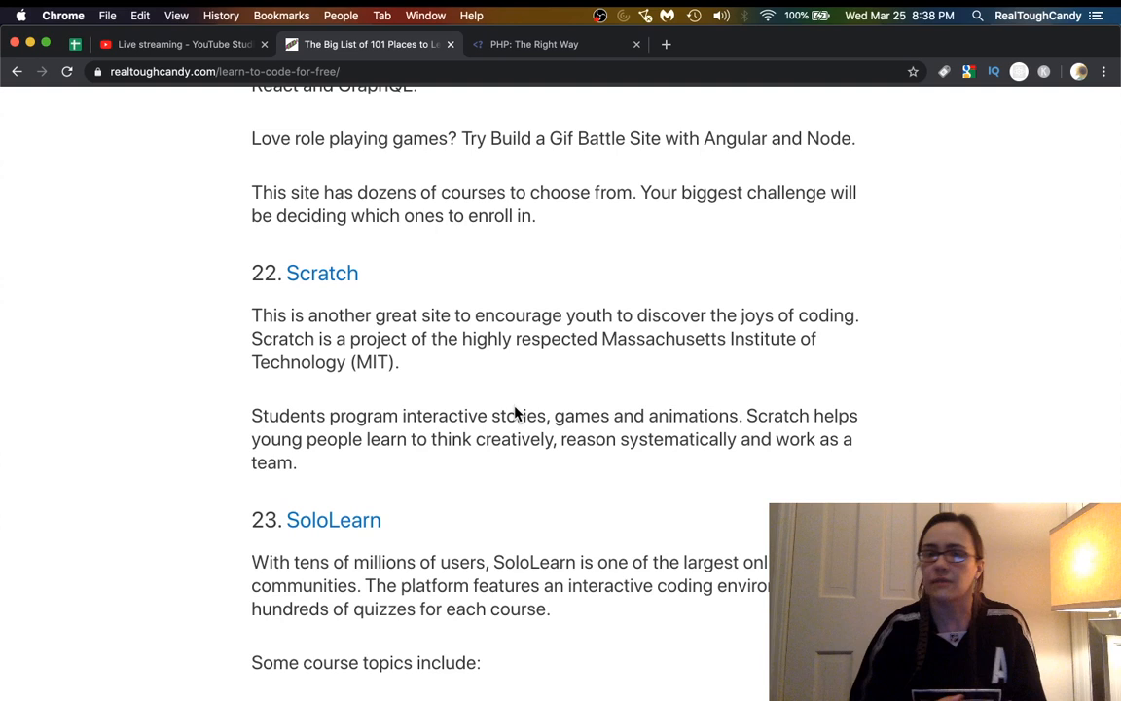
{"action": "scroll", "scroll_direction": "down", "scroll_amount": 3}
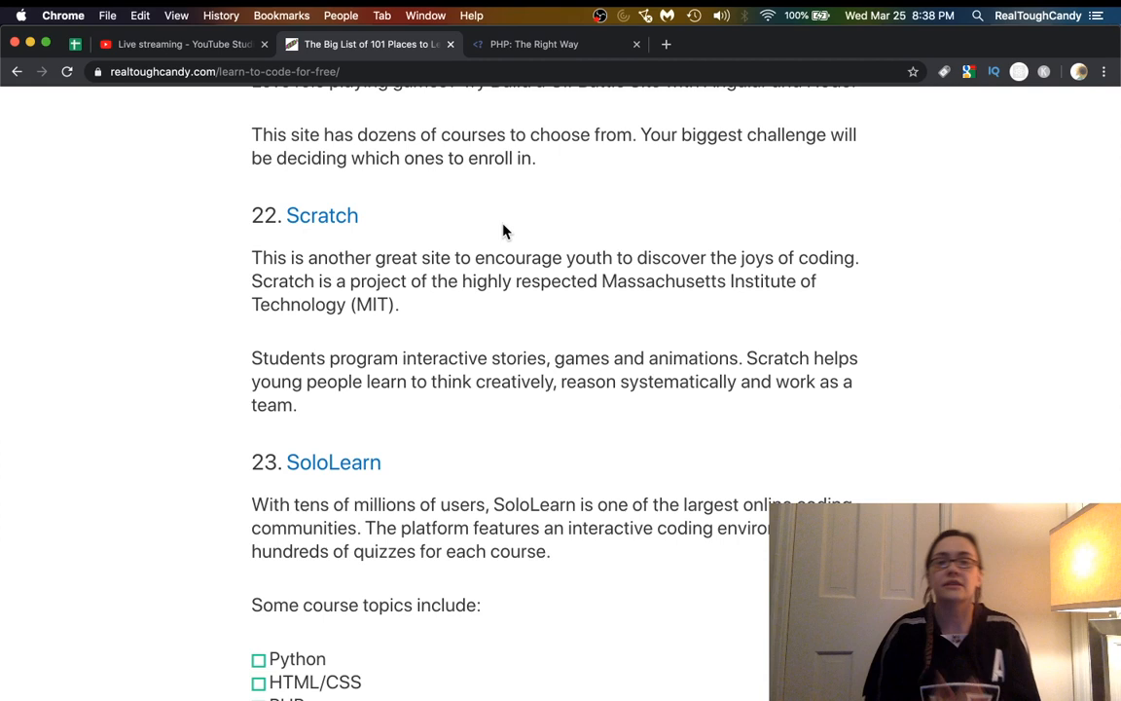
{"action": "scroll", "scroll_direction": "down", "scroll_amount": 3}
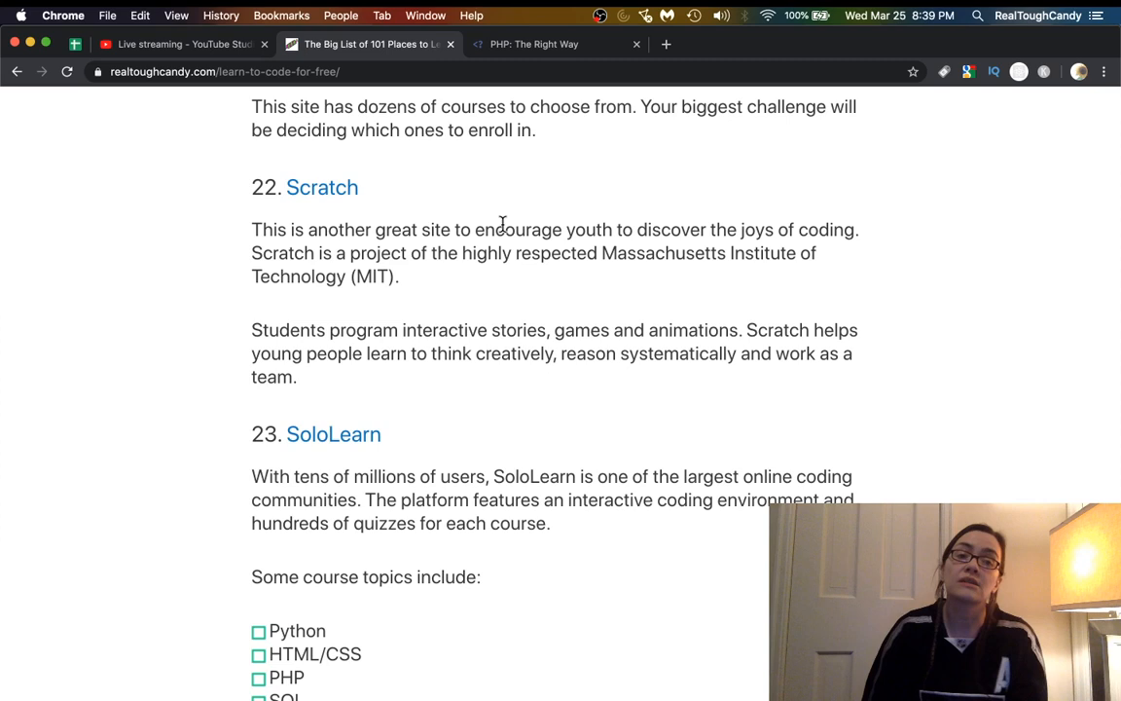
{"action": "right_click", "coordinate": [321, 187]}
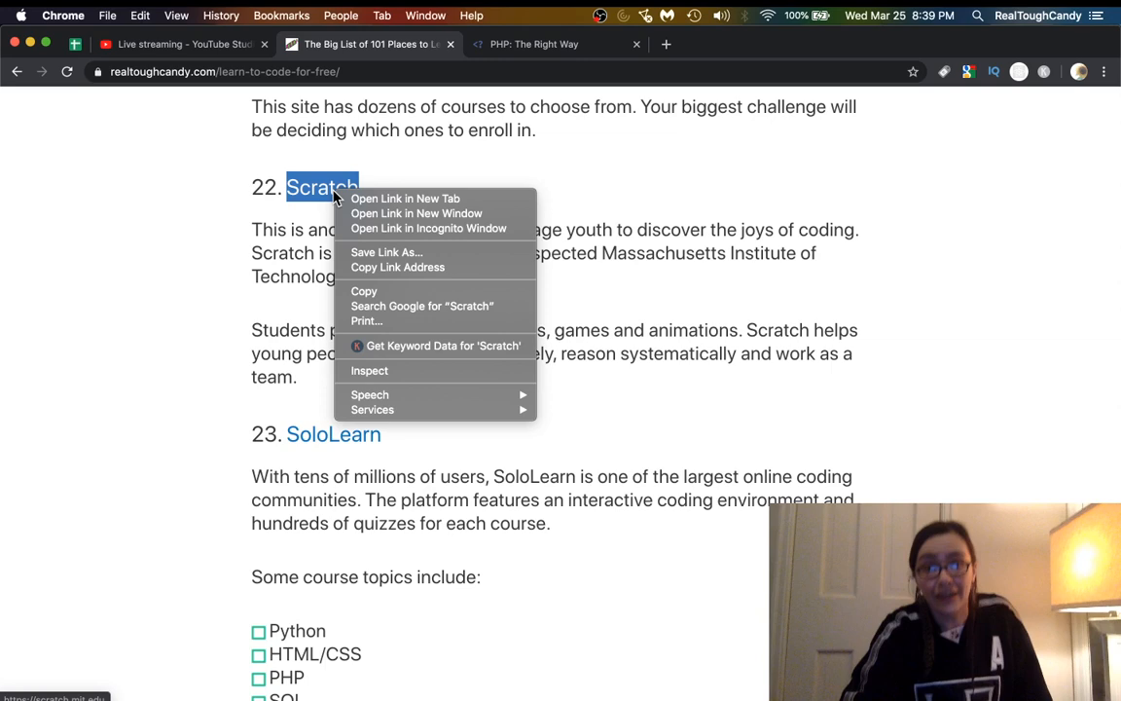
Open SoloLearn's home page in a new tab and browse back up to its course cards.
{"action": "left_click", "coordinate": [405, 198]}
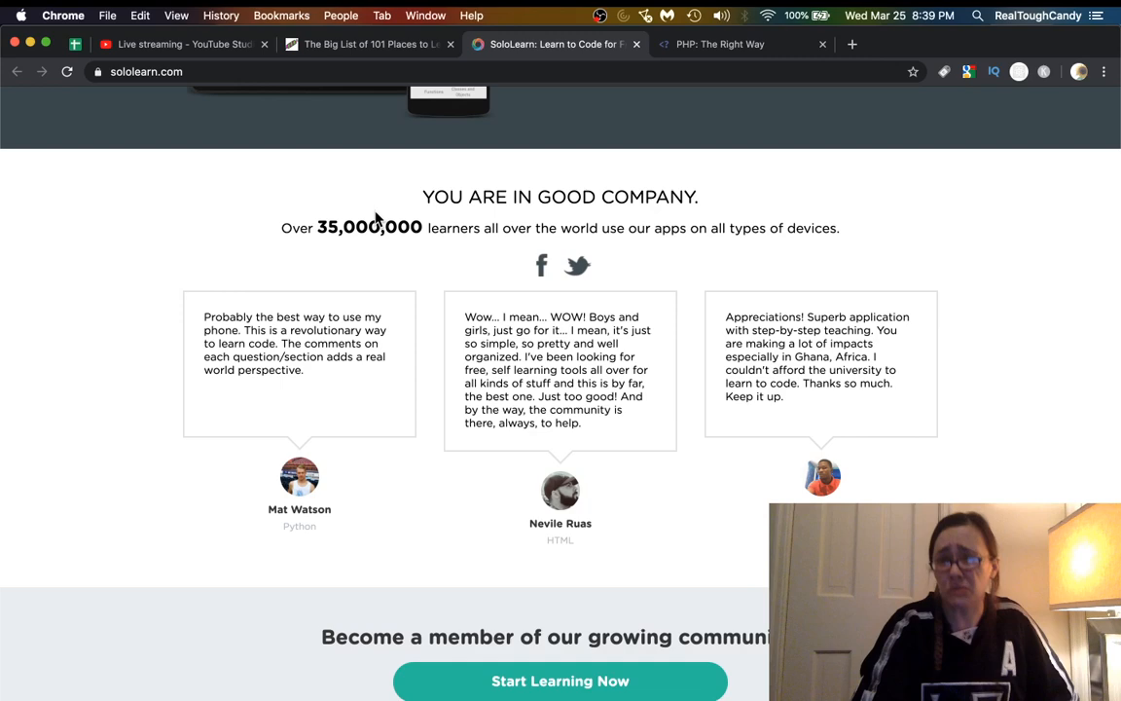
{"action": "scroll", "scroll_direction": "up", "scroll_amount": 3}
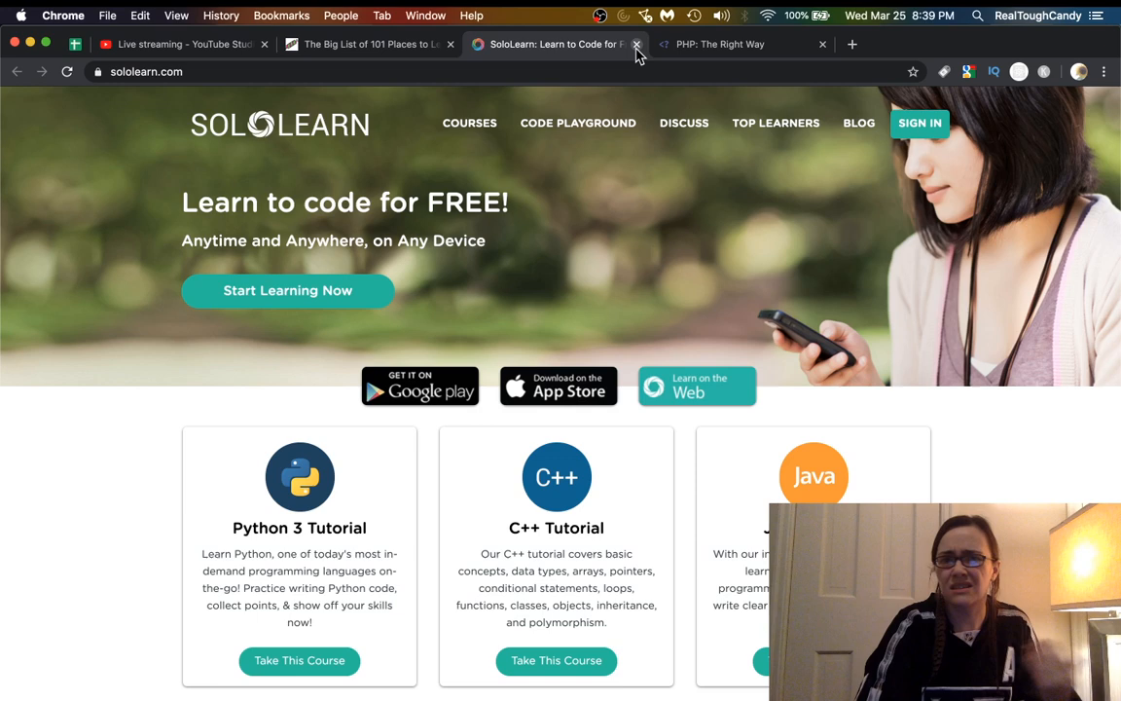
Close the SoloLearn tab and scroll the article past Udacity and Udemy toward W3Schools.
{"action": "left_click", "coordinate": [637, 44]}
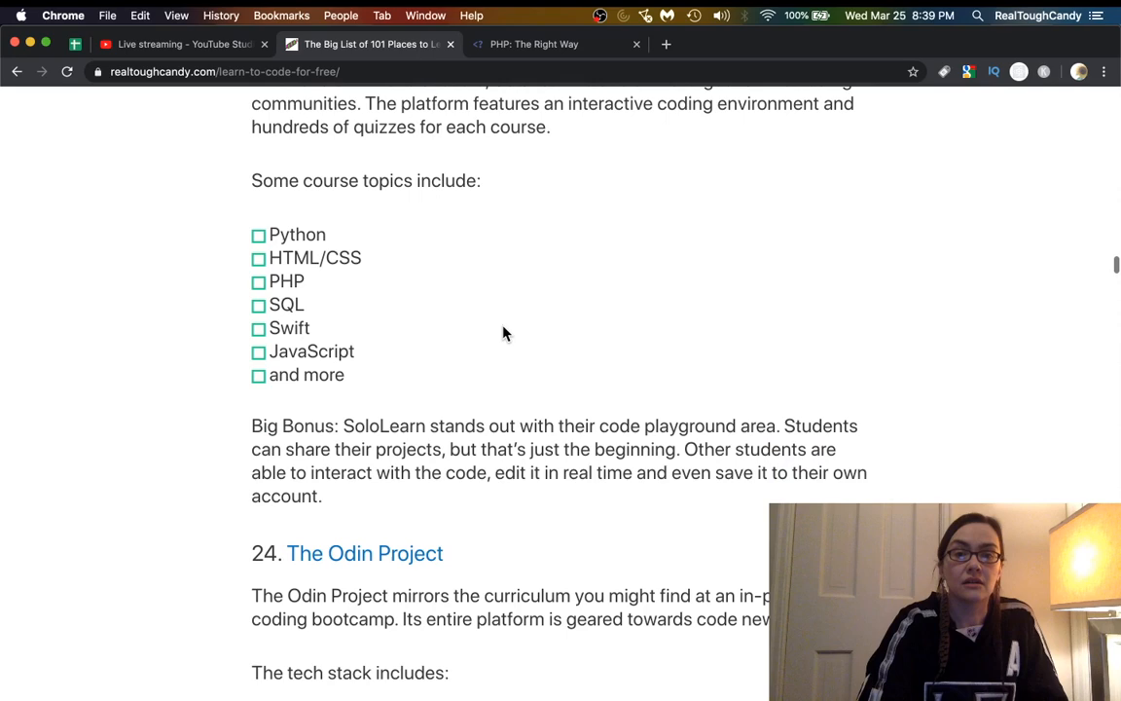
{"action": "scroll", "scroll_direction": "down", "scroll_amount": 3}
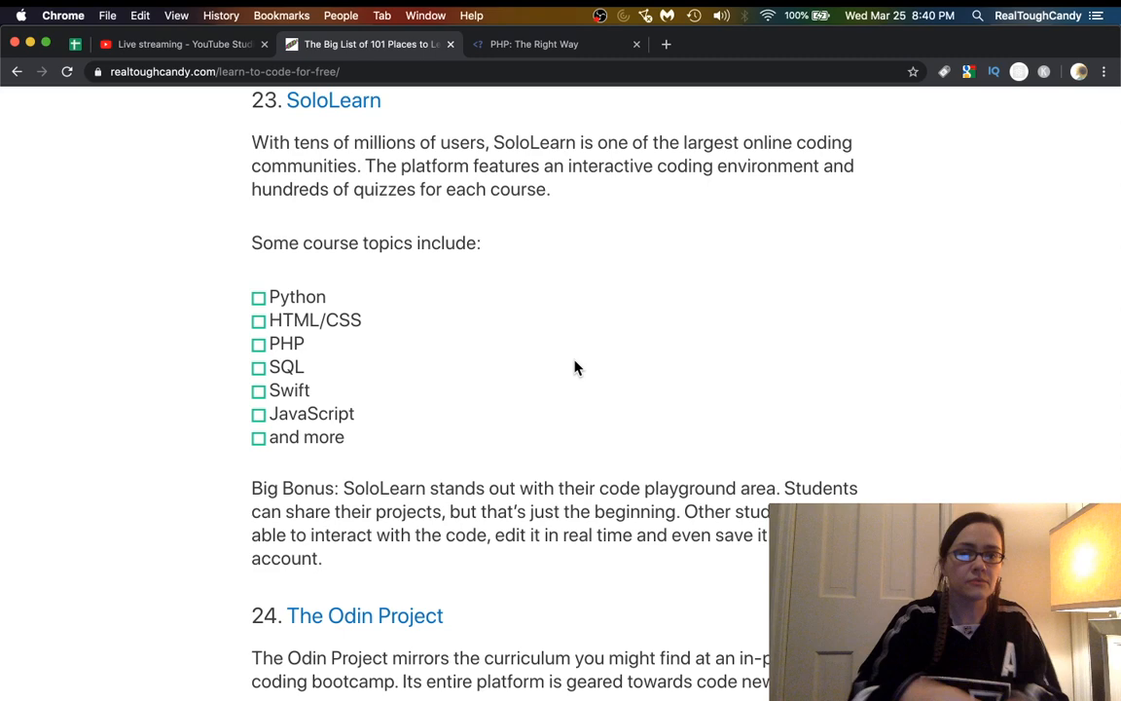
{"action": "scroll", "scroll_direction": "down", "scroll_amount": 3}
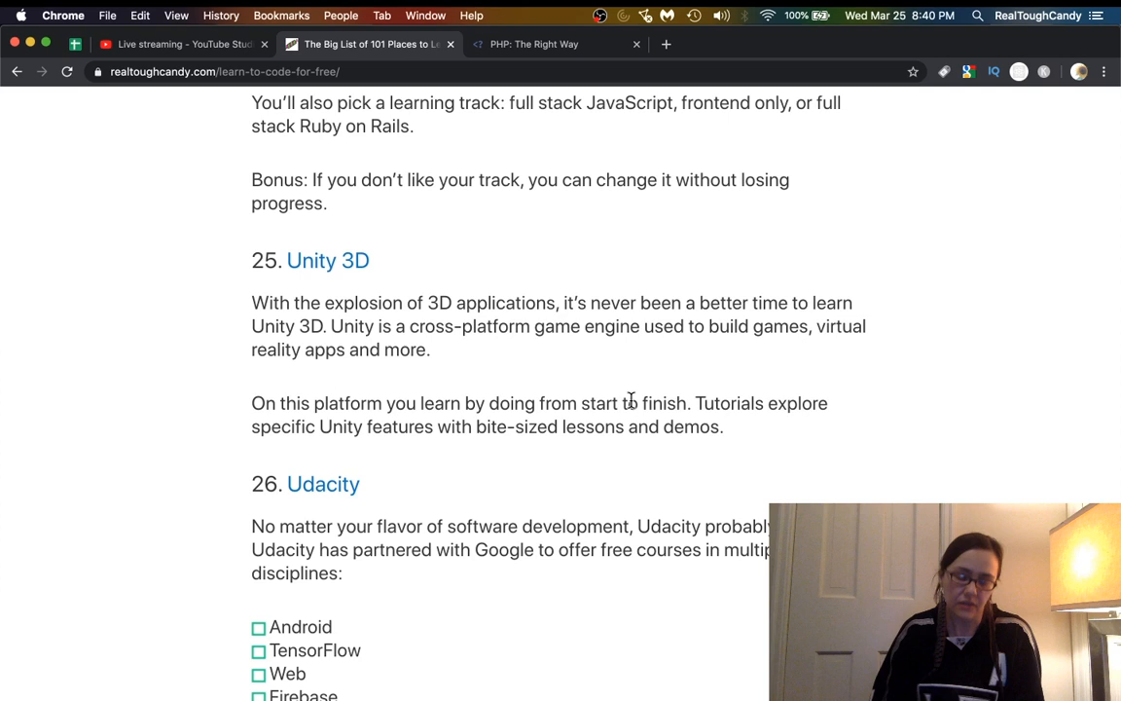
{"action": "mouse_move", "coordinate": [631, 407]}
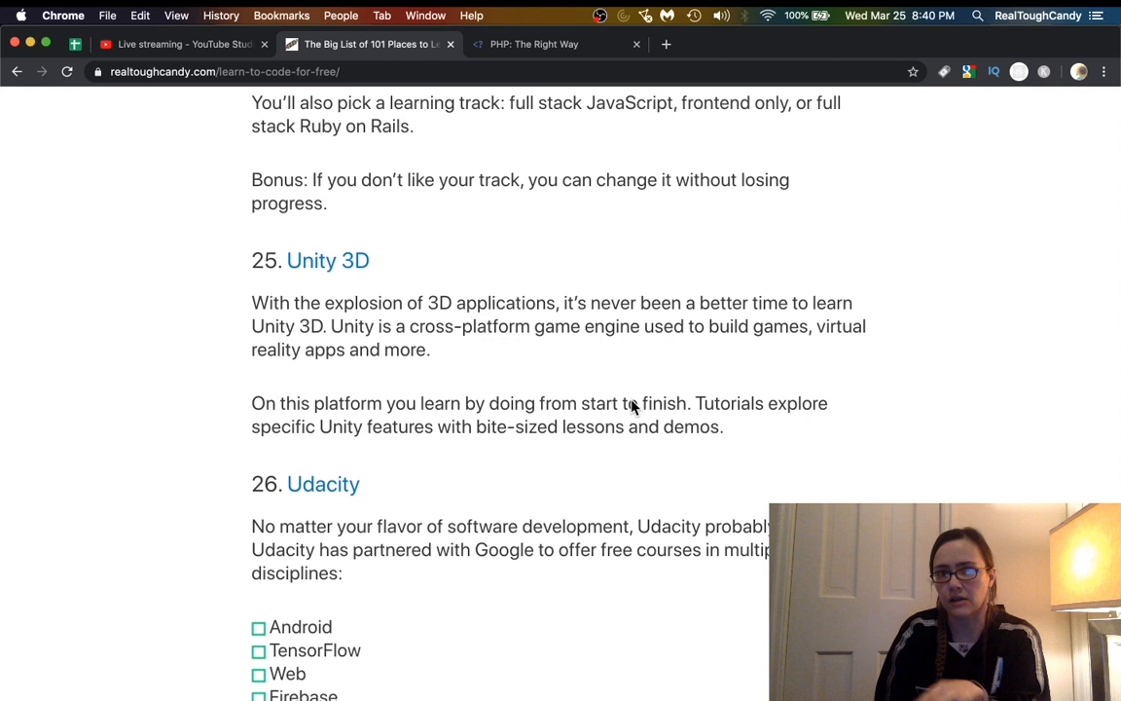
{"action": "scroll", "scroll_direction": "down", "scroll_amount": 3}
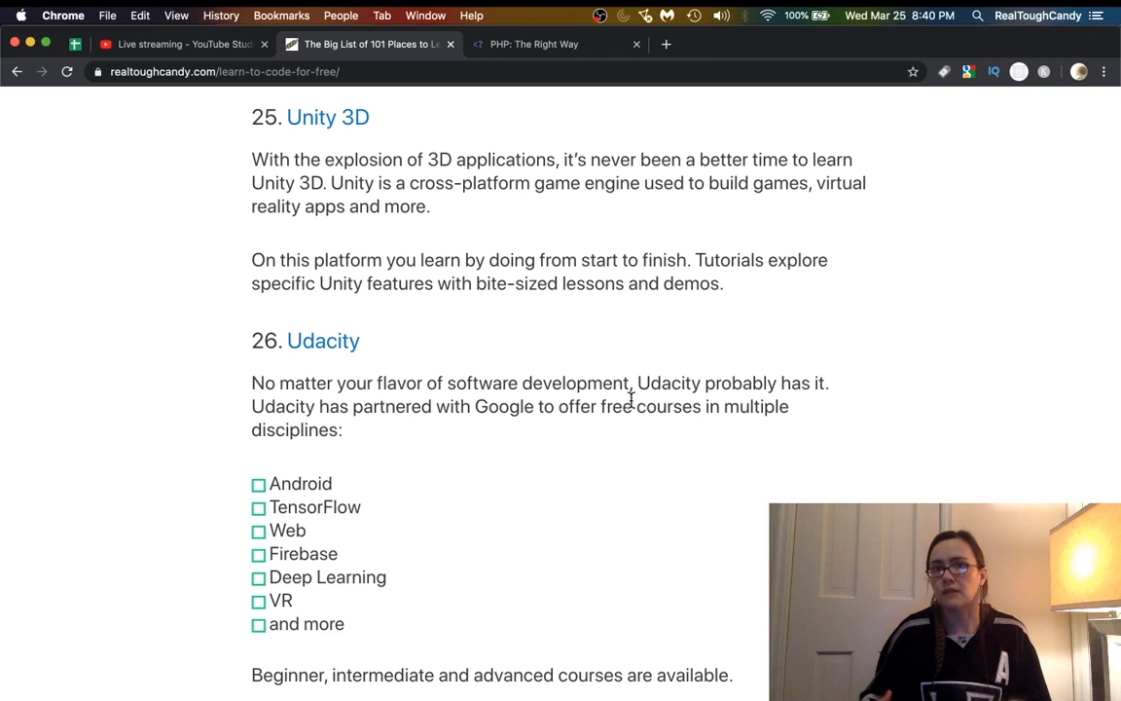
{"action": "scroll", "scroll_direction": "down", "scroll_amount": 3}
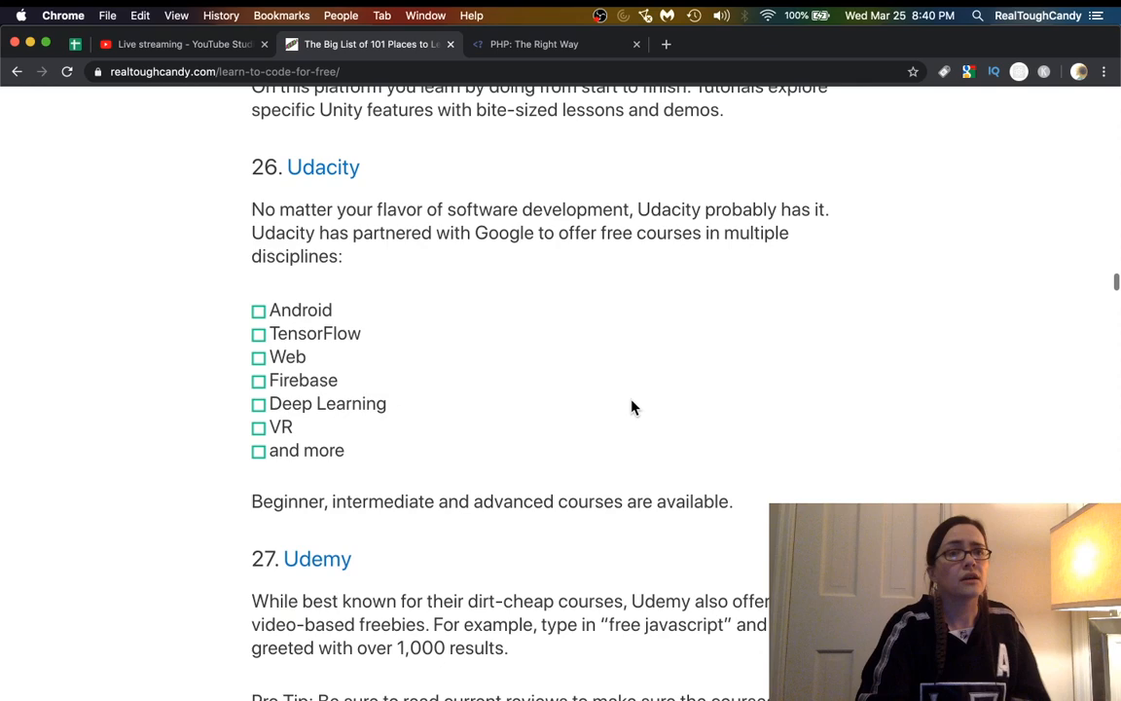
{"action": "scroll", "scroll_direction": "down", "scroll_amount": 3}
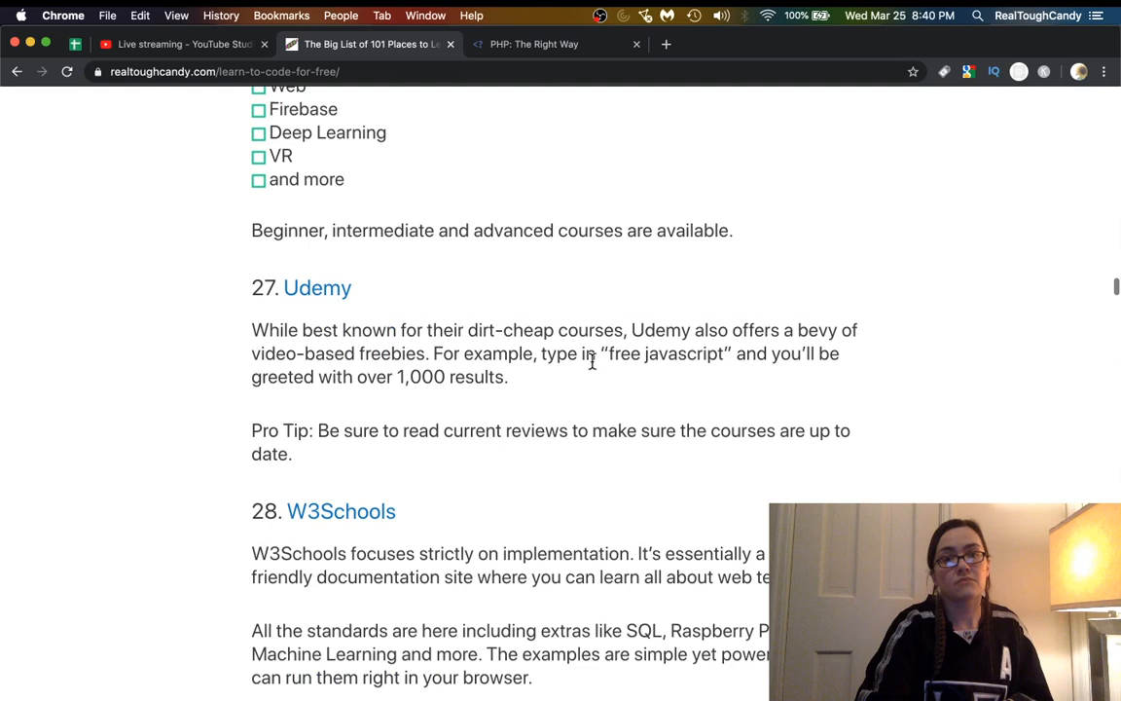
{"action": "mouse_move", "coordinate": [519, 438]}
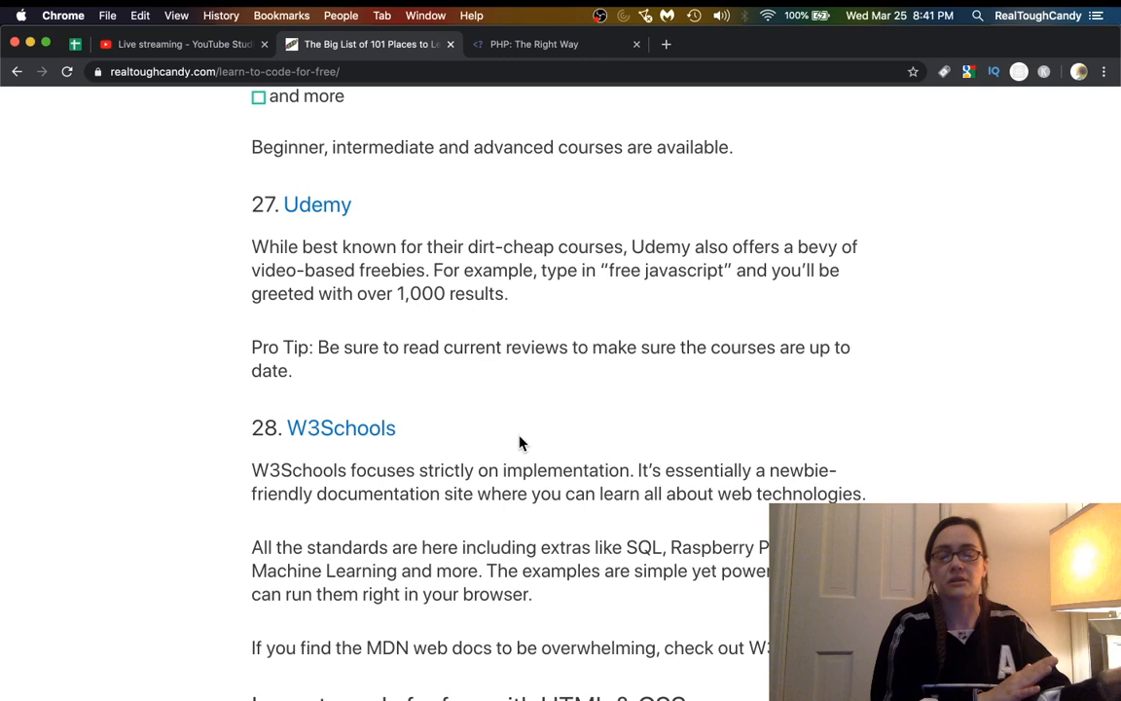
Scroll past W3Schools, CSS Grid Garden, Flexbox Zombies and HTML Dog to entry 34, MDN Web Docs.
{"action": "scroll", "scroll_direction": "down", "scroll_amount": 3}
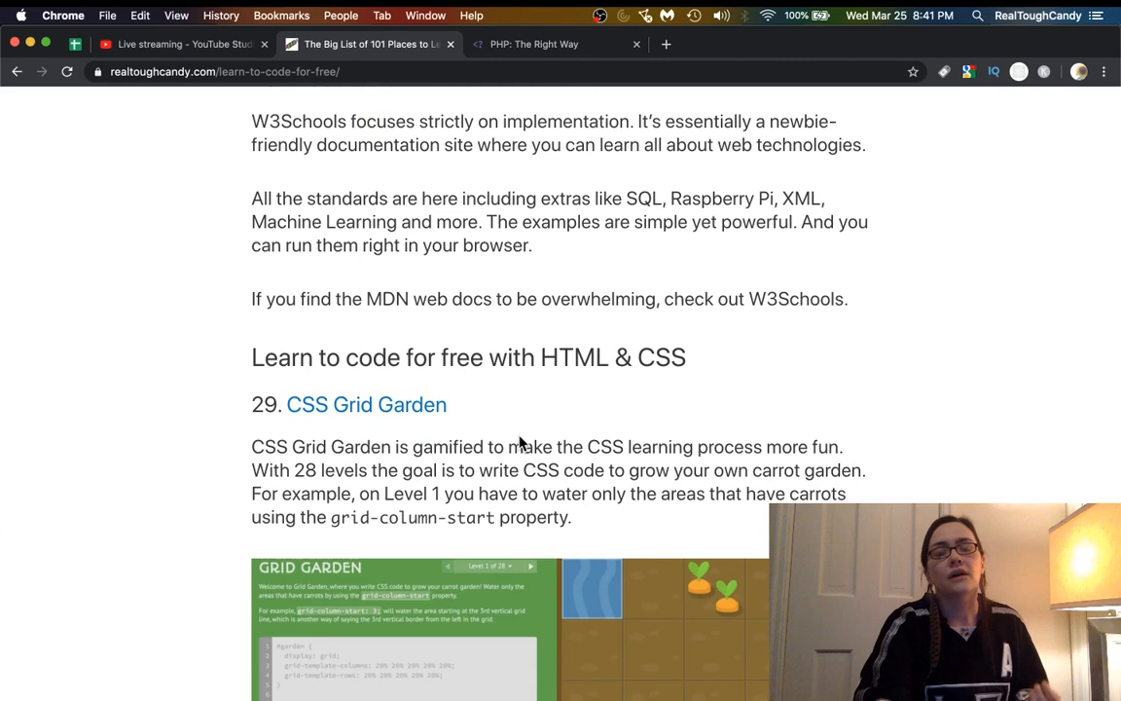
{"action": "left_click", "coordinate": [366, 404]}
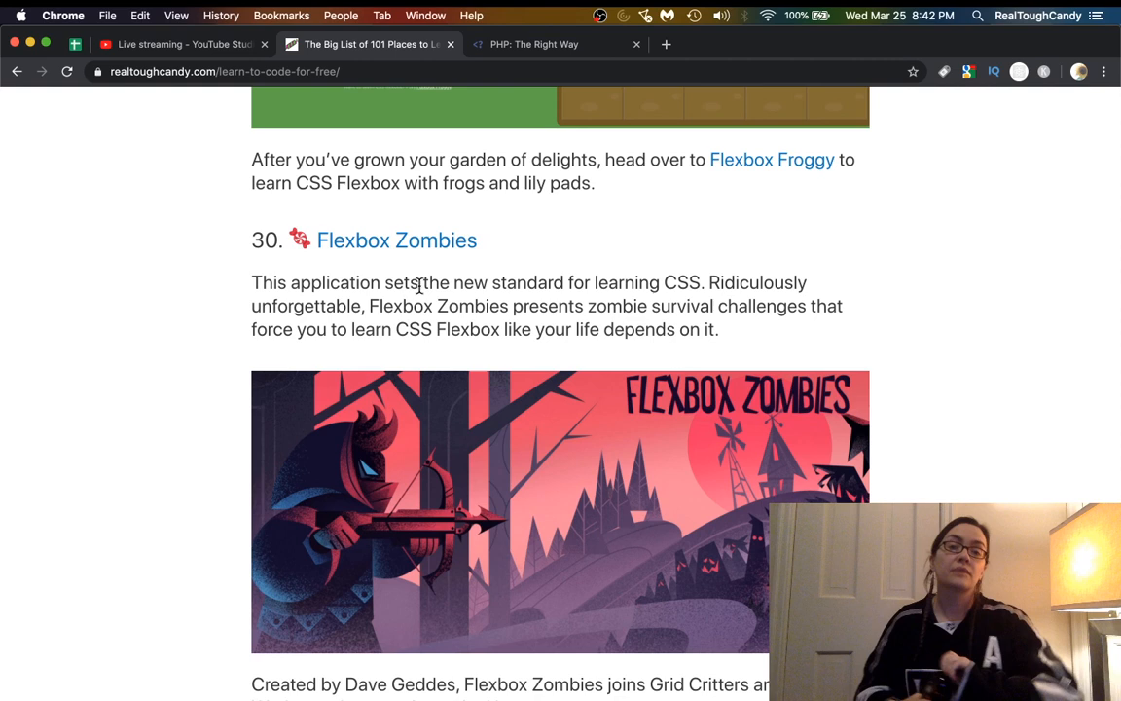
{"action": "mouse_move", "coordinate": [420, 292]}
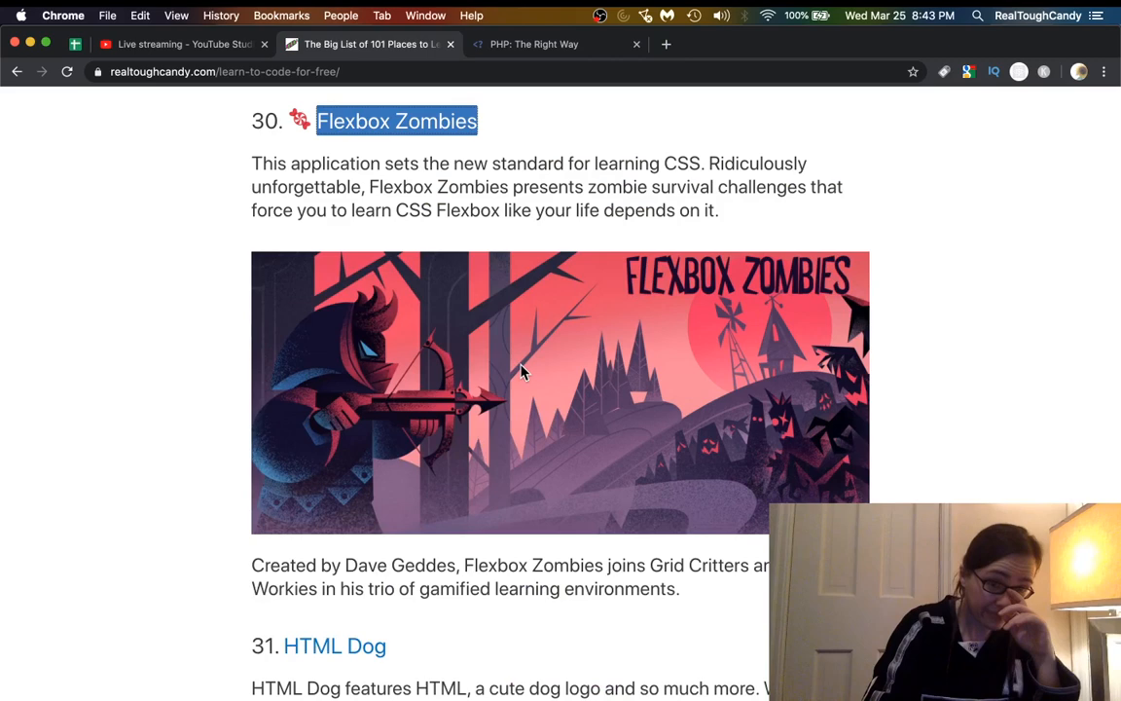
{"action": "scroll", "scroll_direction": "down", "scroll_amount": 3}
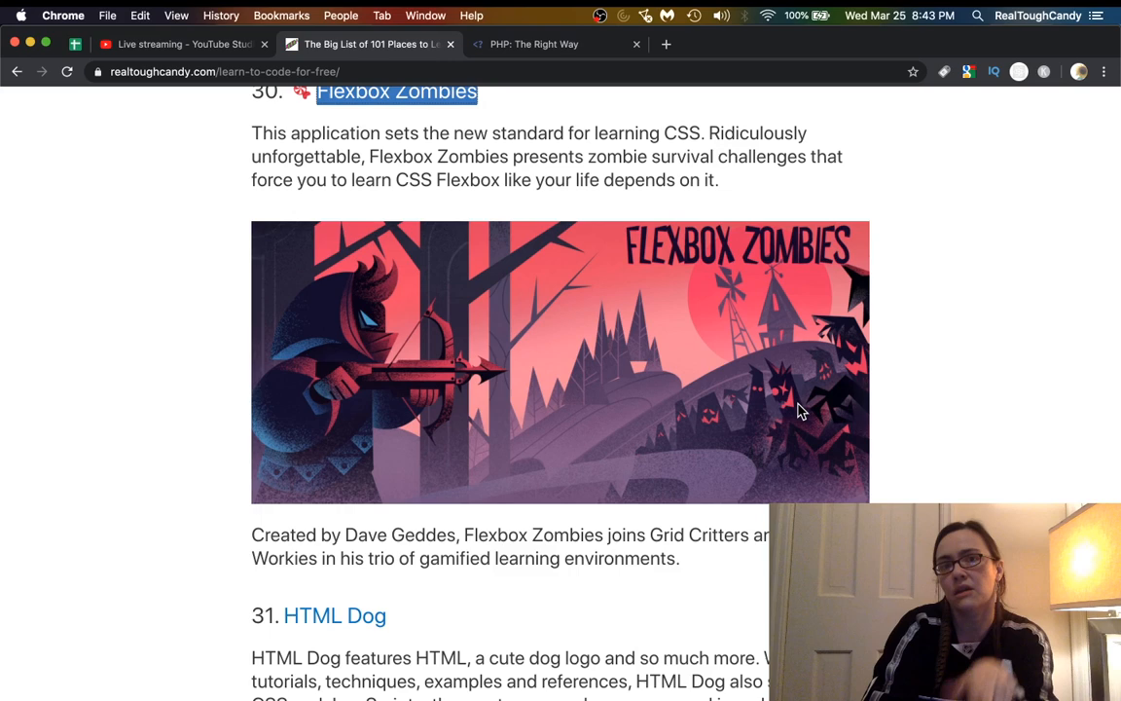
{"action": "scroll", "scroll_direction": "down", "scroll_amount": 3}
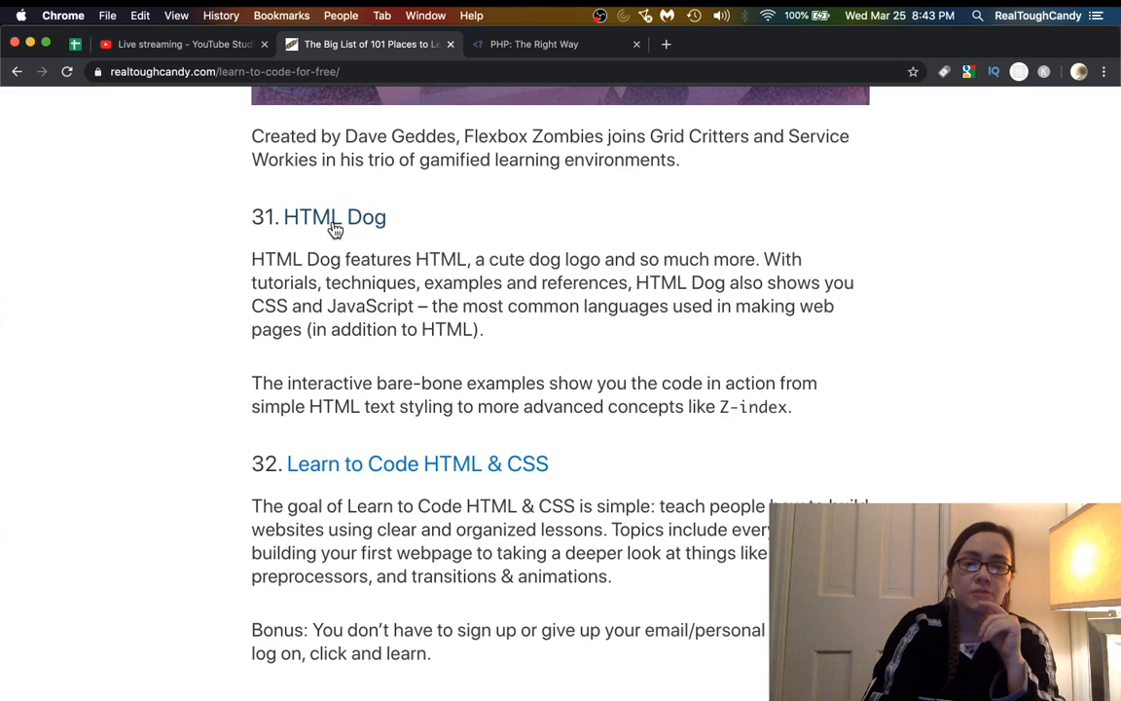
{"action": "scroll", "scroll_direction": "down", "scroll_amount": 3}
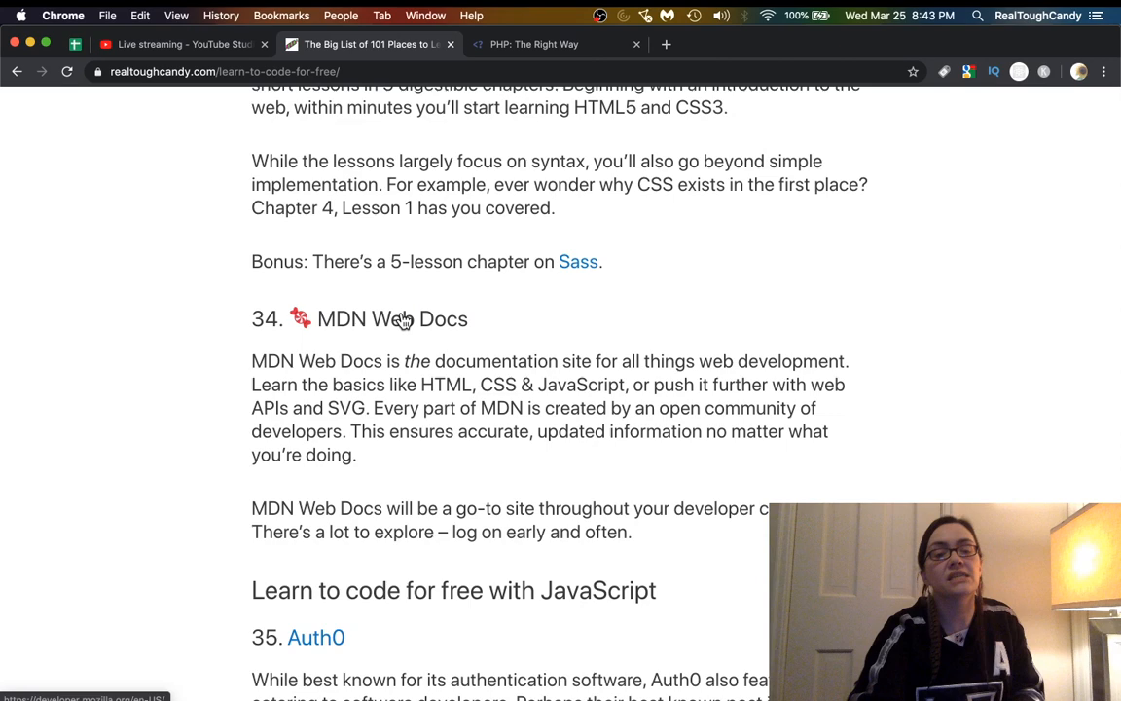
Open MDN Web Docs and browse its Web technology for developers overview page.
{"action": "left_click", "coordinate": [391, 318]}
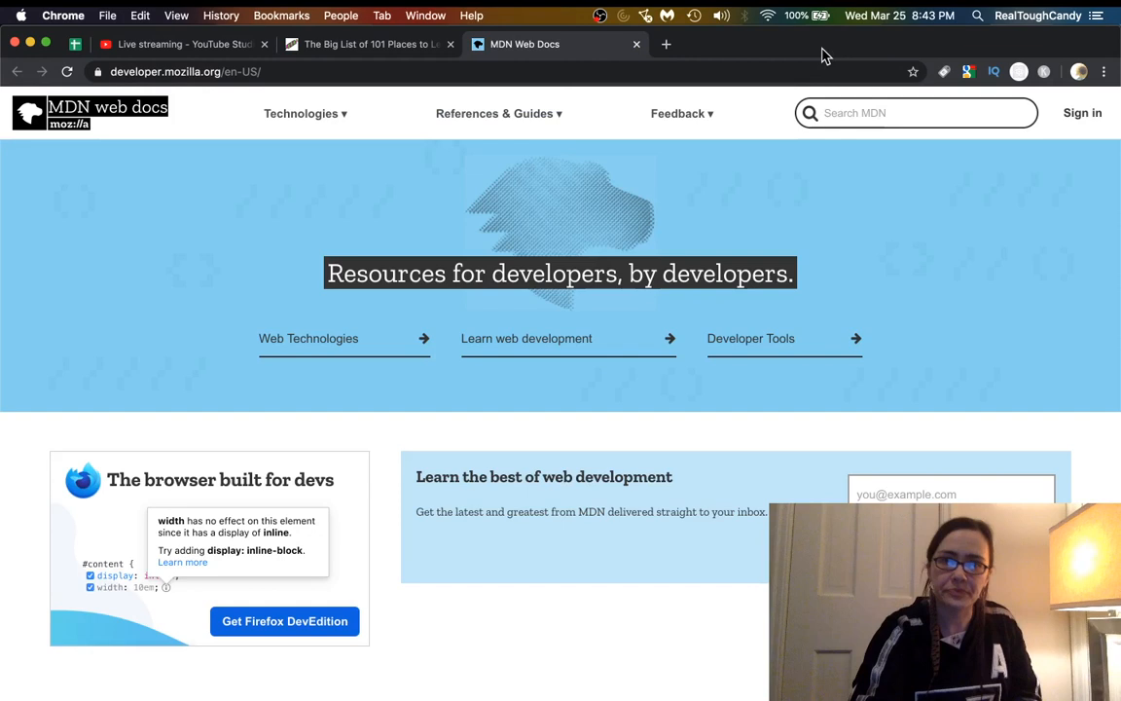
{"action": "mouse_move", "coordinate": [498, 247]}
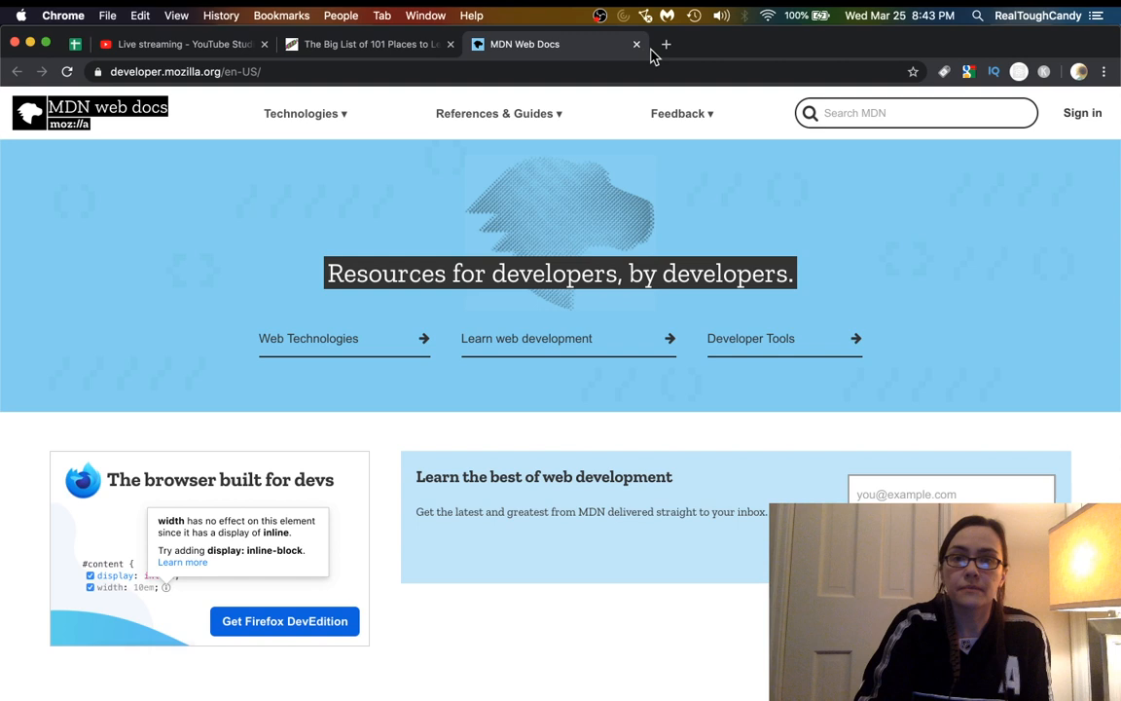
{"action": "mouse_move", "coordinate": [522, 243]}
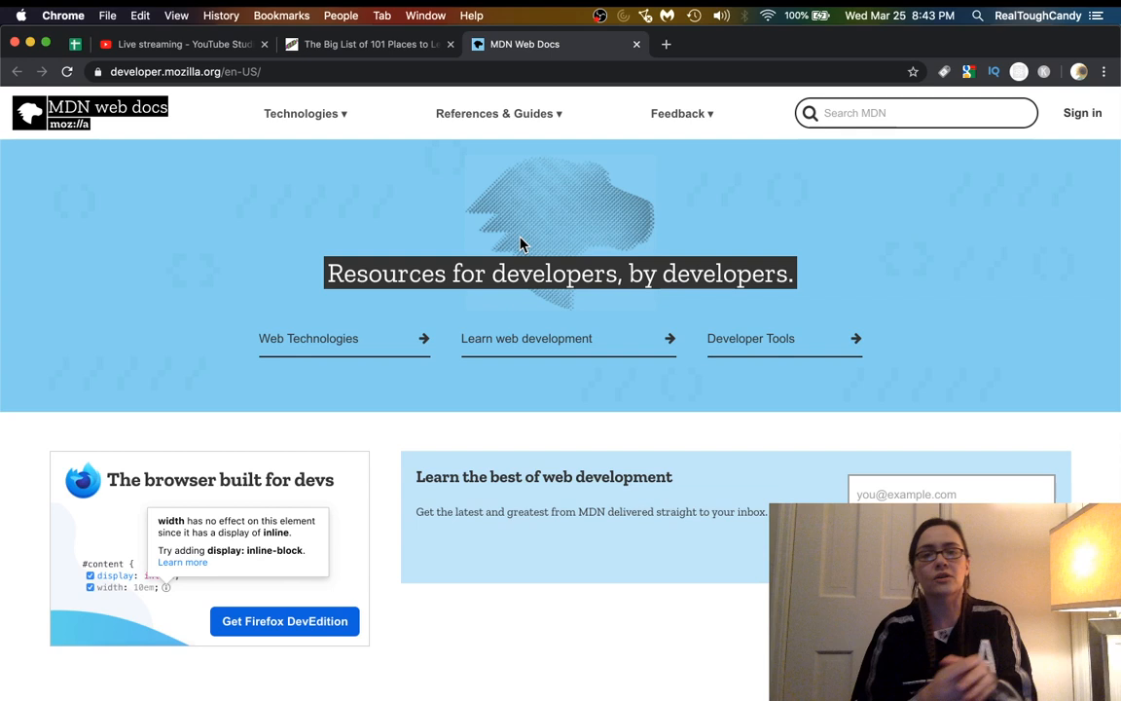
{"action": "left_click", "coordinate": [309, 338]}
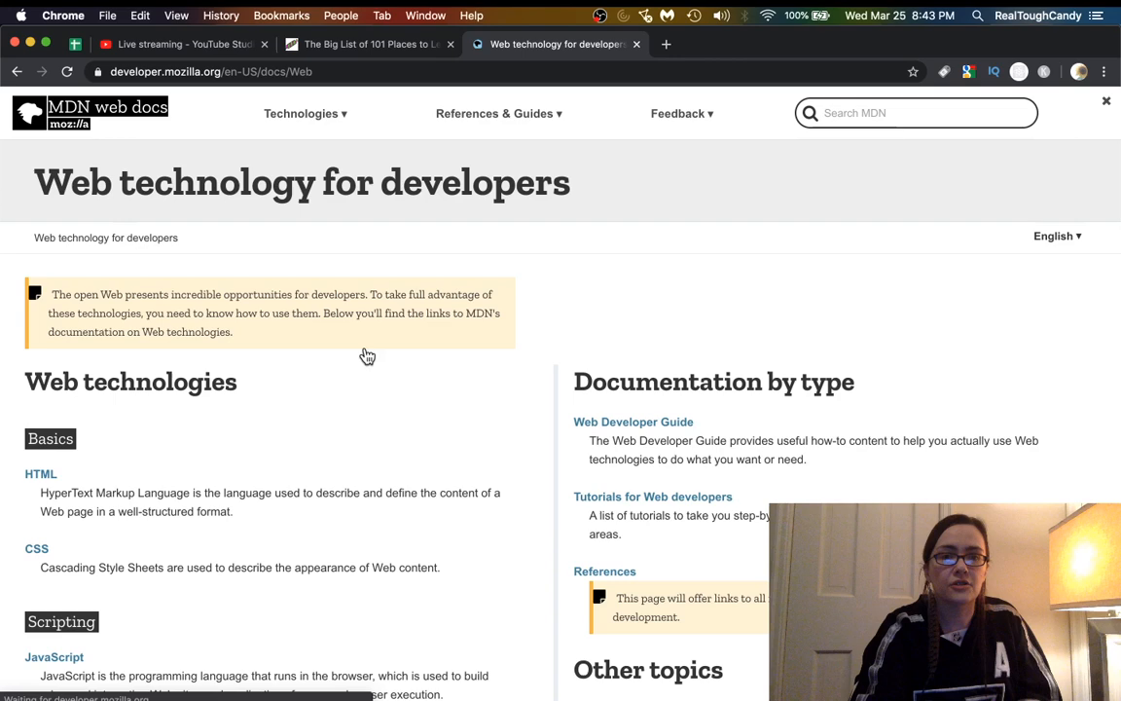
{"action": "scroll", "scroll_direction": "down", "scroll_amount": 3}
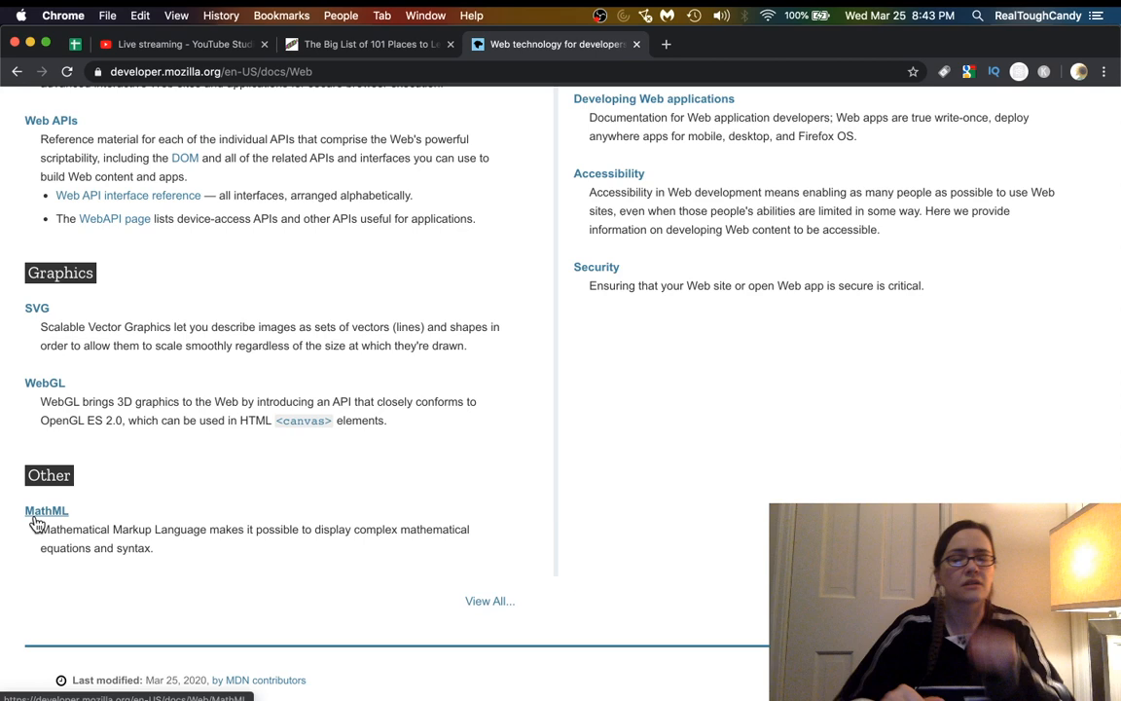
{"action": "left_click", "coordinate": [45, 510]}
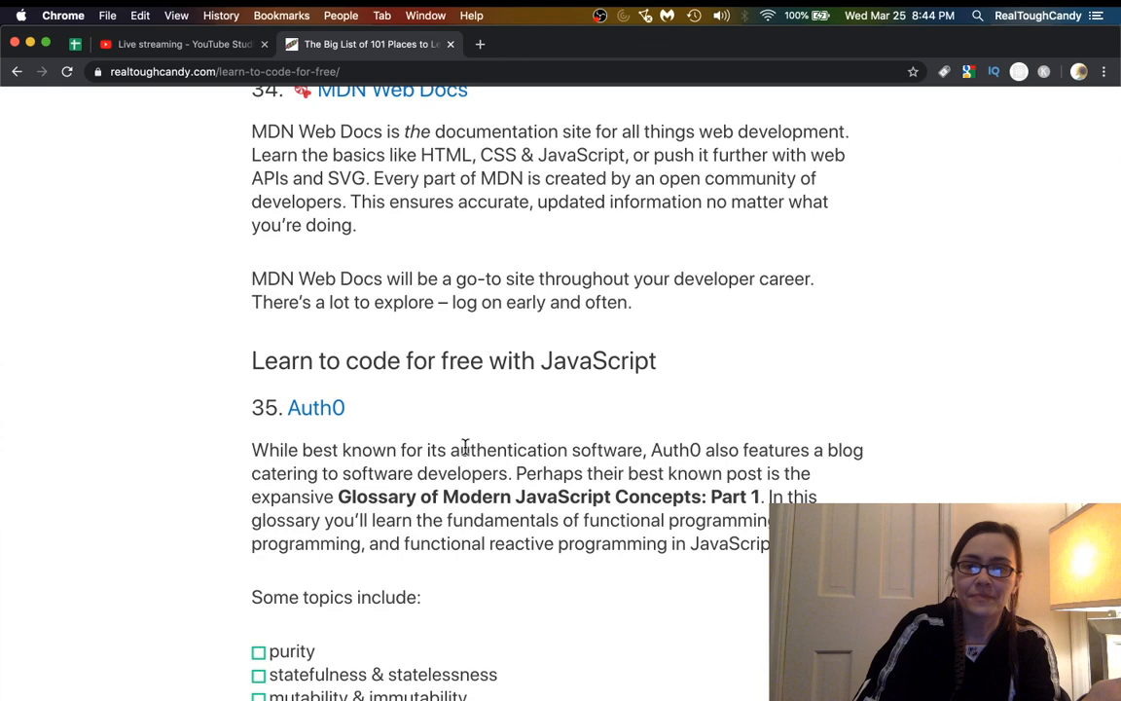
Scroll past Auth0 to entry 36 and bring up the Eloquent JavaScript link's options.
{"action": "scroll", "scroll_direction": "down", "scroll_amount": 3}
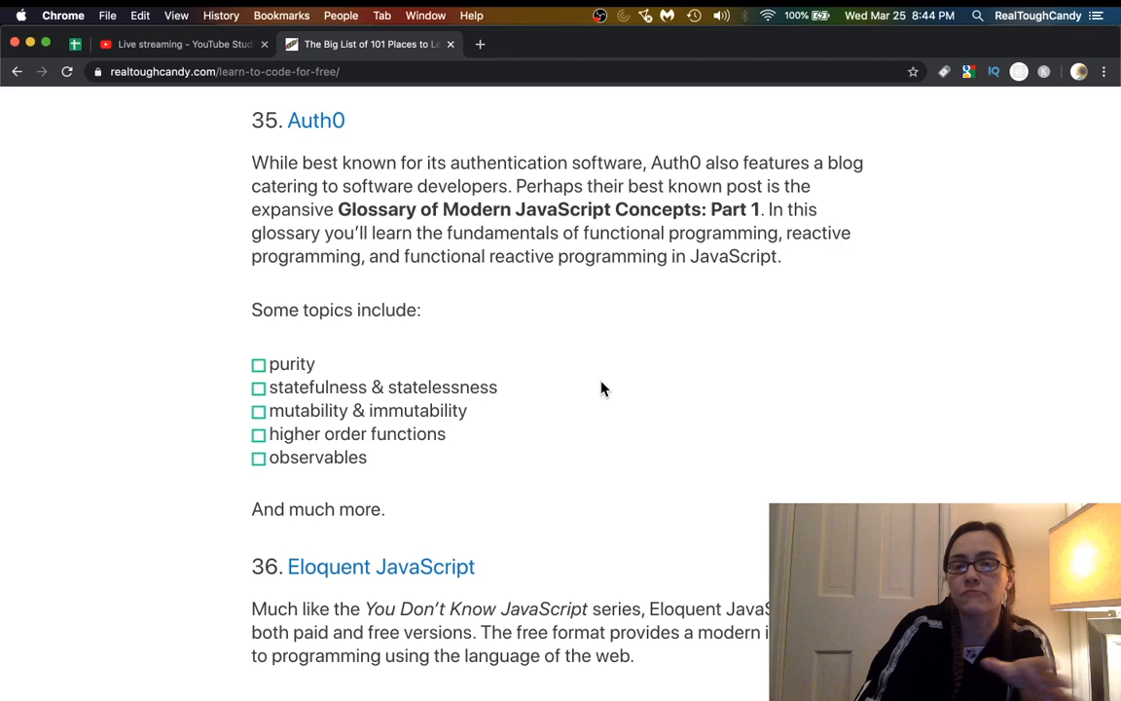
{"action": "right_click", "coordinate": [380, 257]}
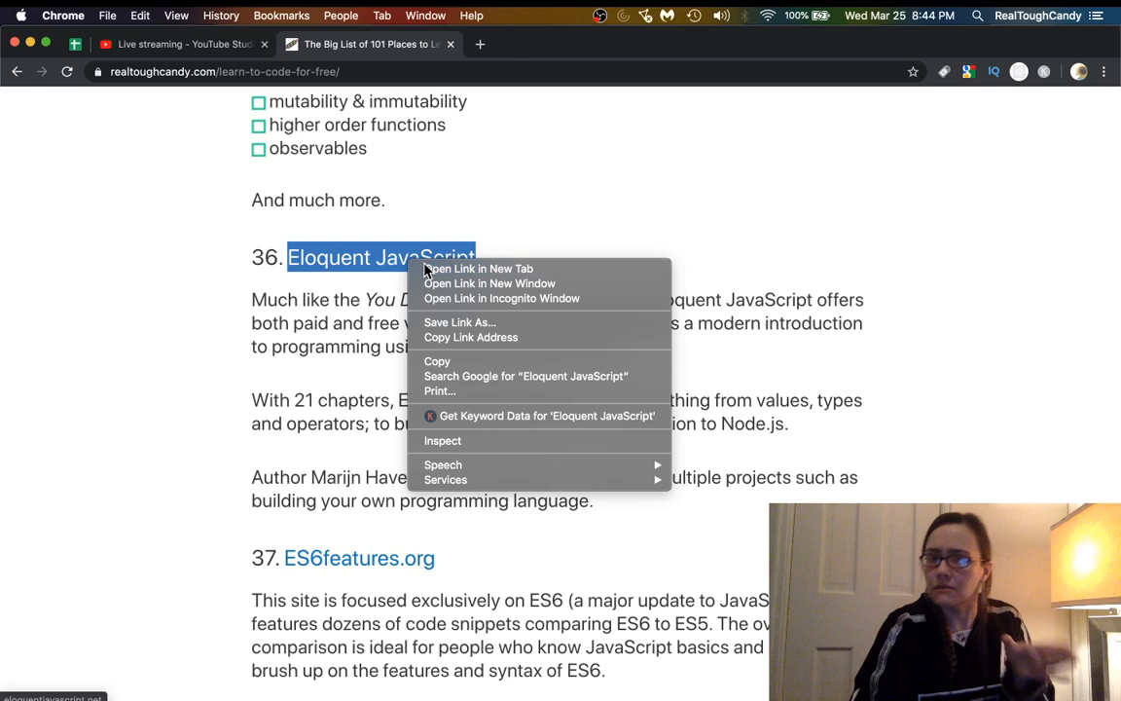
Open Eloquent JavaScript's third edition book page with its chapter list in a new tab.
{"action": "left_click", "coordinate": [477, 269]}
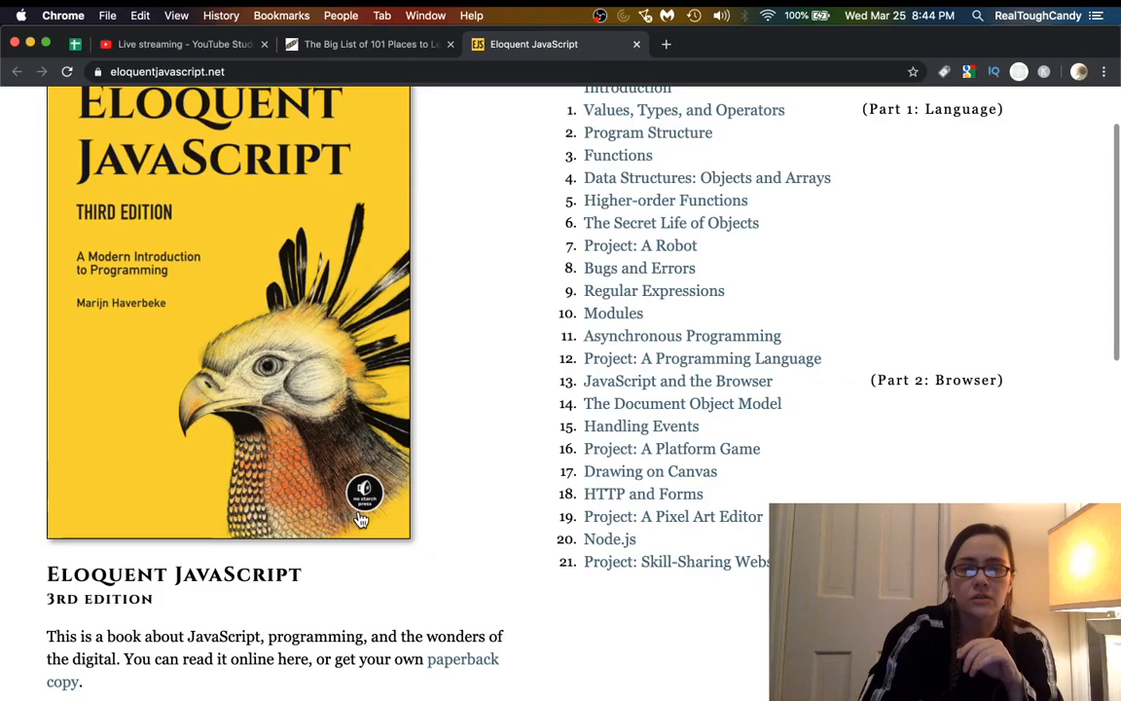
{"action": "mouse_move", "coordinate": [500, 545]}
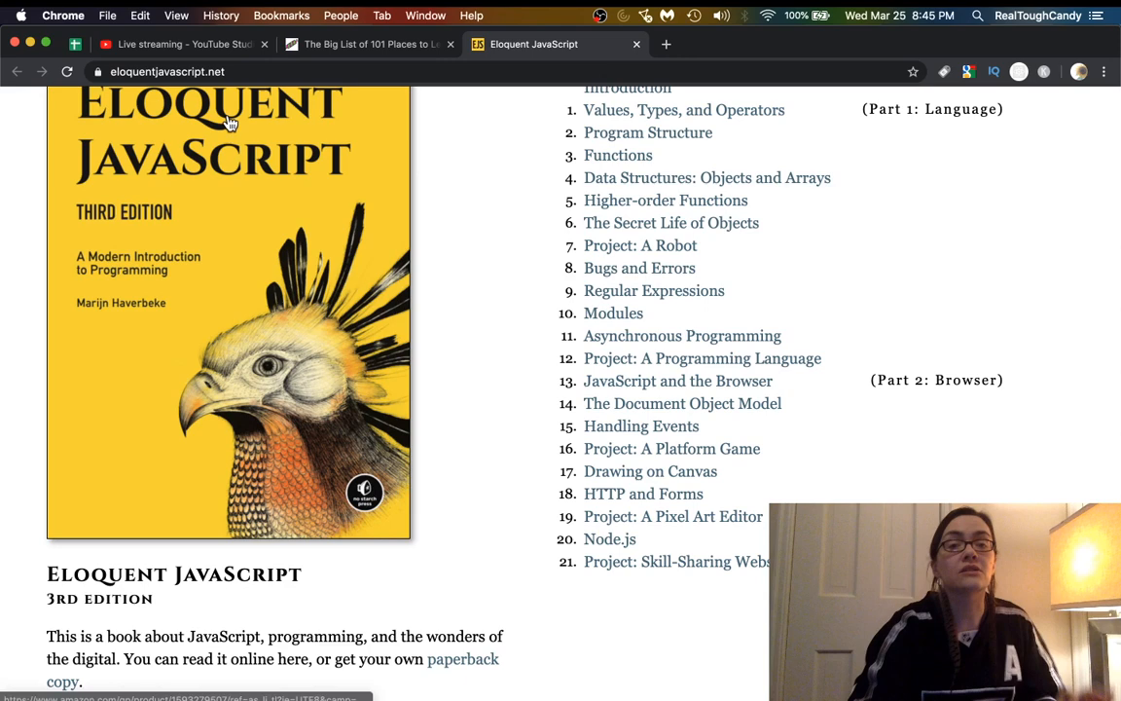
Return to the blog list and bring up link options for ES6features.org, then Javascript.com.
{"action": "left_click", "coordinate": [370, 44]}
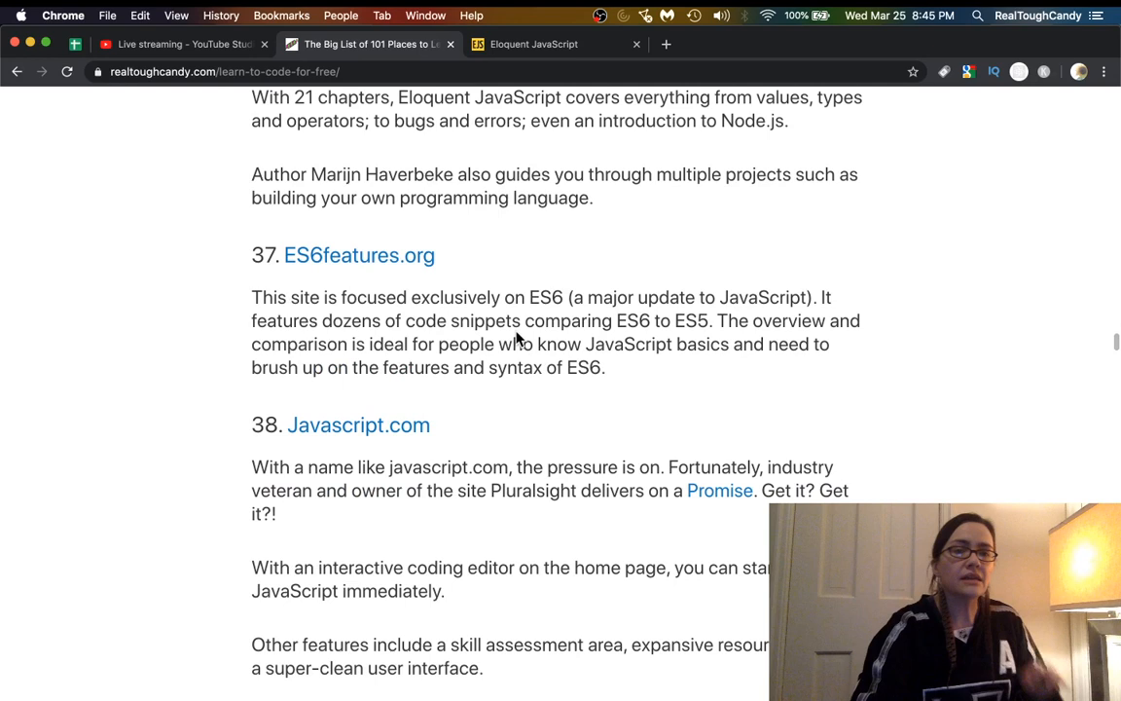
{"action": "right_click", "coordinate": [359, 255]}
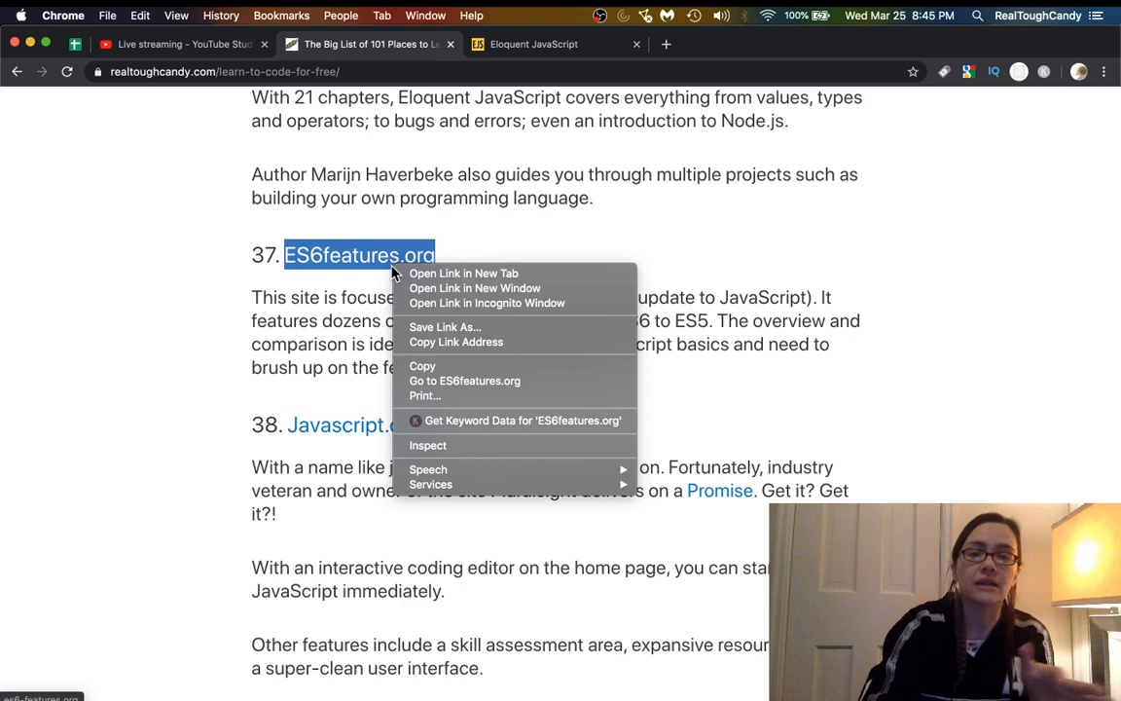
{"action": "left_click", "coordinate": [463, 272]}
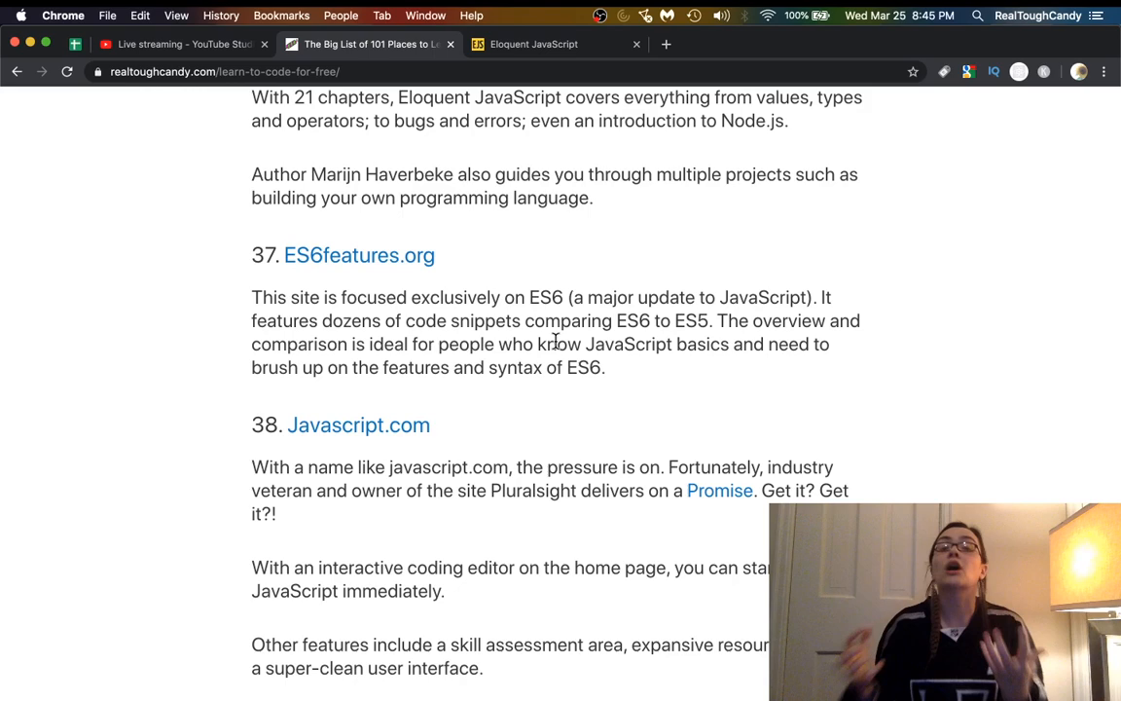
{"action": "right_click", "coordinate": [336, 182]}
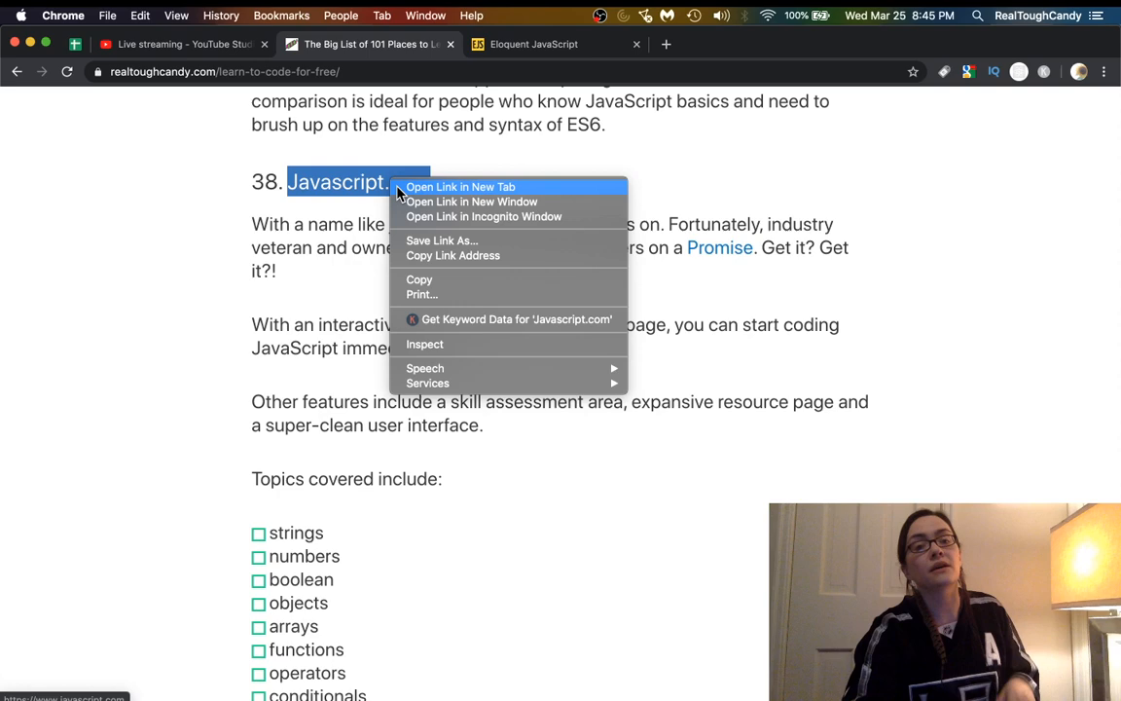
Open JavaScript.com's homepage and scroll down past its 'Ready to try JavaScript?' console.
{"action": "left_click", "coordinate": [459, 186]}
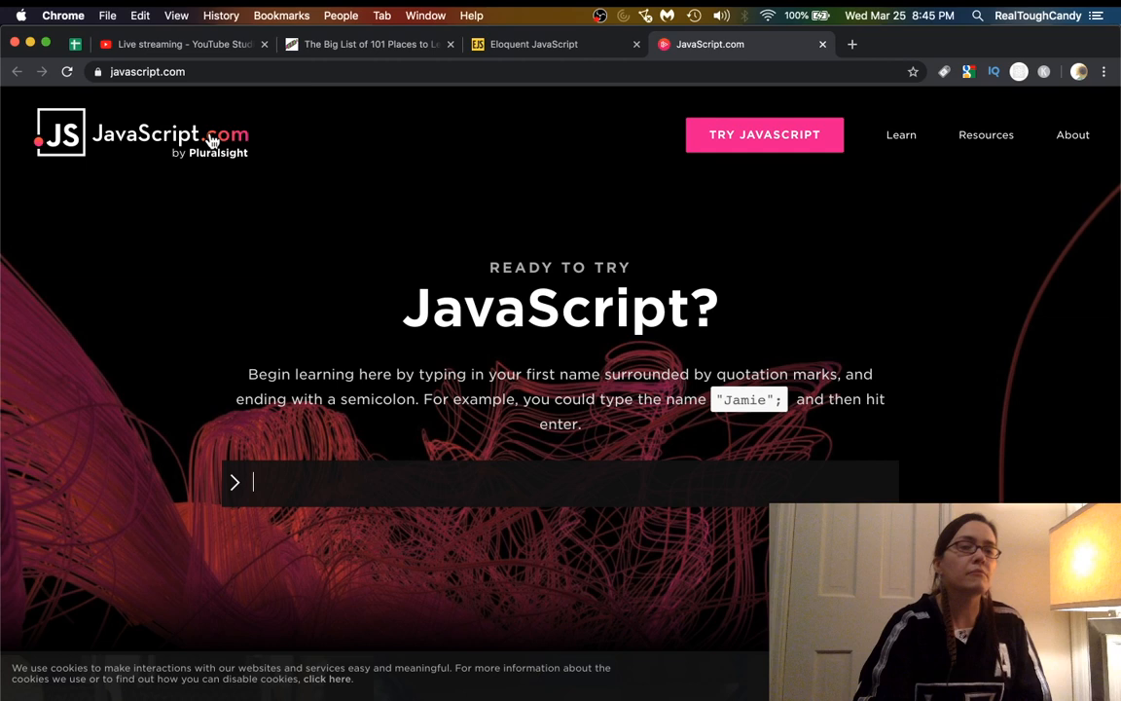
{"action": "mouse_move", "coordinate": [205, 176]}
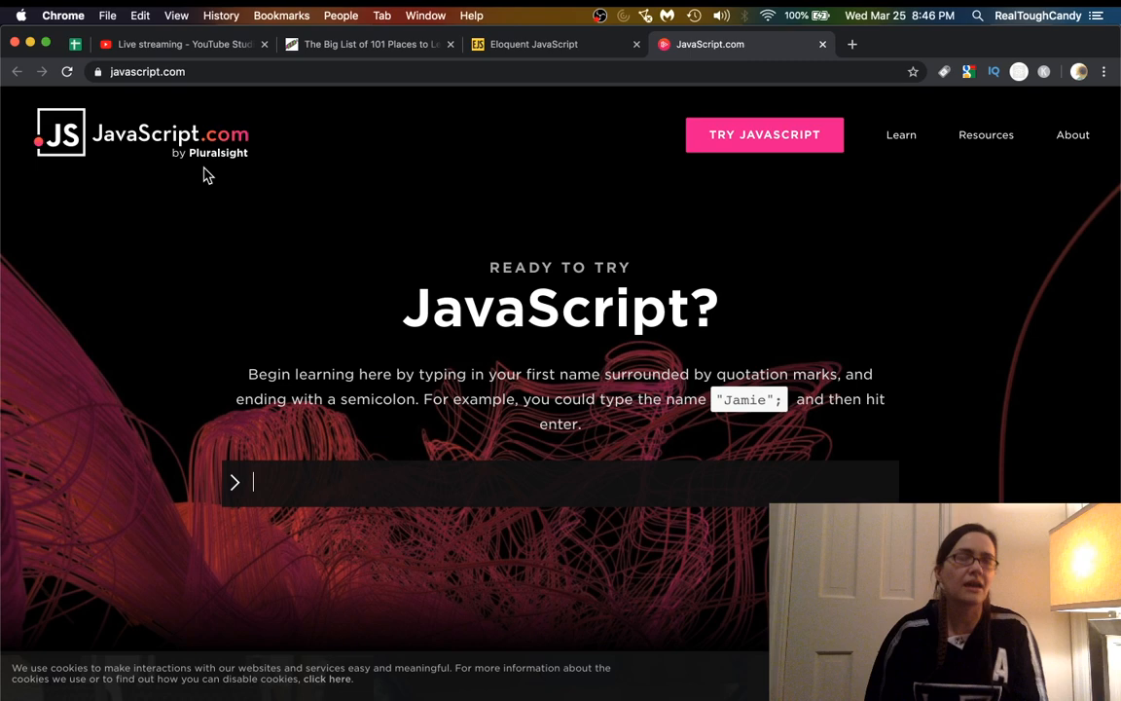
{"action": "scroll", "scroll_direction": "down", "scroll_amount": 3}
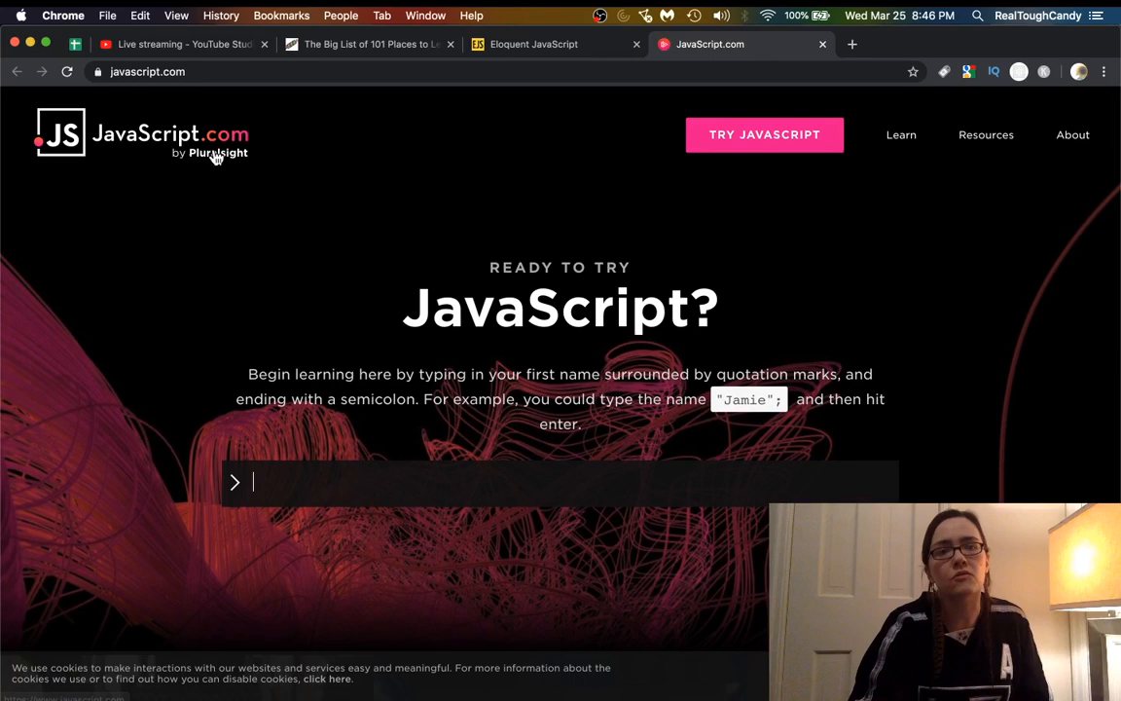
{"action": "scroll", "scroll_direction": "down", "scroll_amount": 3}
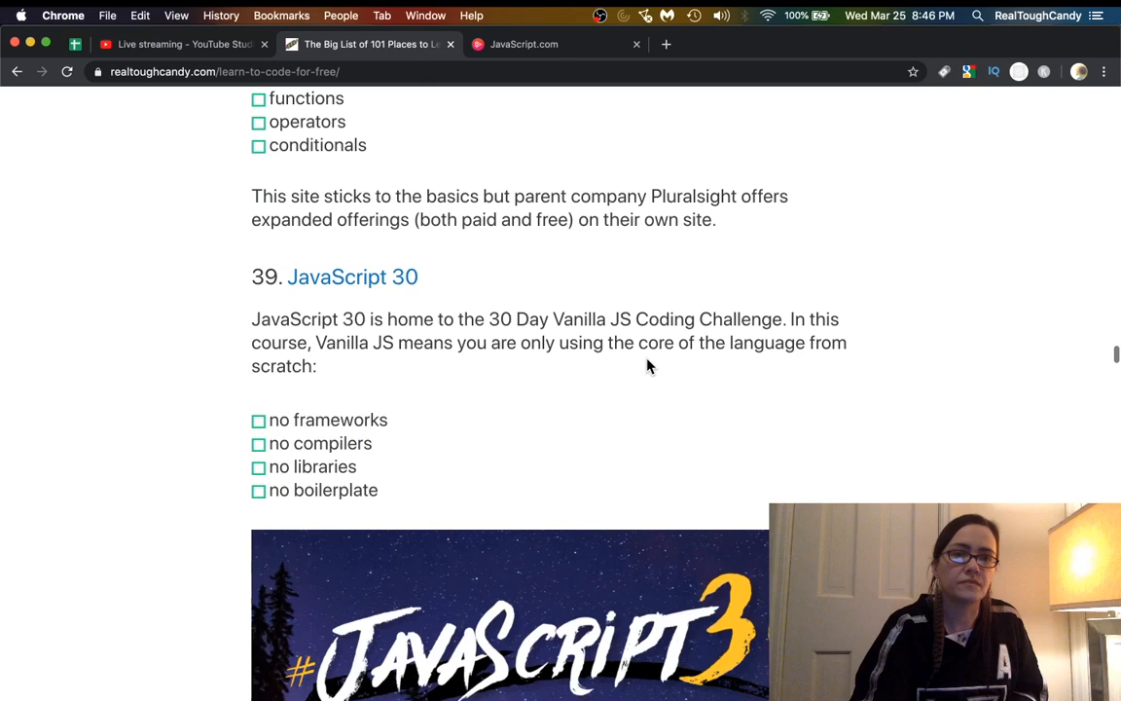
Scroll the blog post to entry 39, JavaScript 30, and its 30 Day challenge banner.
{"action": "scroll", "scroll_direction": "down", "scroll_amount": 3}
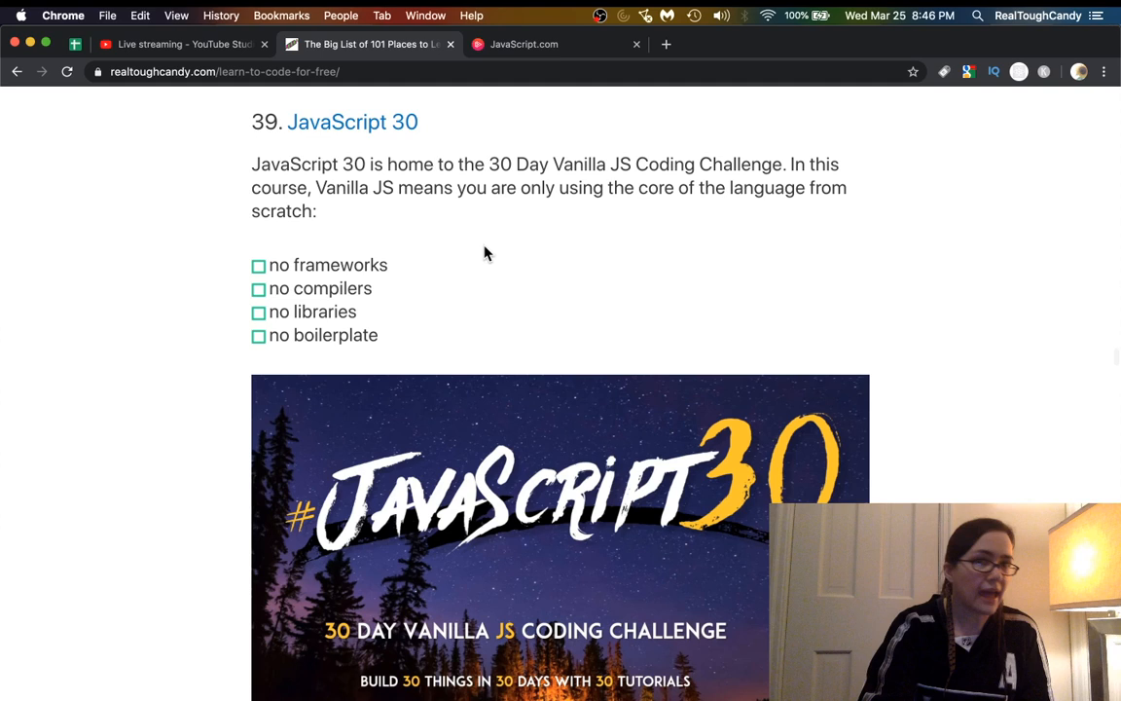
{"action": "scroll", "scroll_direction": "down", "scroll_amount": 3}
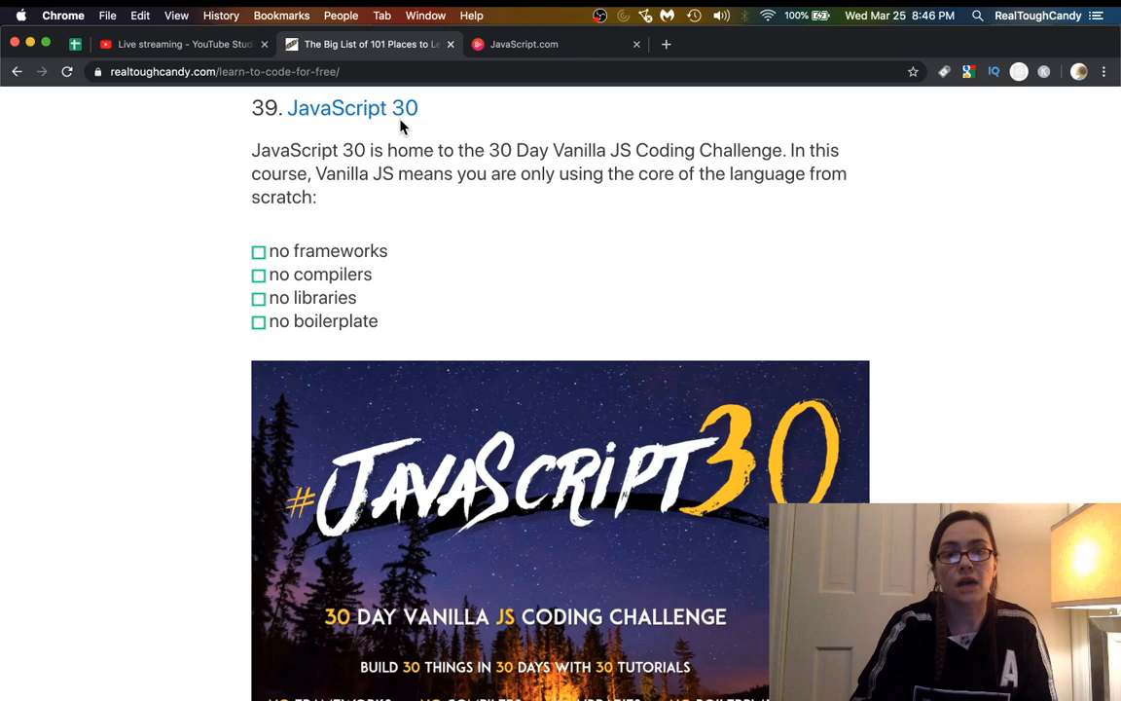
Open javascript30.com in a new tab and scroll through its 30 daily project tiles.
{"action": "left_click", "coordinate": [352, 107]}
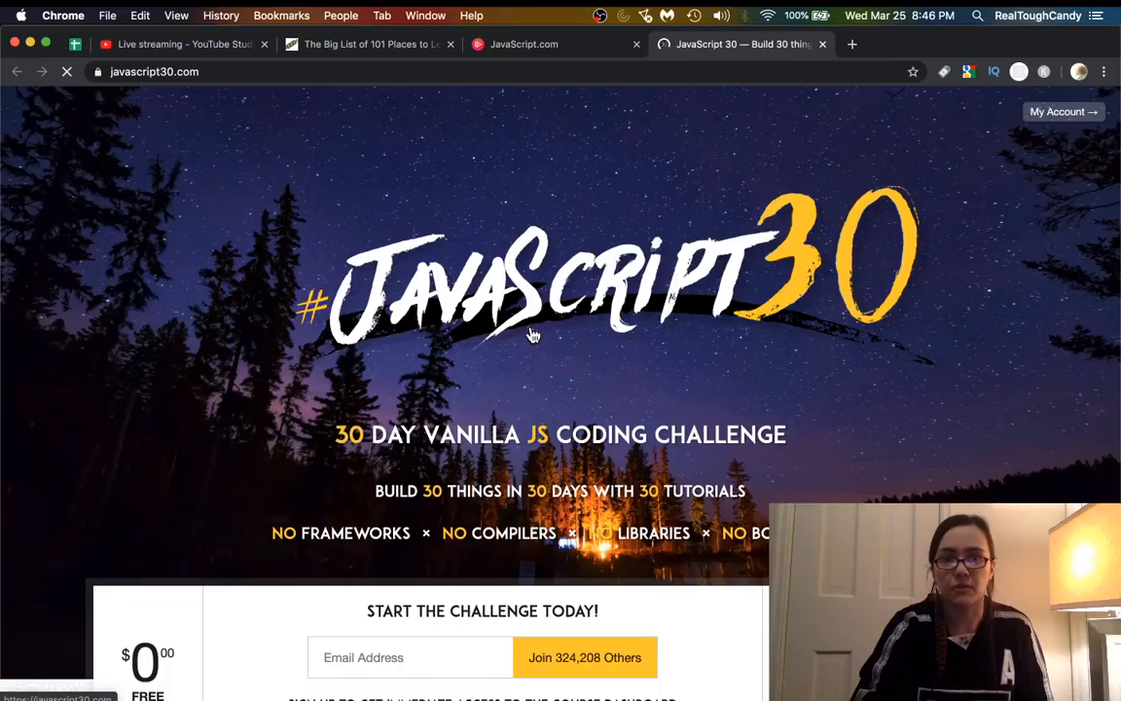
{"action": "scroll", "scroll_direction": "down", "scroll_amount": 3}
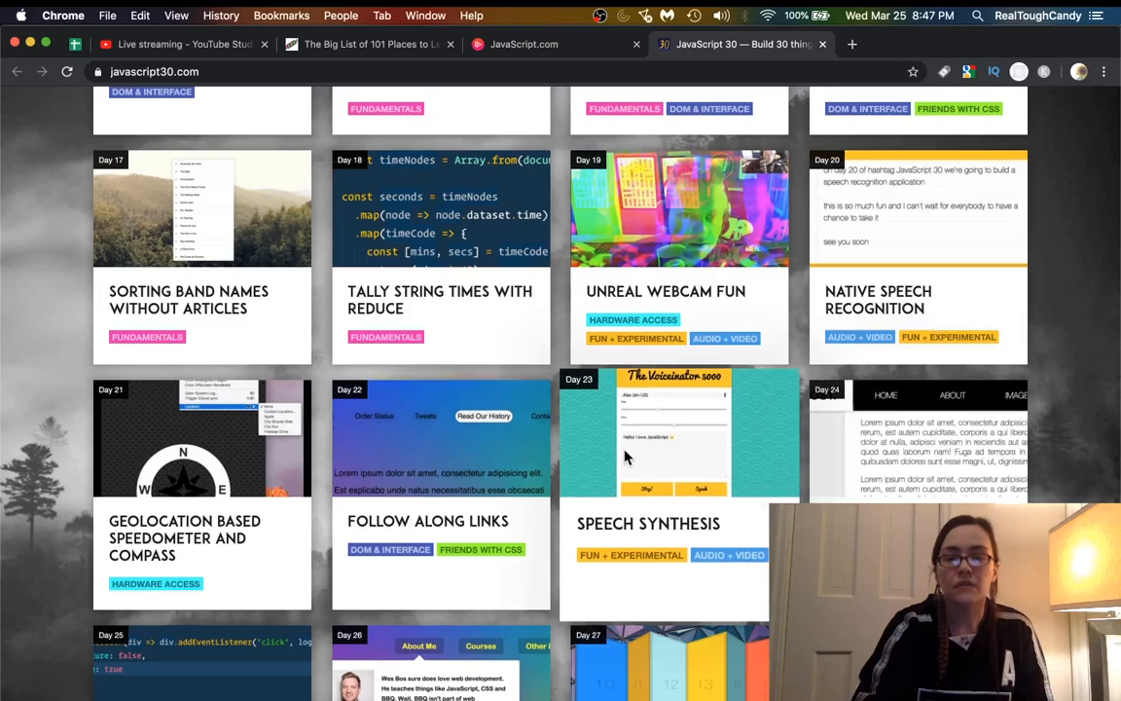
{"action": "scroll", "scroll_direction": "down", "scroll_amount": 3}
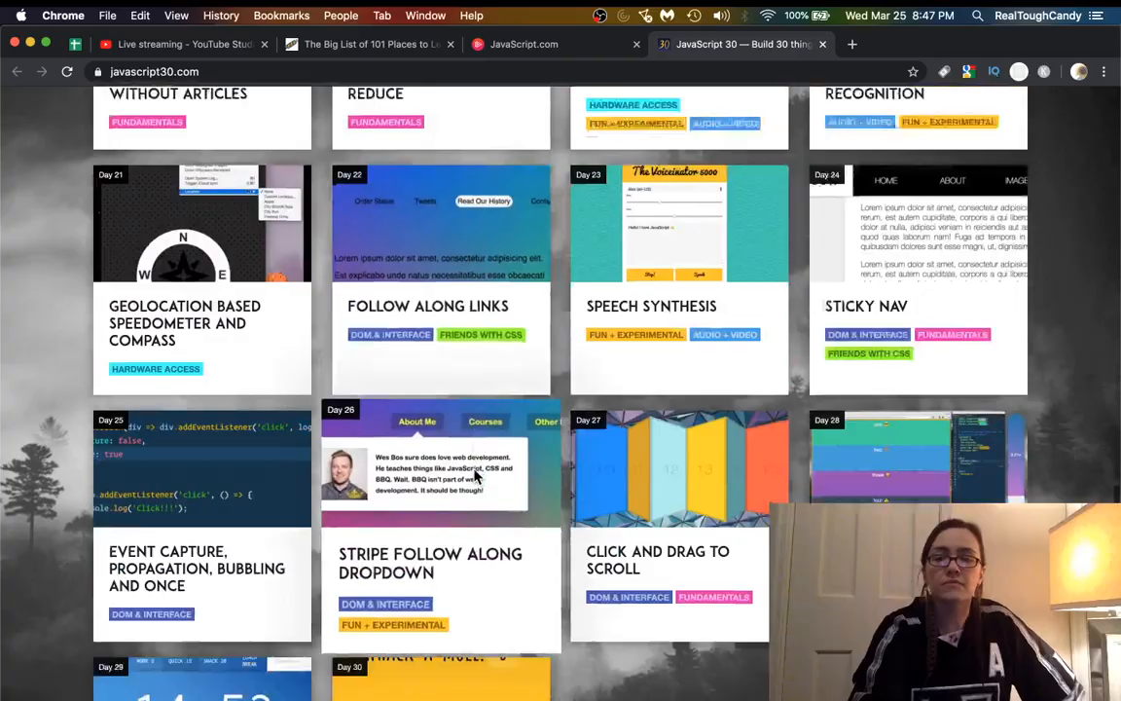
{"action": "scroll", "scroll_direction": "up", "scroll_amount": 3}
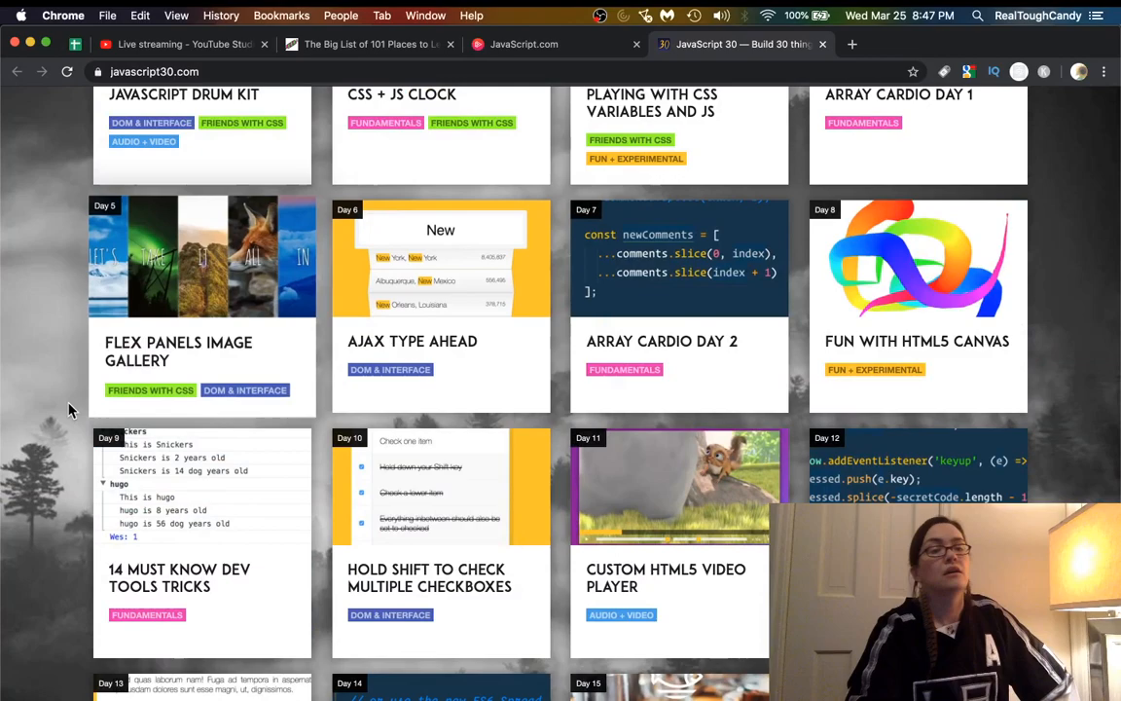
{"action": "scroll", "scroll_direction": "up", "scroll_amount": 3}
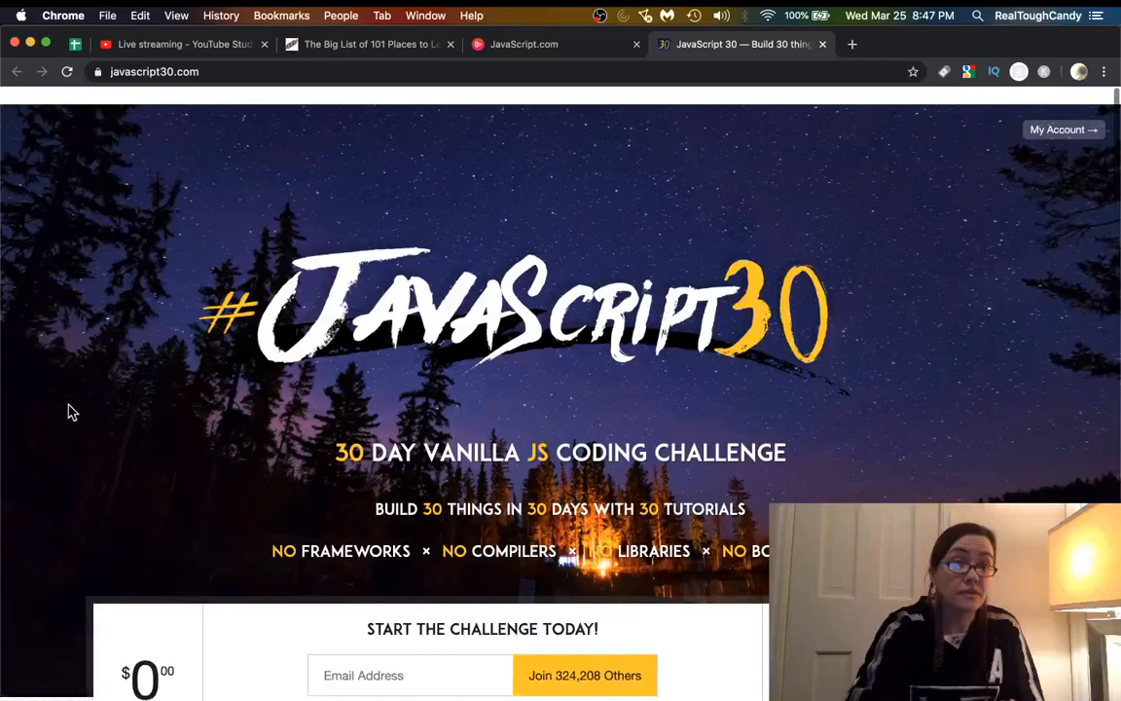
{"action": "scroll", "scroll_direction": "down", "scroll_amount": 3}
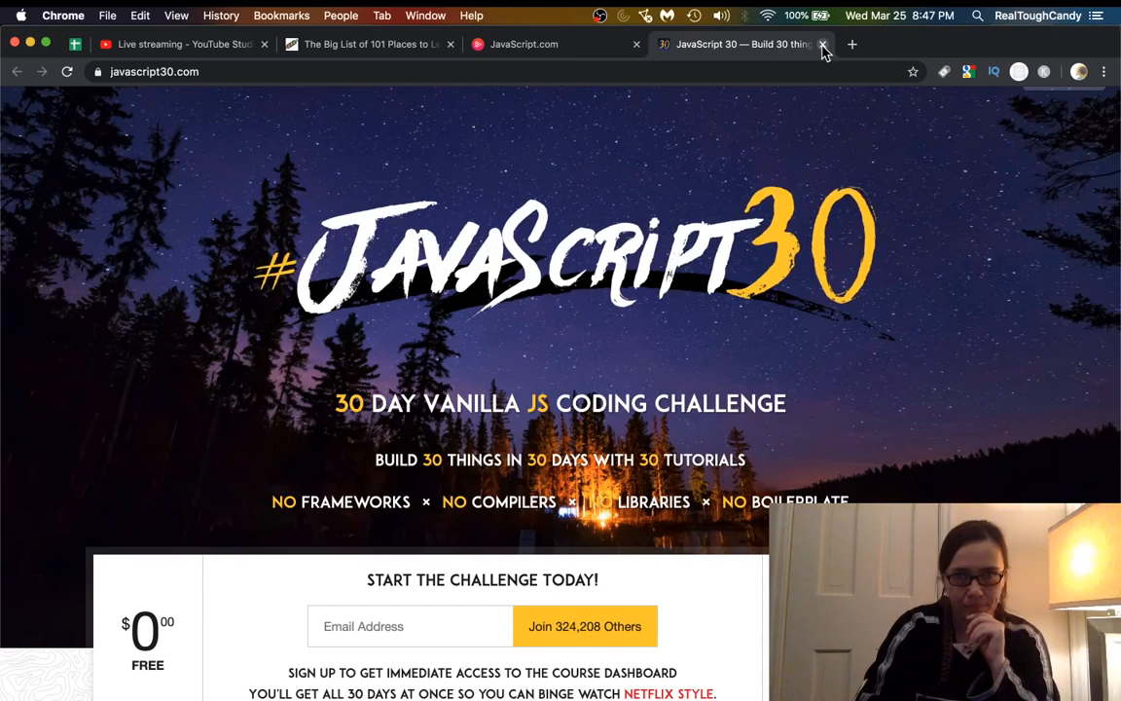
Close the JavaScript 30 tab, scroll to entry 45 and show Service Workies' link options.
{"action": "left_click", "coordinate": [822, 44]}
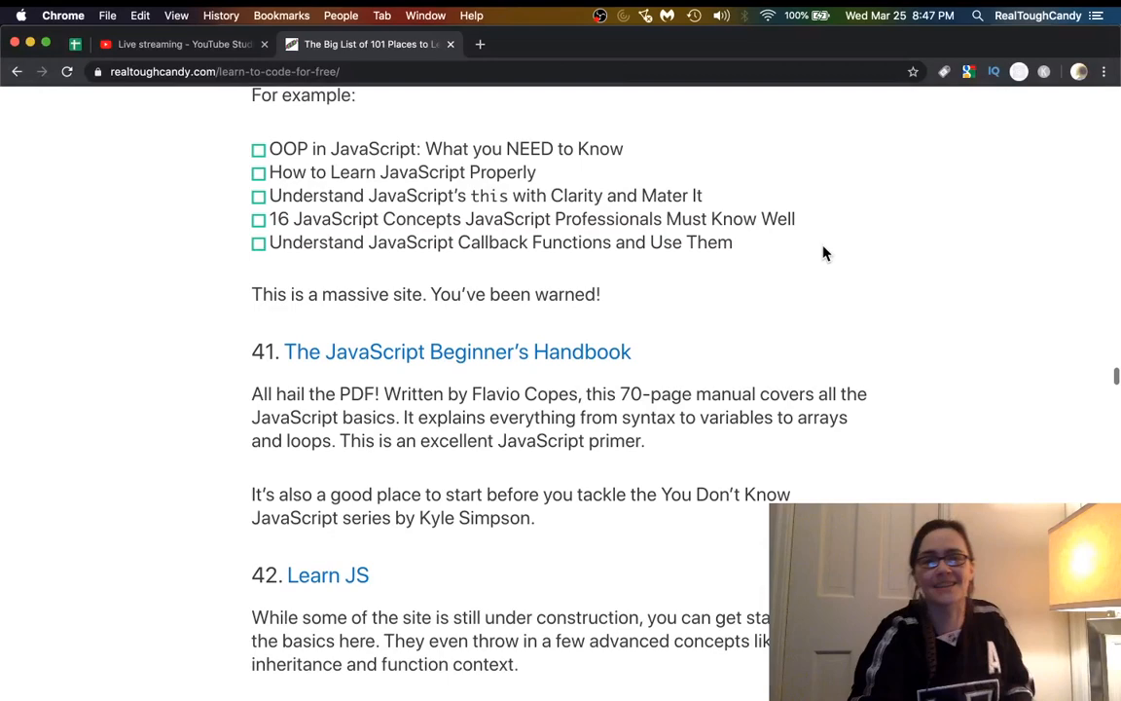
{"action": "scroll", "scroll_direction": "up", "scroll_amount": 3}
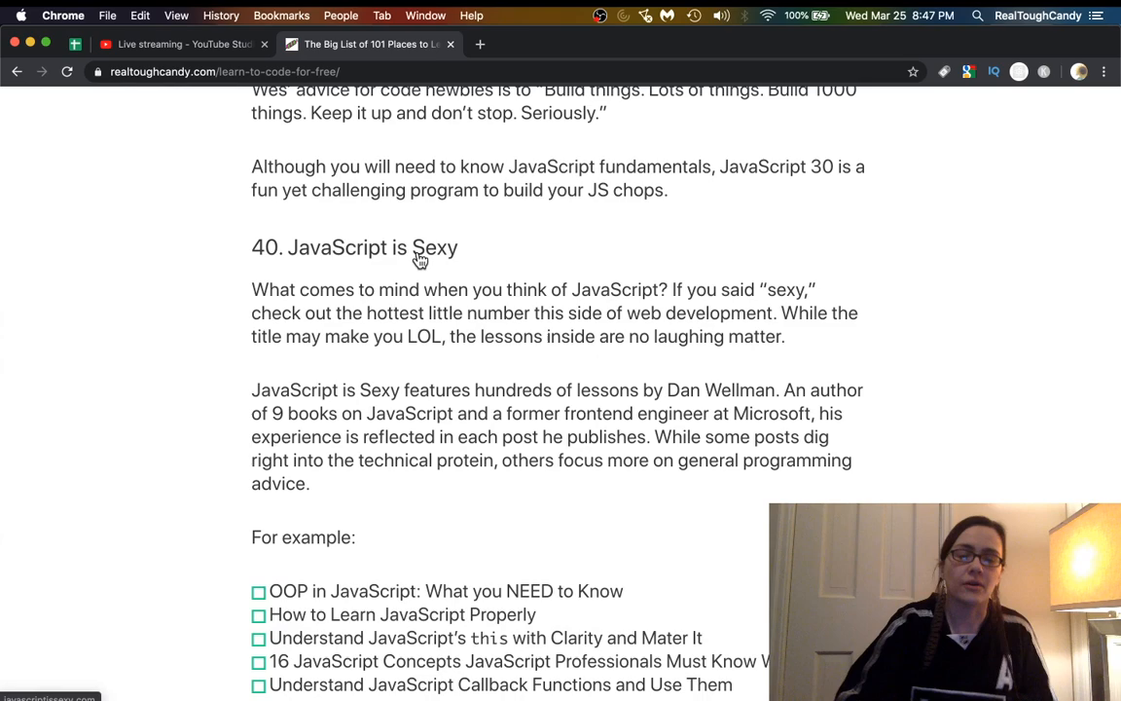
{"action": "scroll", "scroll_direction": "down", "scroll_amount": 3}
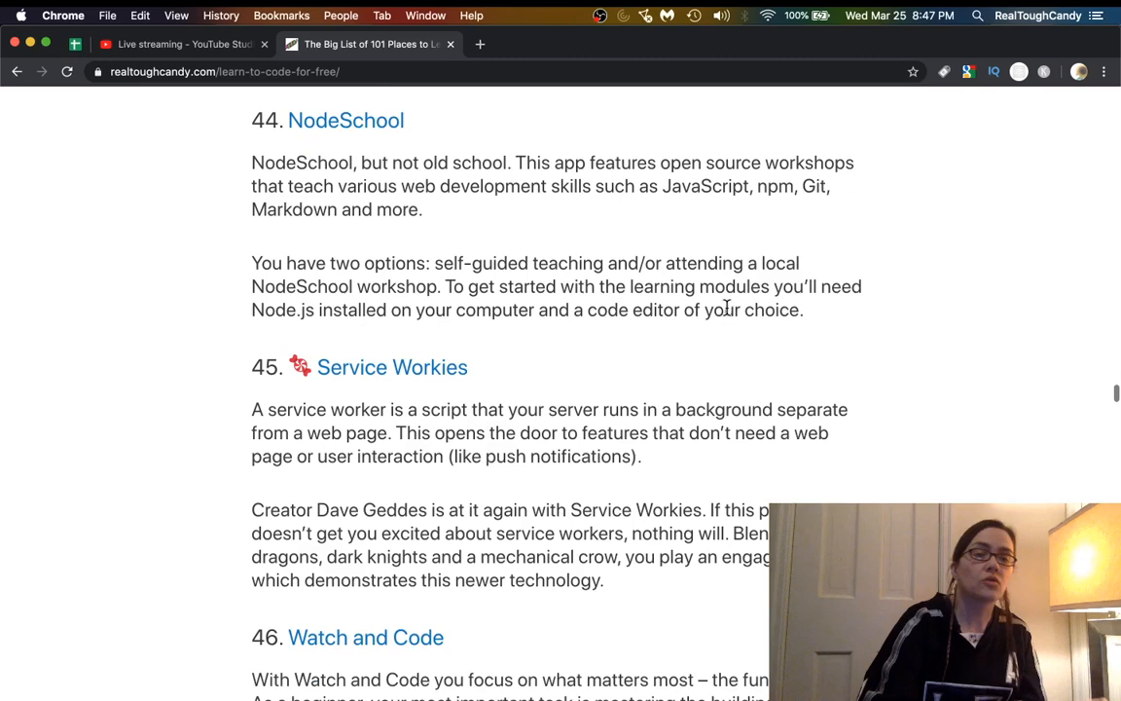
{"action": "right_click", "coordinate": [392, 367]}
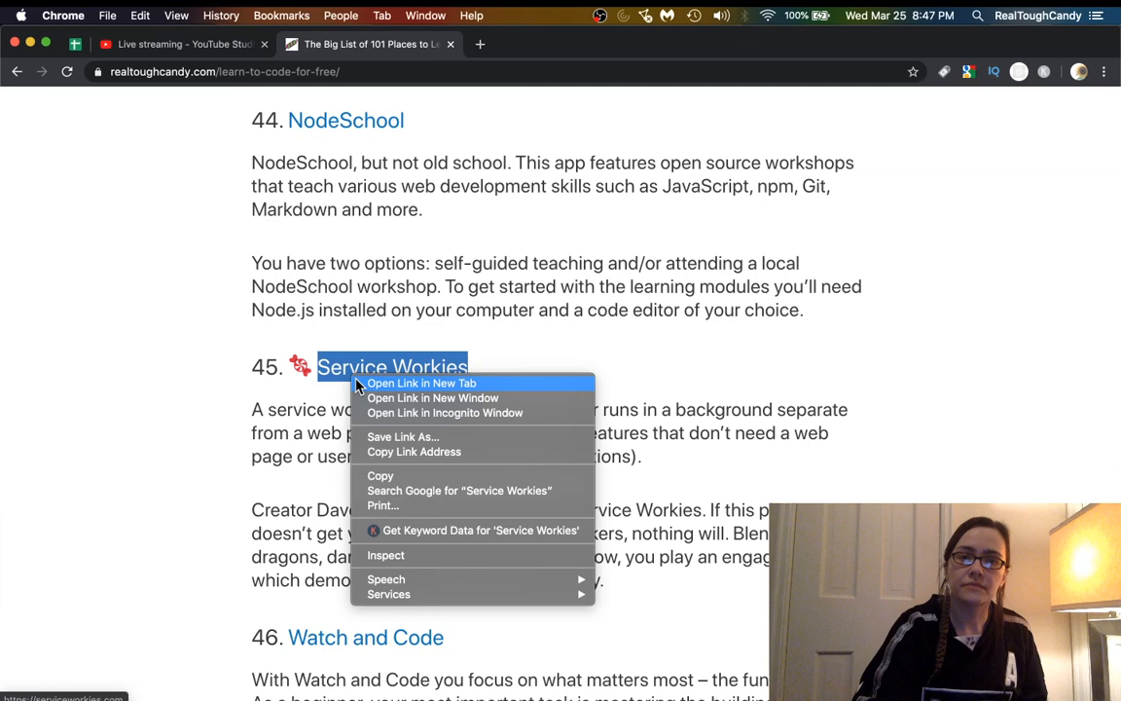
Open Service Workies in a new tab, scroll its Progressive Web Apps pitch, then close it.
{"action": "left_click", "coordinate": [420, 383]}
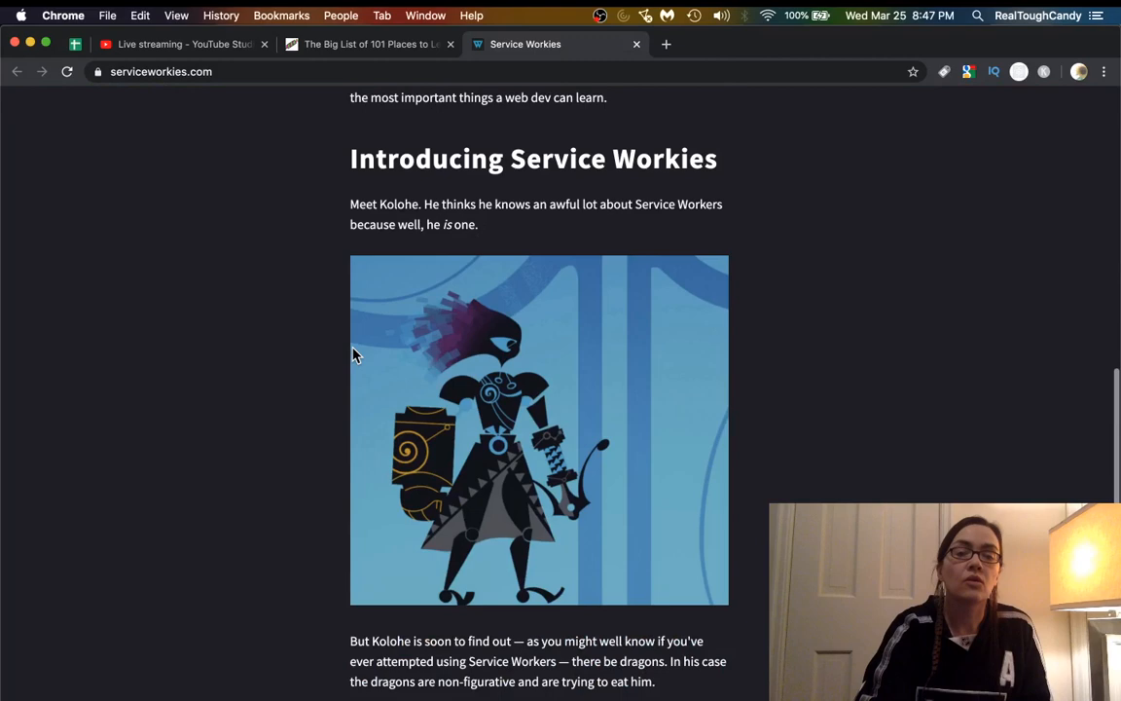
{"action": "scroll", "scroll_direction": "down", "scroll_amount": 3}
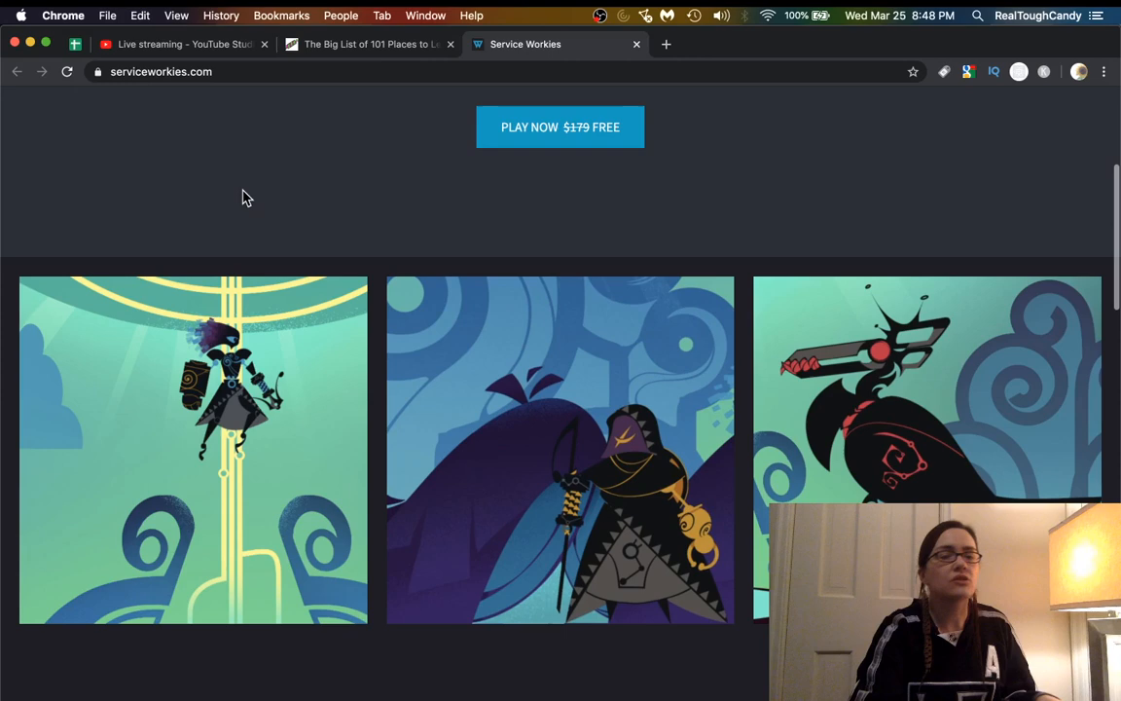
{"action": "left_click", "coordinate": [367, 44]}
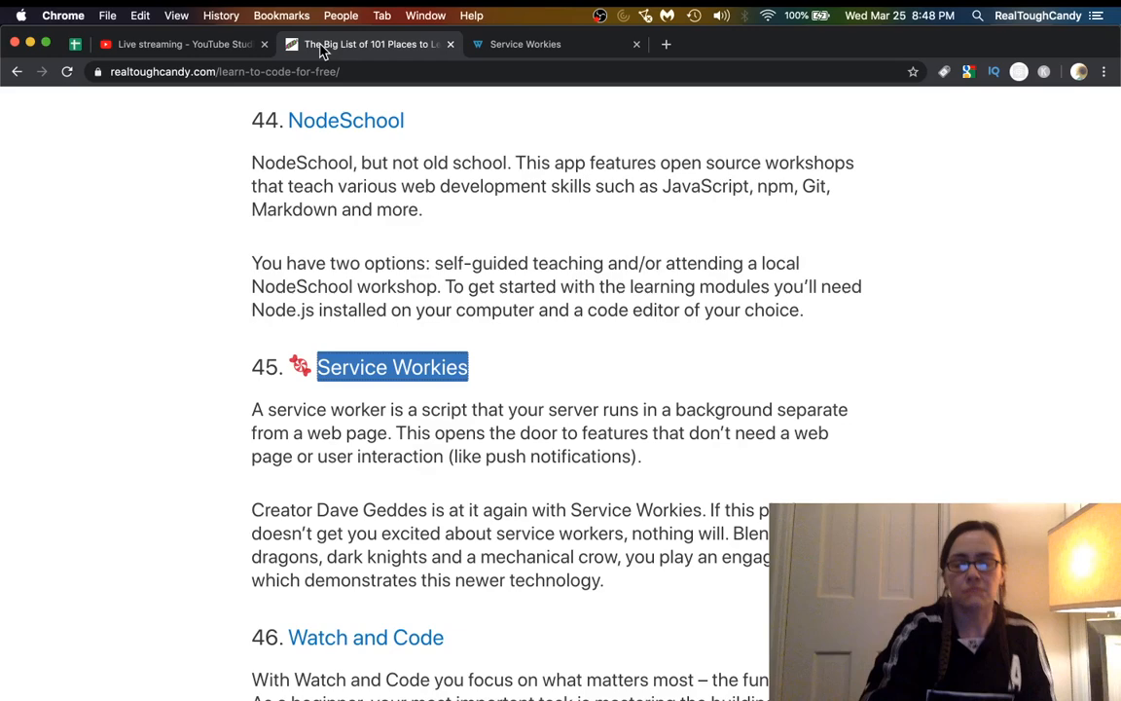
{"action": "left_click", "coordinate": [525, 43]}
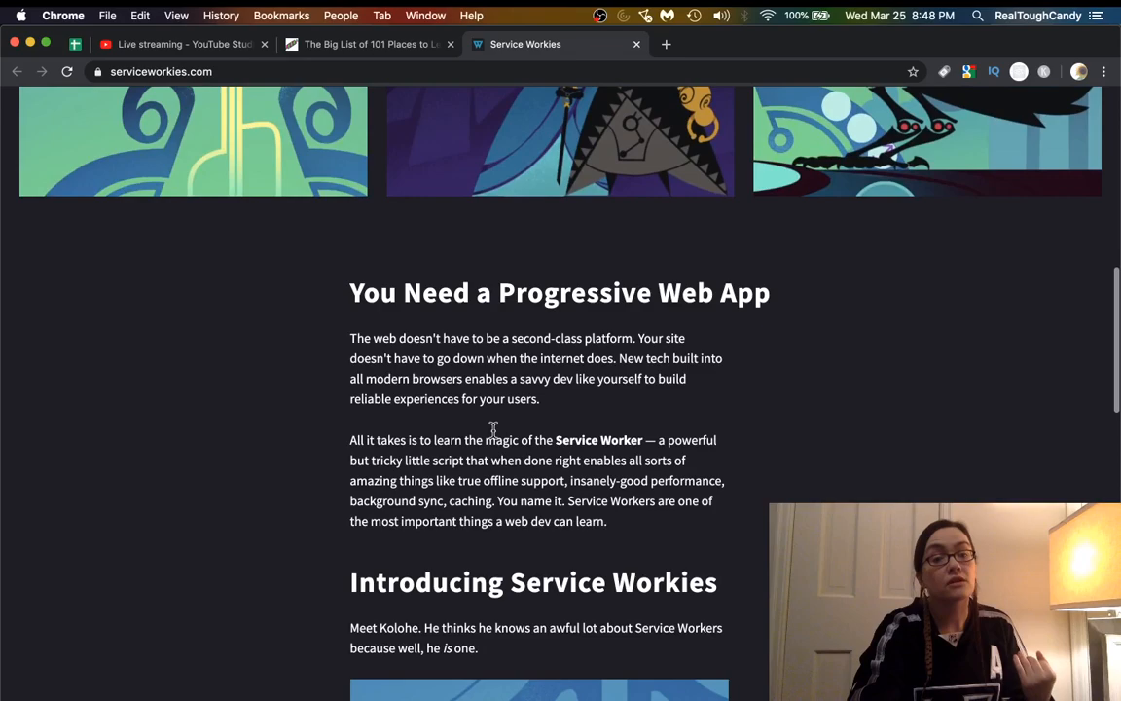
{"action": "scroll", "scroll_direction": "up", "scroll_amount": 3}
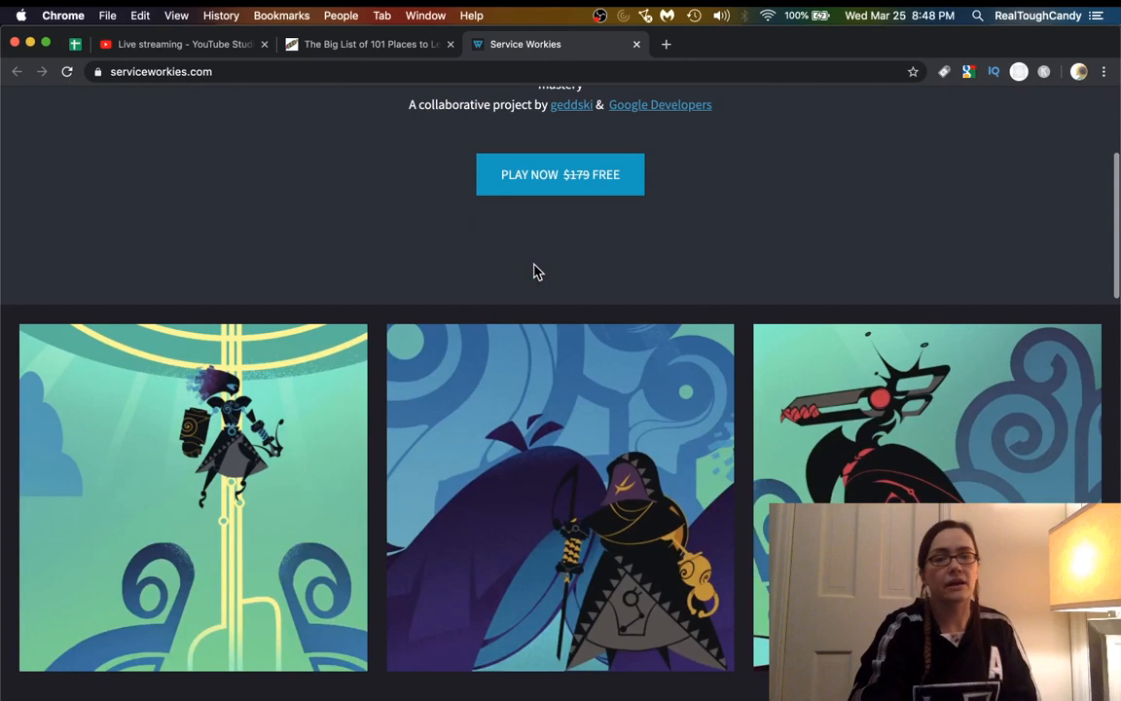
{"action": "scroll", "scroll_direction": "down", "scroll_amount": 3}
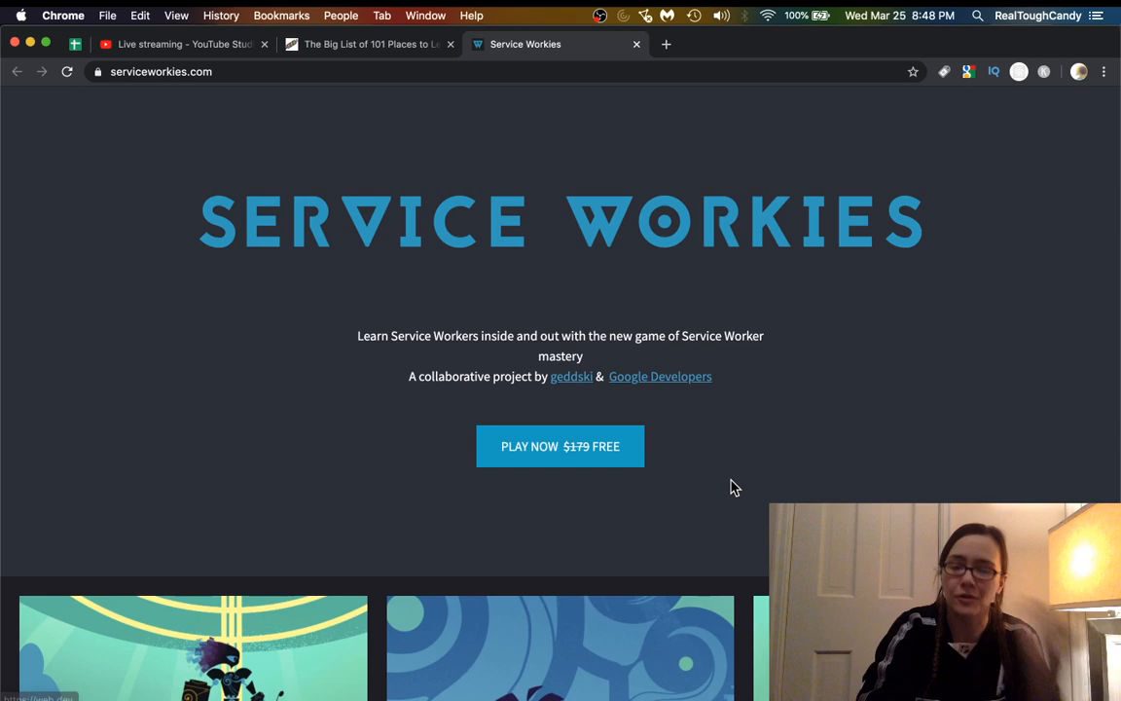
{"action": "scroll", "scroll_direction": "down", "scroll_amount": 3}
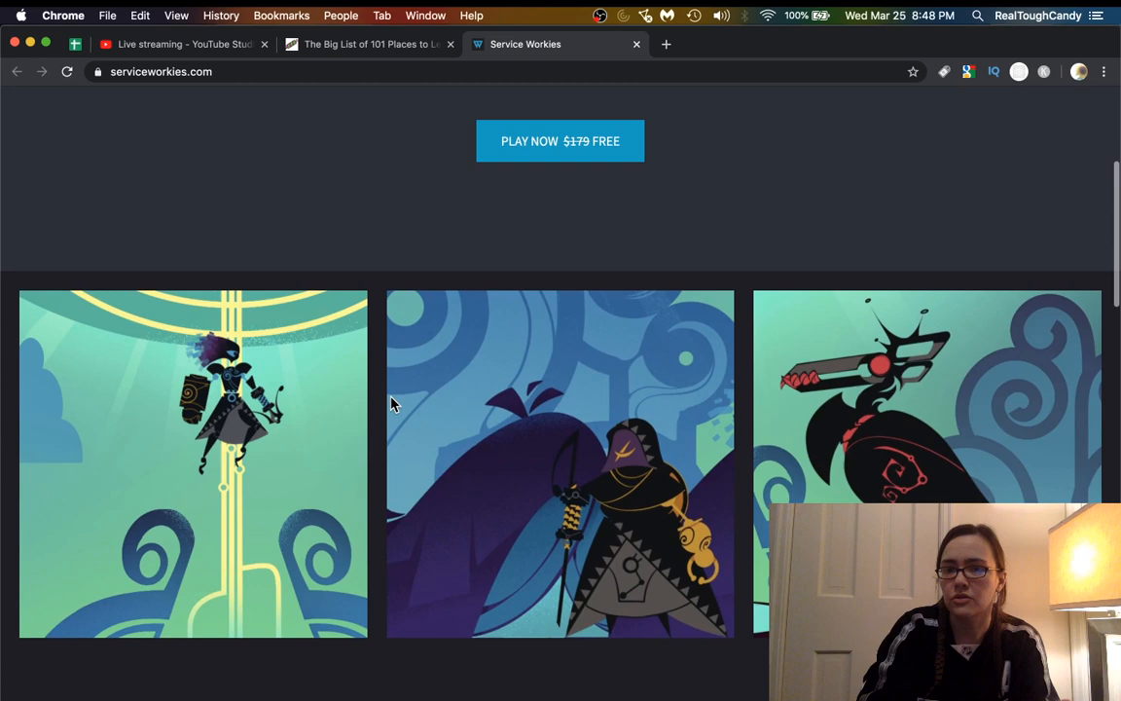
{"action": "scroll", "scroll_direction": "down", "scroll_amount": 3}
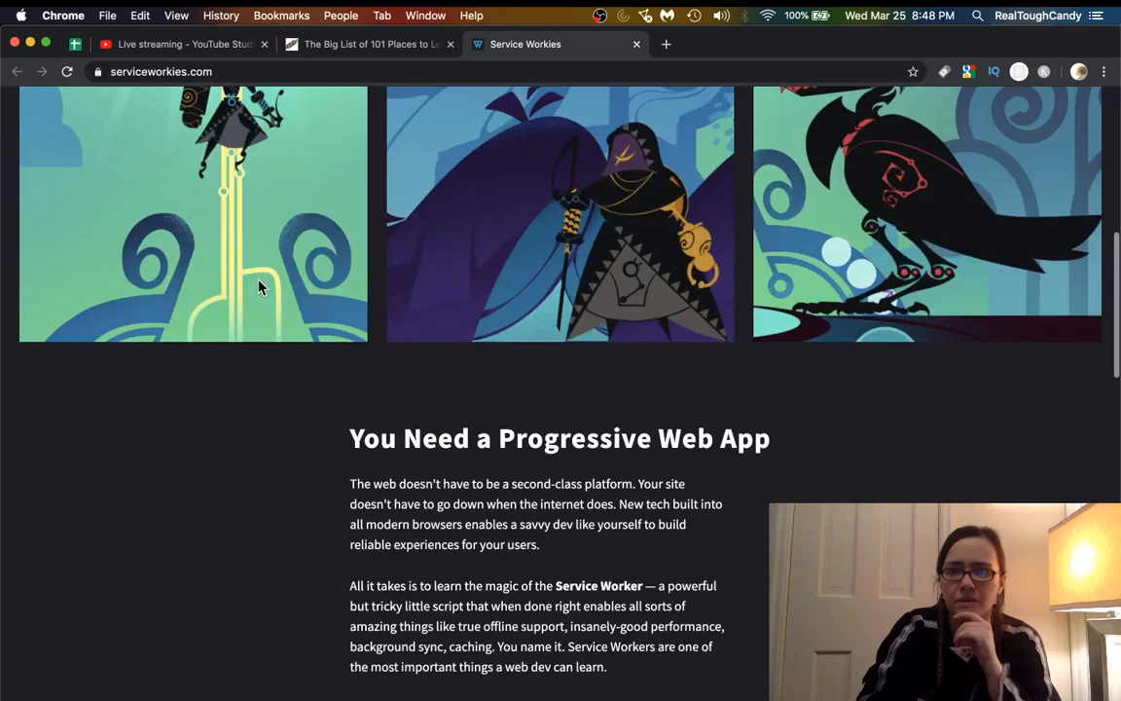
{"action": "scroll", "scroll_direction": "down", "scroll_amount": 3}
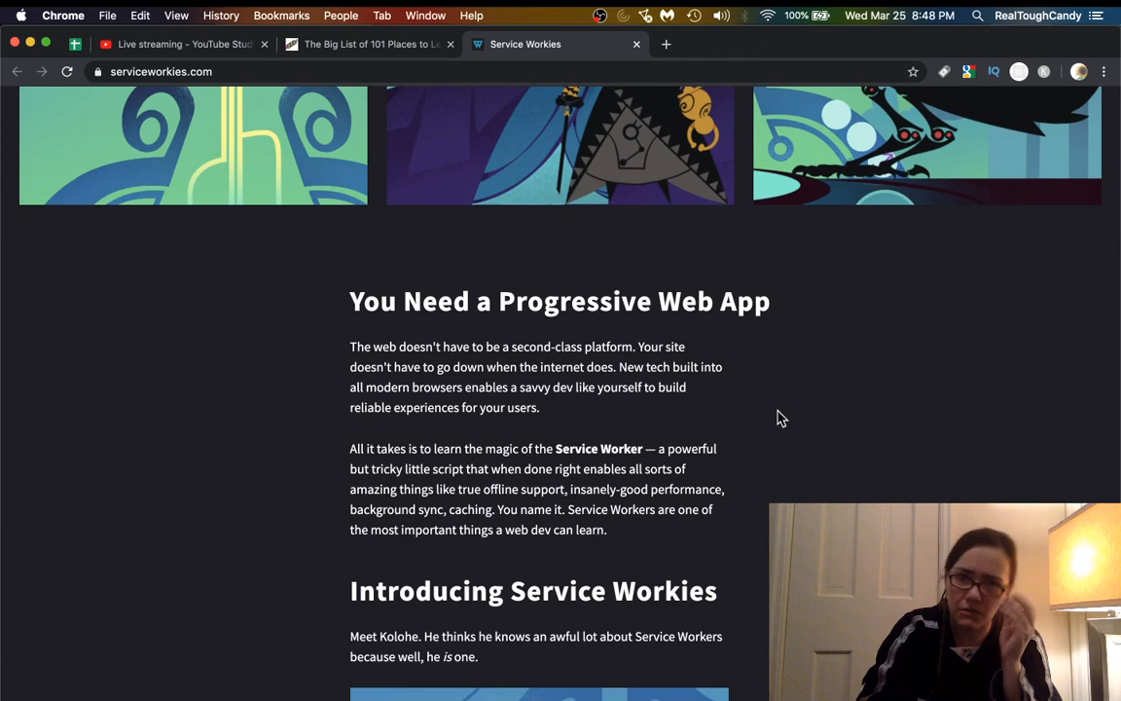
{"action": "left_click", "coordinate": [370, 44]}
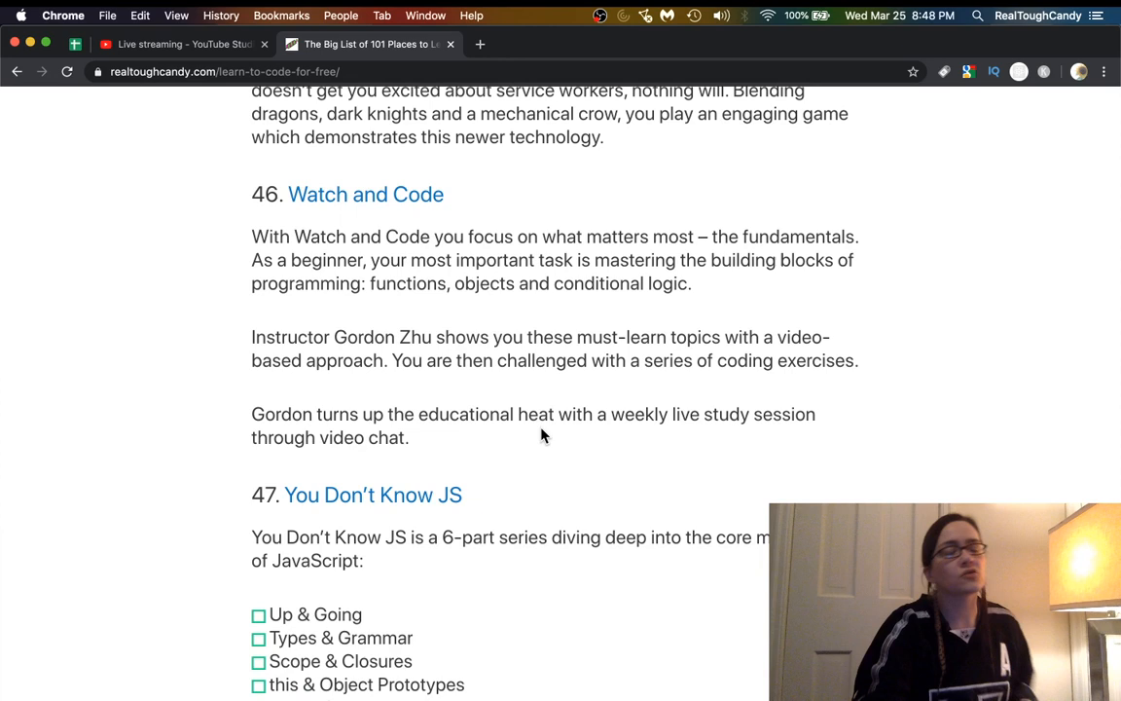
{"action": "mouse_move", "coordinate": [205, 287]}
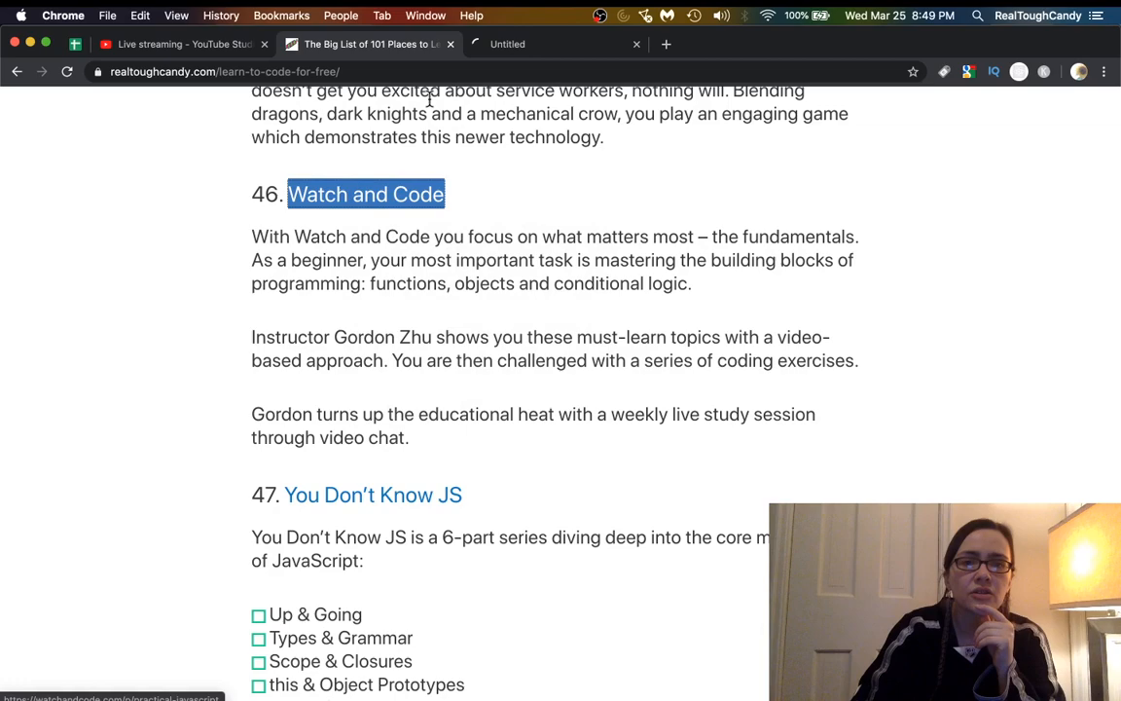
View the Watch and Code Practical JavaScript curriculum, then close its tab.
{"action": "left_click", "coordinate": [365, 193]}
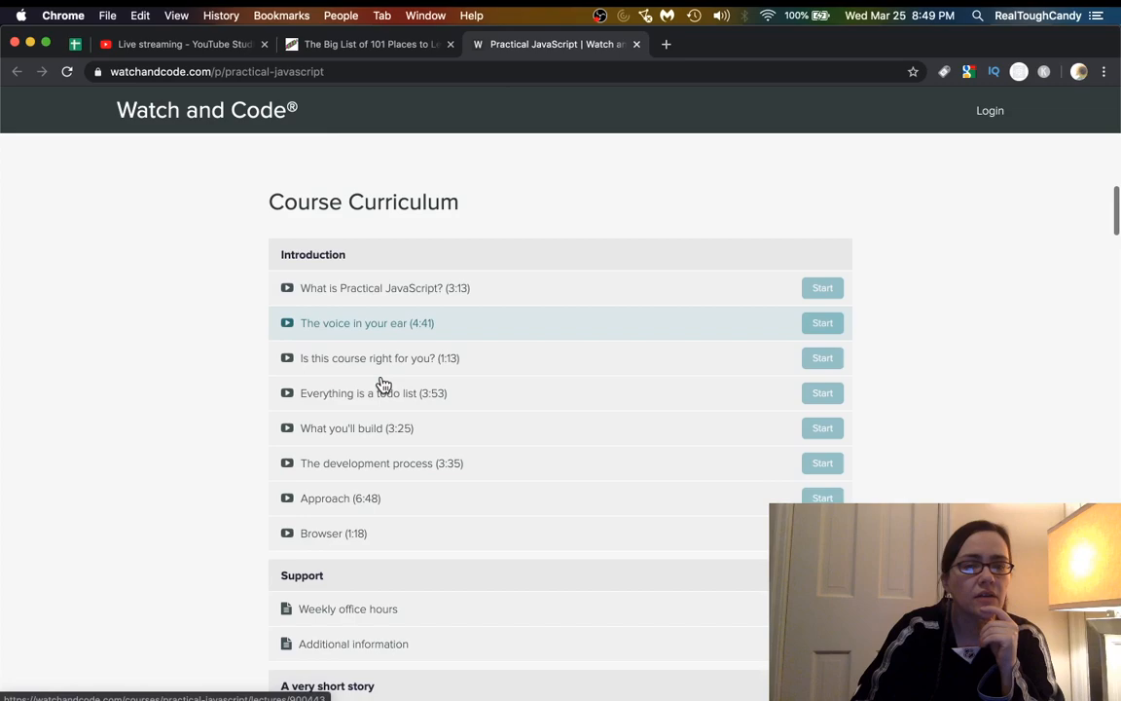
{"action": "left_click", "coordinate": [636, 44]}
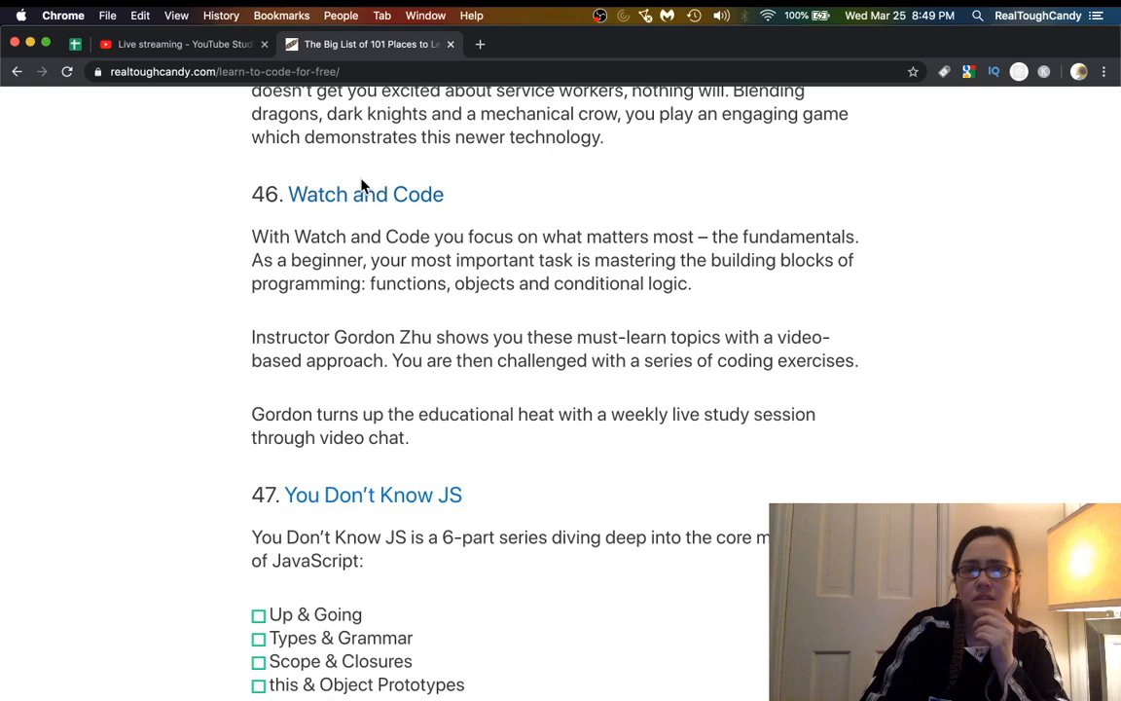
Scroll past A Byte of Python, CheckiO and CodeCombat to entry 51, Google's Python Class.
{"action": "scroll", "scroll_direction": "down", "scroll_amount": 3}
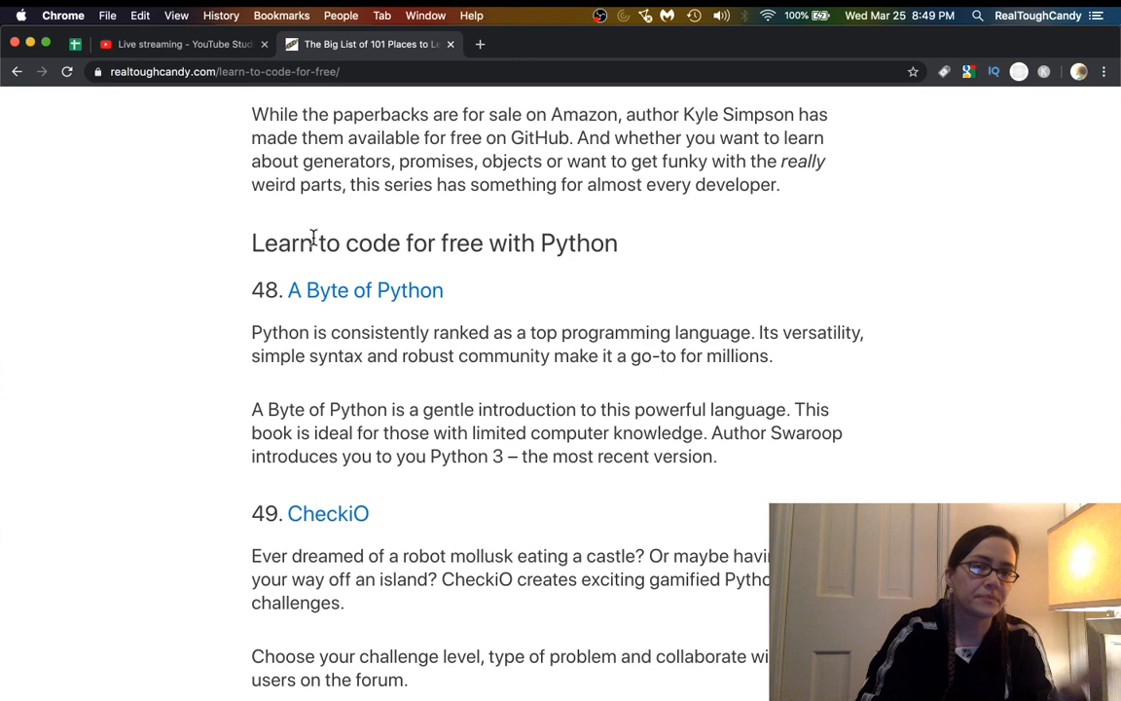
{"action": "mouse_move", "coordinate": [532, 289]}
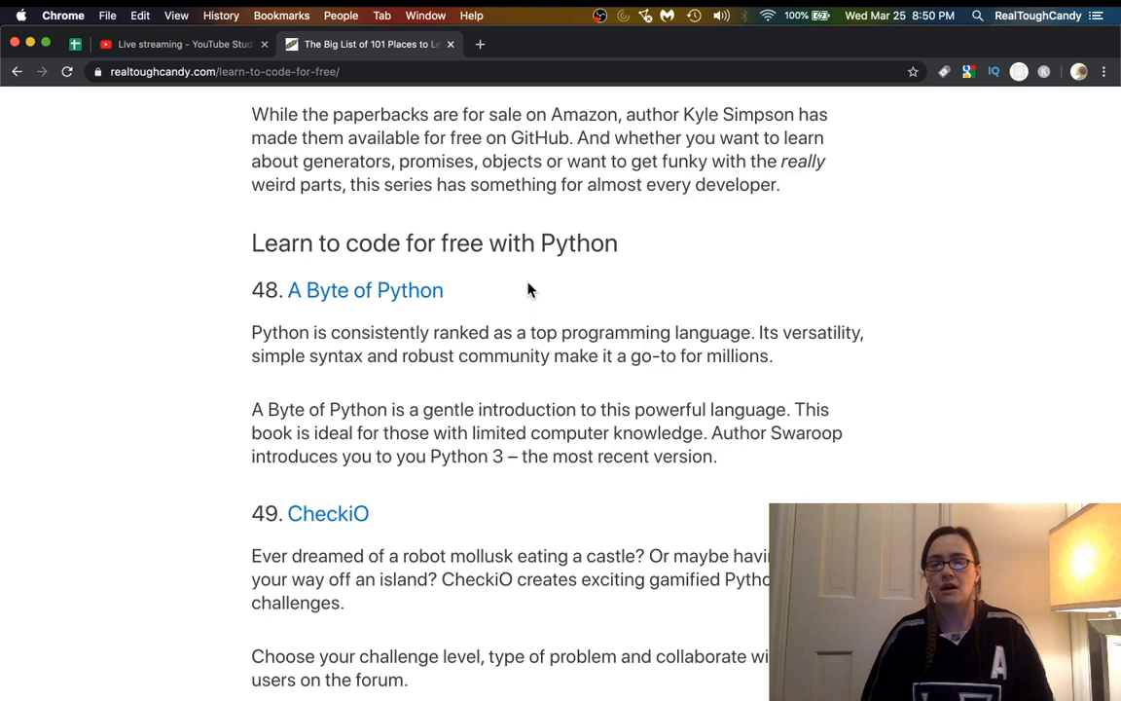
{"action": "scroll", "scroll_direction": "down", "scroll_amount": 3}
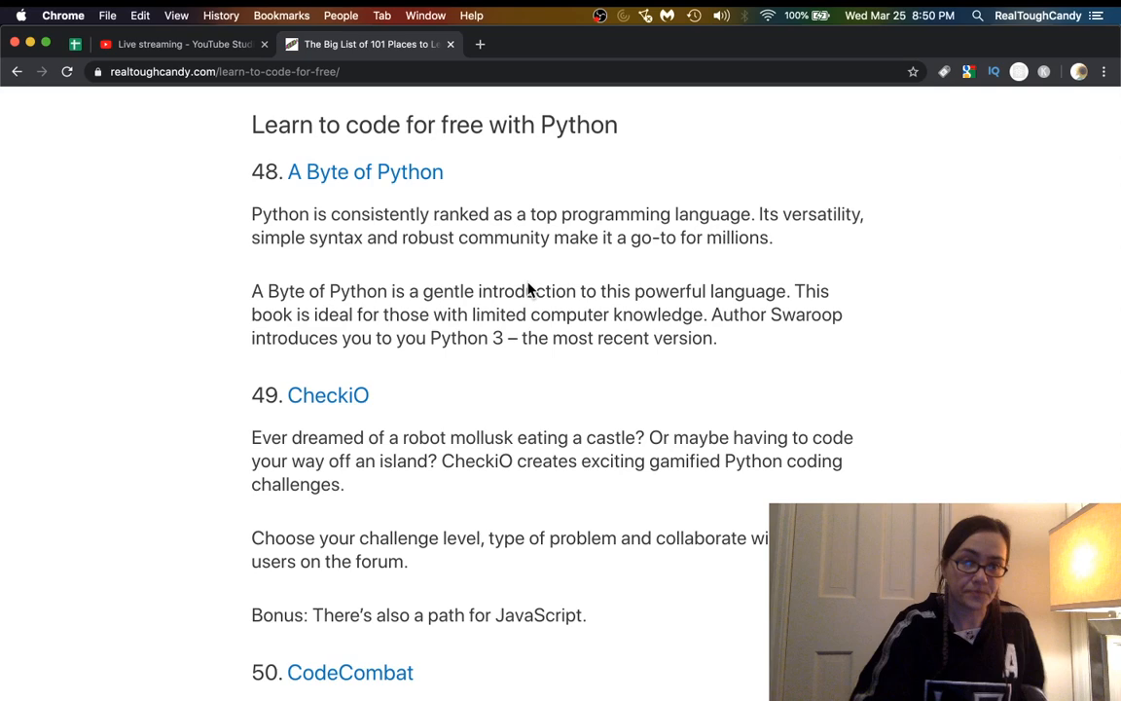
{"action": "scroll", "scroll_direction": "down", "scroll_amount": 3}
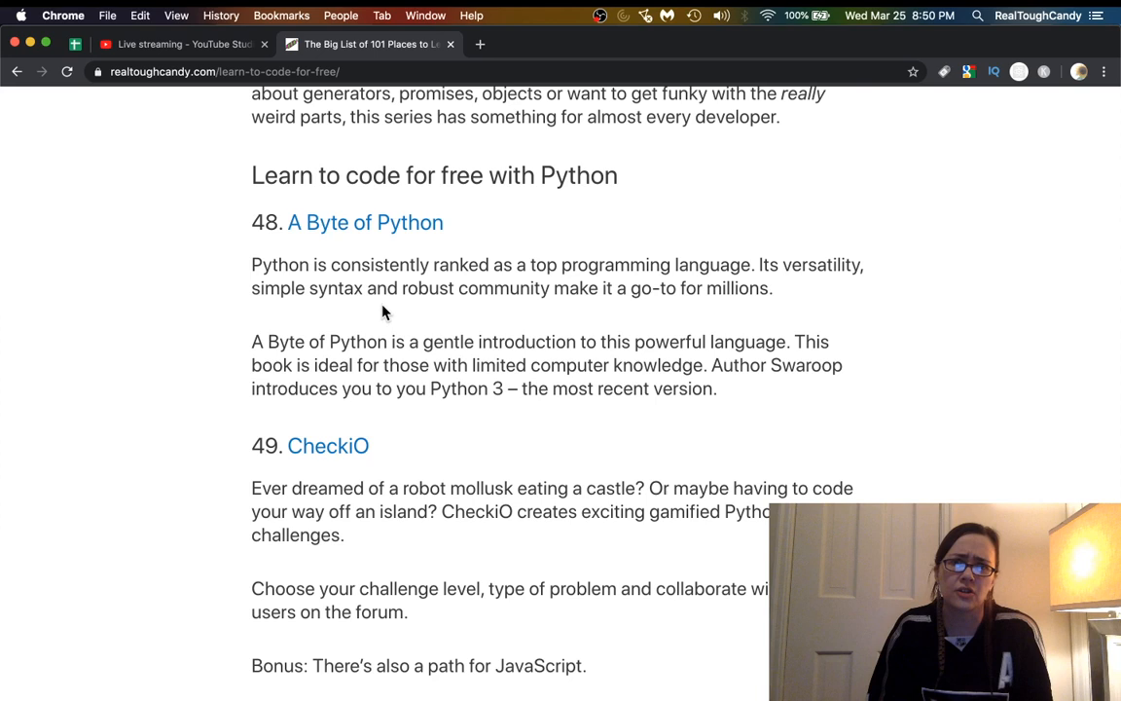
{"action": "scroll", "scroll_direction": "down", "scroll_amount": 3}
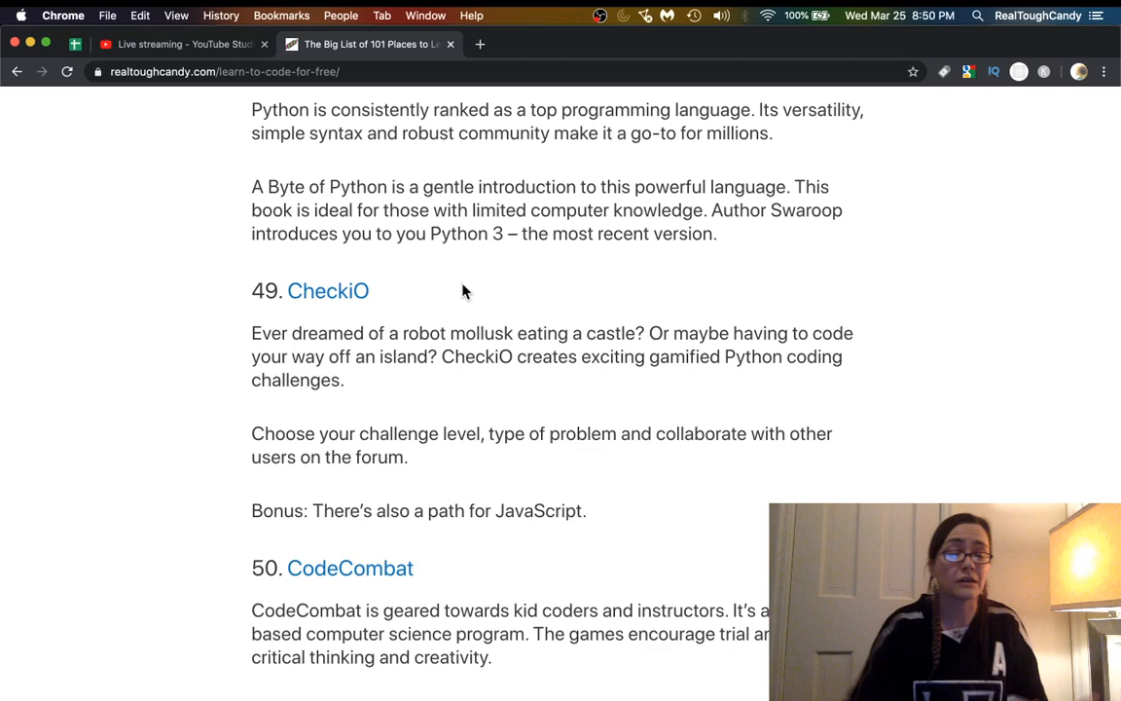
{"action": "scroll", "scroll_direction": "down", "scroll_amount": 3}
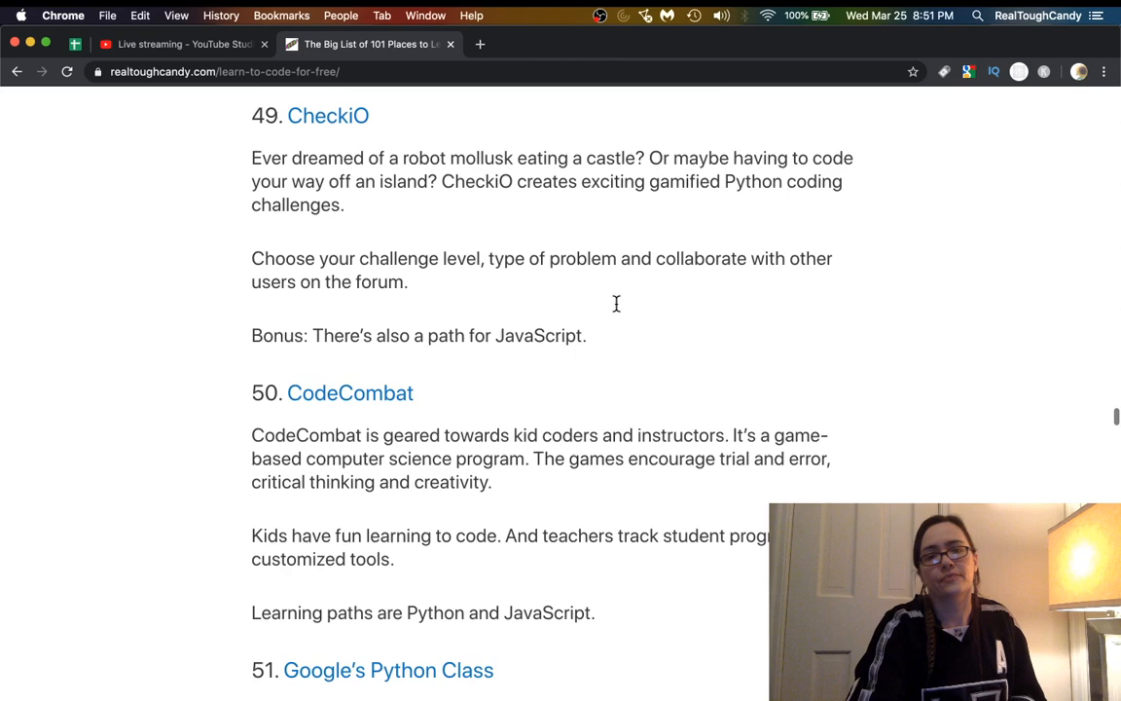
{"action": "scroll", "scroll_direction": "down", "scroll_amount": 3}
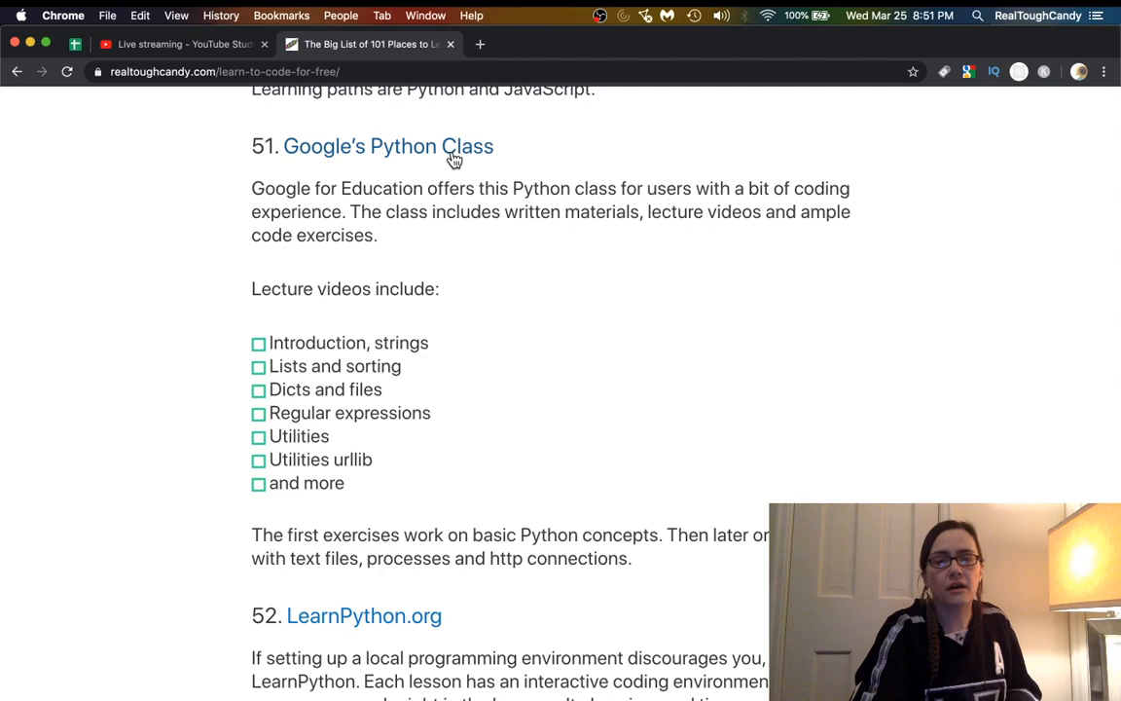
Open the Python Strings lesson from Google's Python Class, close it, and scroll to entry 53.
{"action": "left_click", "coordinate": [388, 146]}
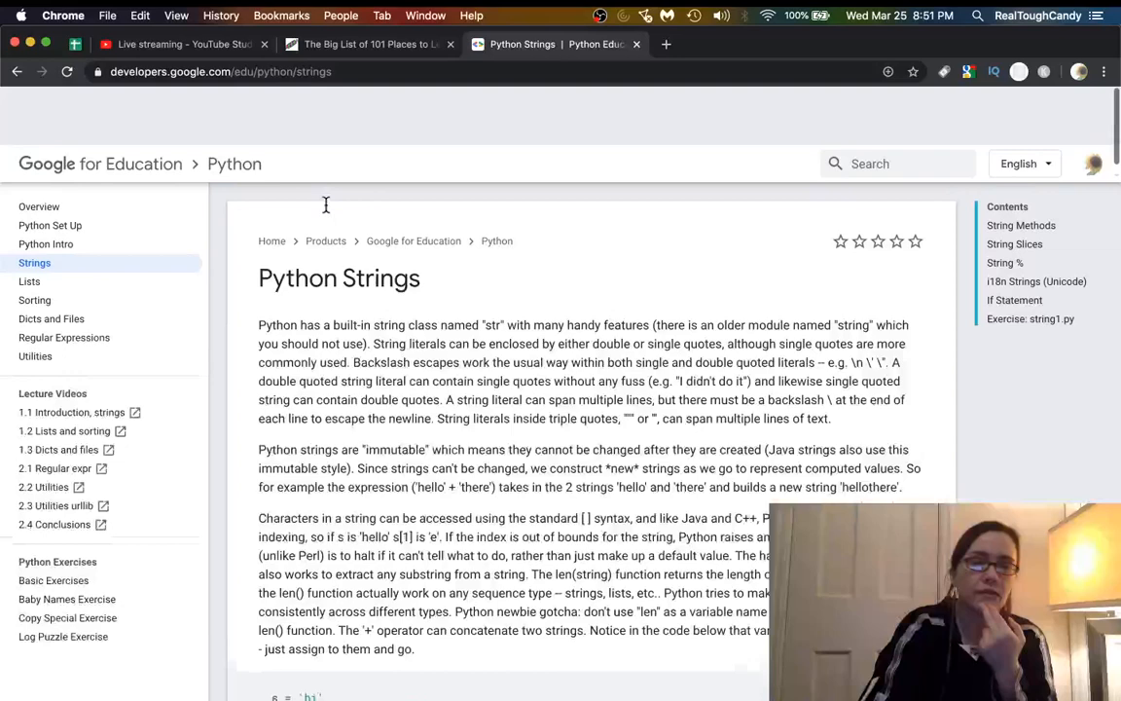
{"action": "left_click", "coordinate": [365, 44]}
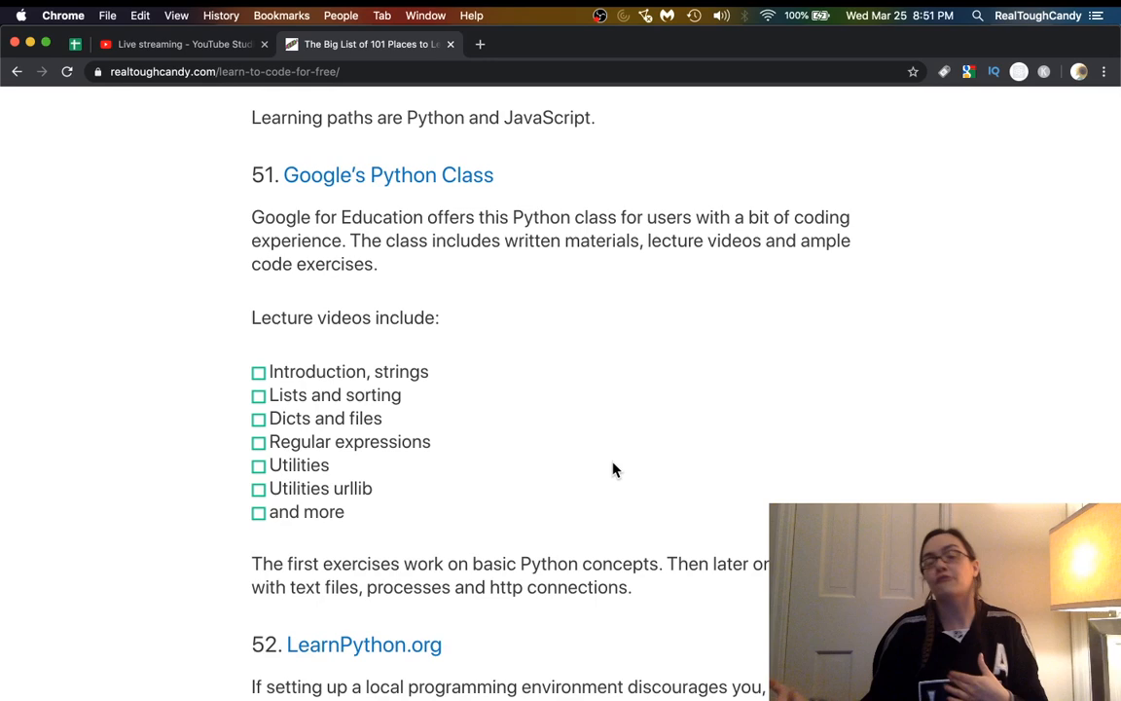
{"action": "scroll", "scroll_direction": "down", "scroll_amount": 3}
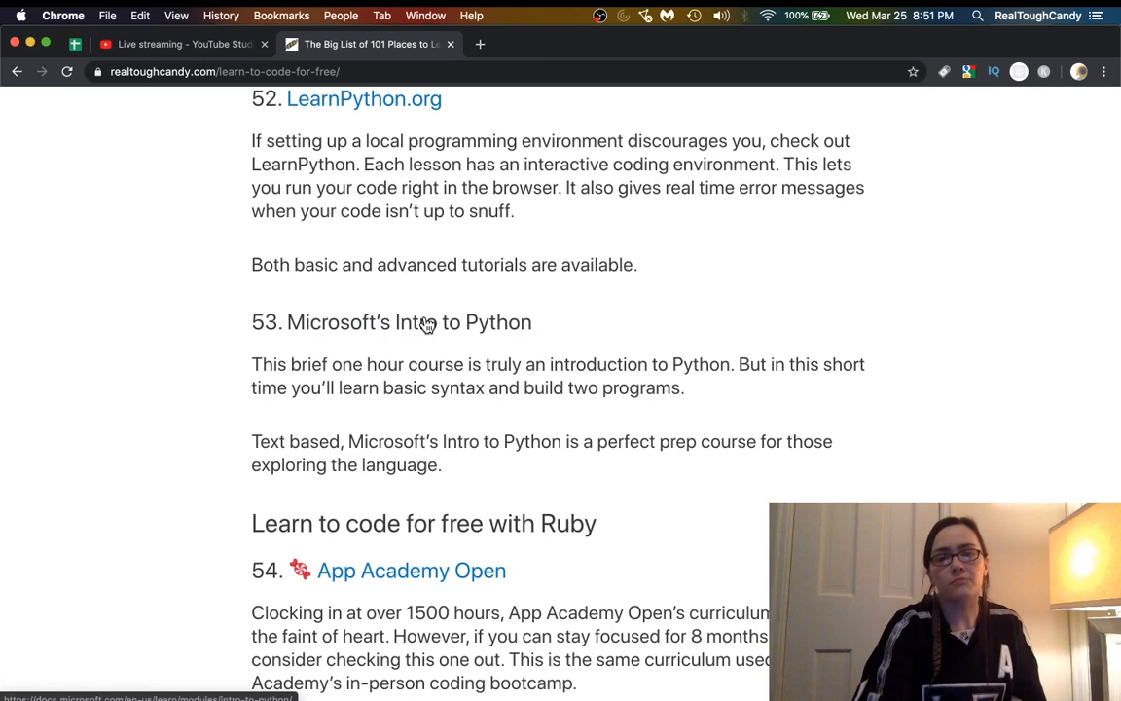
{"action": "left_click", "coordinate": [409, 322]}
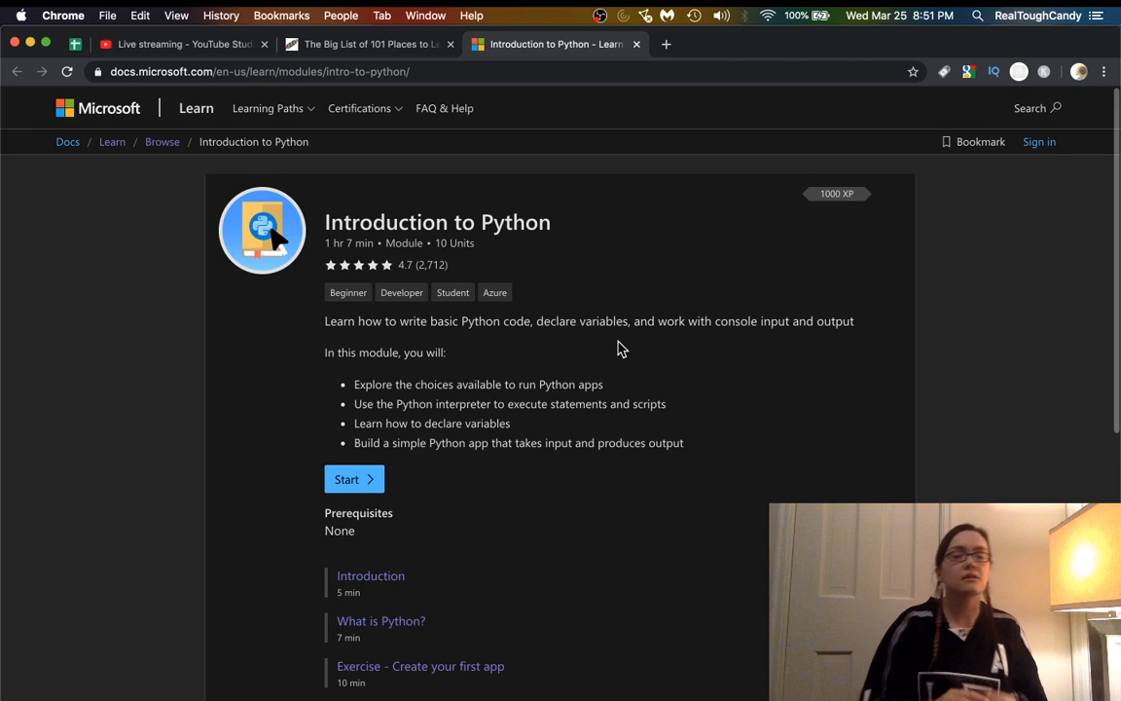
{"action": "mouse_move", "coordinate": [681, 317]}
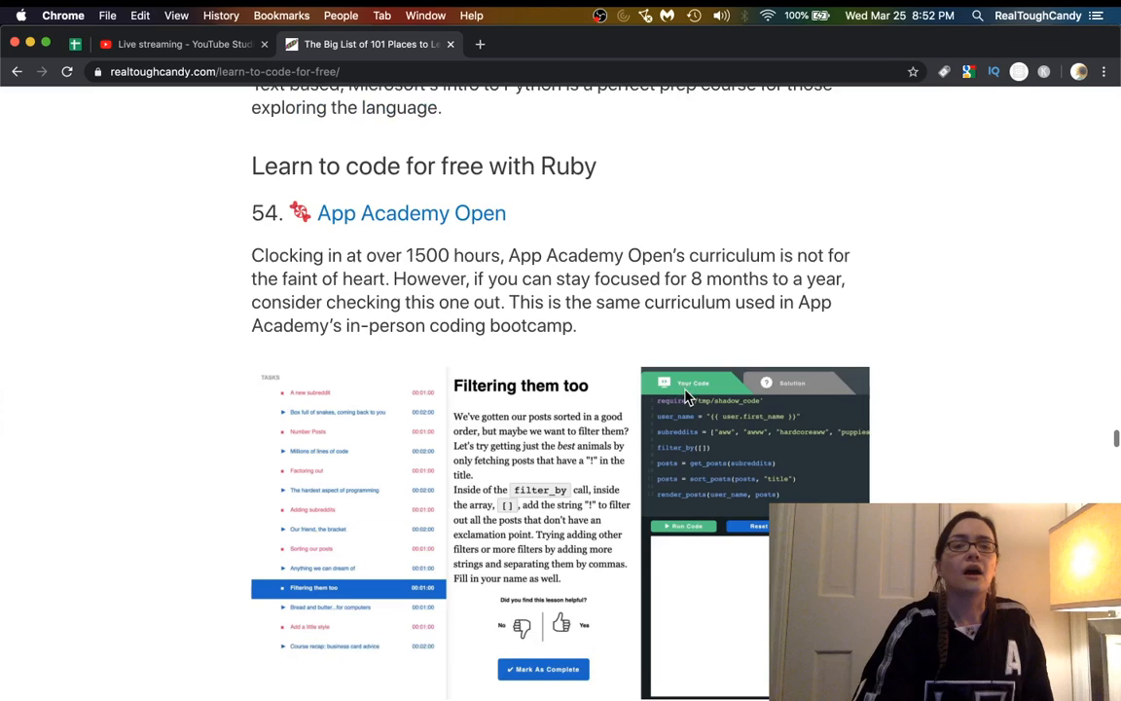
Scroll to Ruby entry 54 and open App Academy Open in a new tab.
{"action": "scroll", "scroll_direction": "down", "scroll_amount": 3}
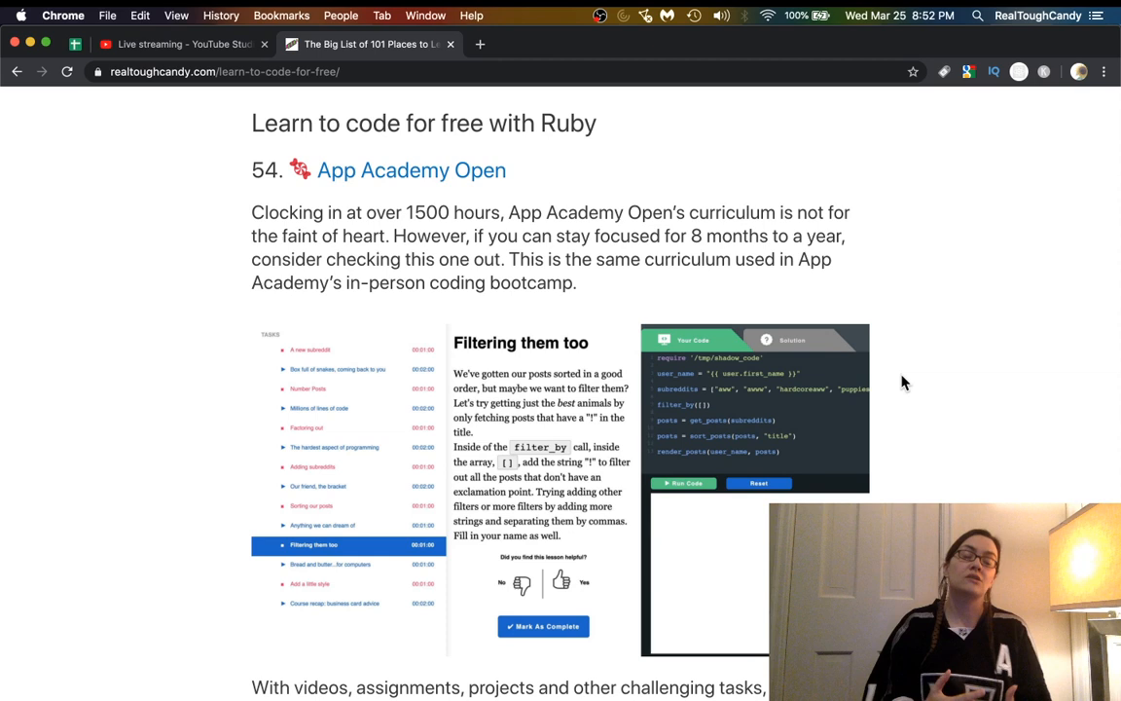
{"action": "mouse_move", "coordinate": [856, 303]}
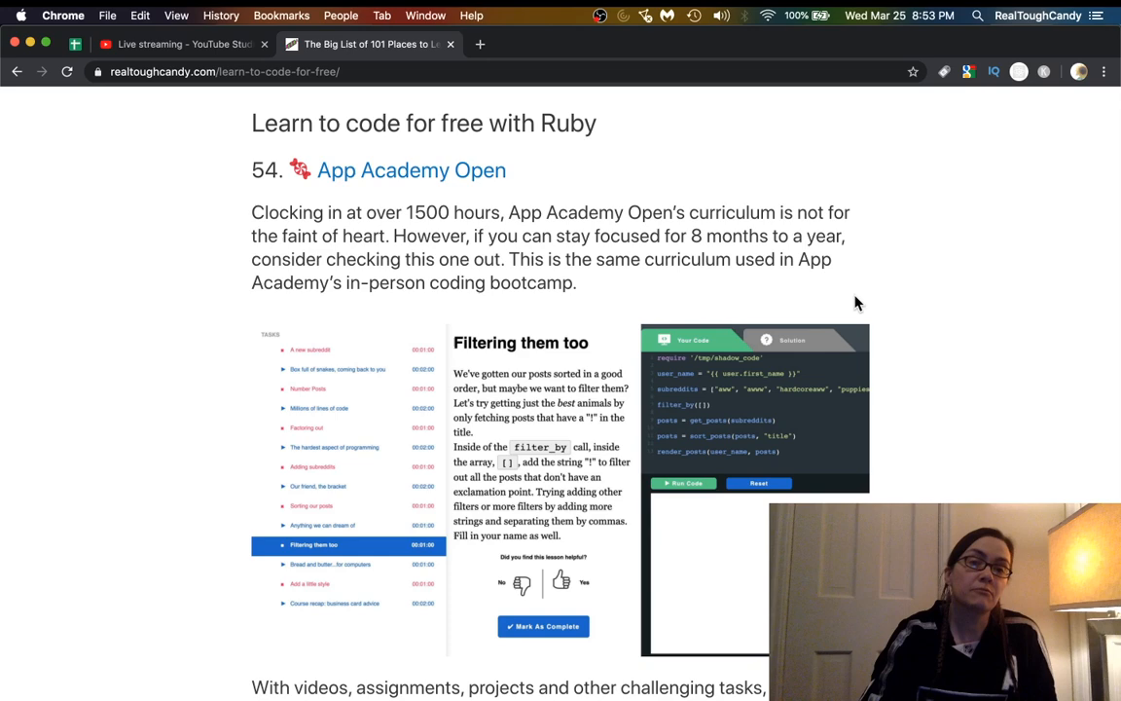
{"action": "left_click", "coordinate": [411, 169]}
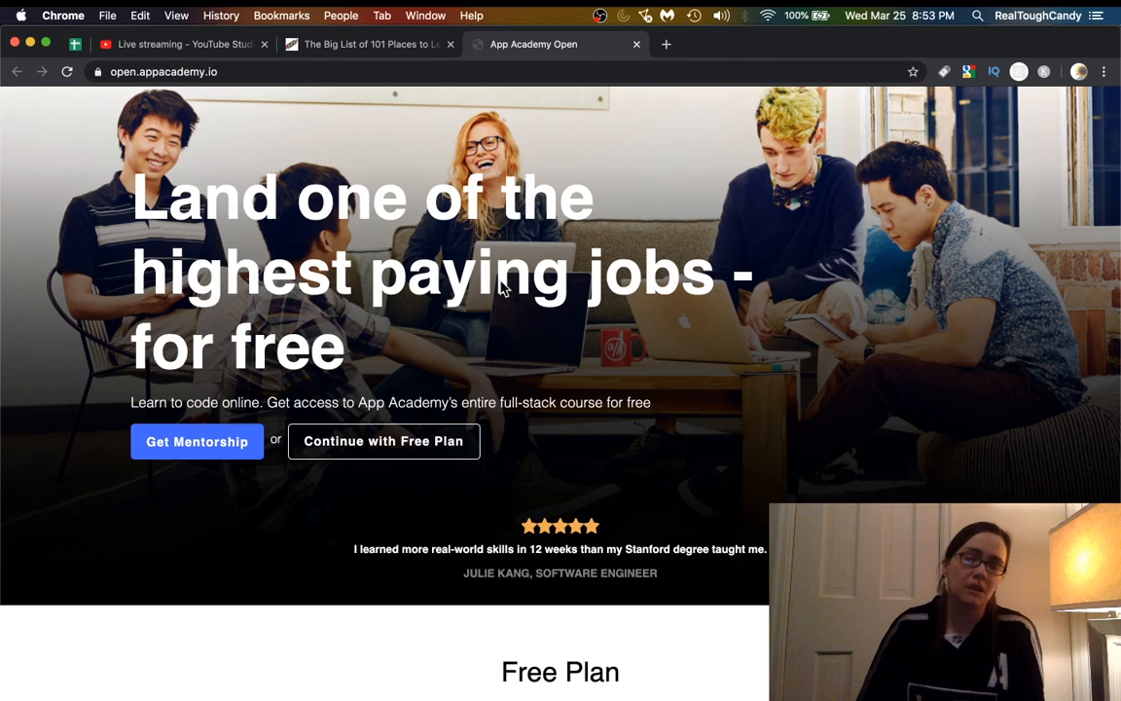
Browse App Academy Open's homepage through its Free Plan section, then return to the blog post tab.
{"action": "scroll", "scroll_direction": "down", "scroll_amount": 3}
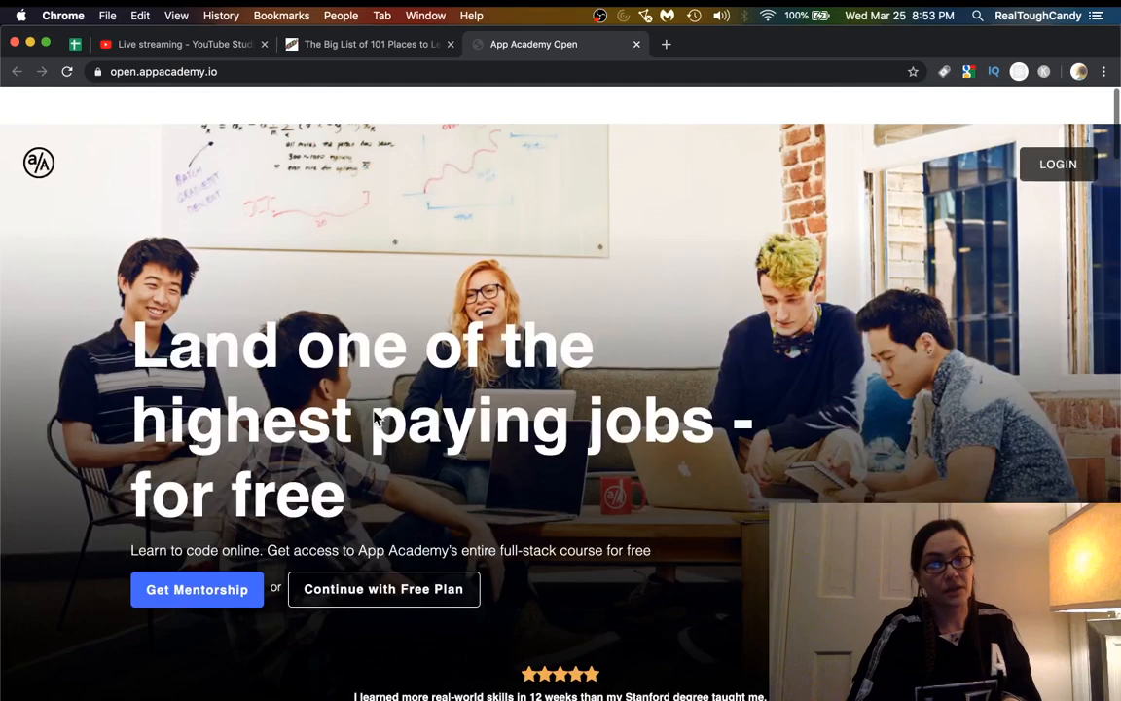
{"action": "scroll", "scroll_direction": "down", "scroll_amount": 3}
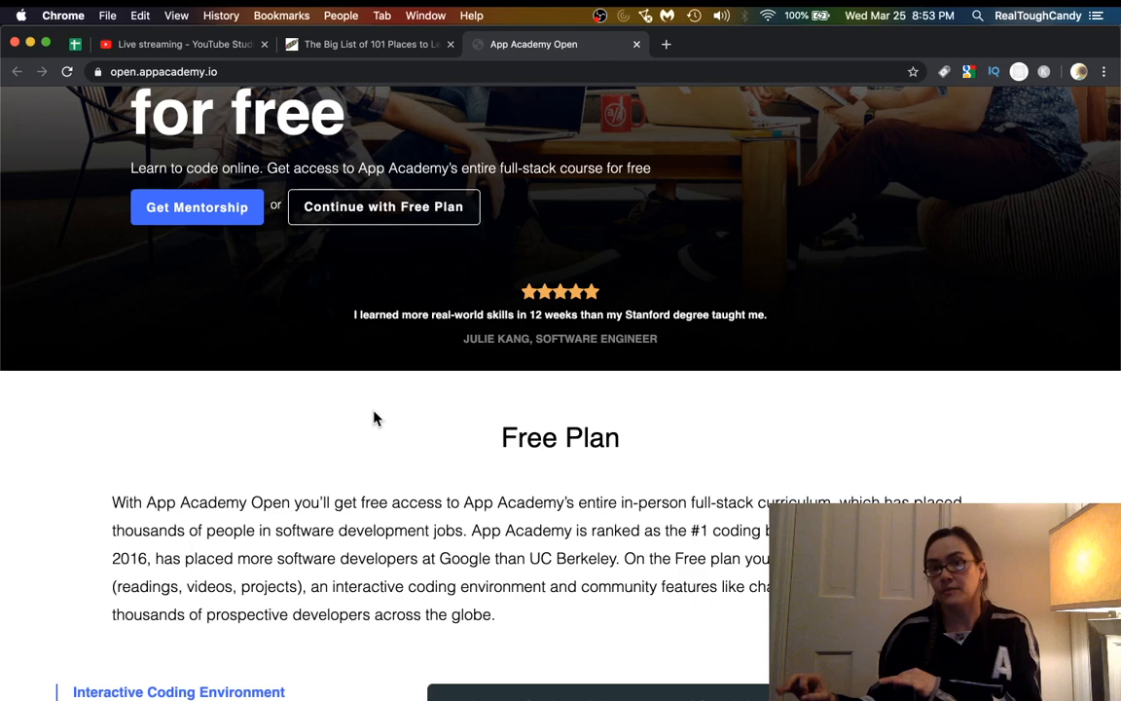
{"action": "scroll", "scroll_direction": "up", "scroll_amount": 3}
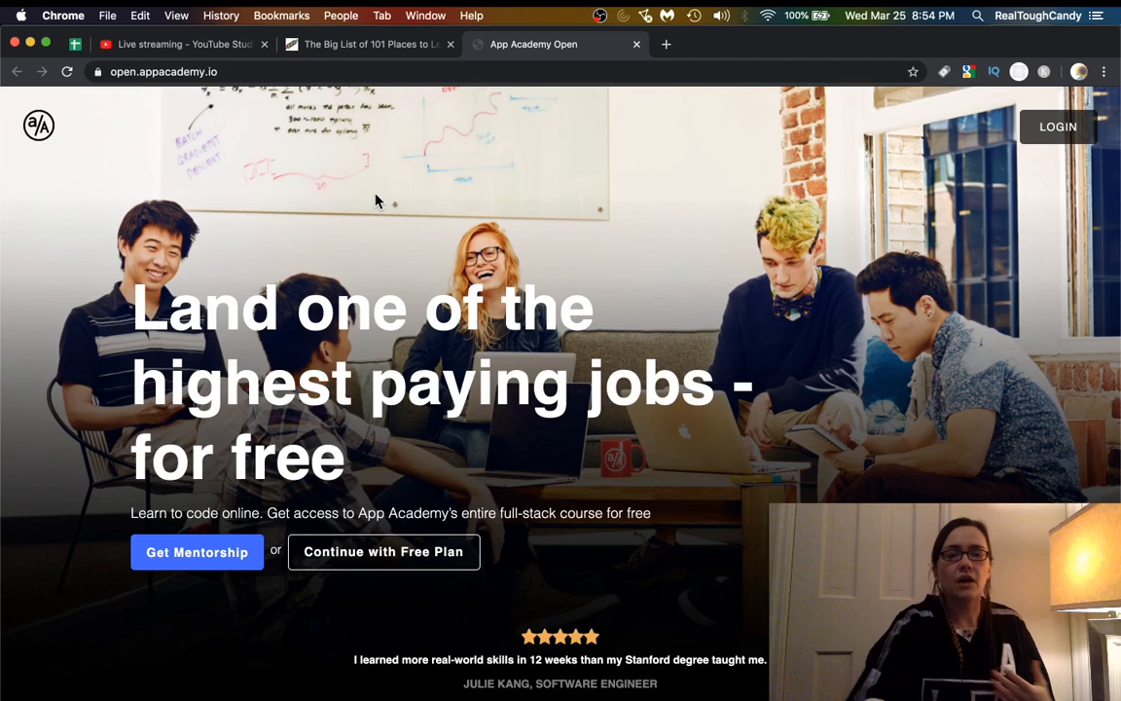
{"action": "scroll", "scroll_direction": "down", "scroll_amount": 3}
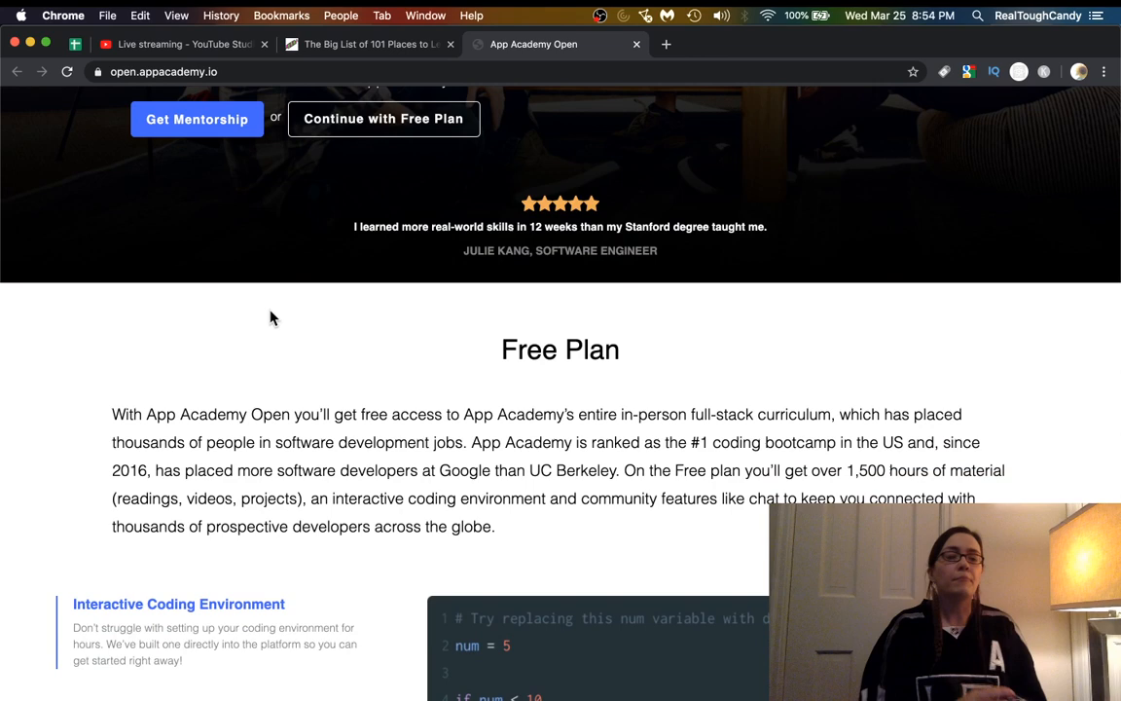
{"action": "scroll", "scroll_direction": "up", "scroll_amount": 3}
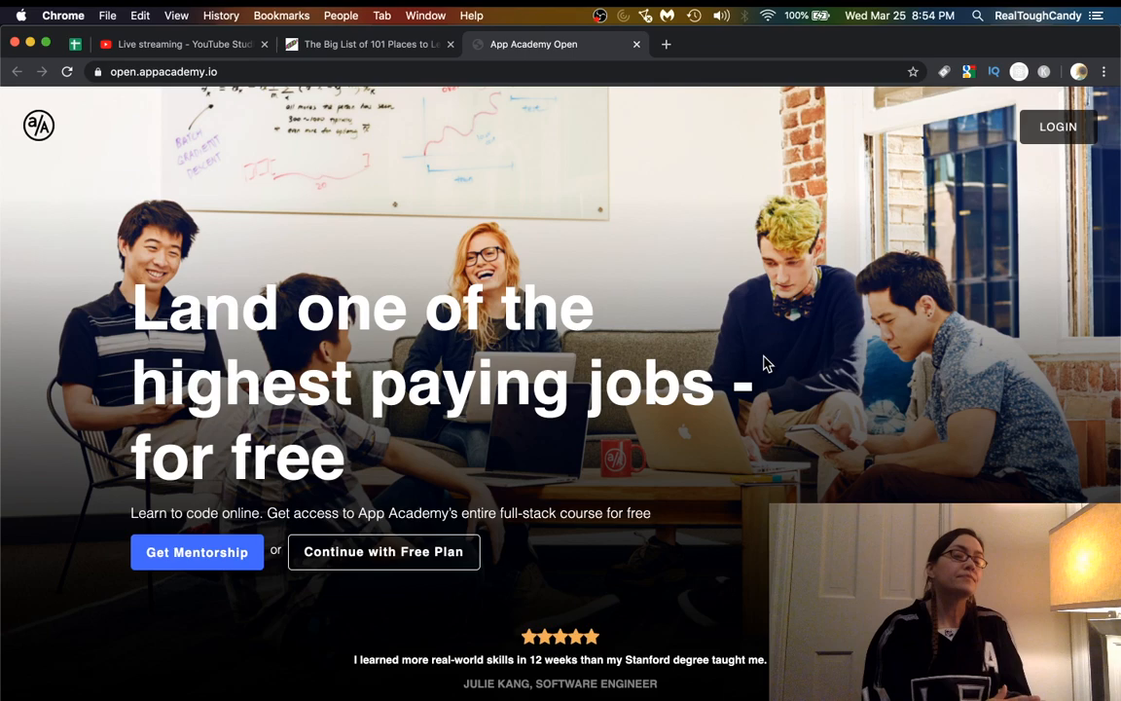
{"action": "scroll", "scroll_direction": "down", "scroll_amount": 3}
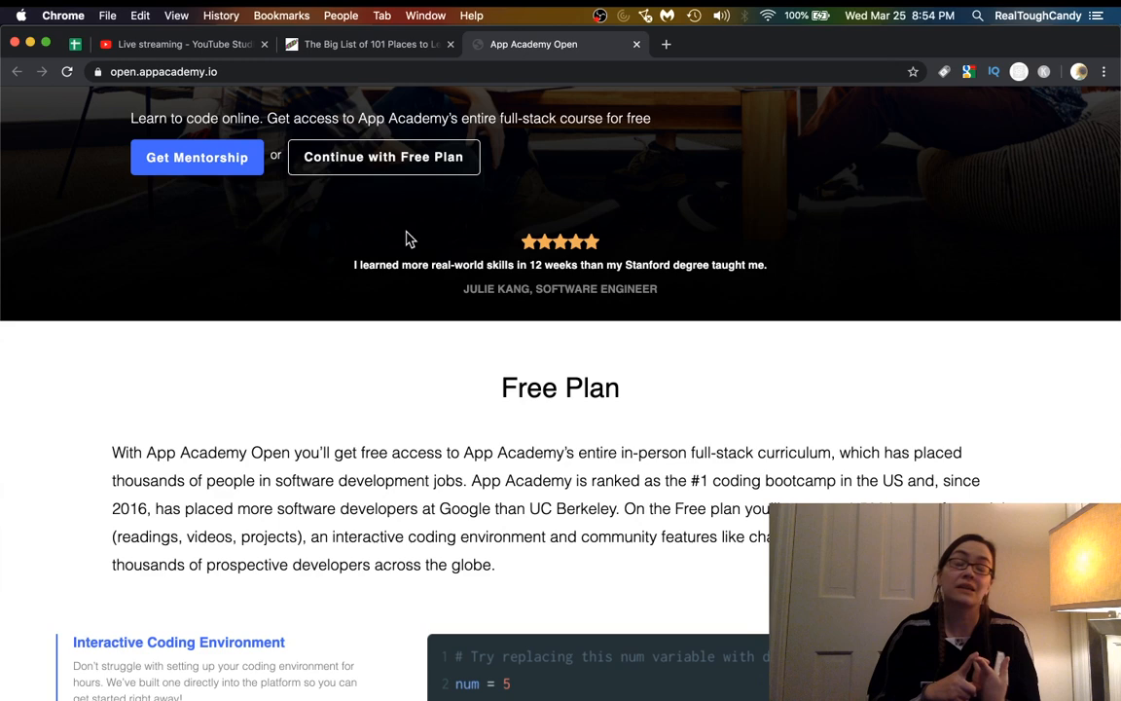
{"action": "left_click", "coordinate": [368, 43]}
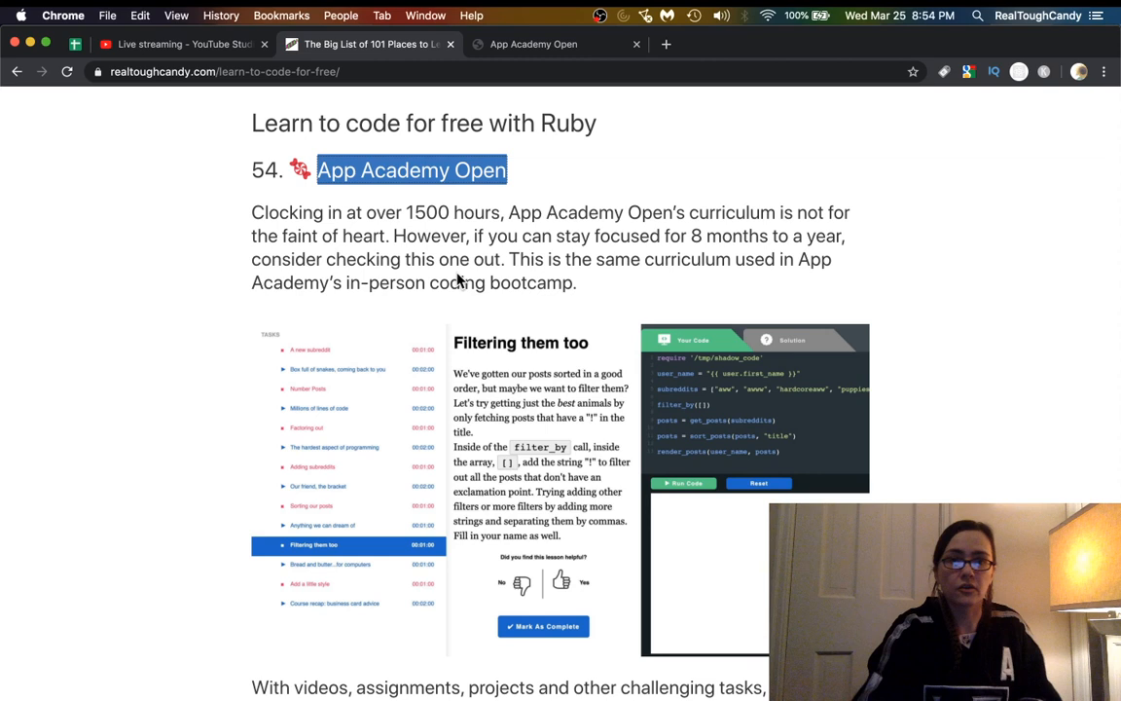
Switch back to the App Academy Open tab to view its Free Plan section again.
{"action": "scroll", "scroll_direction": "down", "scroll_amount": 3}
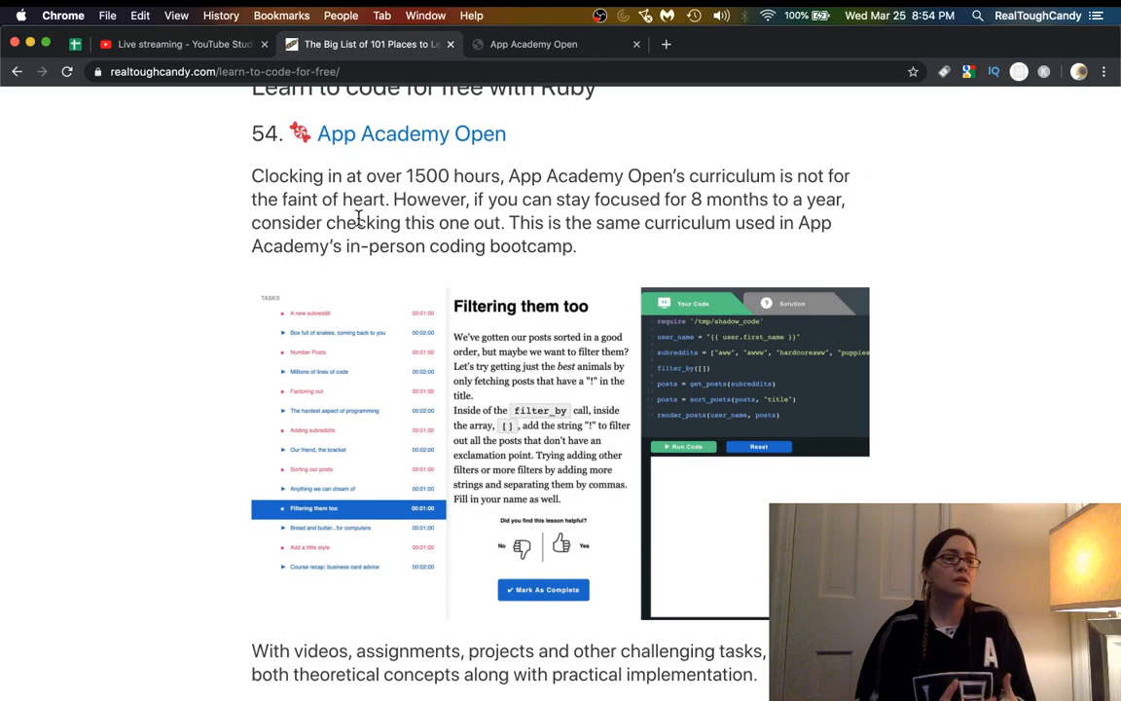
{"action": "left_click", "coordinate": [533, 44]}
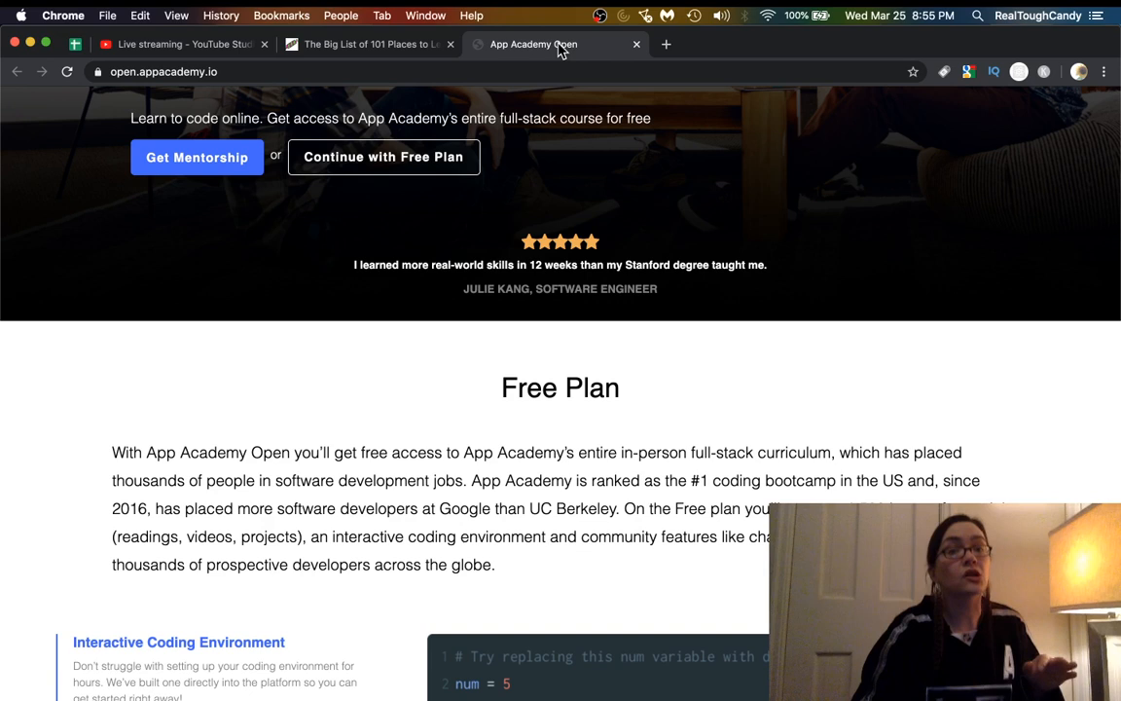
{"action": "mouse_move", "coordinate": [574, 341]}
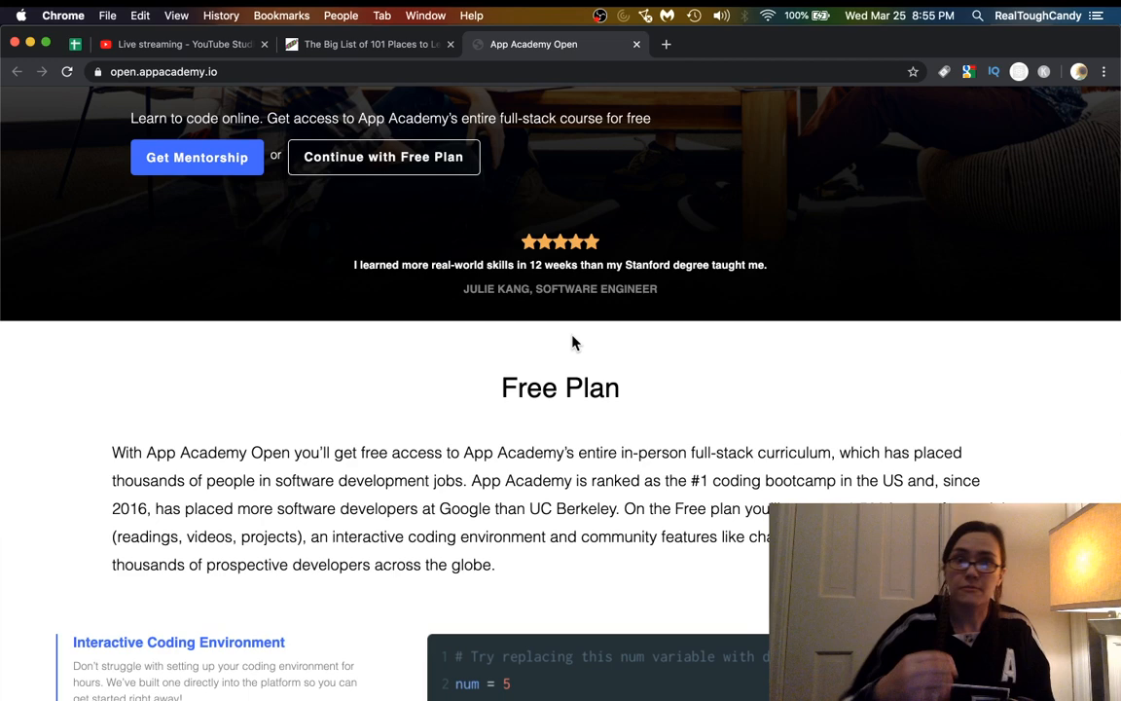
Switch to 'The Big List of 101 Places' tab, back at entry 54.
{"action": "left_click", "coordinate": [367, 44]}
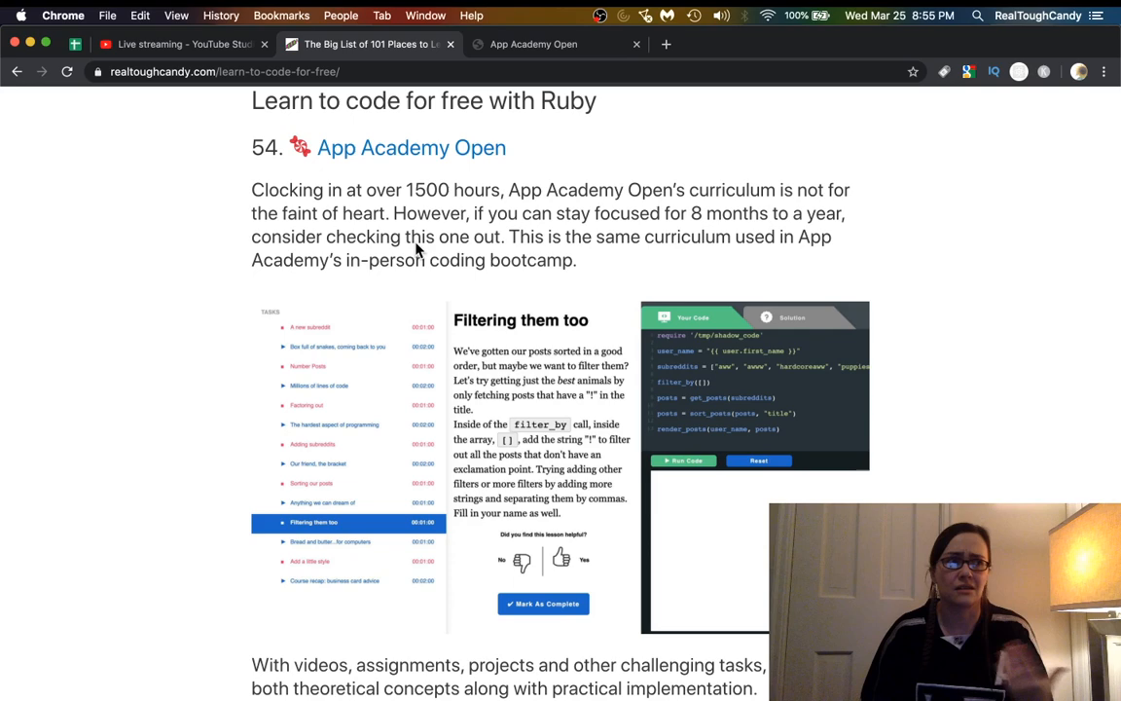
Scroll to entry 57 and open the RubyMonk link in a new tab.
{"action": "scroll", "scroll_direction": "down", "scroll_amount": 3}
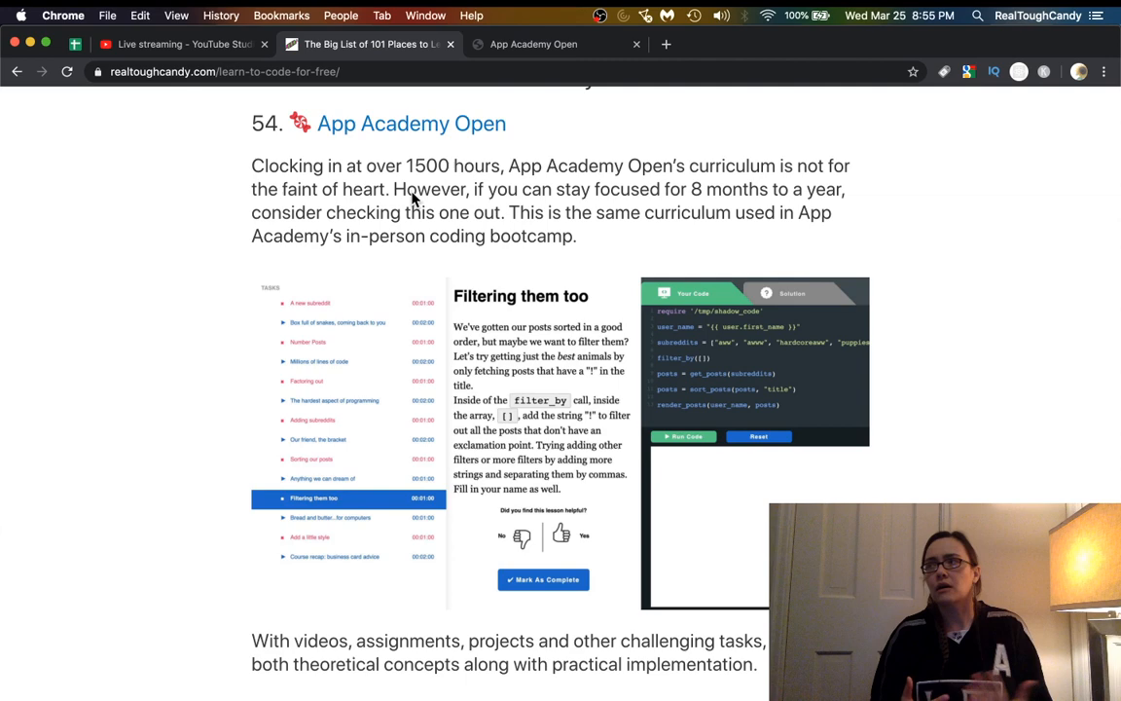
{"action": "scroll", "scroll_direction": "down", "scroll_amount": 3}
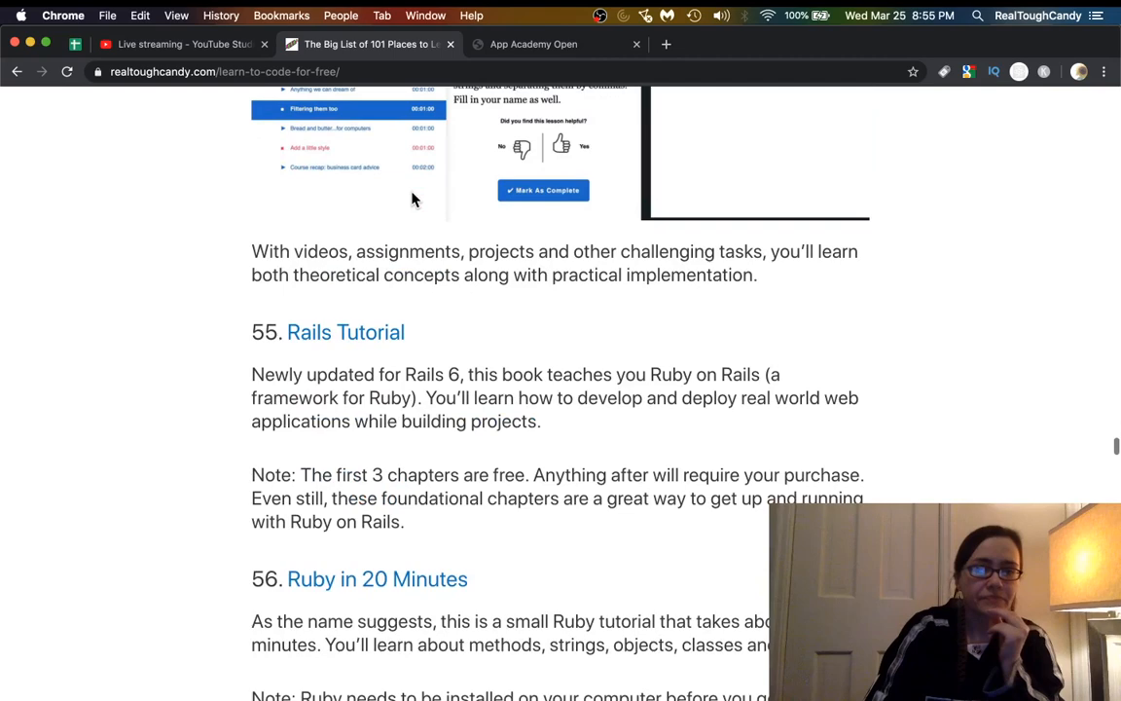
{"action": "right_click", "coordinate": [334, 204]}
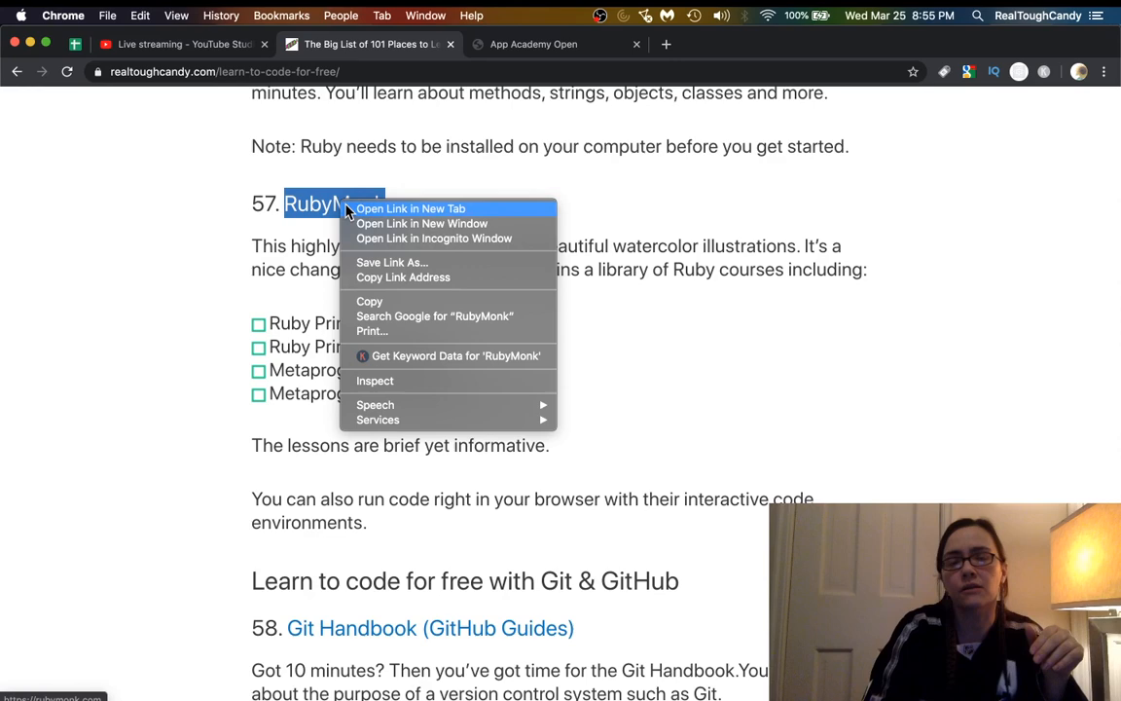
{"action": "left_click", "coordinate": [411, 209]}
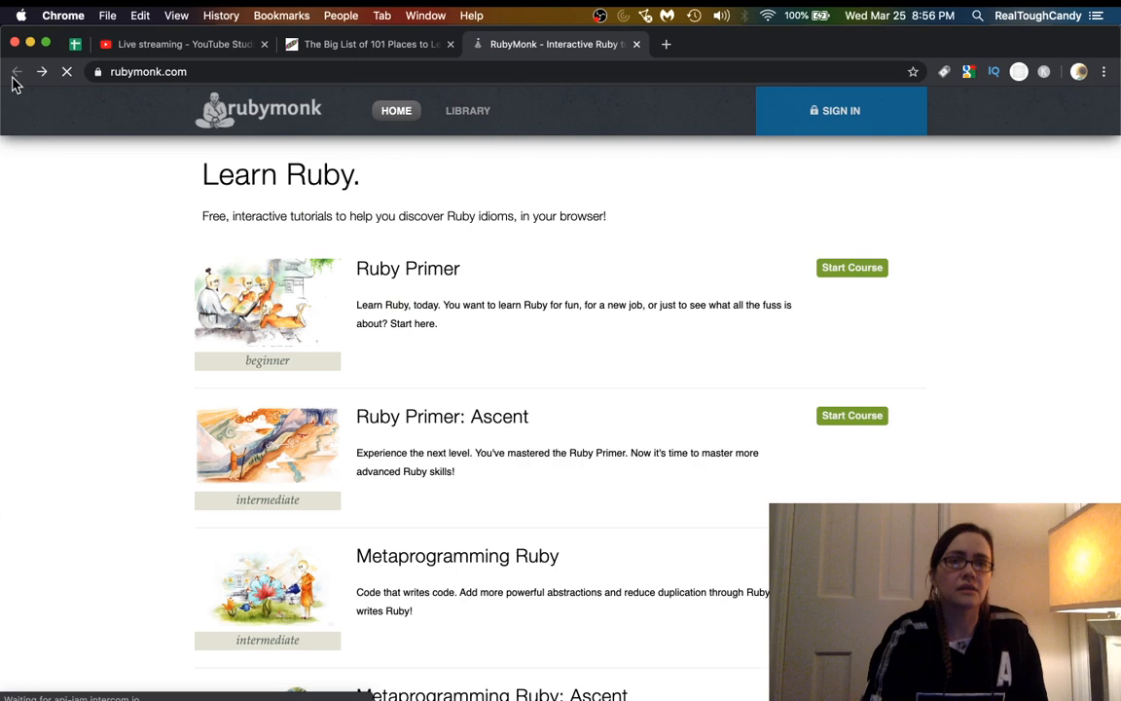
Scroll through RubyMonk's list of free Ruby courses.
{"action": "scroll", "scroll_direction": "down", "scroll_amount": 3}
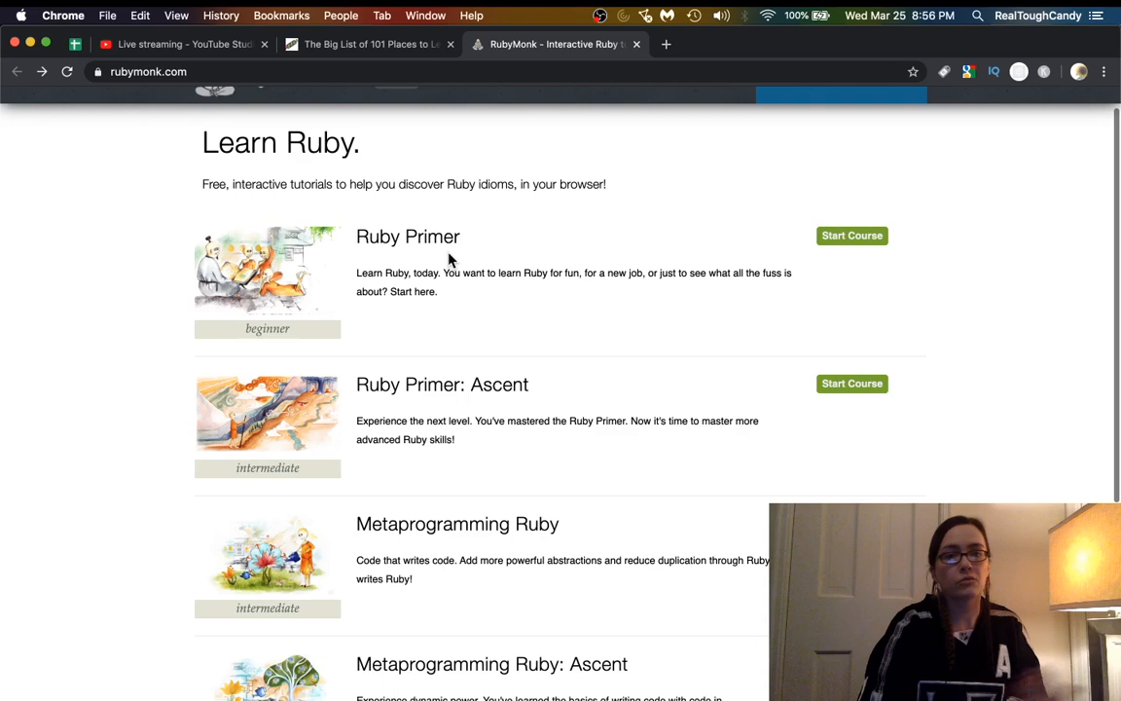
{"action": "scroll", "scroll_direction": "down", "scroll_amount": 3}
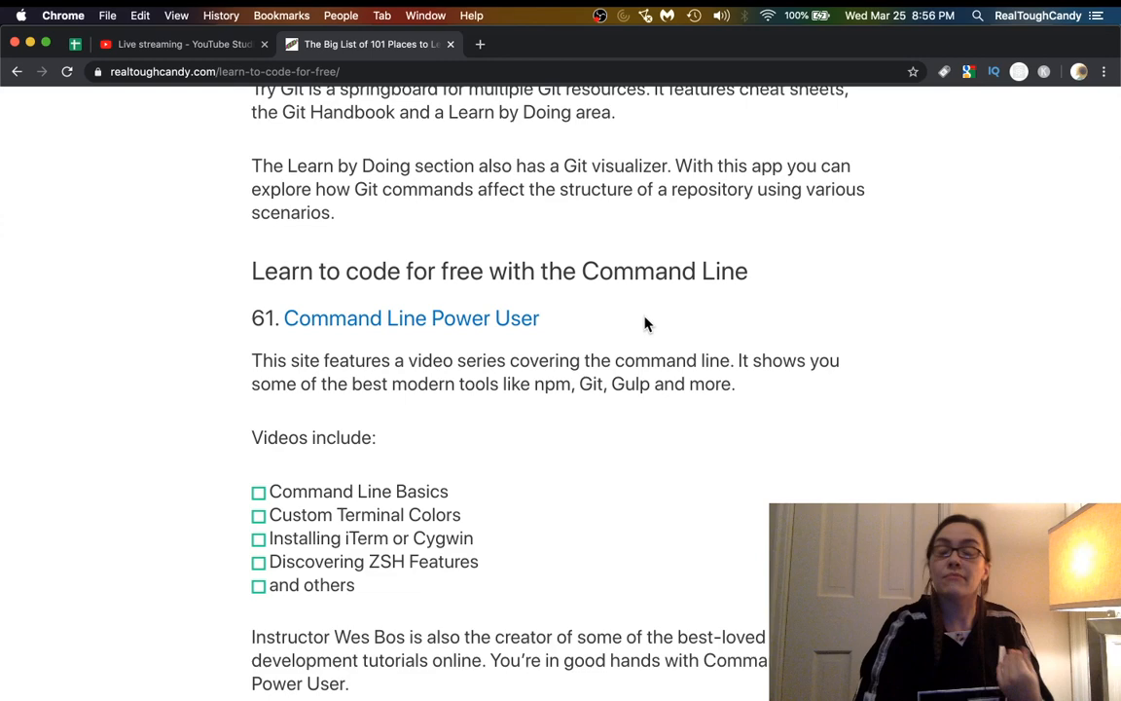
Open the Command Line Power User link under entry 61.
{"action": "left_click", "coordinate": [411, 318]}
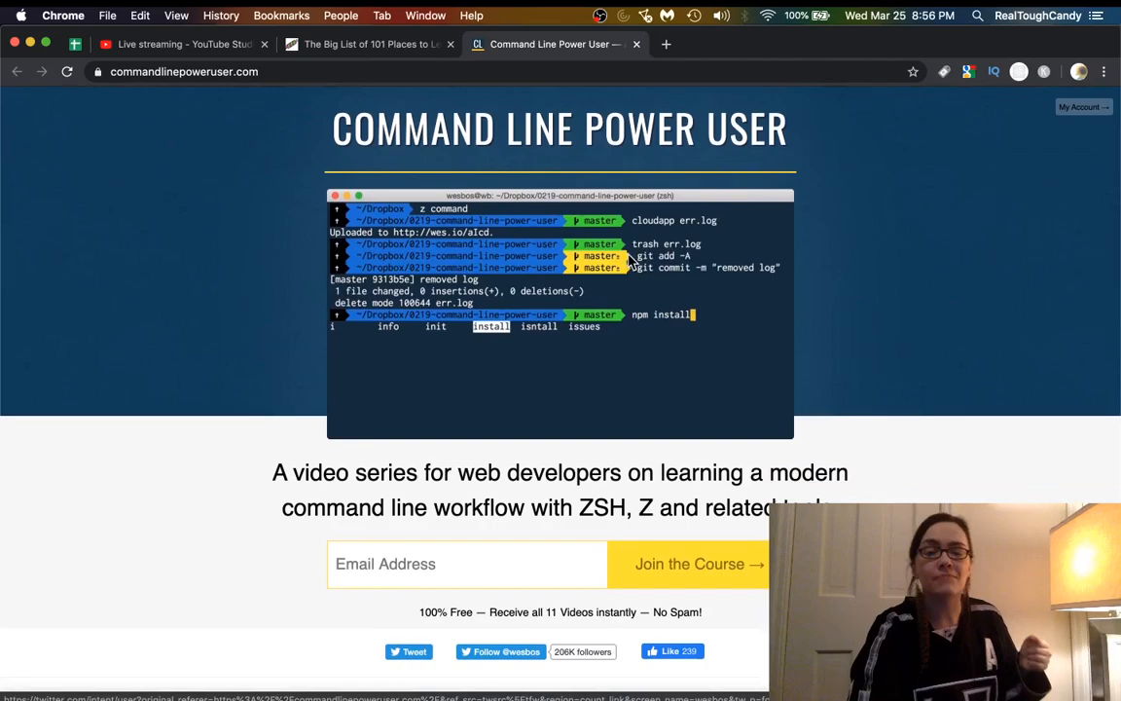
Scroll the Command Line Power User video series page, then close its tab.
{"action": "scroll", "scroll_direction": "down", "scroll_amount": 3}
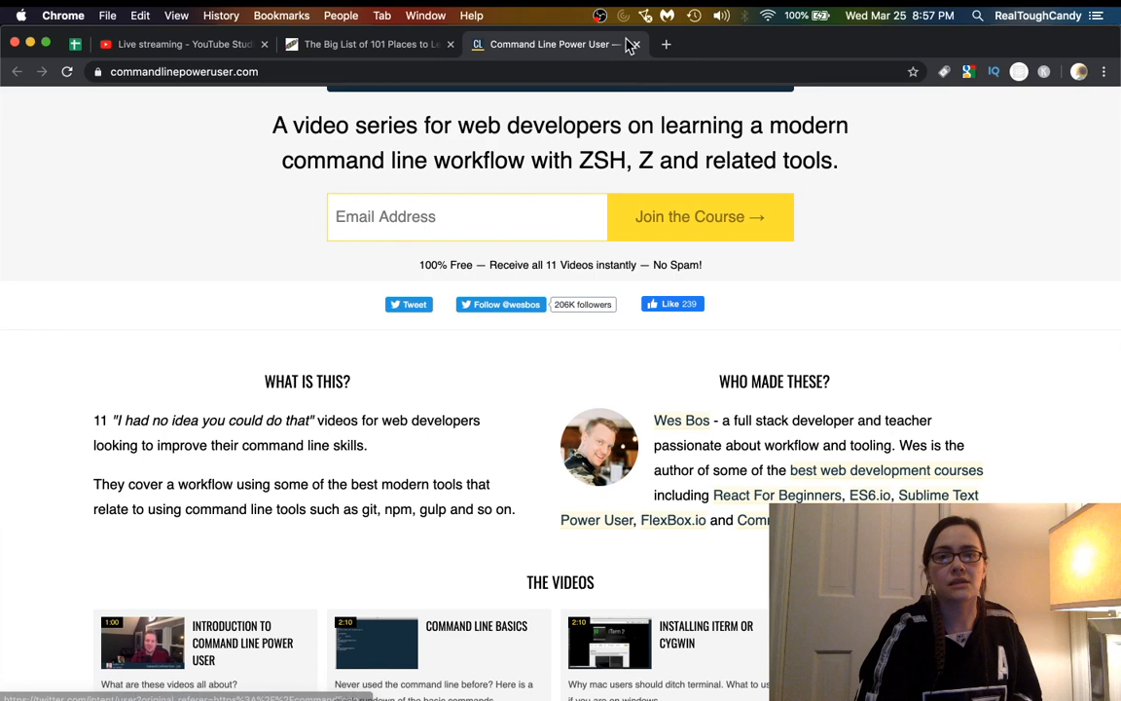
{"action": "left_click", "coordinate": [368, 43]}
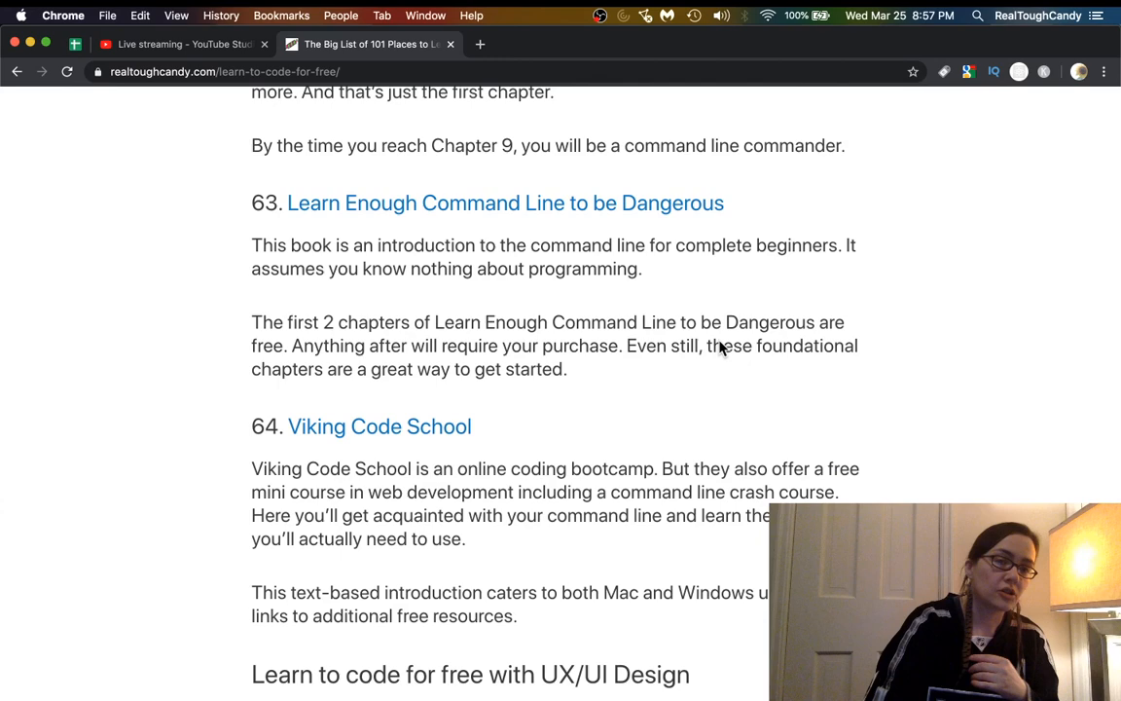
Scroll to entry 66 and open The Encyclopedia of Human-Computer Interaction in a new tab.
{"action": "scroll", "scroll_direction": "down", "scroll_amount": 3}
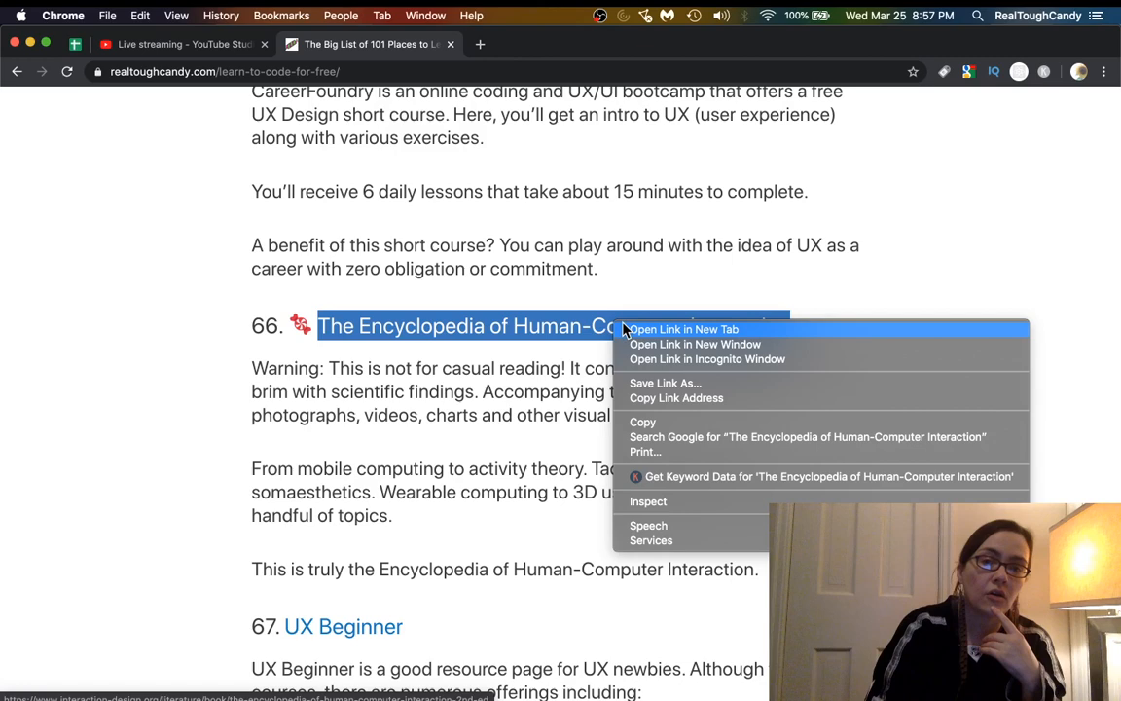
{"action": "left_click", "coordinate": [681, 329]}
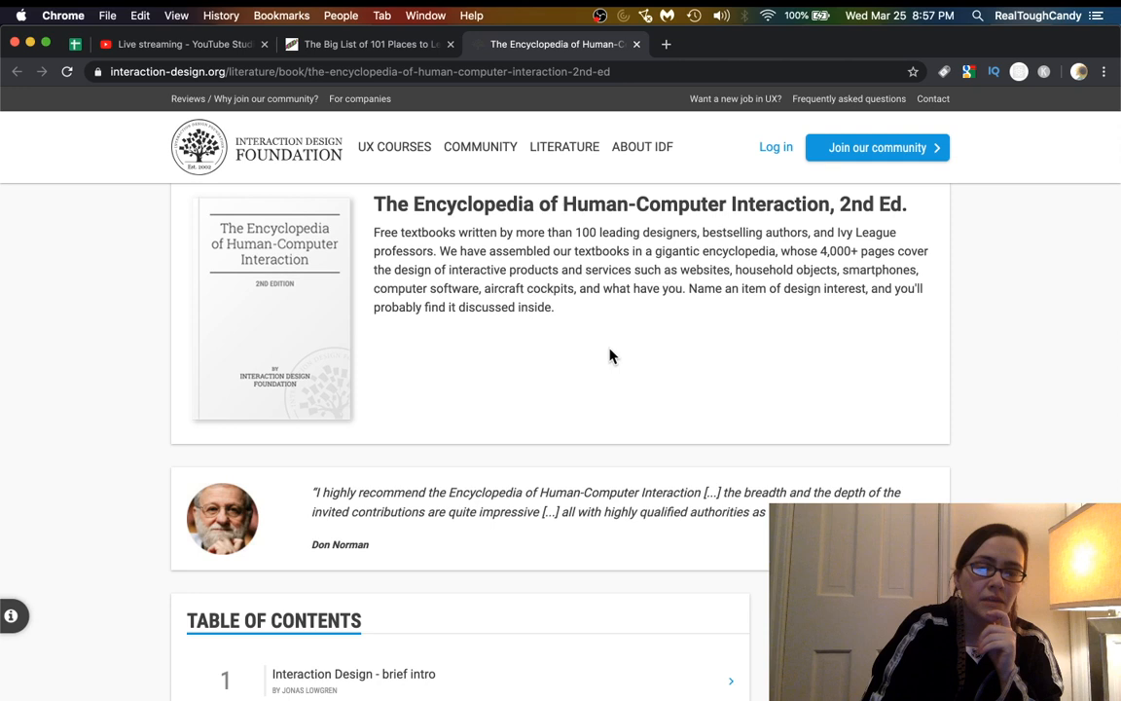
{"action": "scroll", "scroll_direction": "down", "scroll_amount": 3}
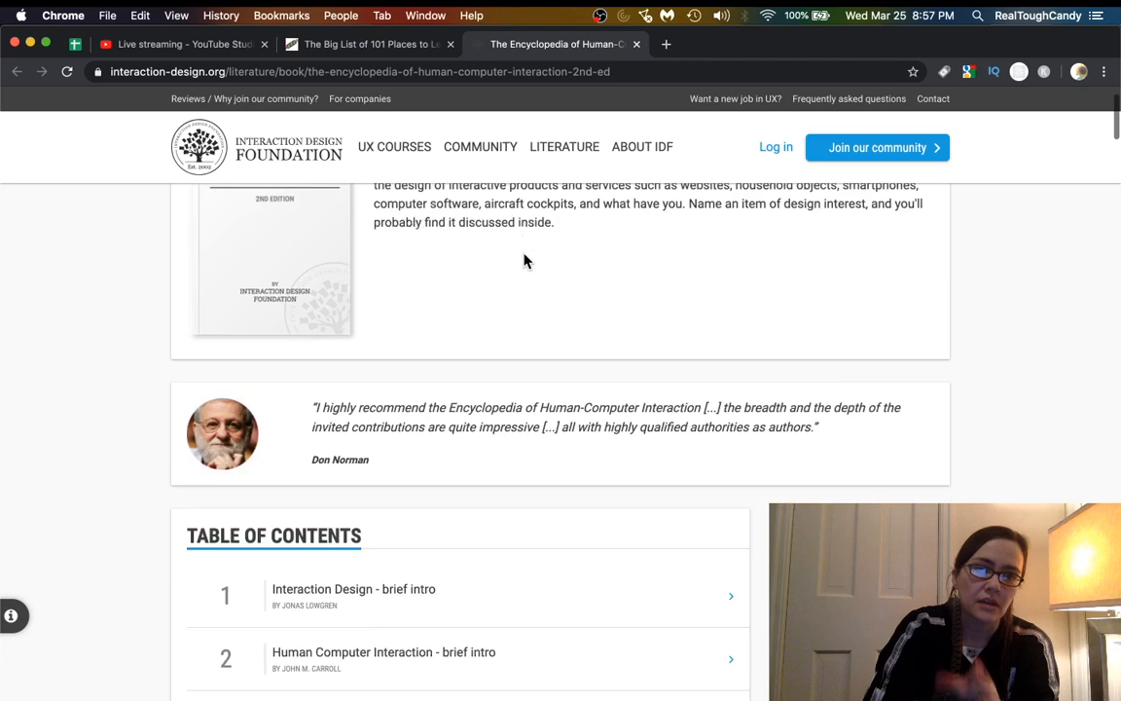
{"action": "scroll", "scroll_direction": "down", "scroll_amount": 3}
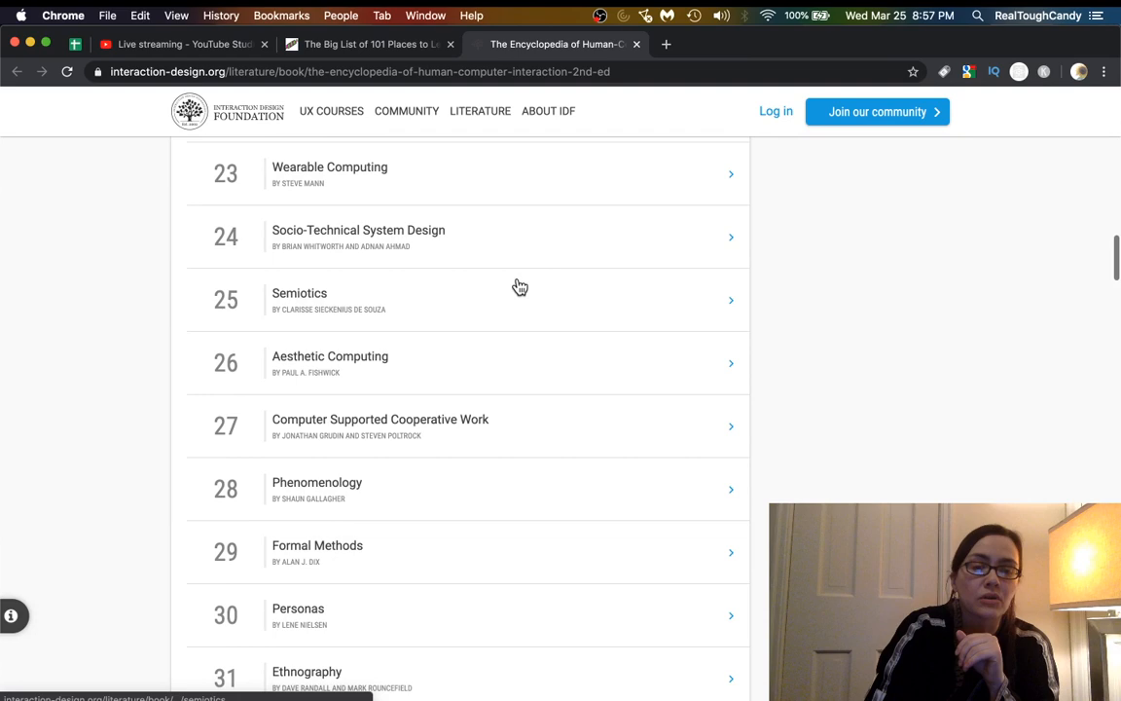
{"action": "scroll", "scroll_direction": "down", "scroll_amount": 3}
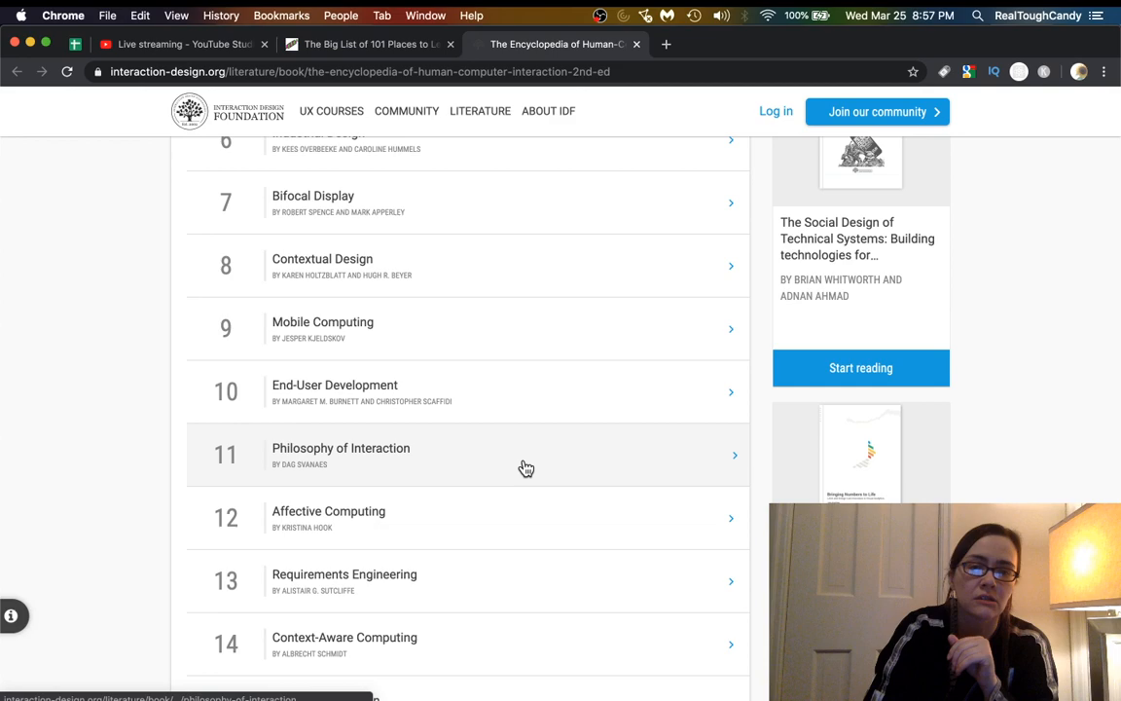
{"action": "left_click", "coordinate": [341, 455]}
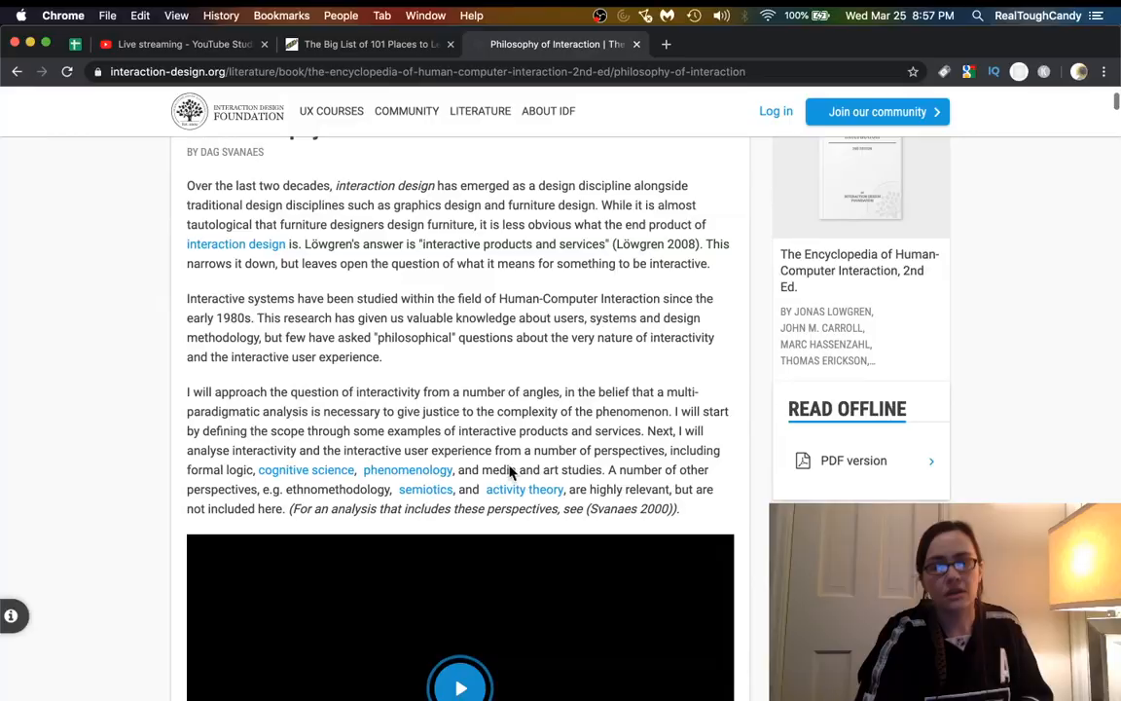
{"action": "scroll", "scroll_direction": "down", "scroll_amount": 3}
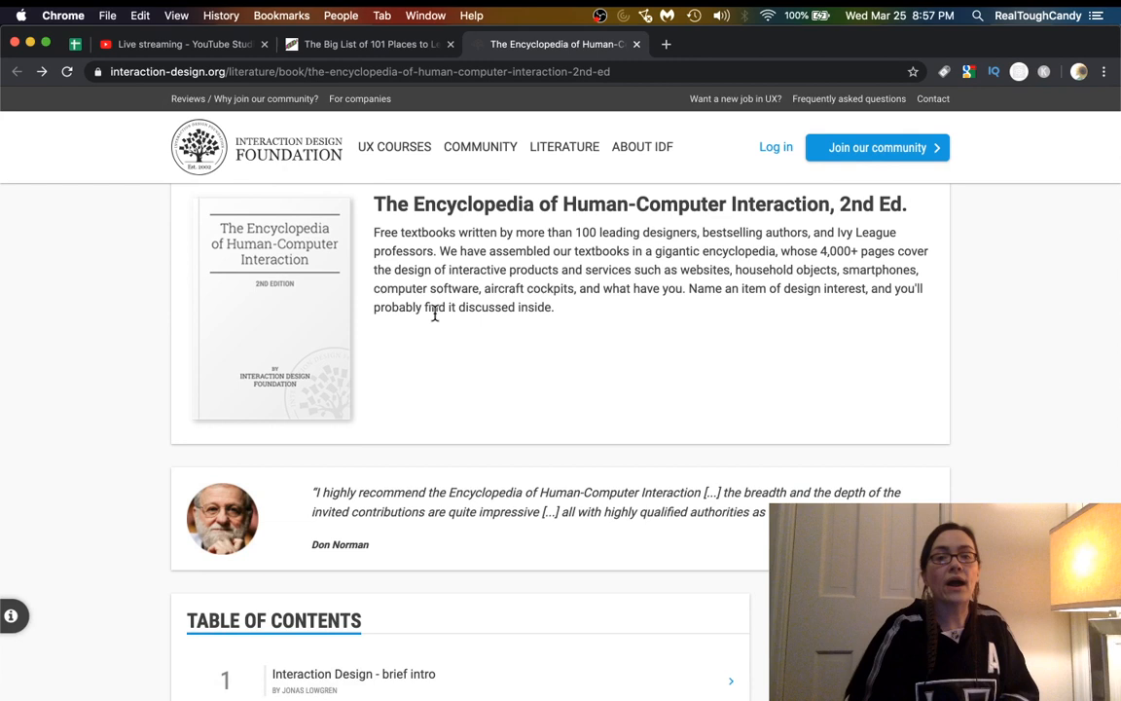
{"action": "mouse_move", "coordinate": [590, 264]}
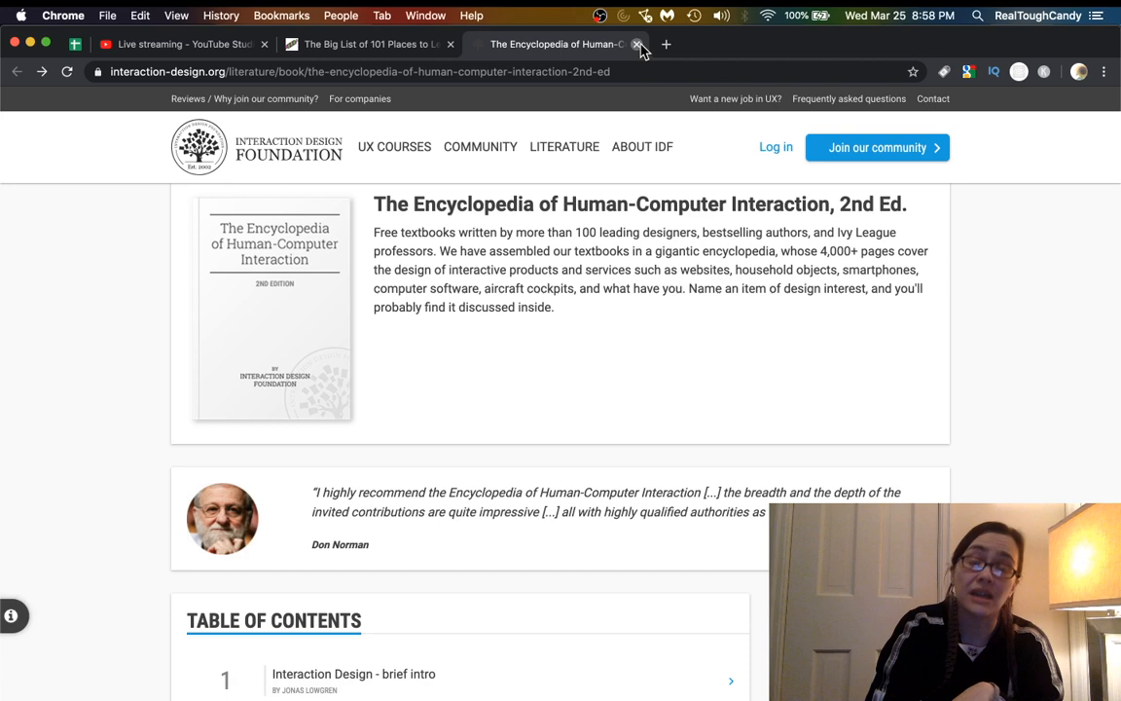
Close the encyclopedia tab, scroll to entry 71 and right-click the CSS-Tricks link.
{"action": "left_click", "coordinate": [637, 45]}
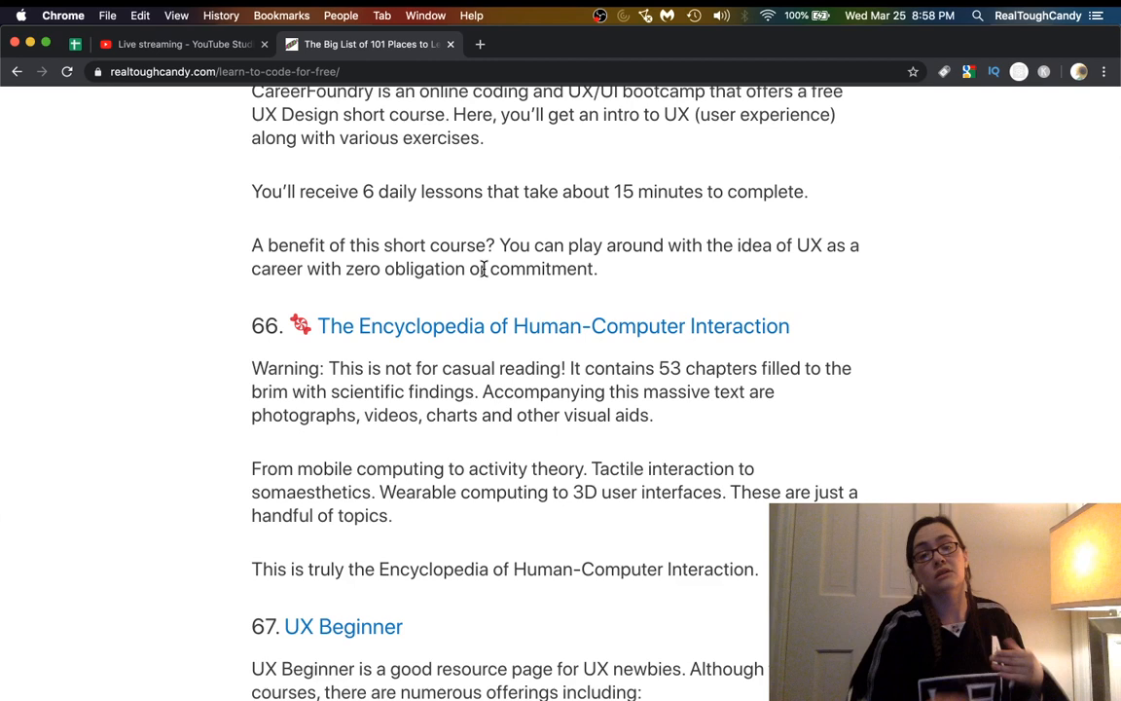
{"action": "scroll", "scroll_direction": "down", "scroll_amount": 3}
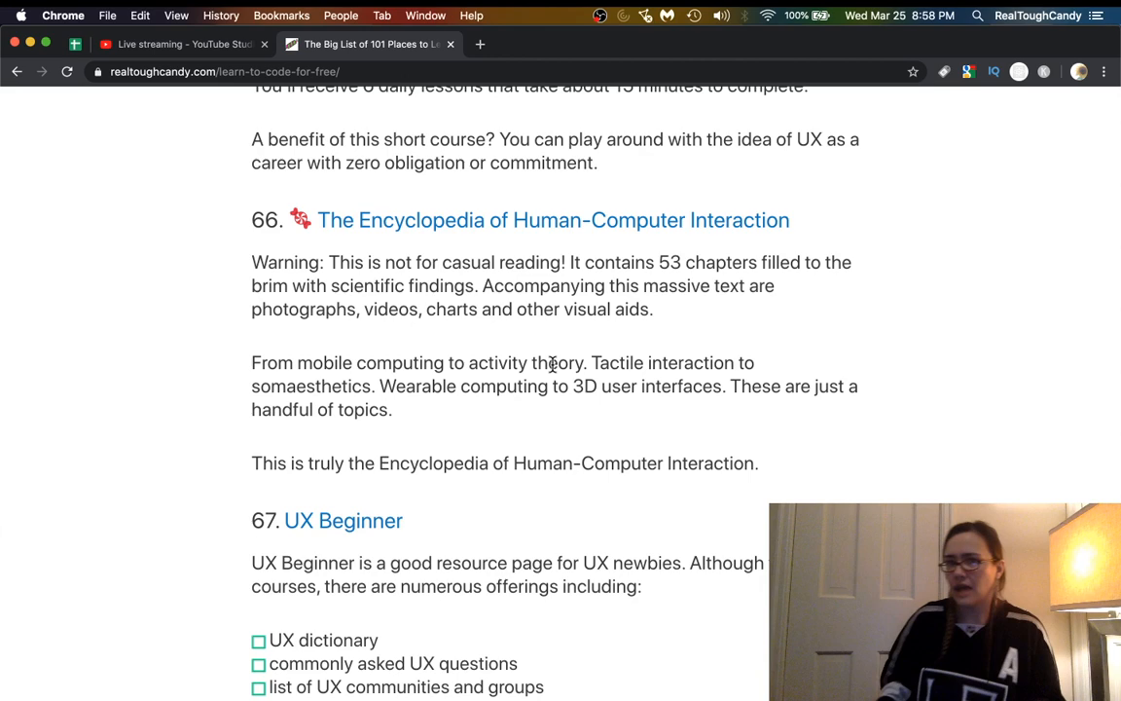
{"action": "scroll", "scroll_direction": "down", "scroll_amount": 3}
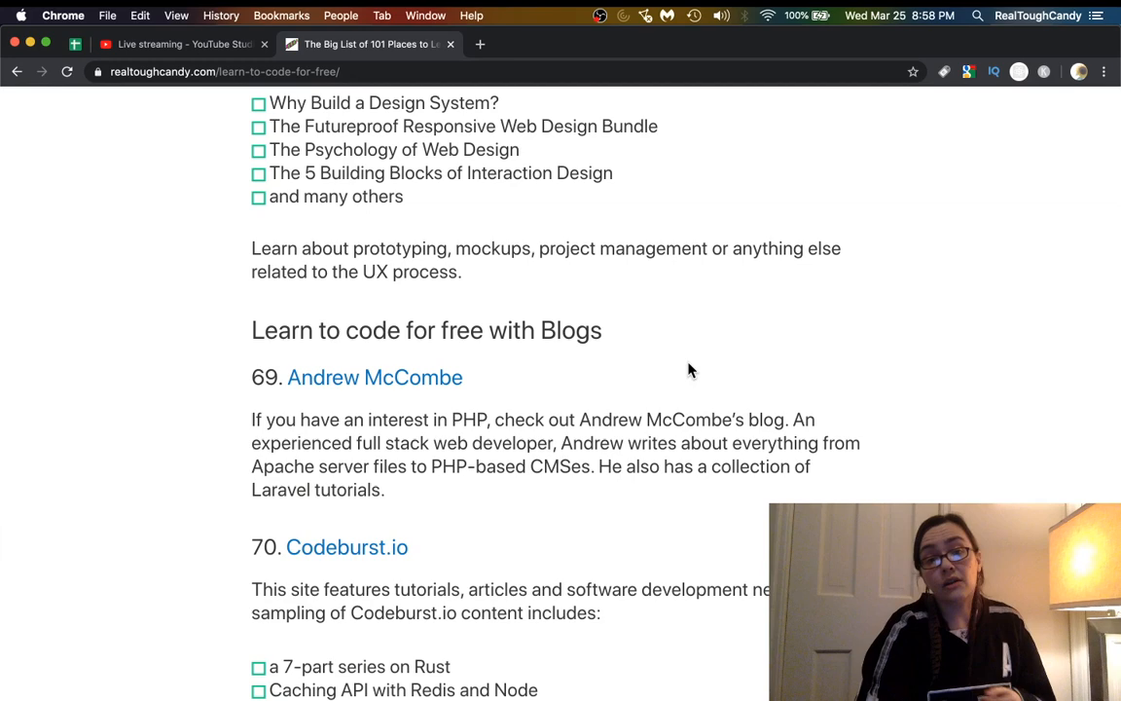
{"action": "right_click", "coordinate": [341, 175]}
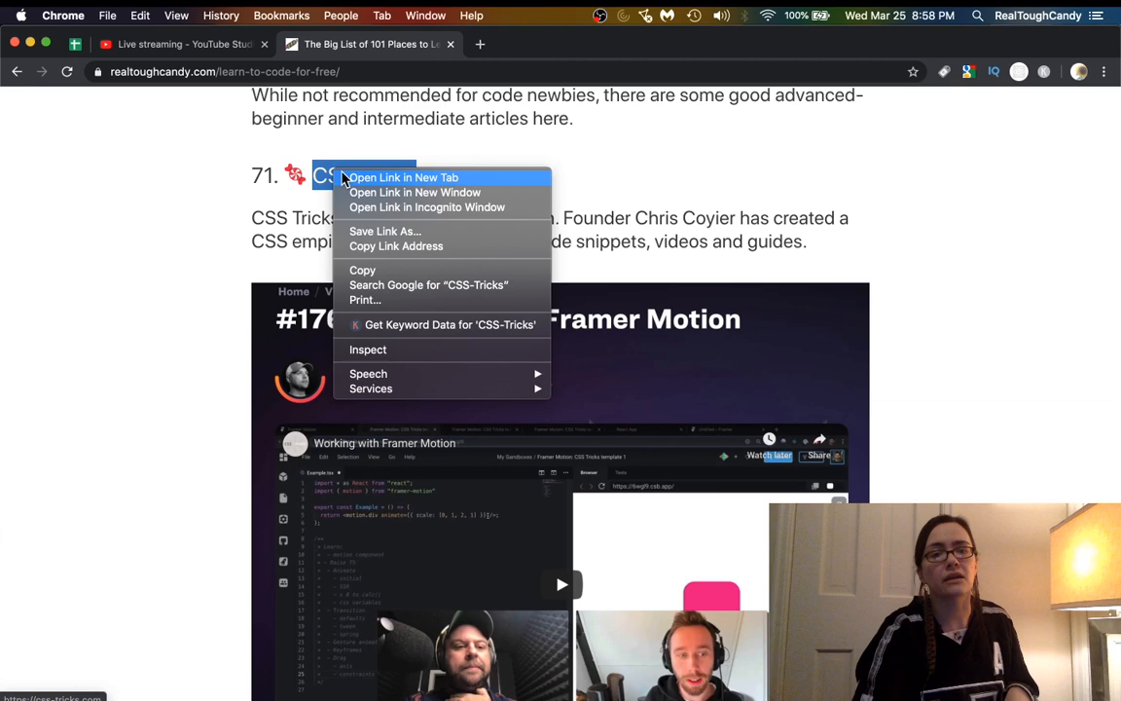
Open CSS-Tricks in a new tab and scroll through its homepage.
{"action": "left_click", "coordinate": [402, 177]}
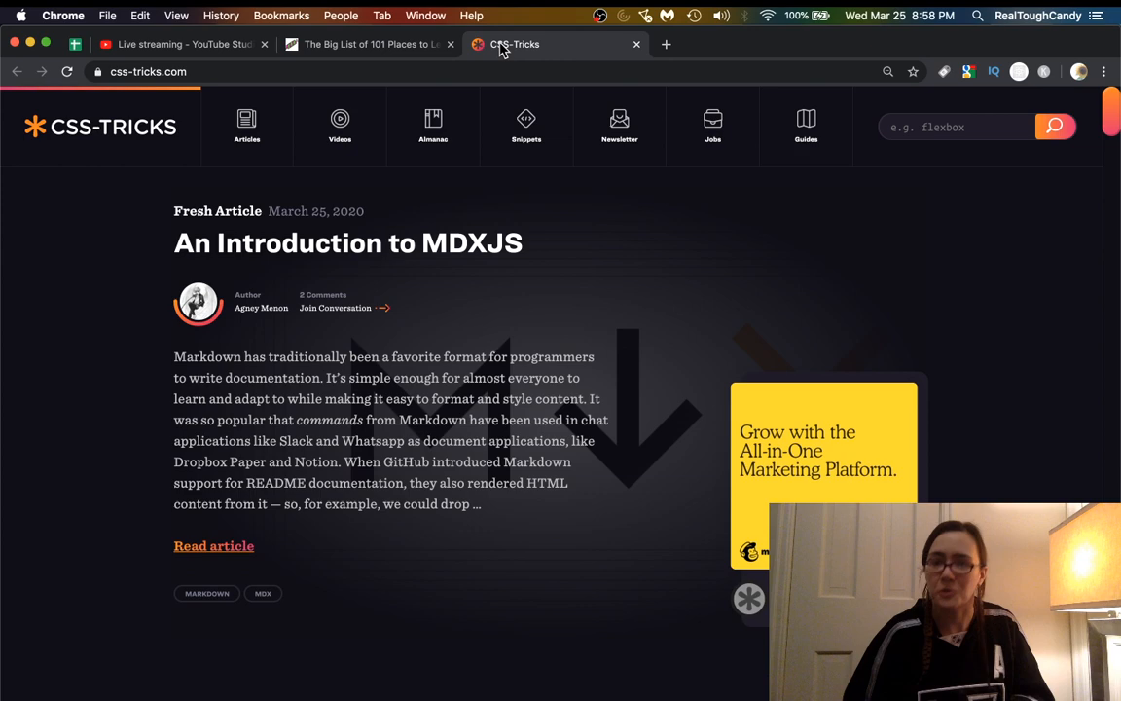
{"action": "scroll", "scroll_direction": "down", "scroll_amount": 3}
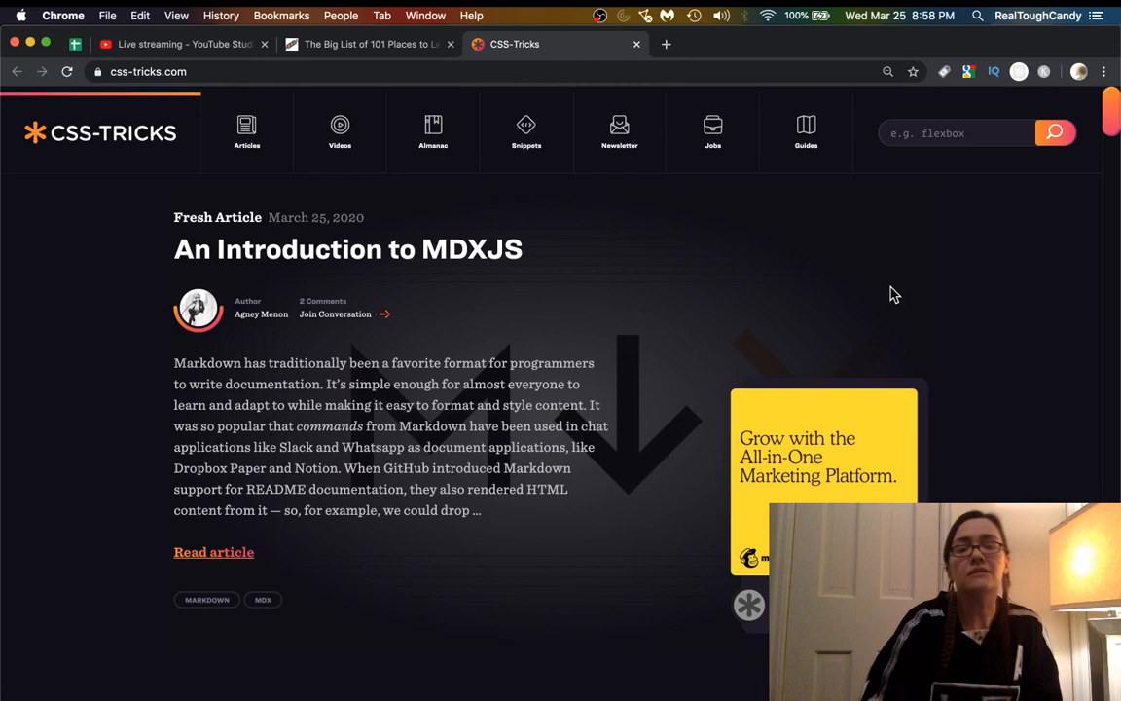
{"action": "scroll", "scroll_direction": "down", "scroll_amount": 3}
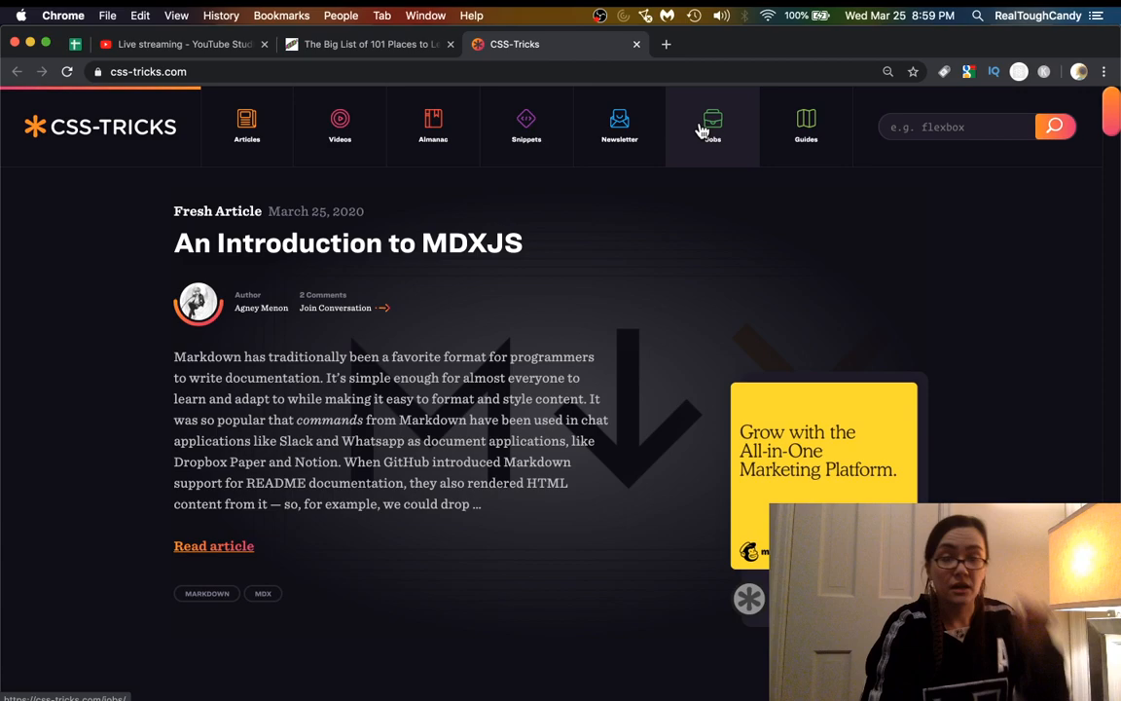
{"action": "scroll", "scroll_direction": "down", "scroll_amount": 3}
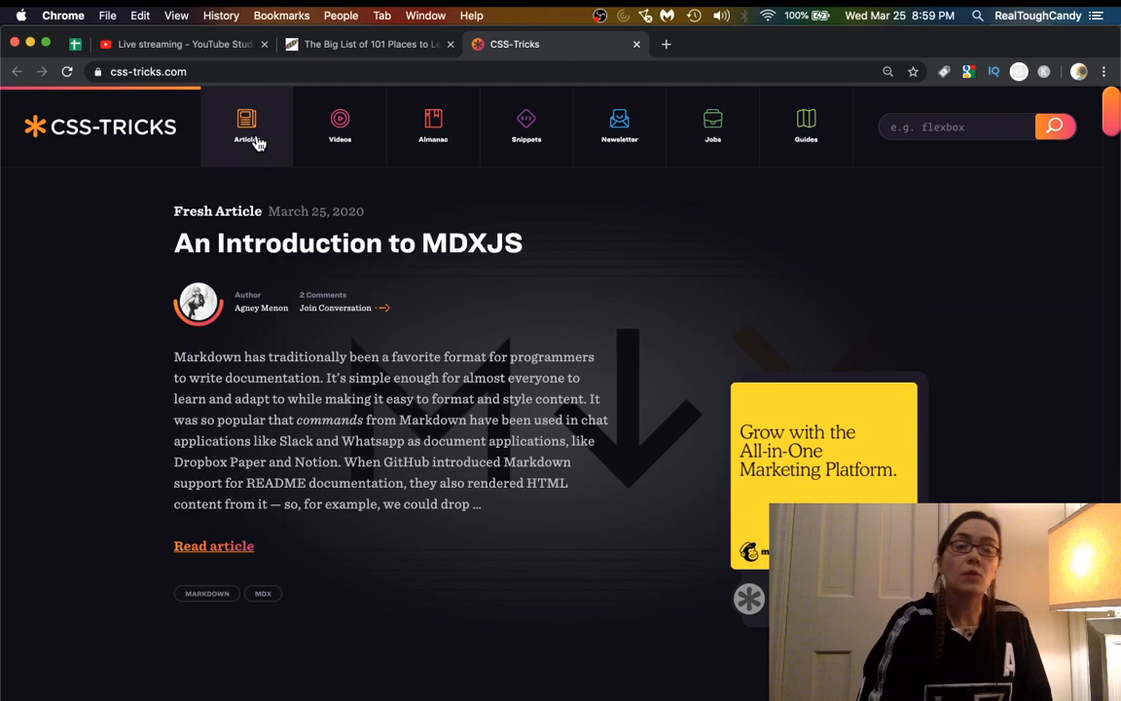
Go to the CSS-Tricks Articles archive and browse it.
{"action": "left_click", "coordinate": [246, 126]}
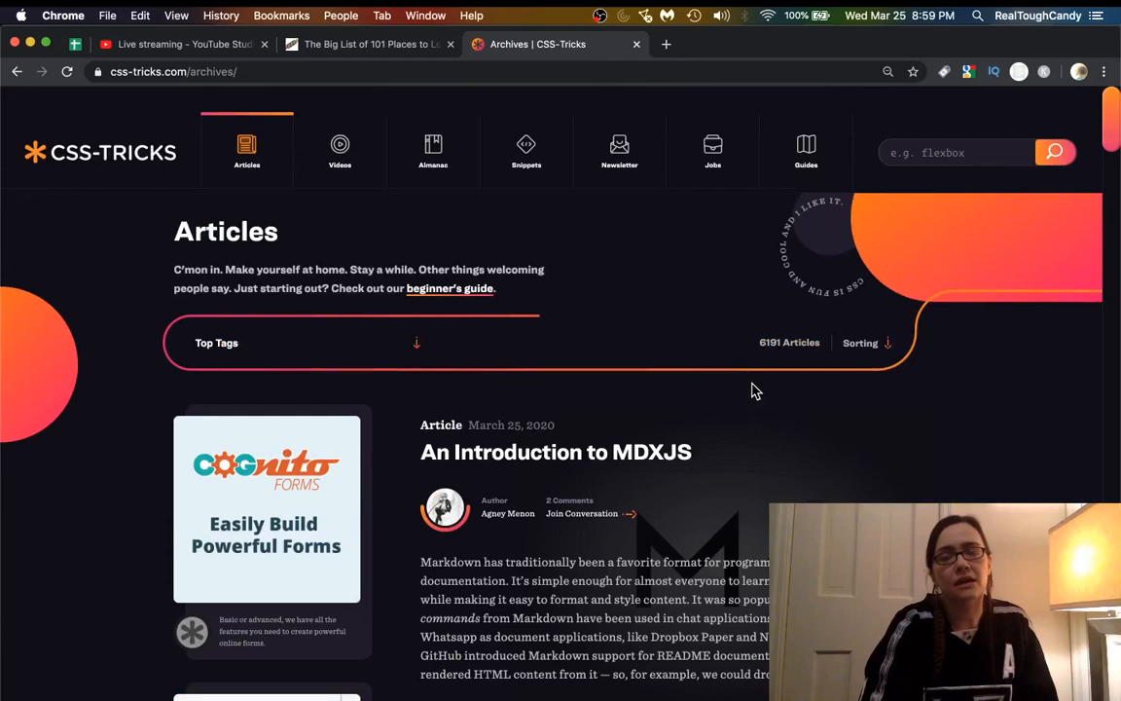
{"action": "scroll", "scroll_direction": "down", "scroll_amount": 3}
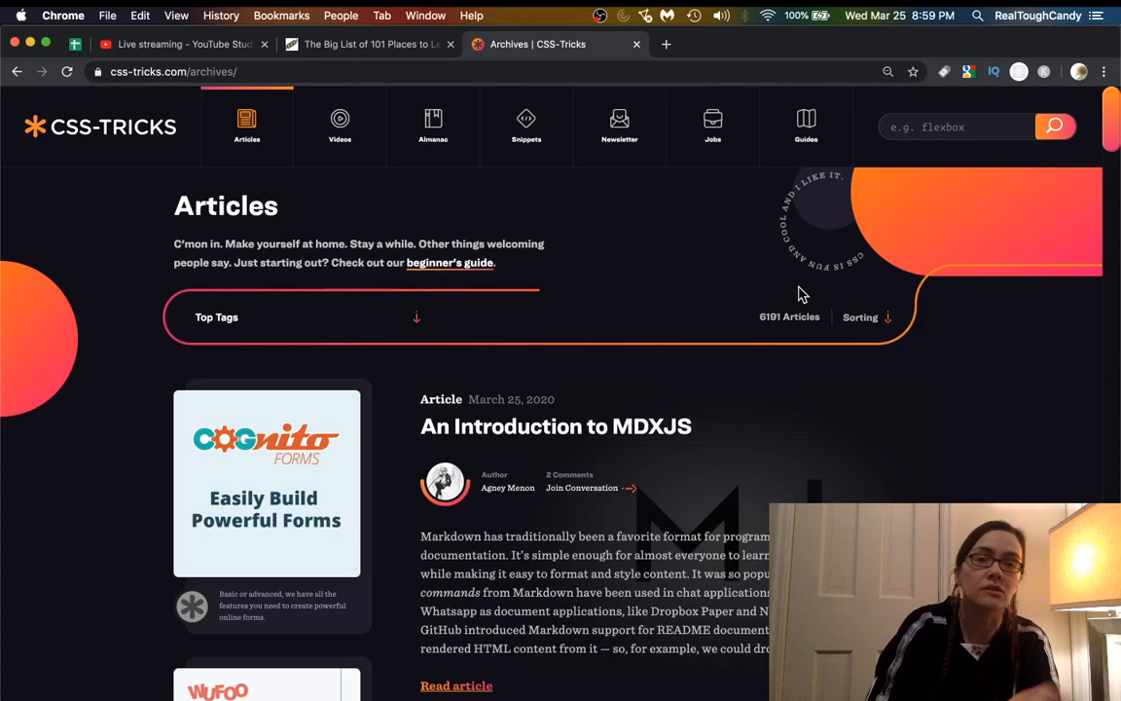
{"action": "left_click", "coordinate": [340, 126]}
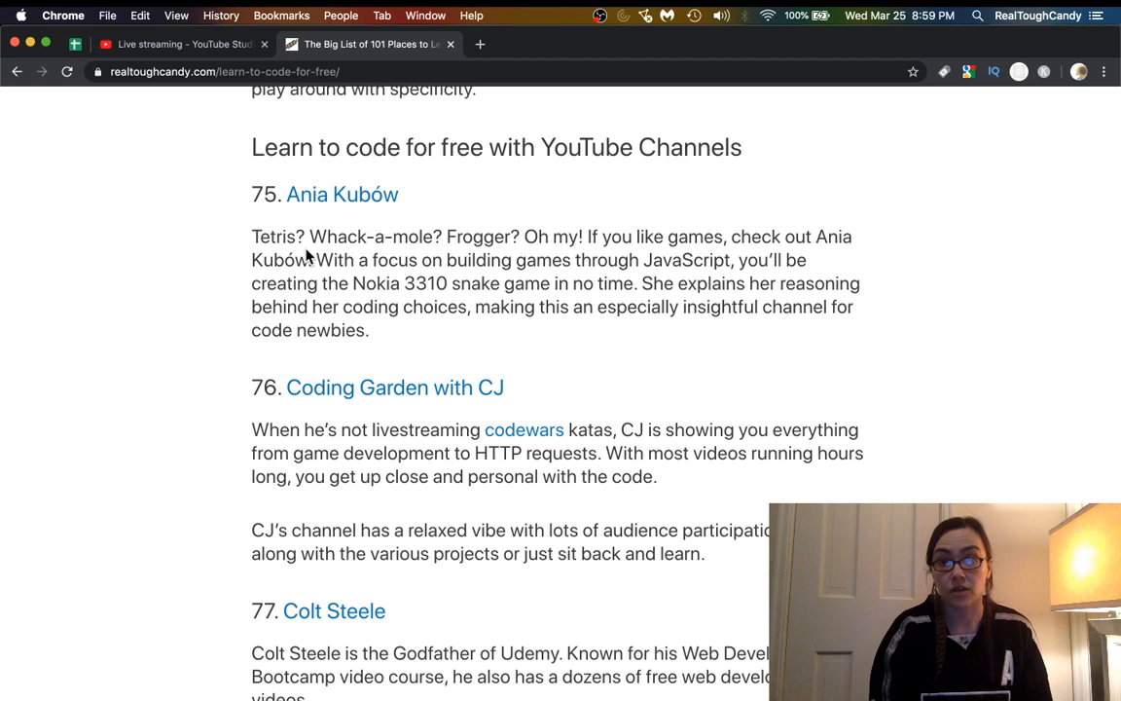
{"action": "mouse_move", "coordinate": [389, 247]}
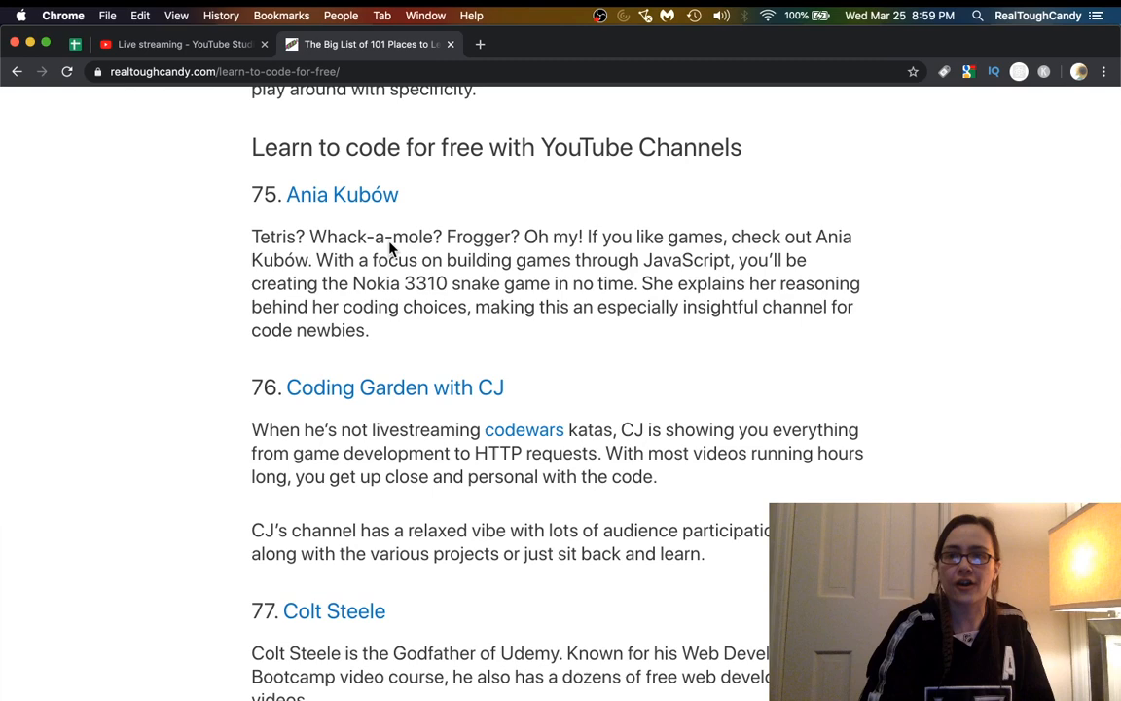
Scroll to the YouTube Channels section to entry 76, Coding Garden with CJ.
{"action": "scroll", "scroll_direction": "down", "scroll_amount": 3}
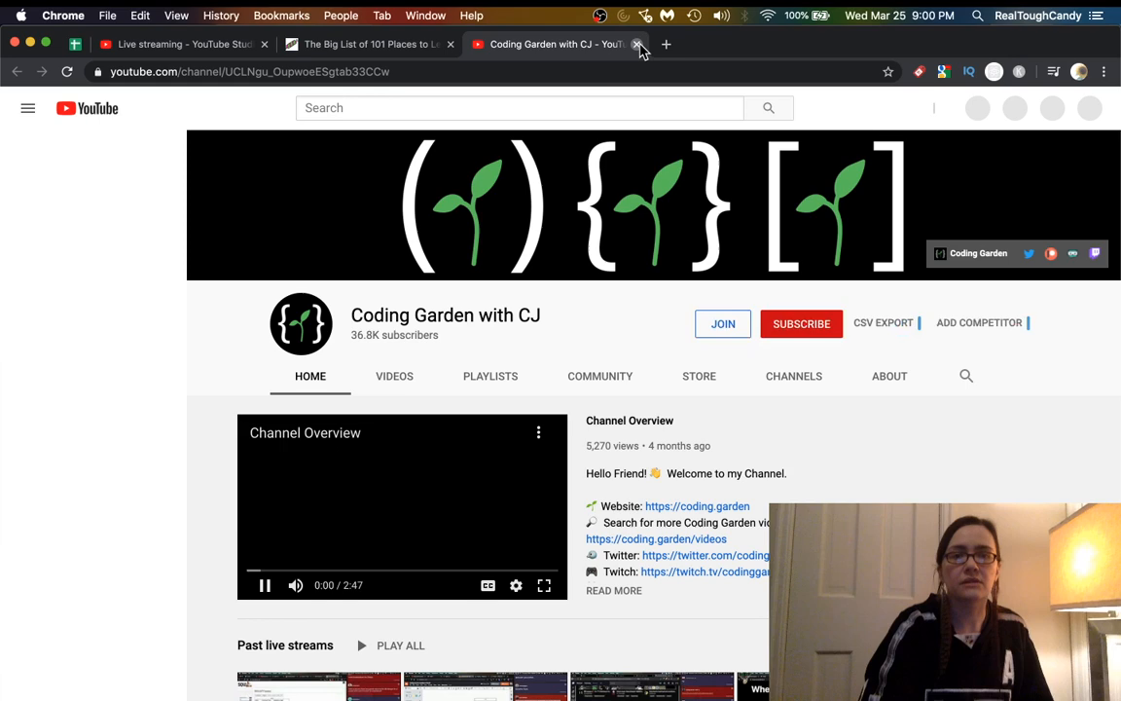
Close the Coding Garden with CJ tab to return to the article.
{"action": "left_click", "coordinate": [638, 43]}
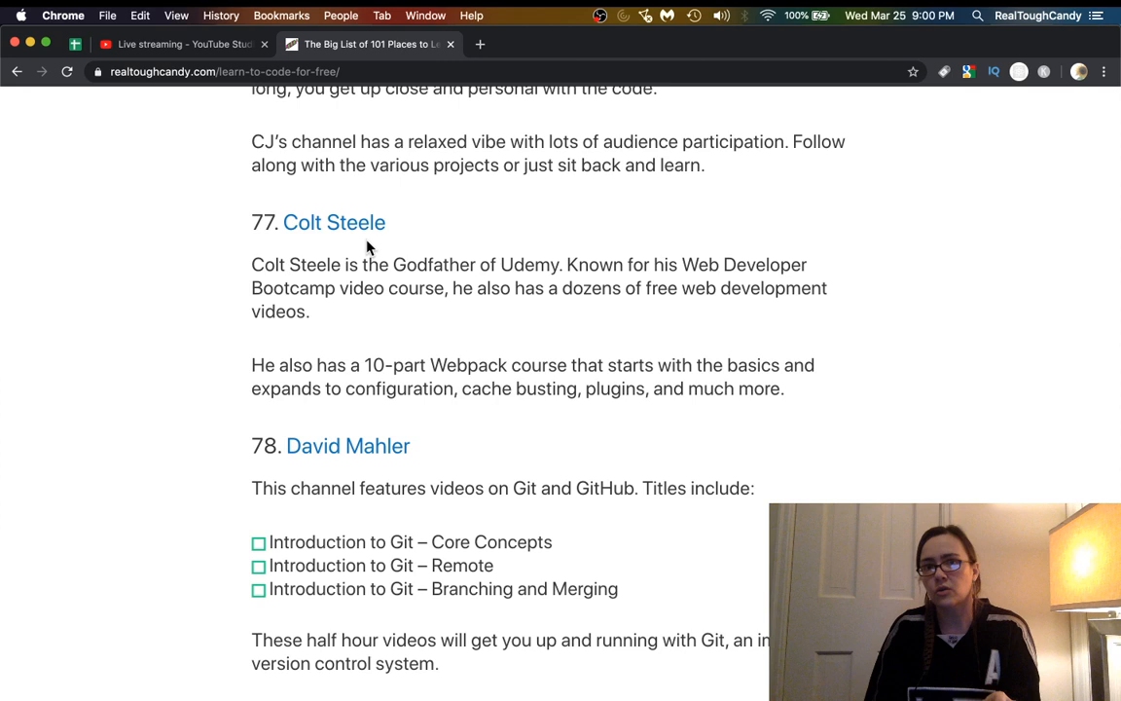
{"action": "mouse_move", "coordinate": [453, 309]}
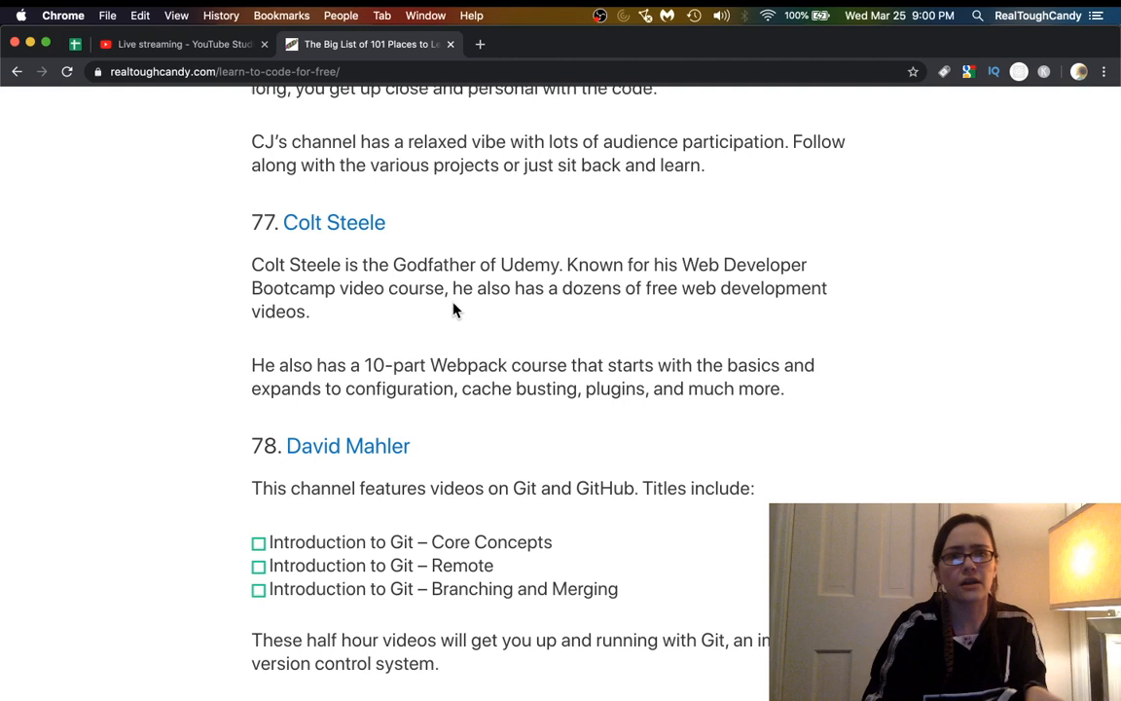
Read entries 77–80, highlighting the Introduction to Git titles, and open freeCodeCamp's channel.
{"action": "scroll", "scroll_direction": "down", "scroll_amount": 3}
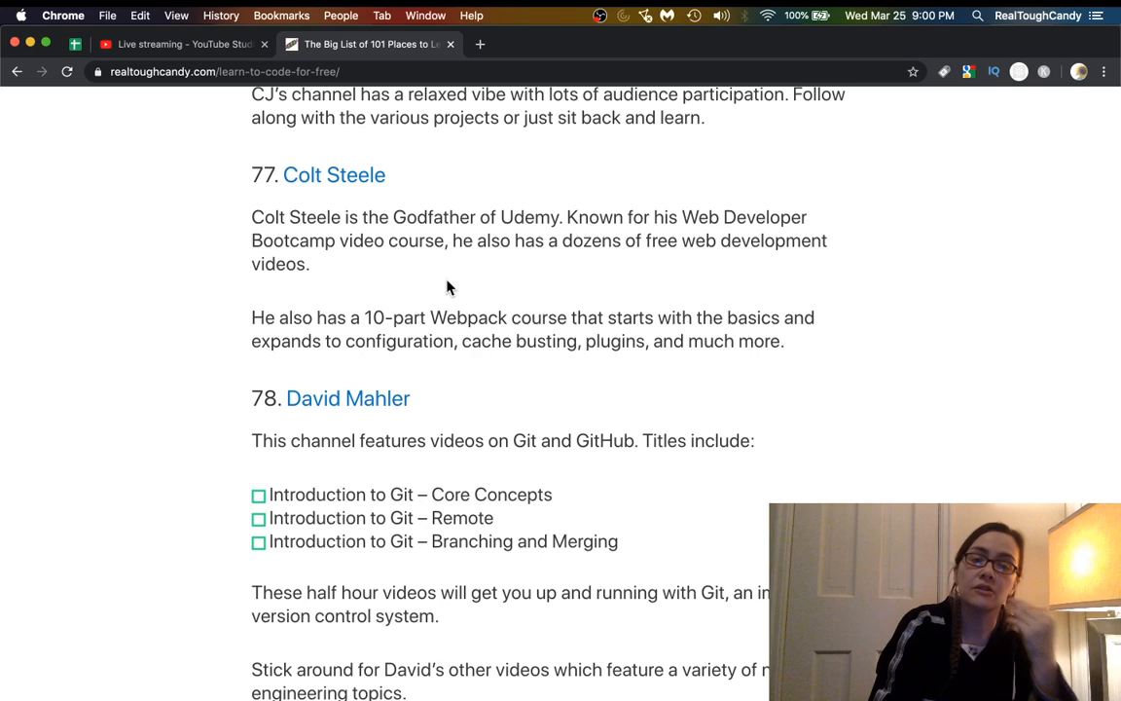
{"action": "scroll", "scroll_direction": "down", "scroll_amount": 3}
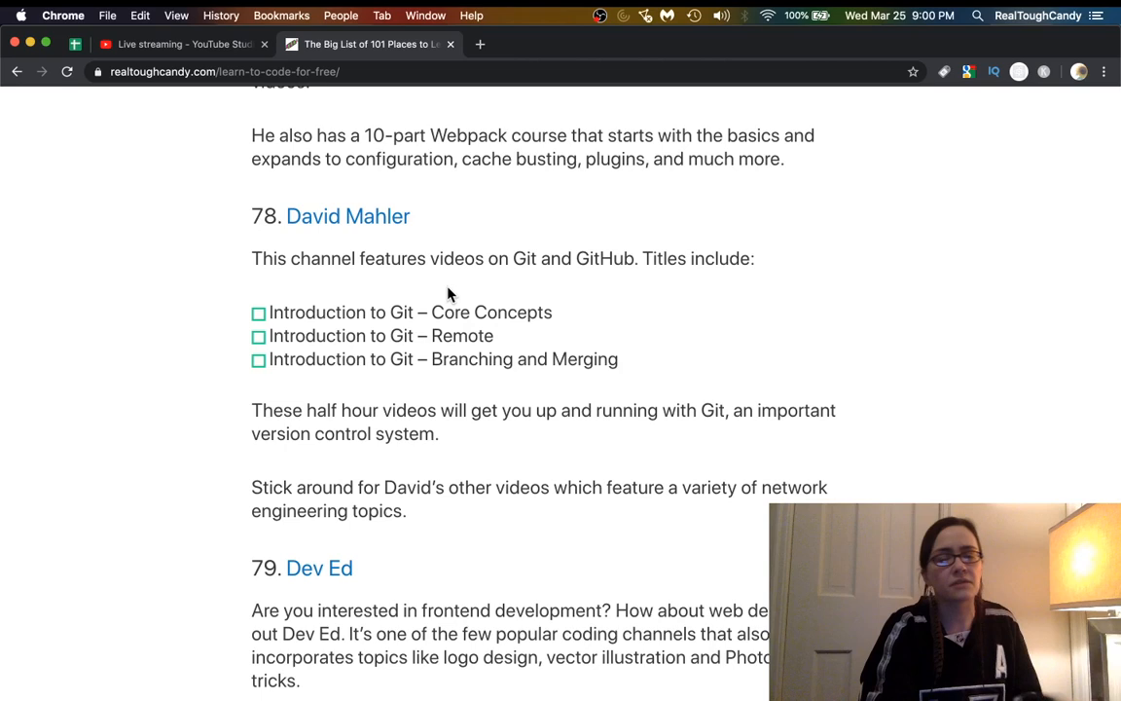
{"action": "left_click_drag", "start_coordinate": [275, 311], "coordinate": [616, 360]}
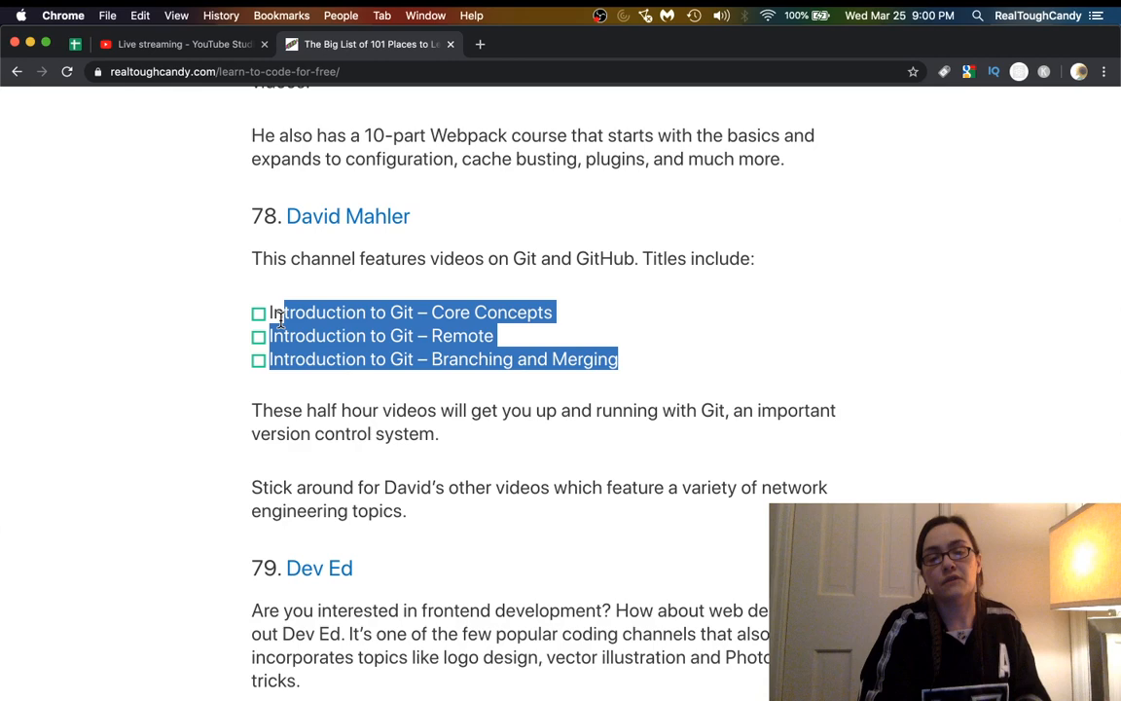
{"action": "scroll", "scroll_direction": "down", "scroll_amount": 3}
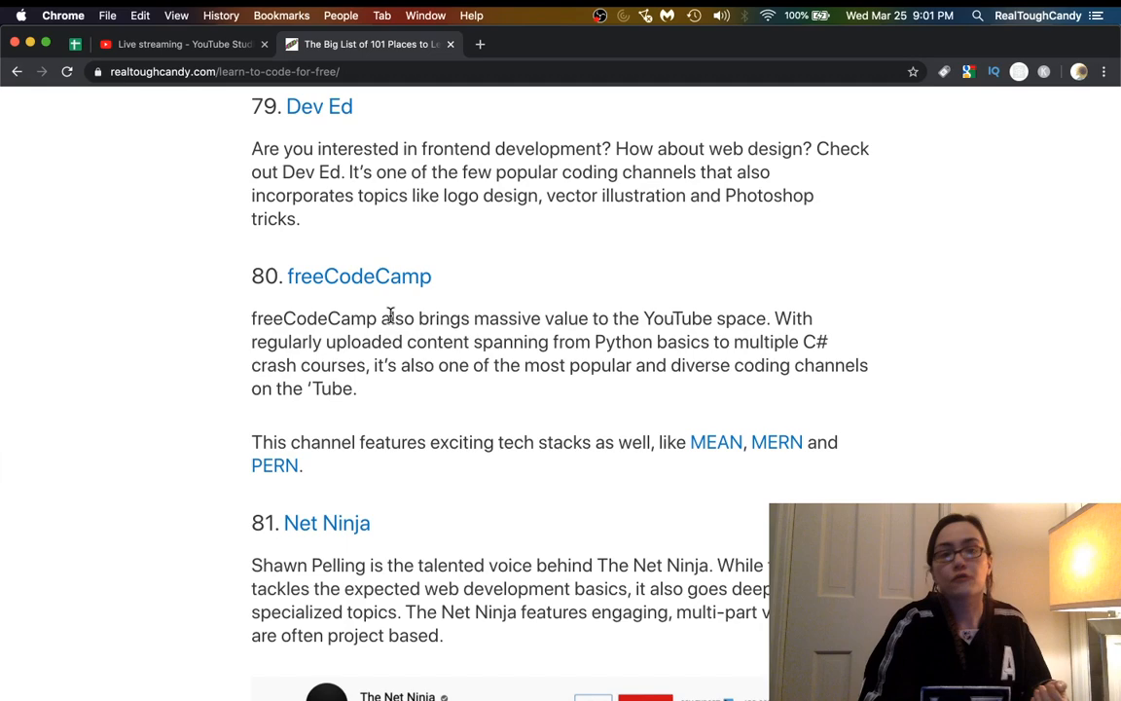
{"action": "left_click", "coordinate": [359, 276]}
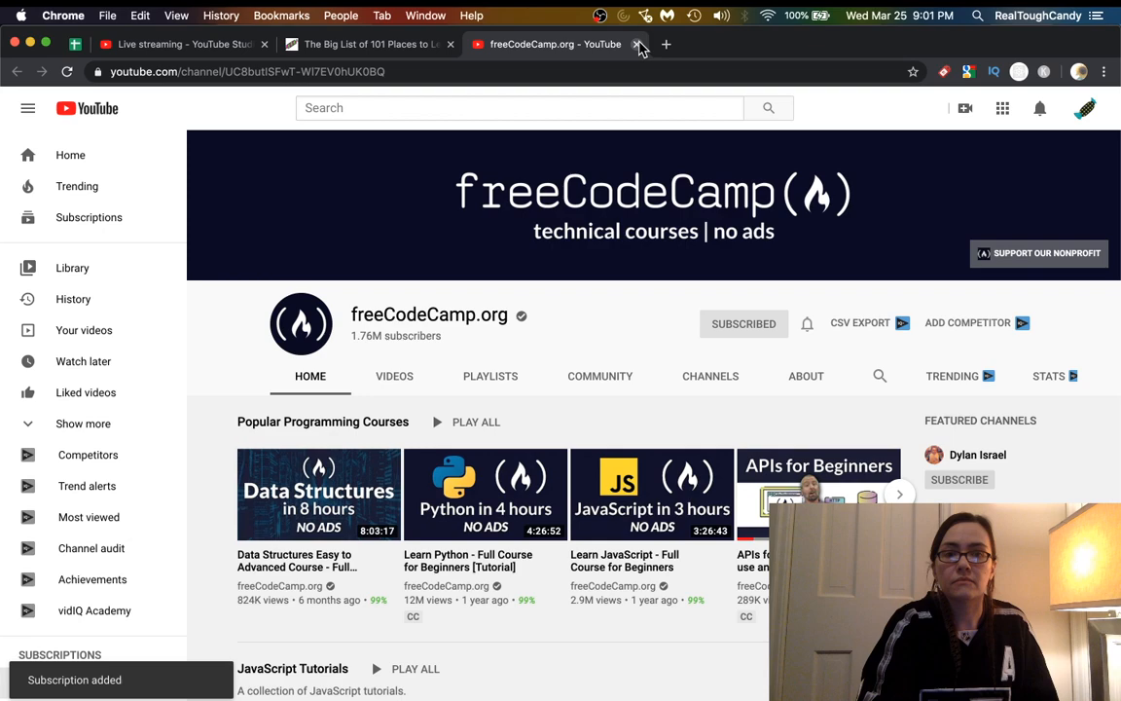
Close the freeCodeCamp.org channel tab.
{"action": "left_click", "coordinate": [637, 45]}
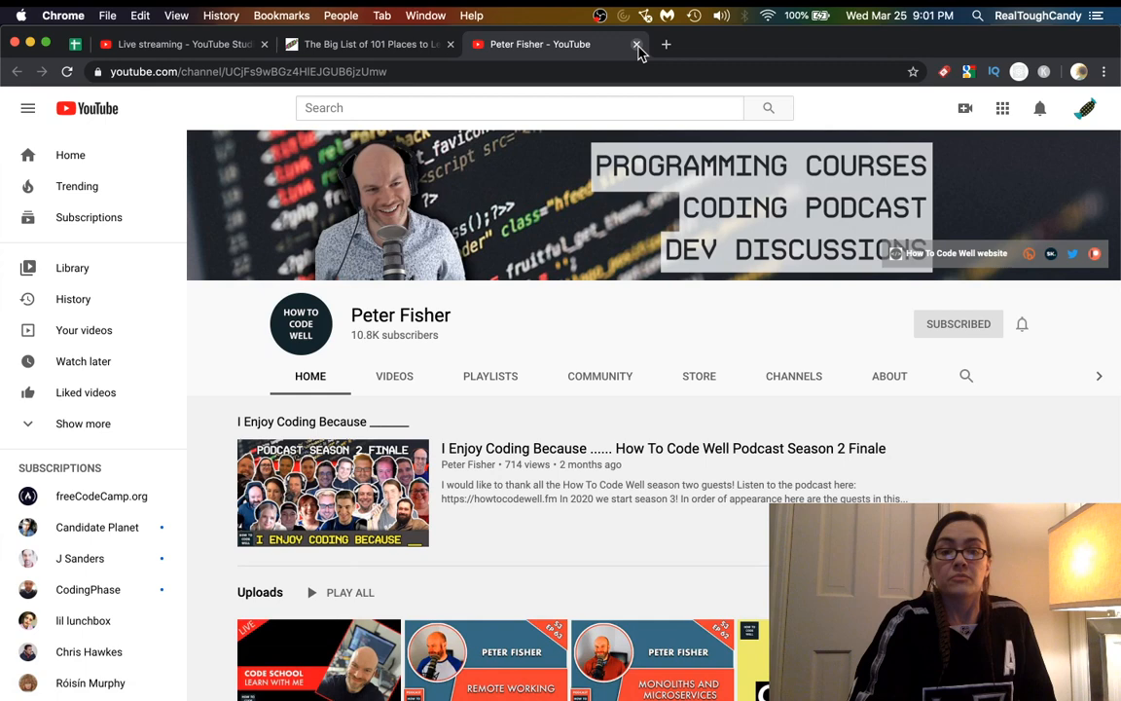
{"action": "left_click", "coordinate": [637, 44]}
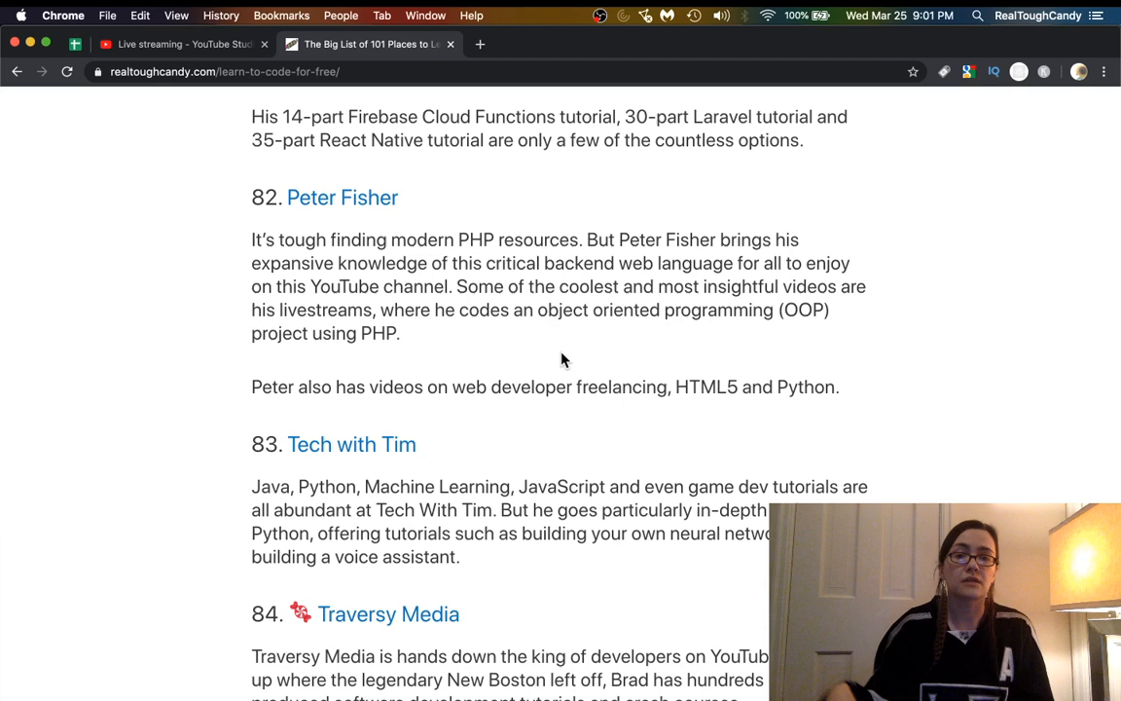
Scroll past entries 85–91 and open entry 92, O'Reilly's Free Data Ebooks.
{"action": "scroll", "scroll_direction": "down", "scroll_amount": 3}
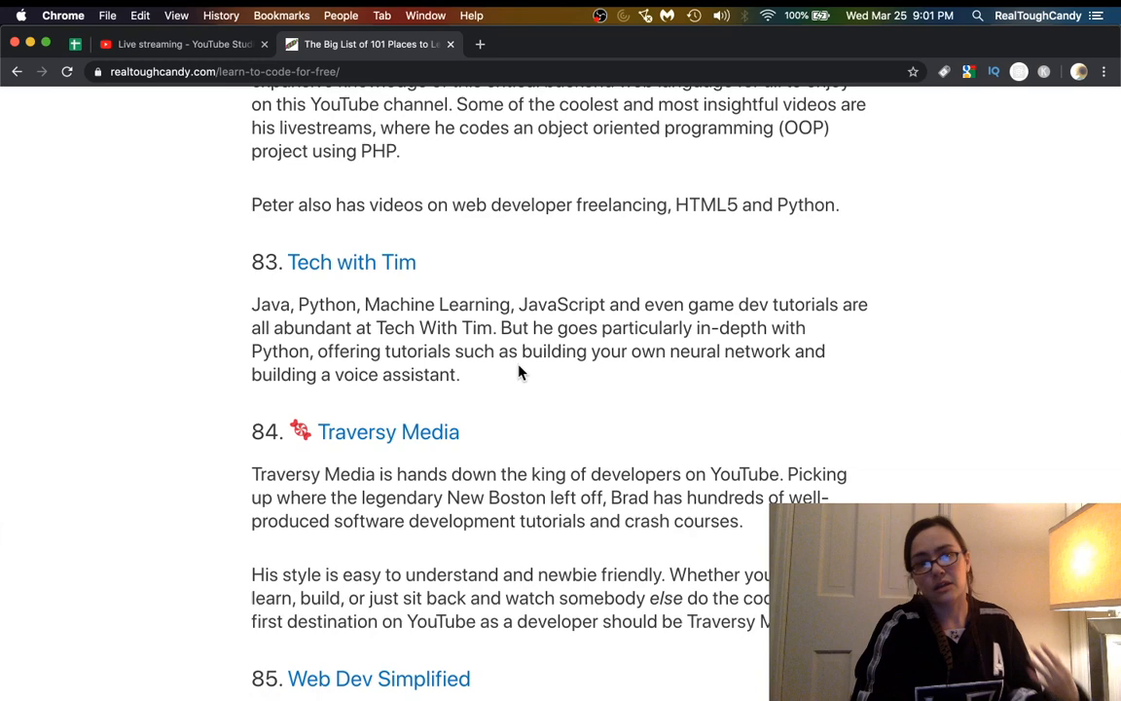
{"action": "scroll", "scroll_direction": "down", "scroll_amount": 3}
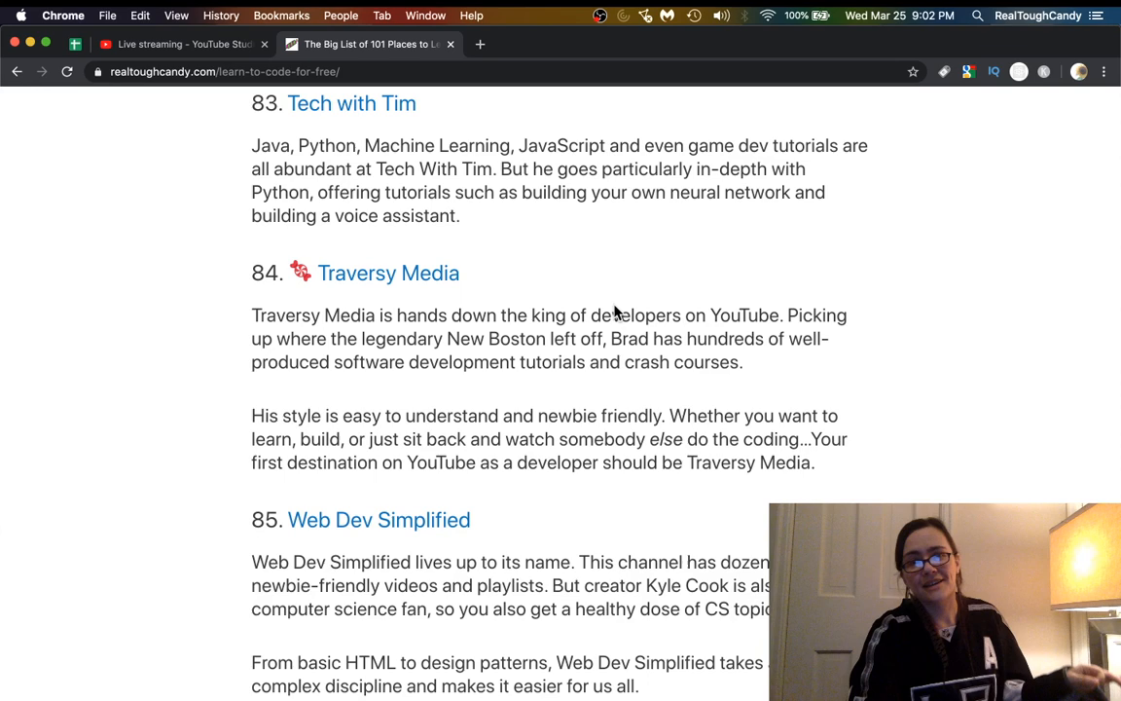
{"action": "scroll", "scroll_direction": "down", "scroll_amount": 3}
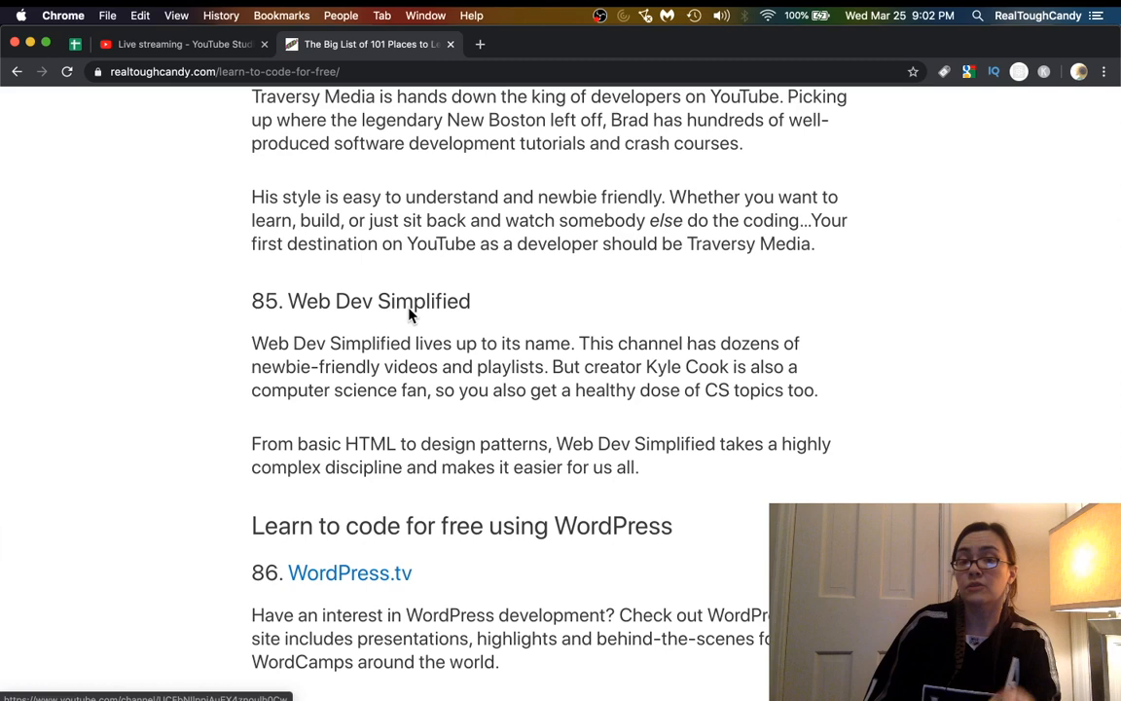
{"action": "scroll", "scroll_direction": "down", "scroll_amount": 3}
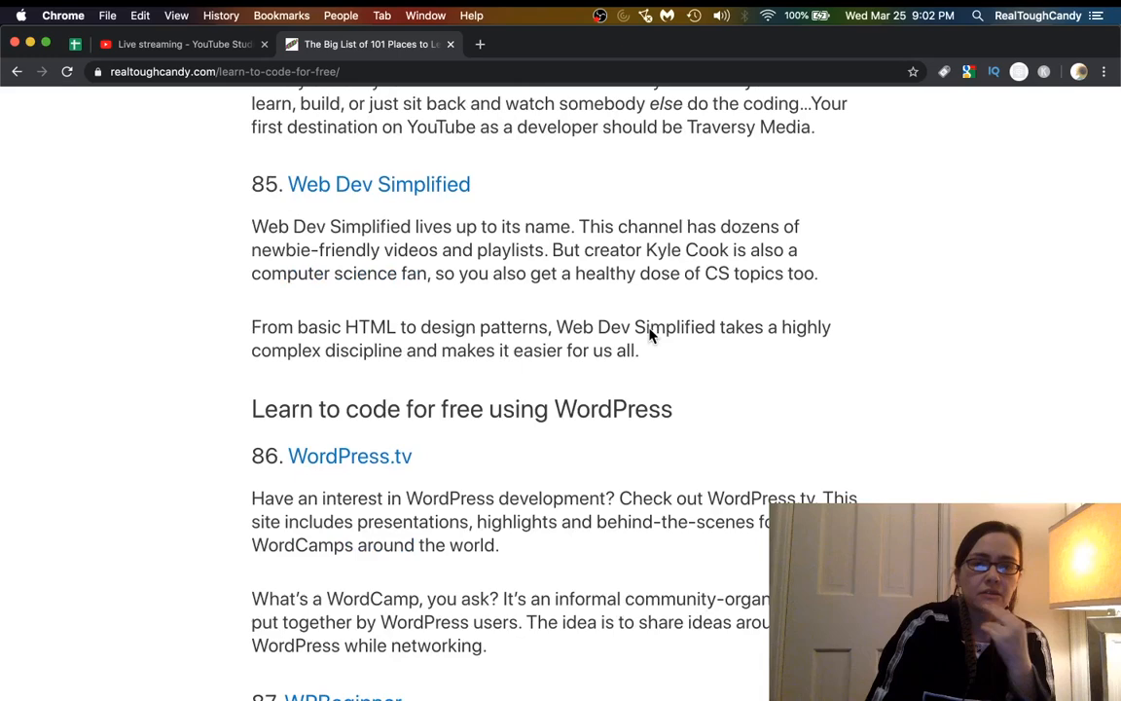
{"action": "scroll", "scroll_direction": "down", "scroll_amount": 3}
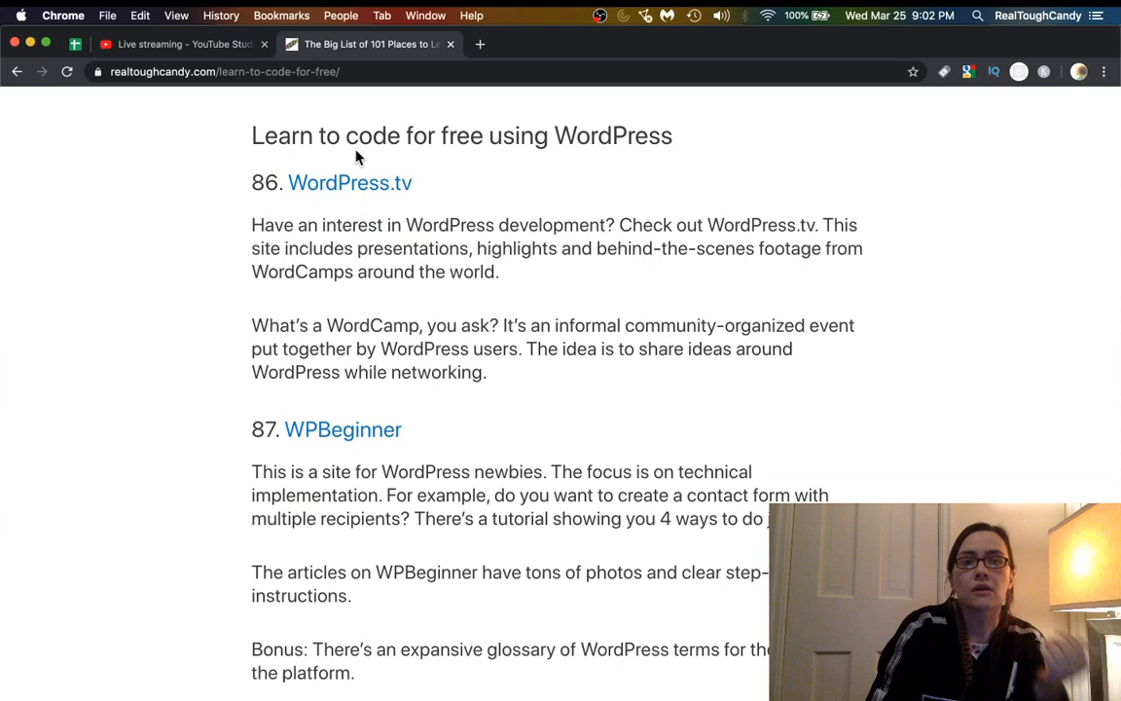
{"action": "scroll", "scroll_direction": "down", "scroll_amount": 3}
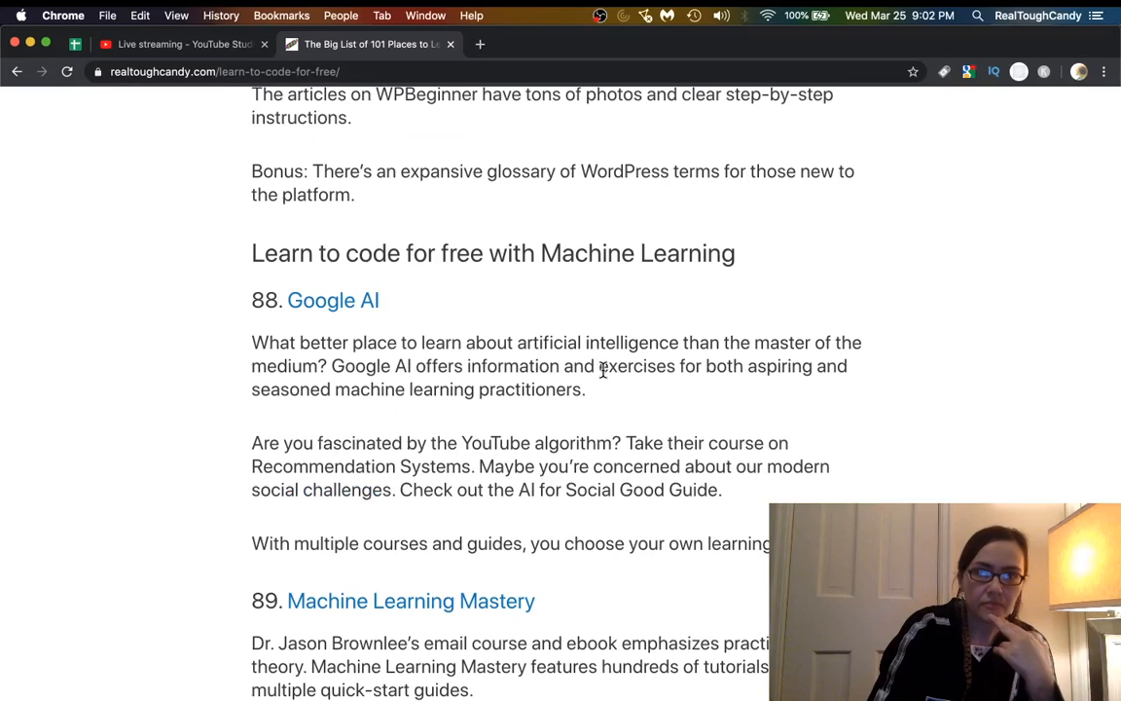
{"action": "scroll", "scroll_direction": "down", "scroll_amount": 3}
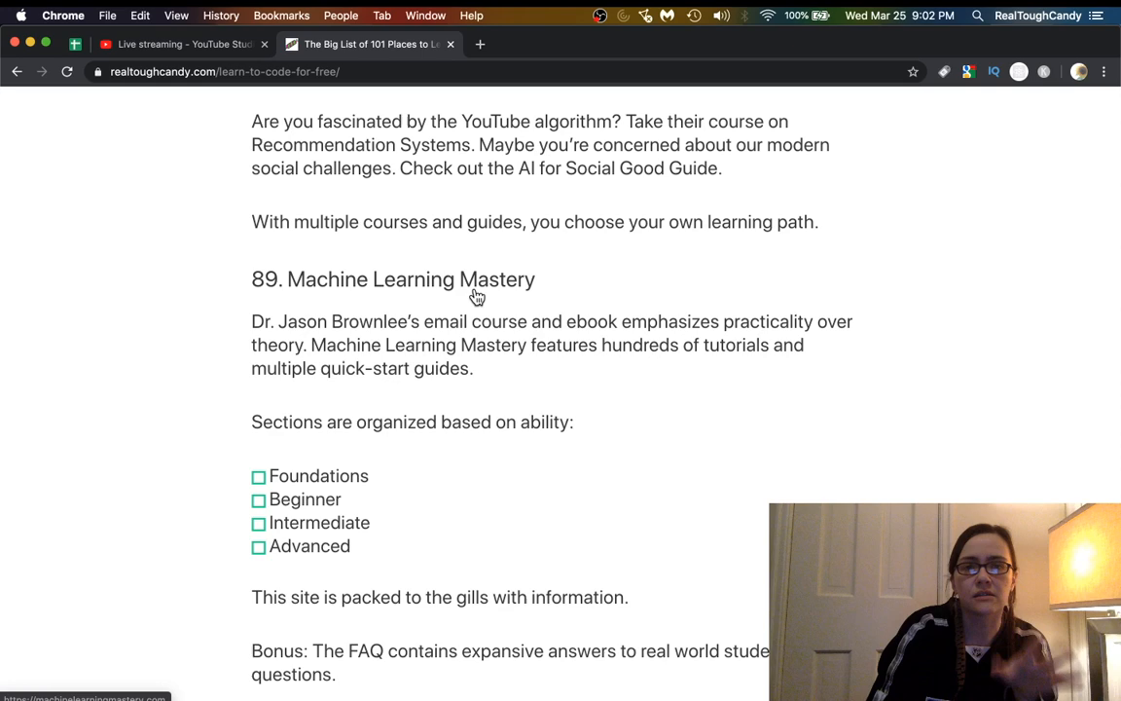
{"action": "scroll", "scroll_direction": "down", "scroll_amount": 3}
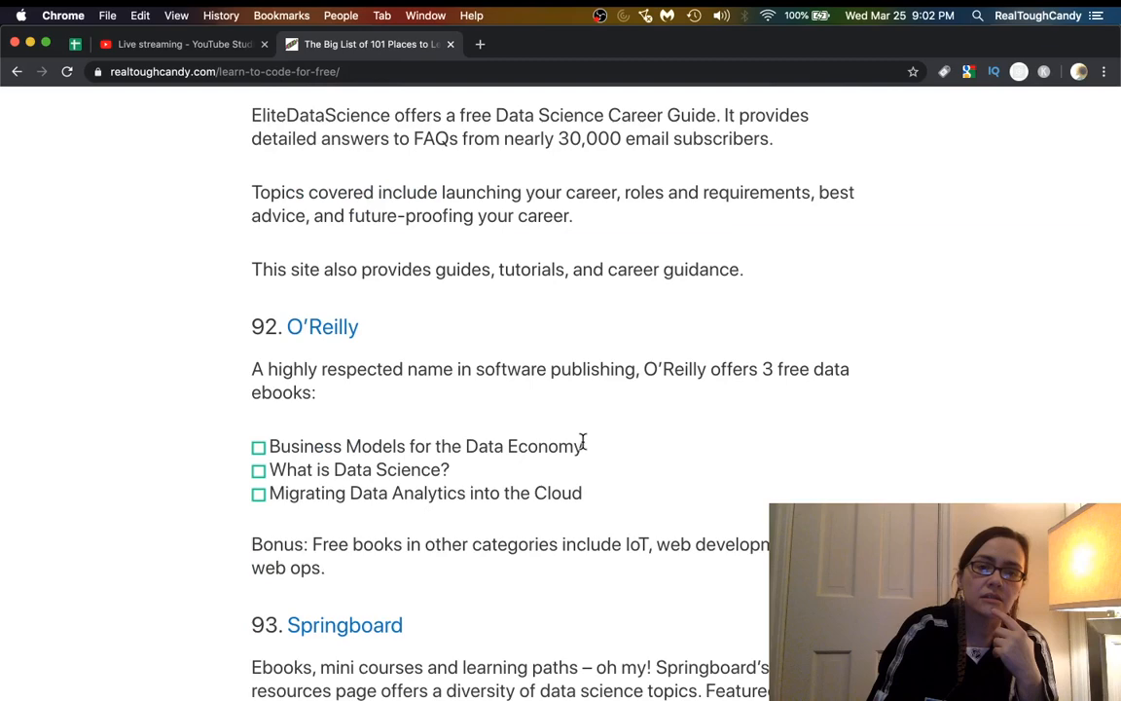
{"action": "left_click", "coordinate": [322, 326]}
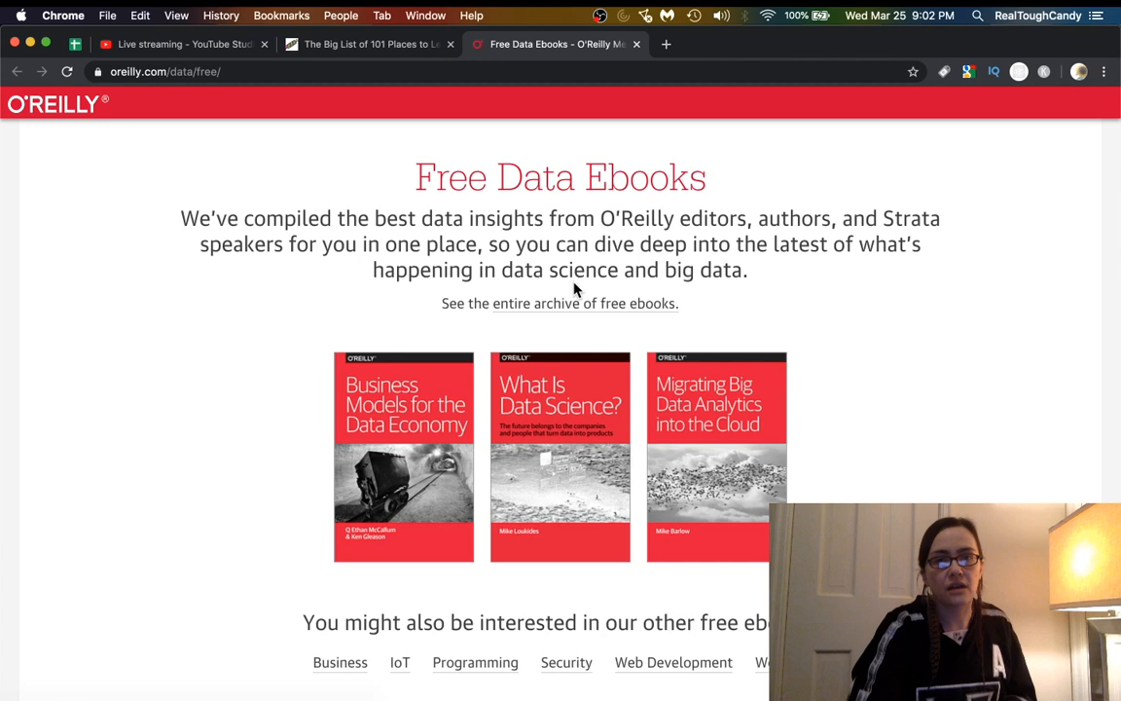
Scroll the O'Reilly Free Data Ebooks page and click the Web Development category.
{"action": "scroll", "scroll_direction": "down", "scroll_amount": 3}
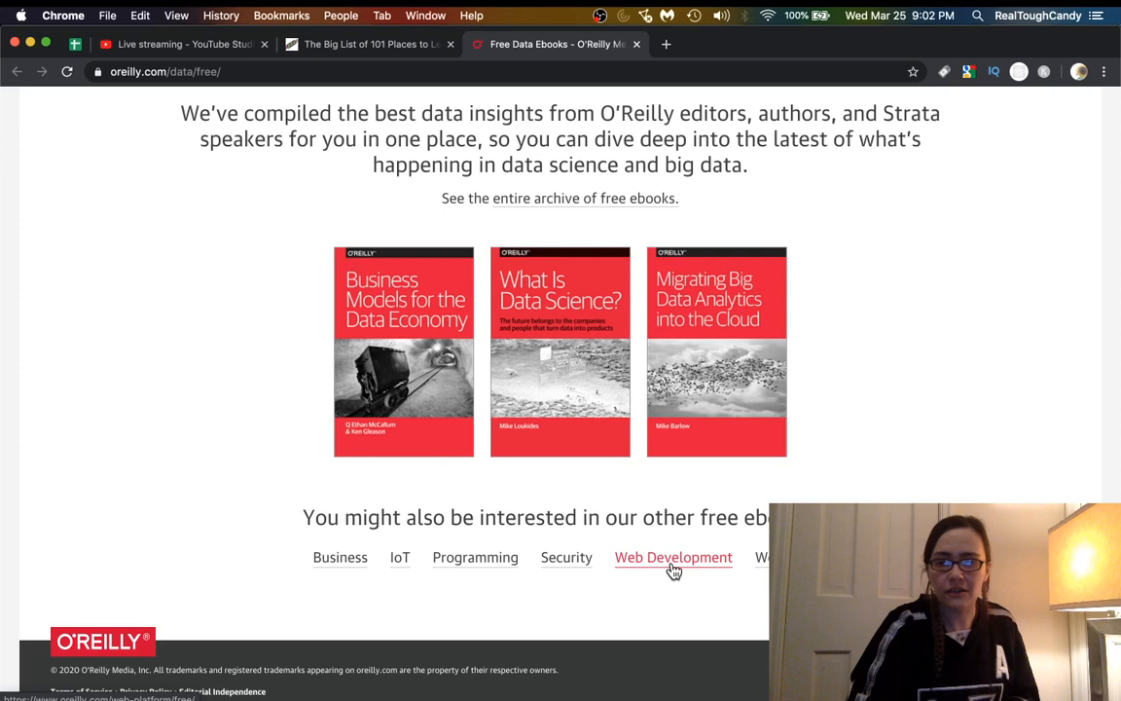
{"action": "left_click", "coordinate": [673, 557]}
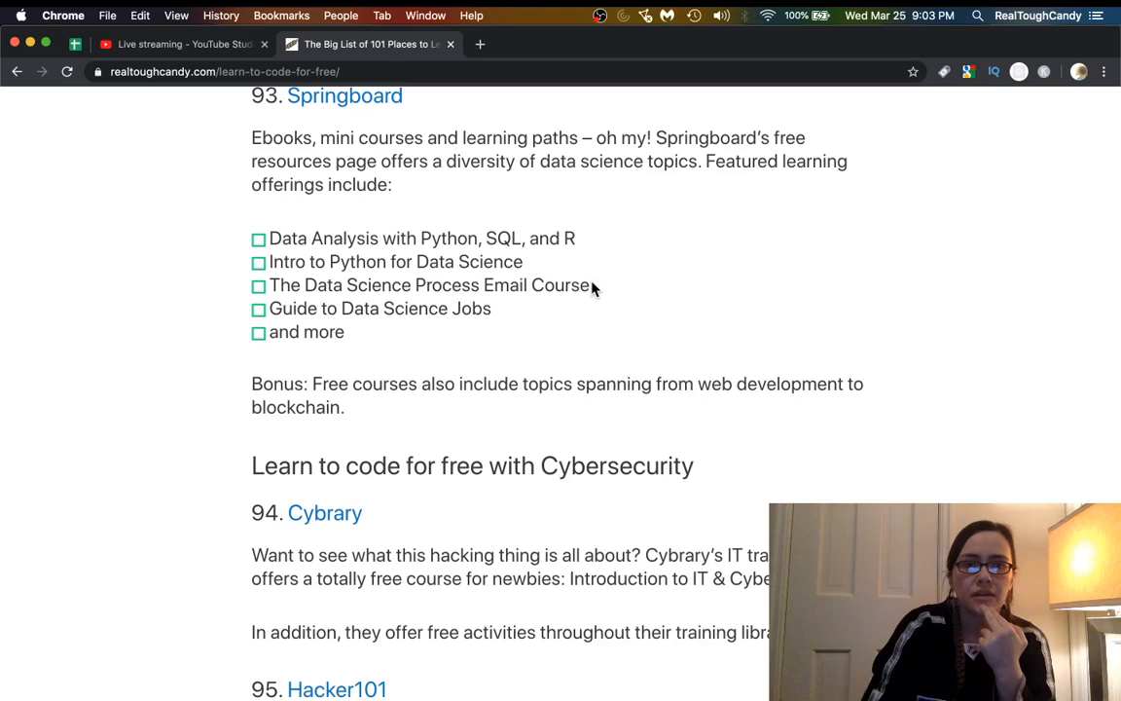
Scroll past Hacker101 and Master of Project to entry 97 and right-click Android Developers.
{"action": "scroll", "scroll_direction": "down", "scroll_amount": 3}
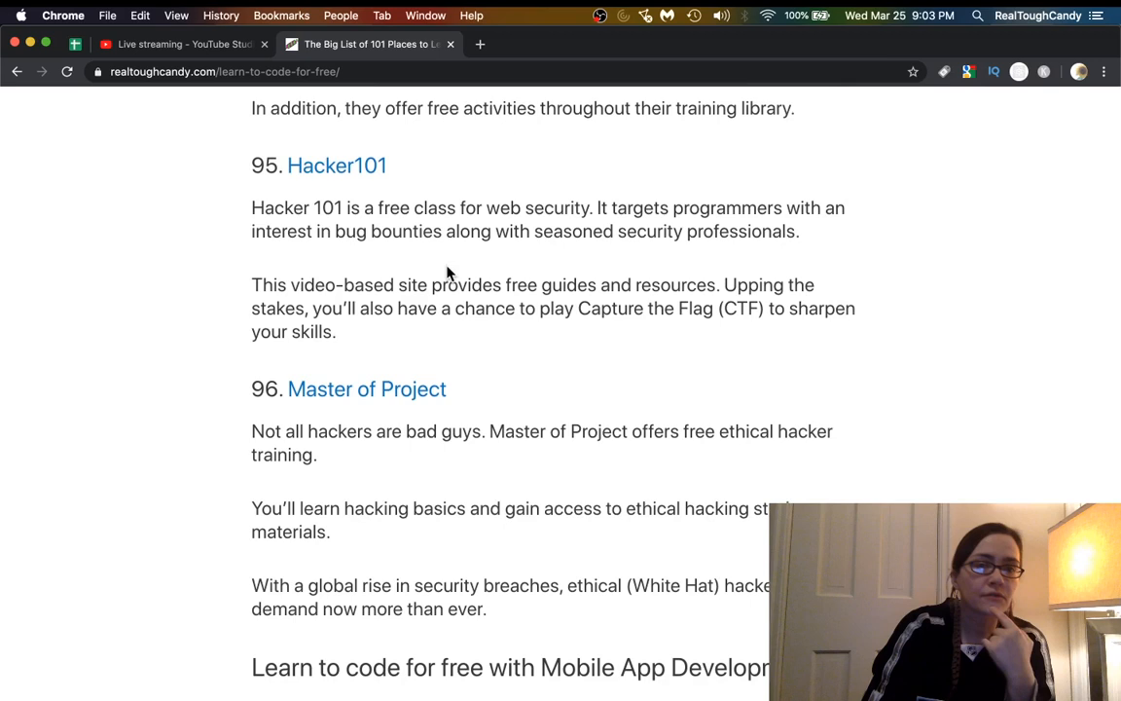
{"action": "scroll", "scroll_direction": "down", "scroll_amount": 3}
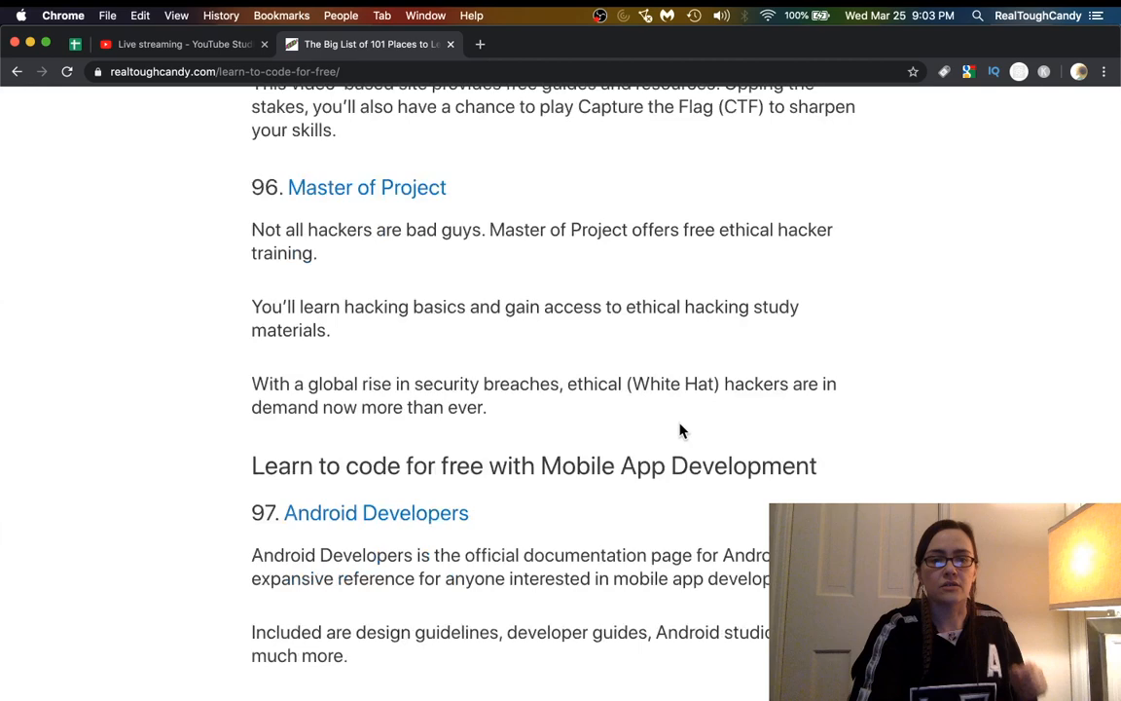
{"action": "right_click", "coordinate": [376, 230]}
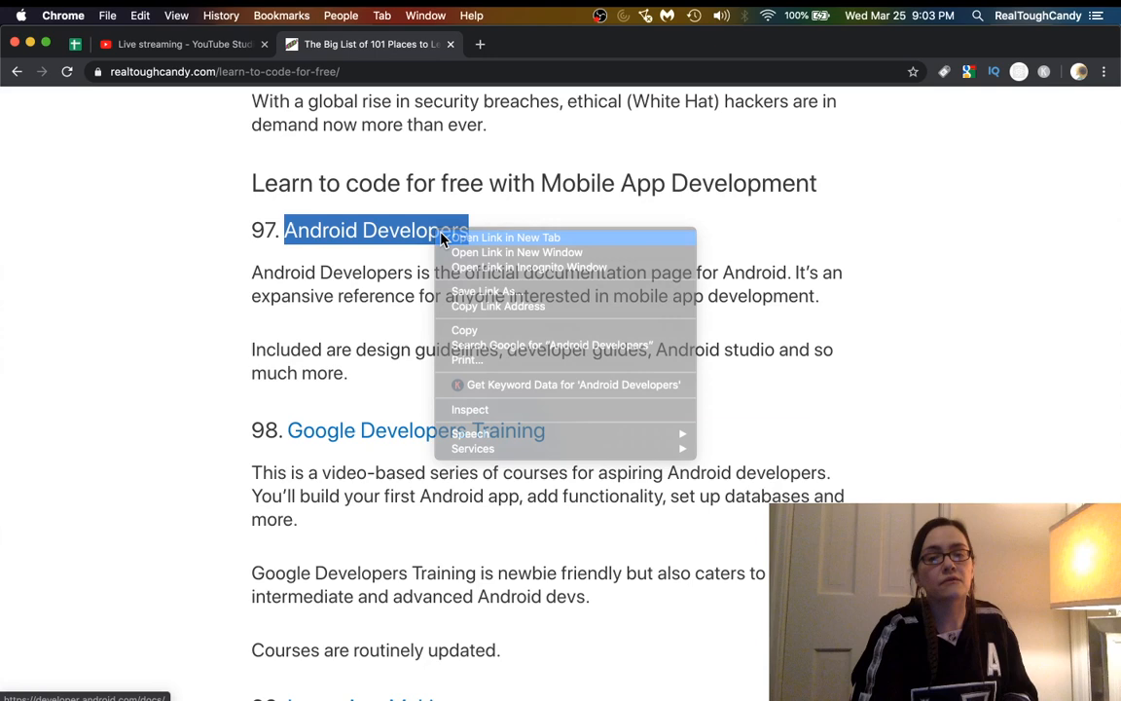
Open Android Developers in a new tab, then the Google Developers Training courses page.
{"action": "left_click", "coordinate": [504, 238]}
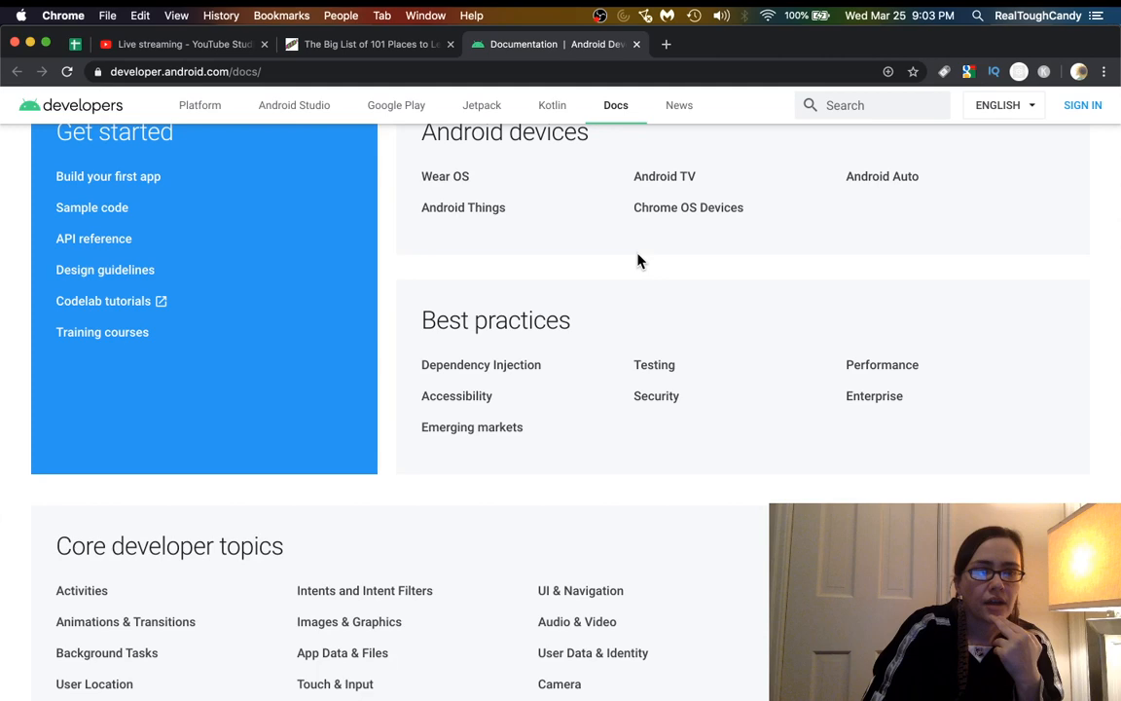
{"action": "left_click", "coordinate": [368, 43]}
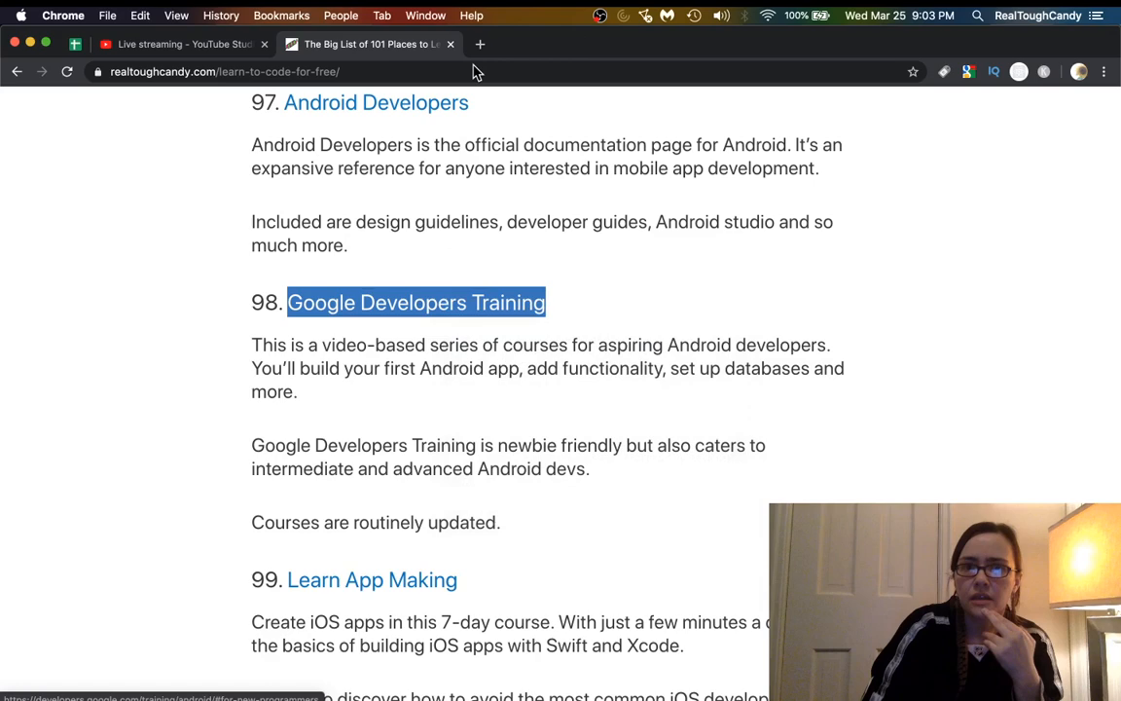
{"action": "left_click", "coordinate": [415, 303]}
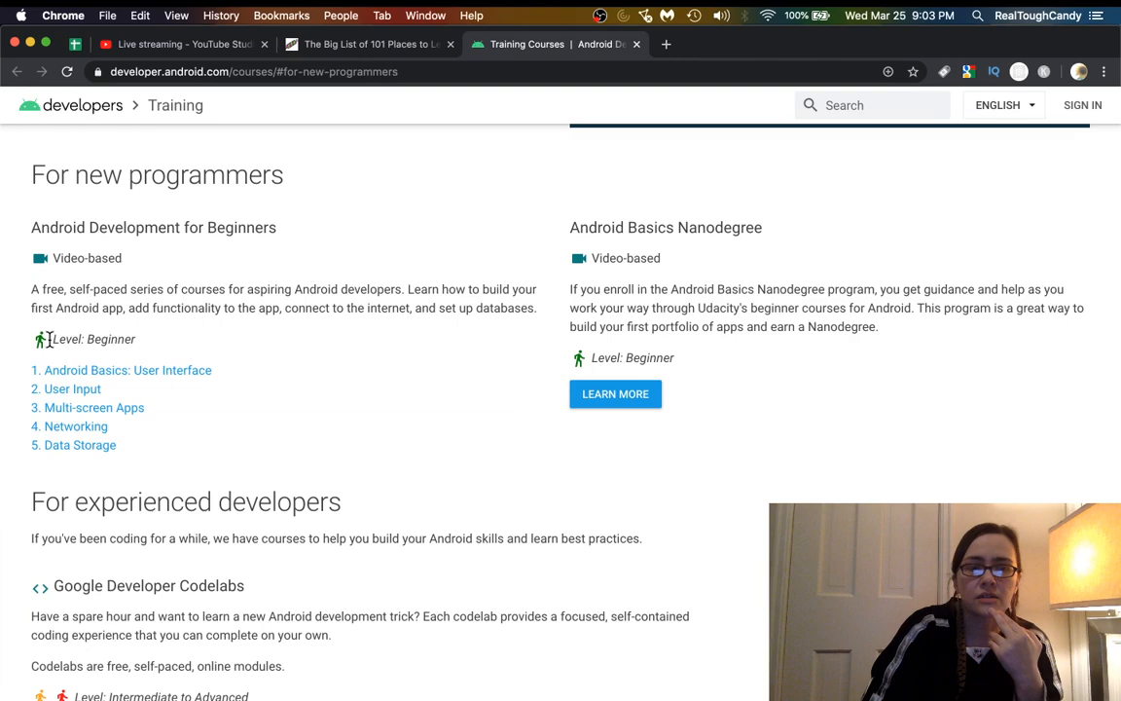
{"action": "scroll", "scroll_direction": "down", "scroll_amount": 3}
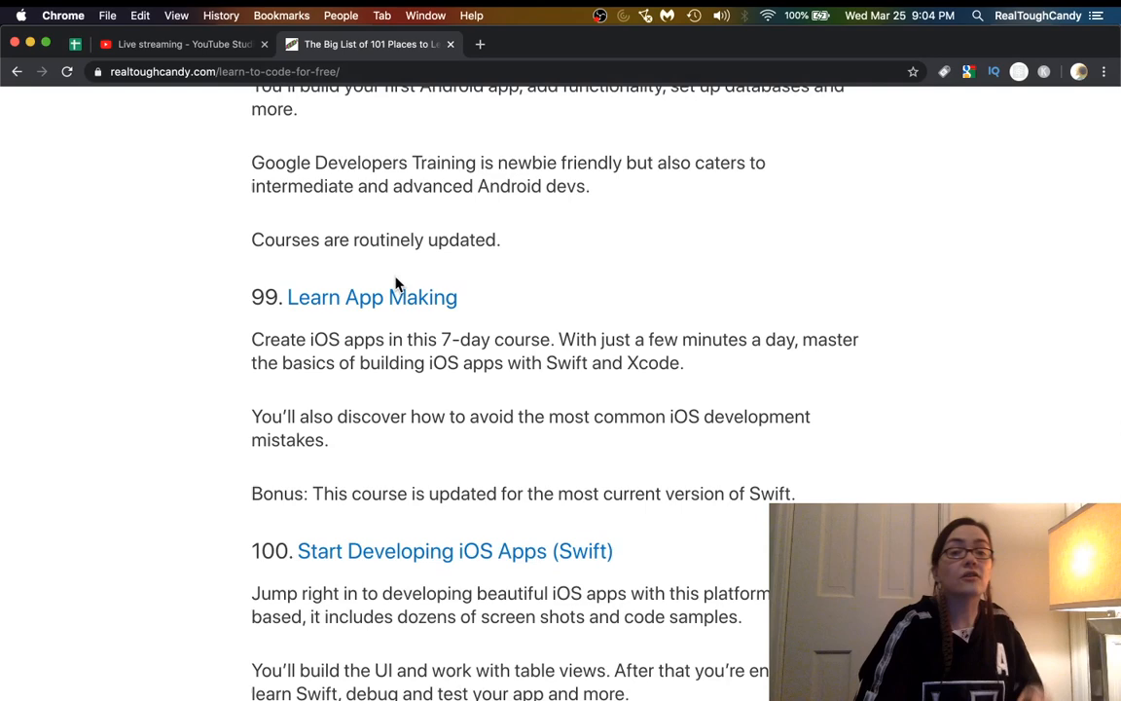
Scroll through iOS entries 99 and 100 to the final entry, 101 Pramp.
{"action": "scroll", "scroll_direction": "down", "scroll_amount": 3}
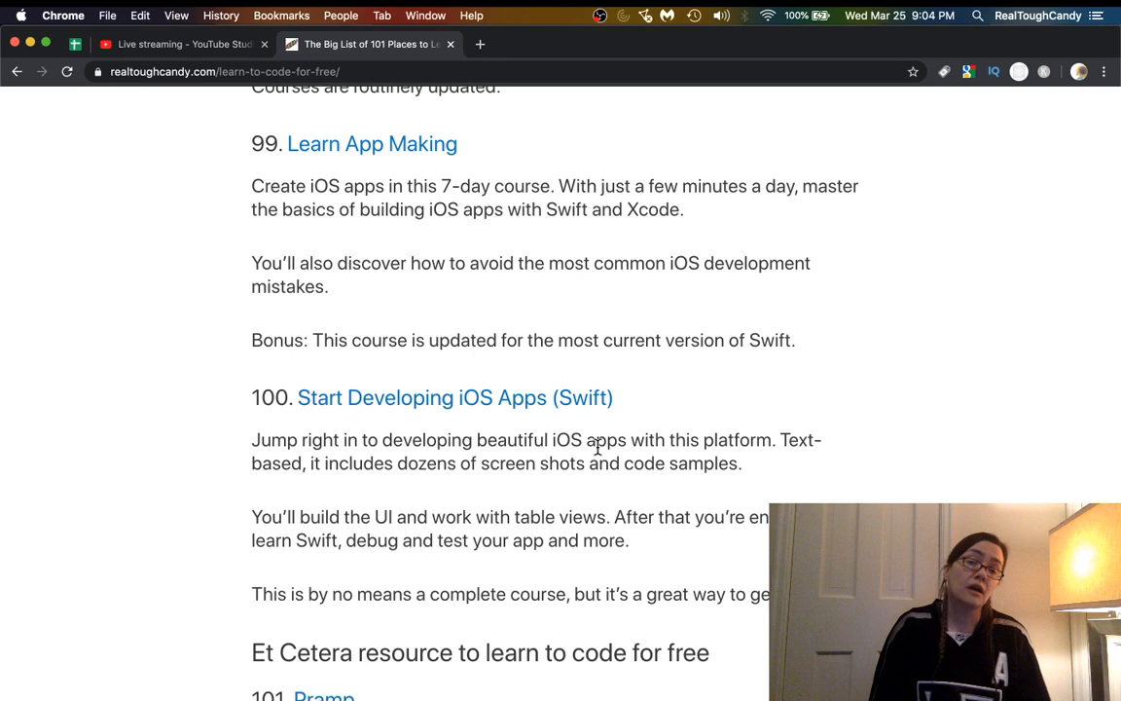
{"action": "mouse_move", "coordinate": [598, 451]}
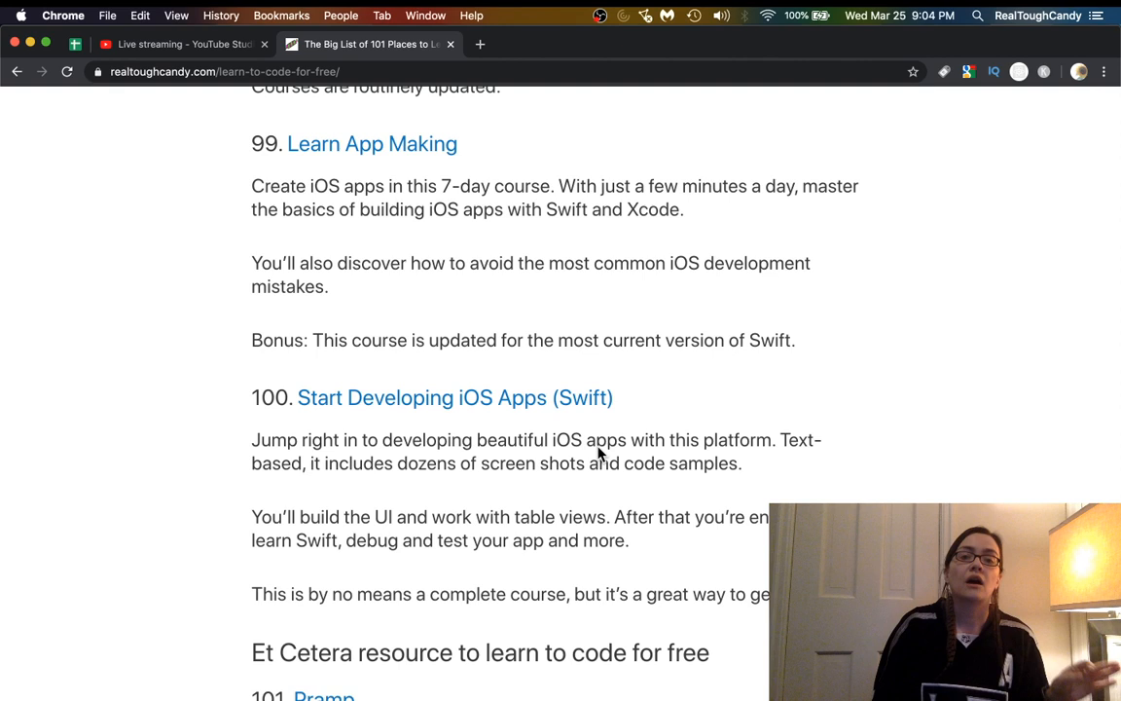
{"action": "scroll", "scroll_direction": "down", "scroll_amount": 3}
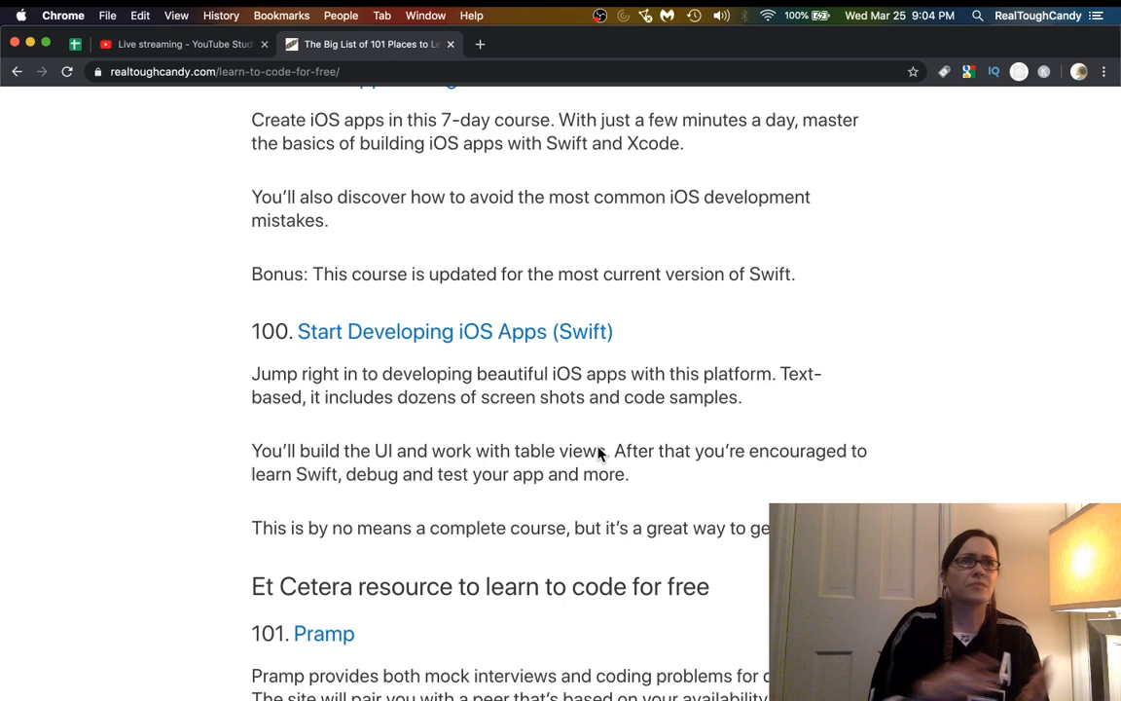
{"action": "scroll", "scroll_direction": "down", "scroll_amount": 3}
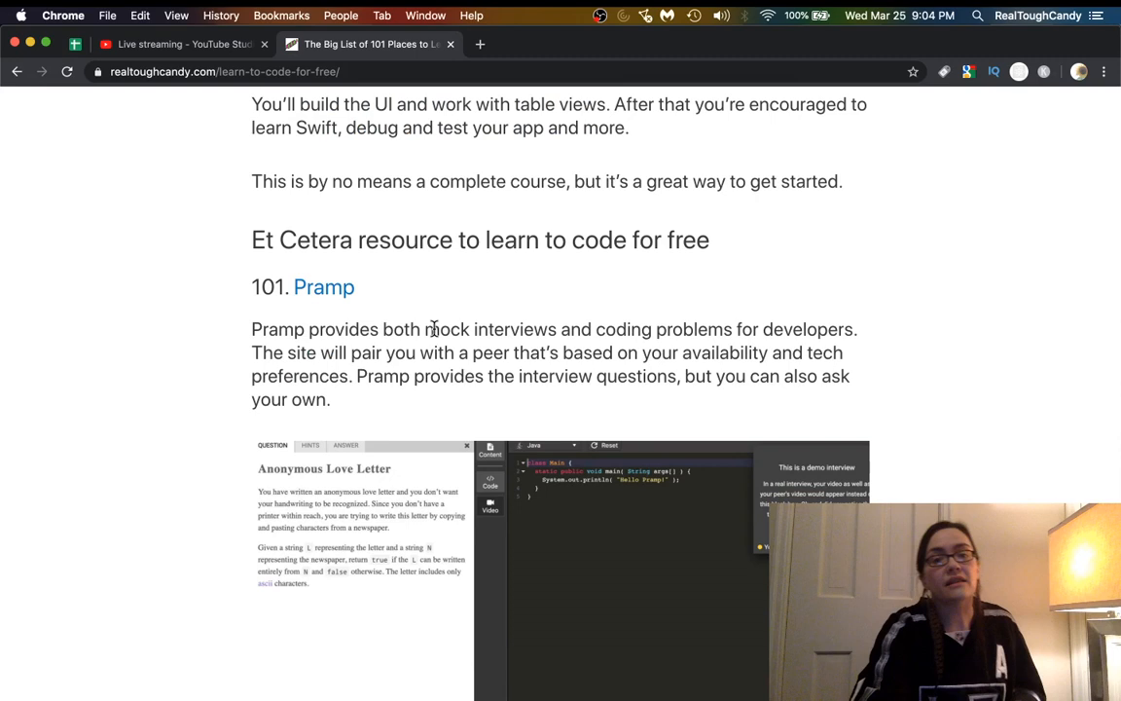